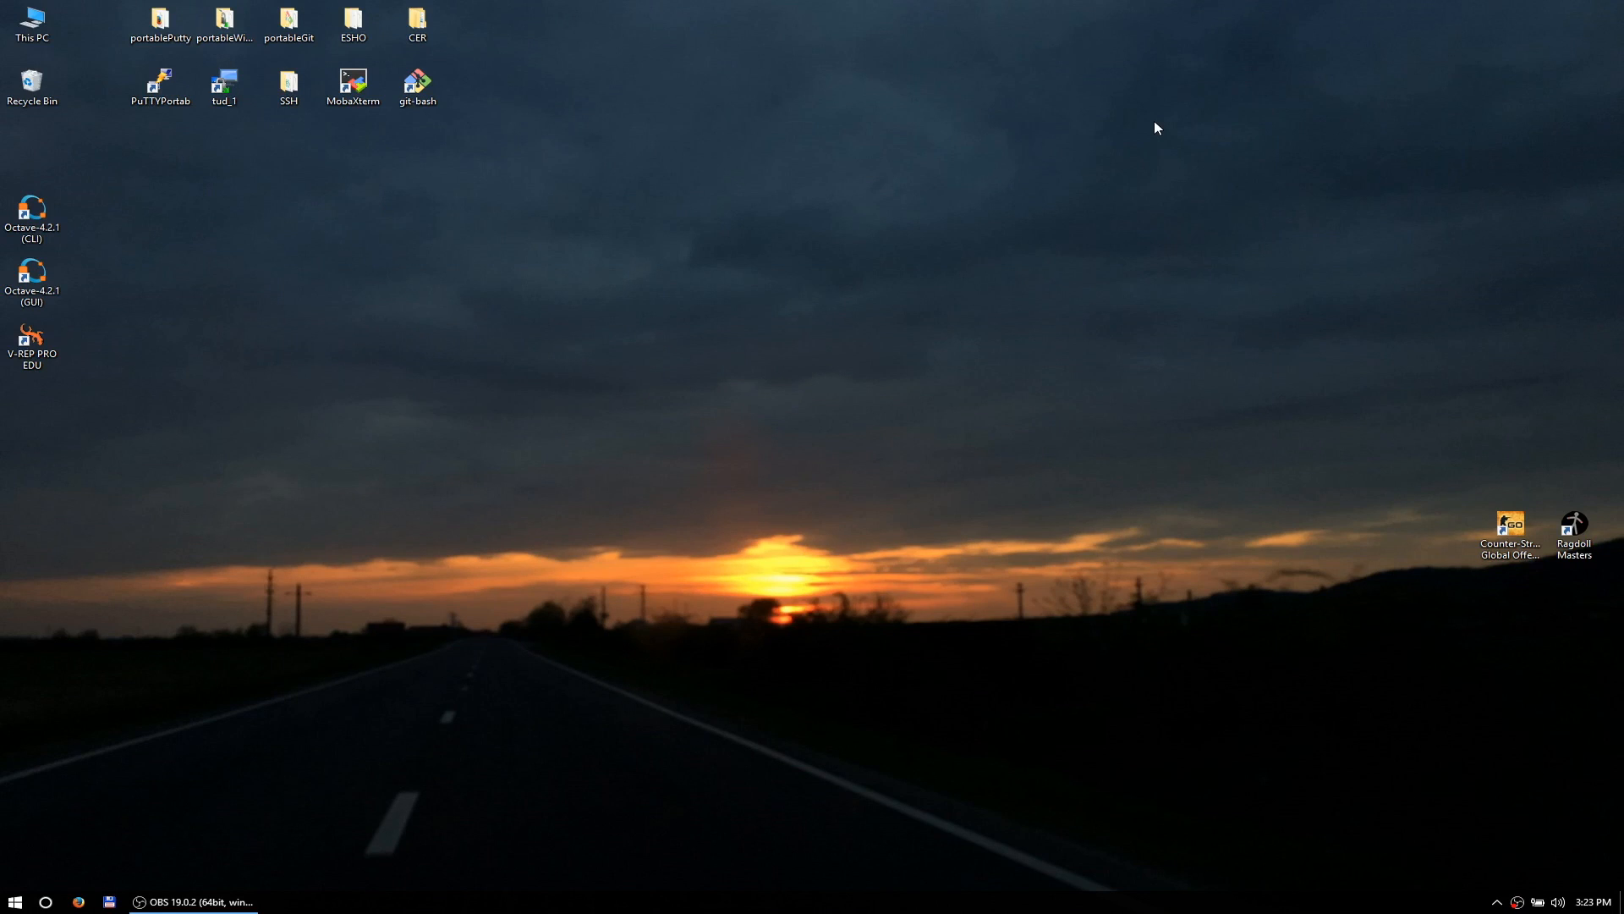
{"action": "mouse_move", "coordinate": [1067, 129]}
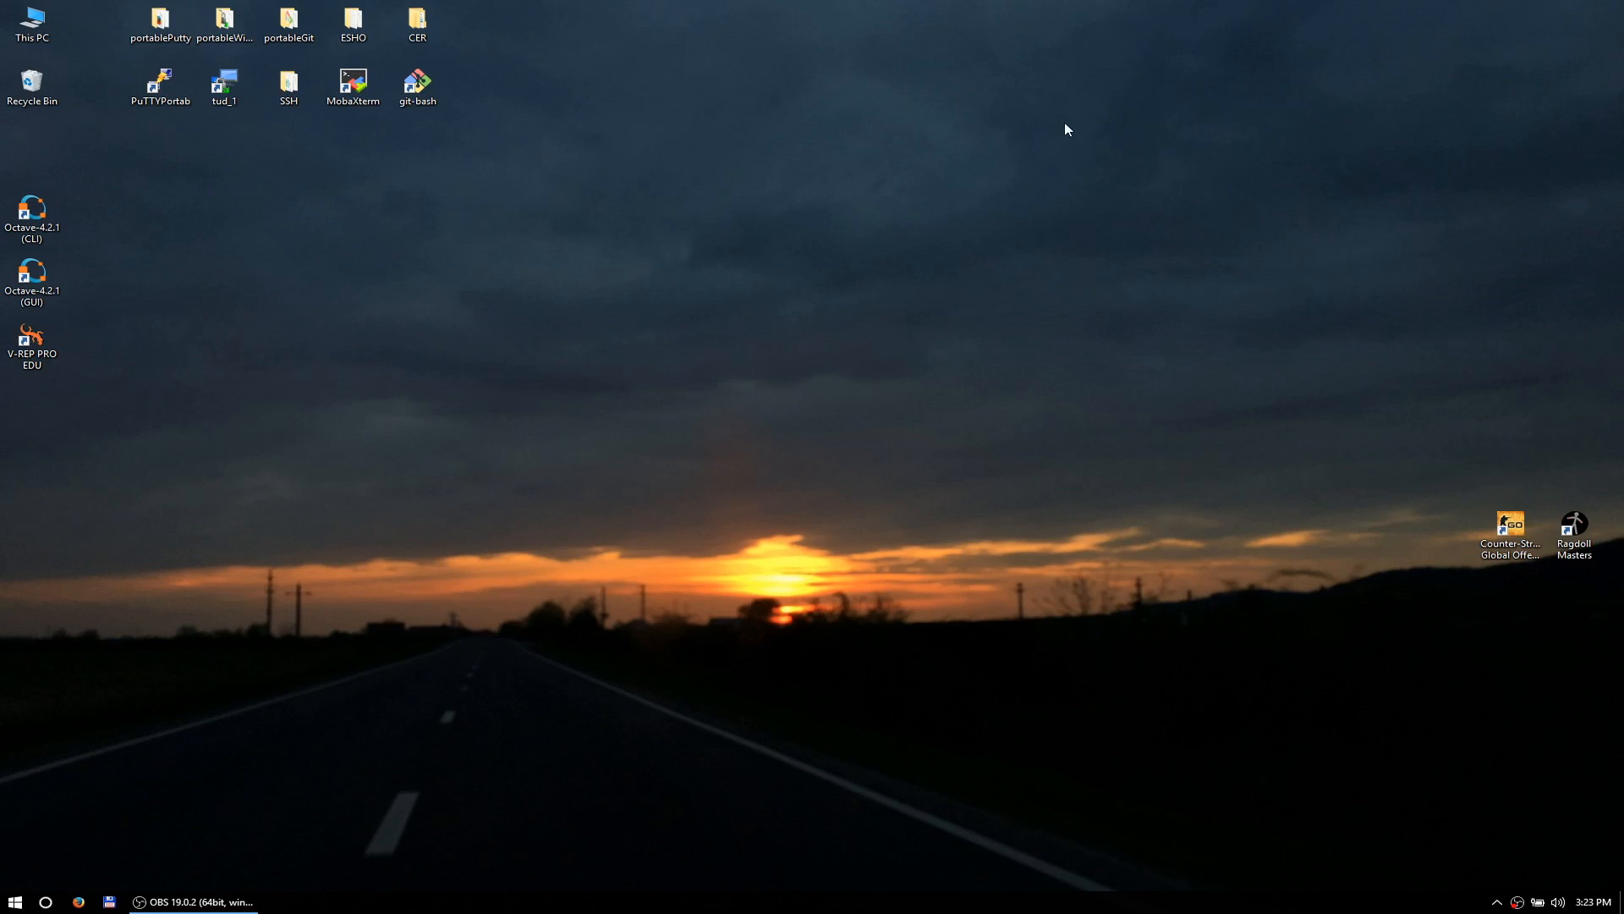
{"action": "mouse_move", "coordinate": [517, 694]}
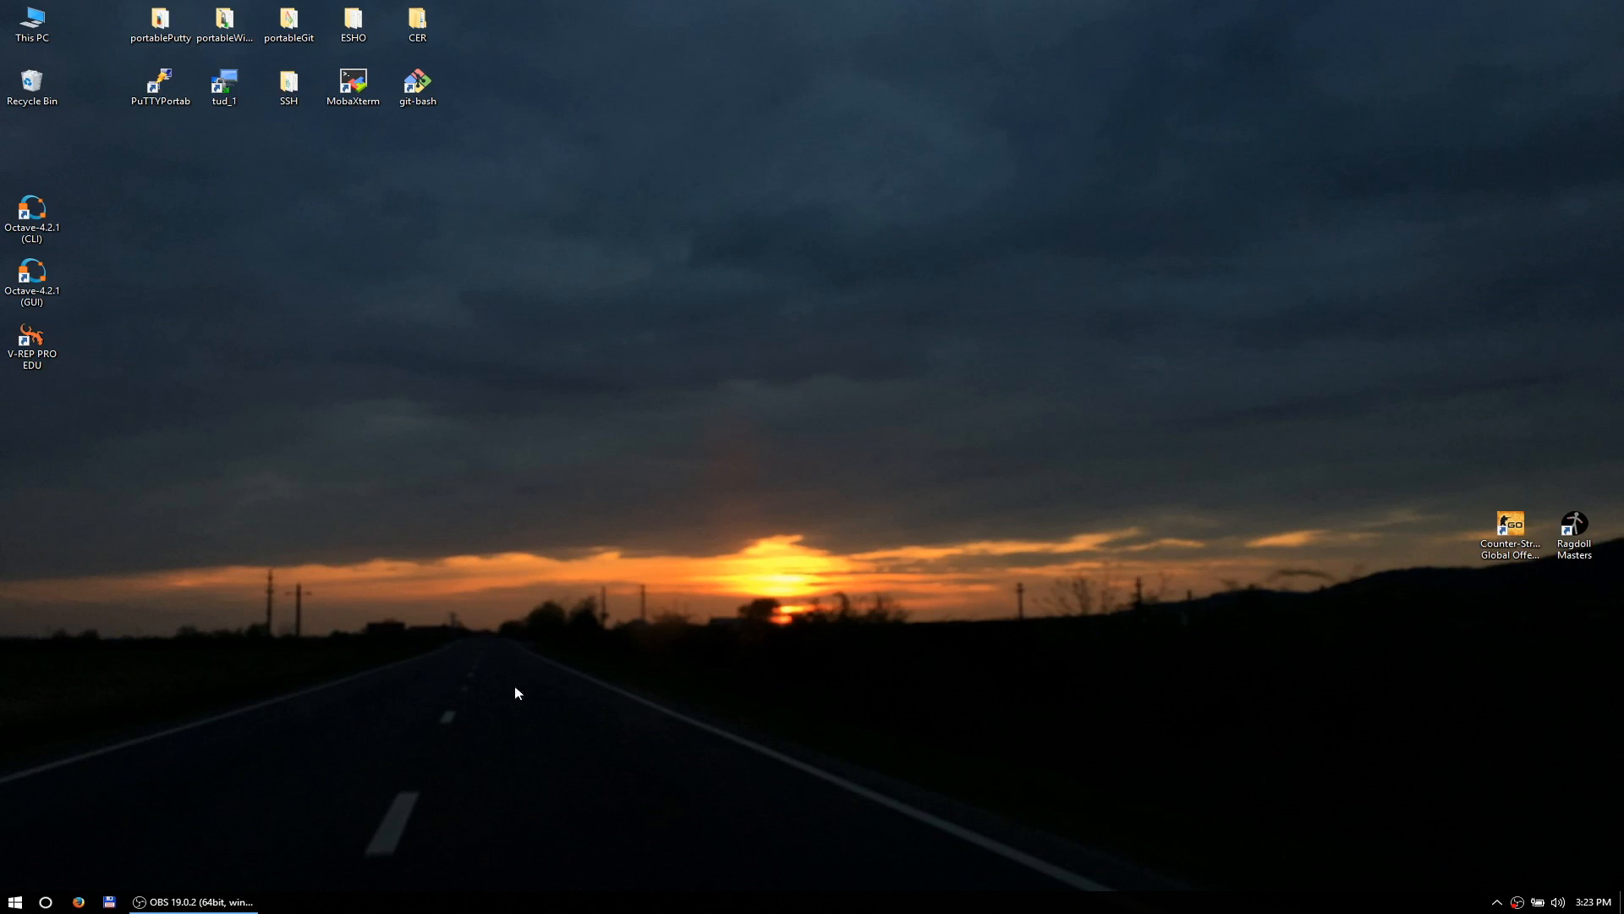
{"action": "mouse_move", "coordinate": [493, 721]}
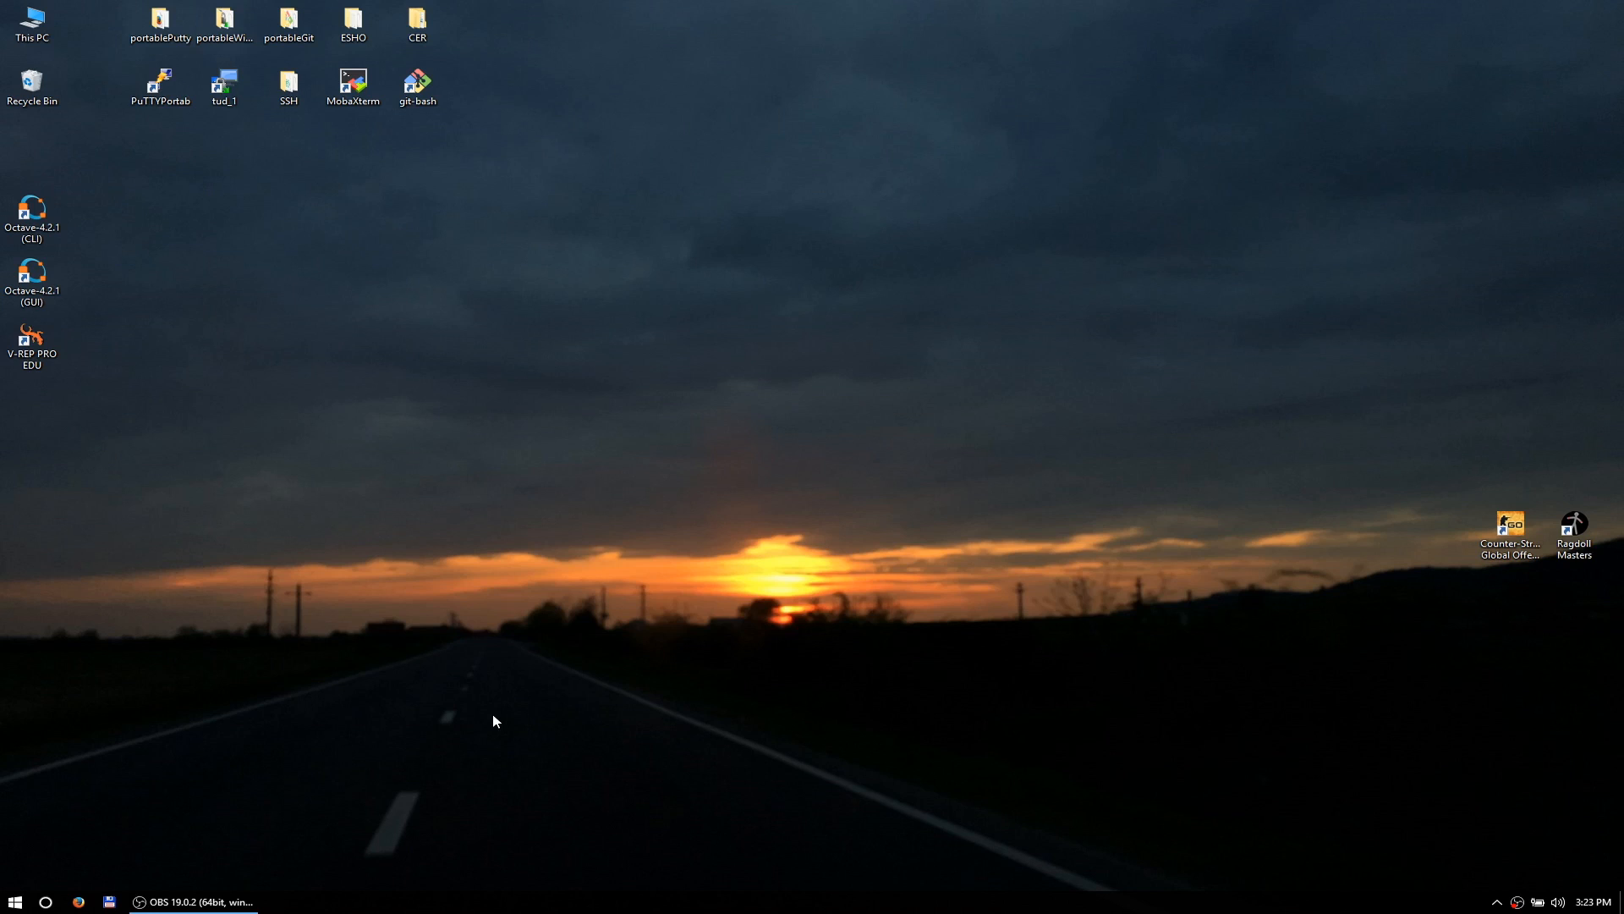
{"action": "mouse_move", "coordinate": [3, 683]}
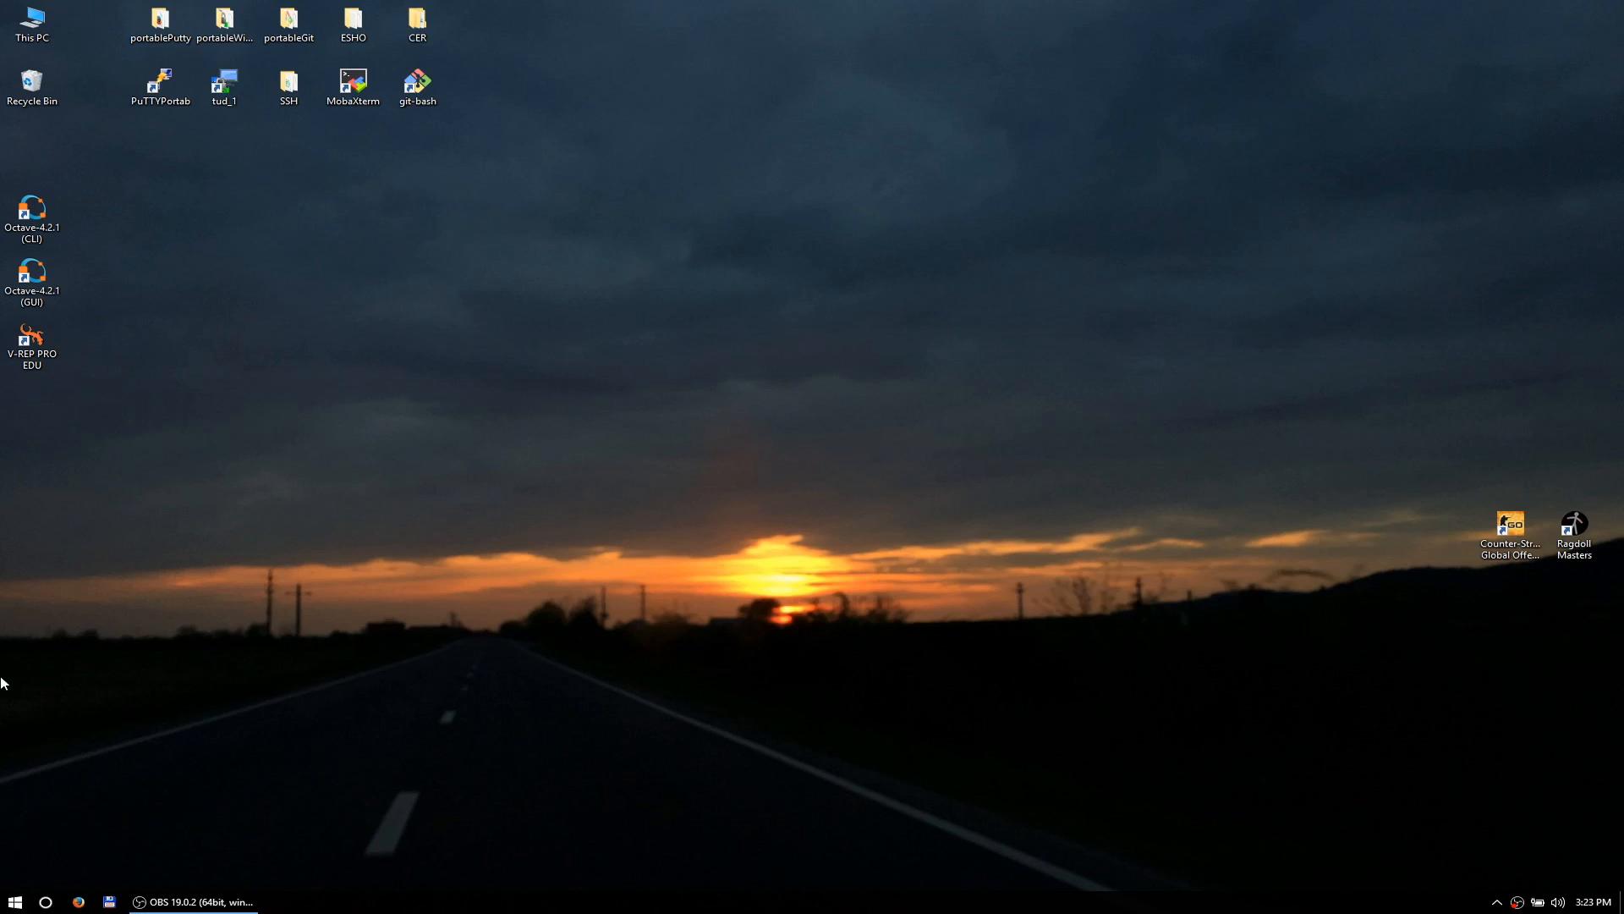
{"action": "mouse_move", "coordinate": [5, 714]}
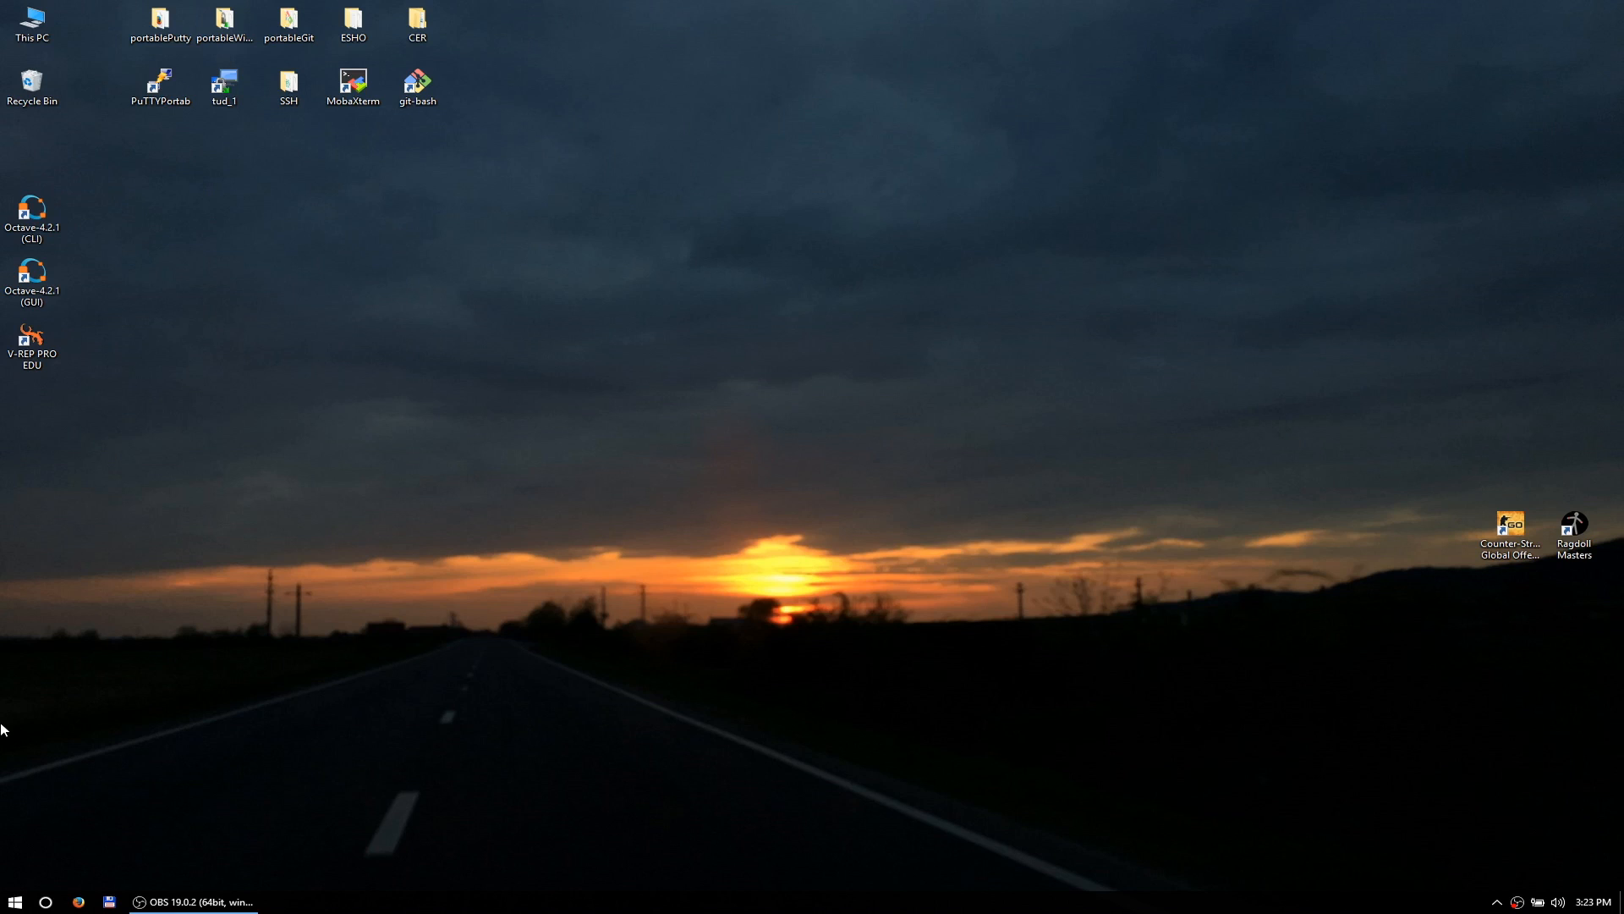
{"action": "mouse_move", "coordinate": [257, 705]}
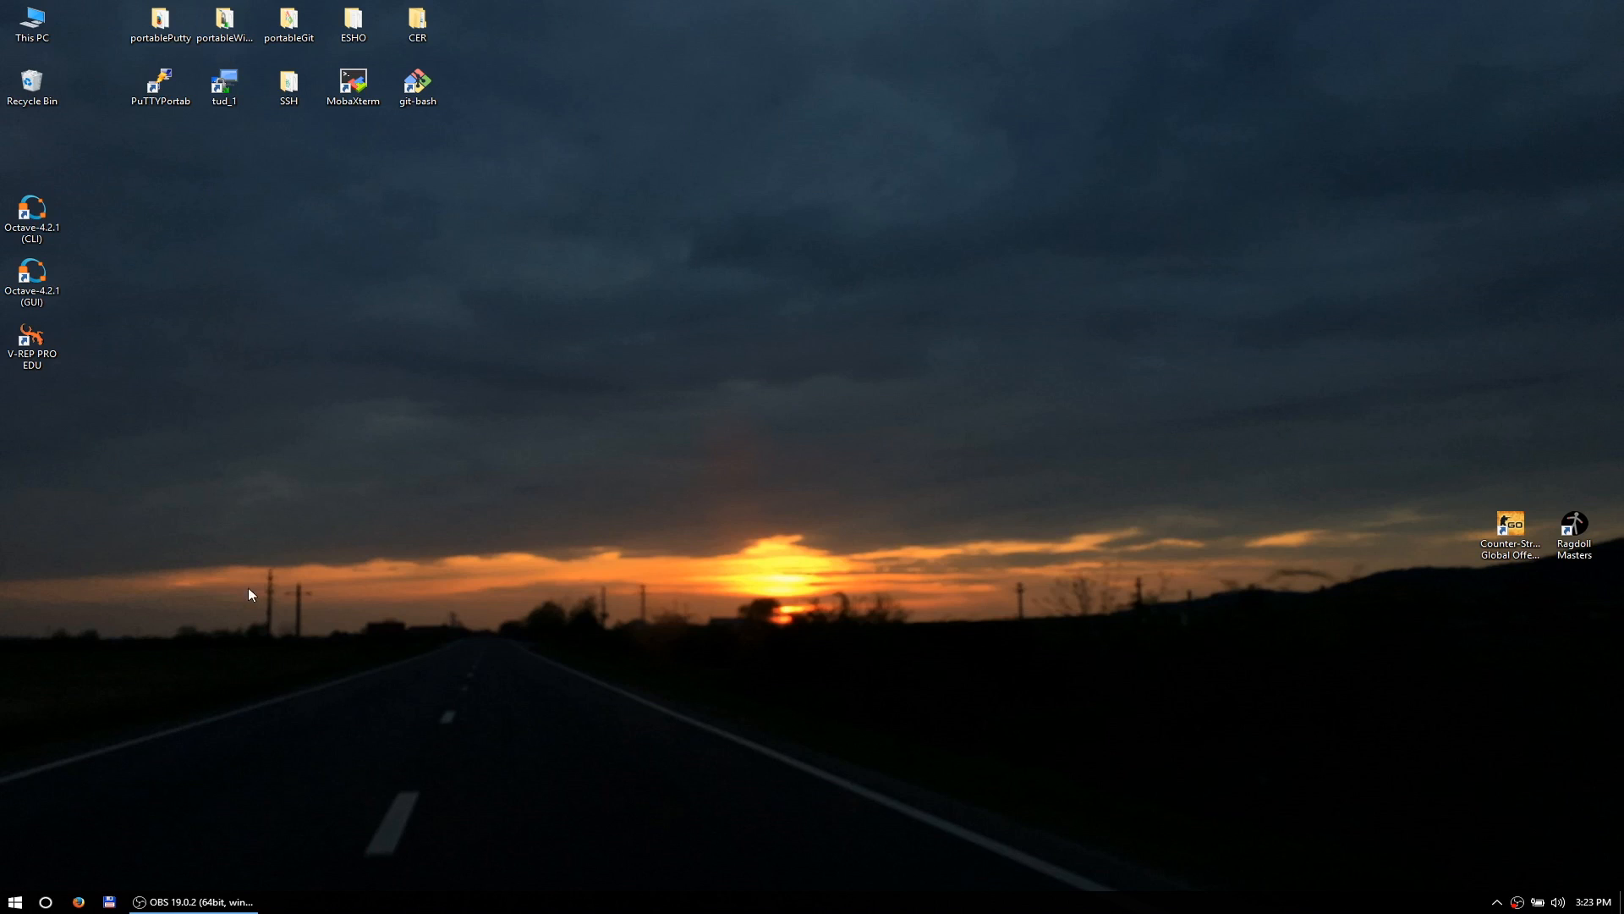
Empty the Recycle Bin, confirming permanent deletion of the 4 items
{"action": "left_click", "coordinate": [32, 87]}
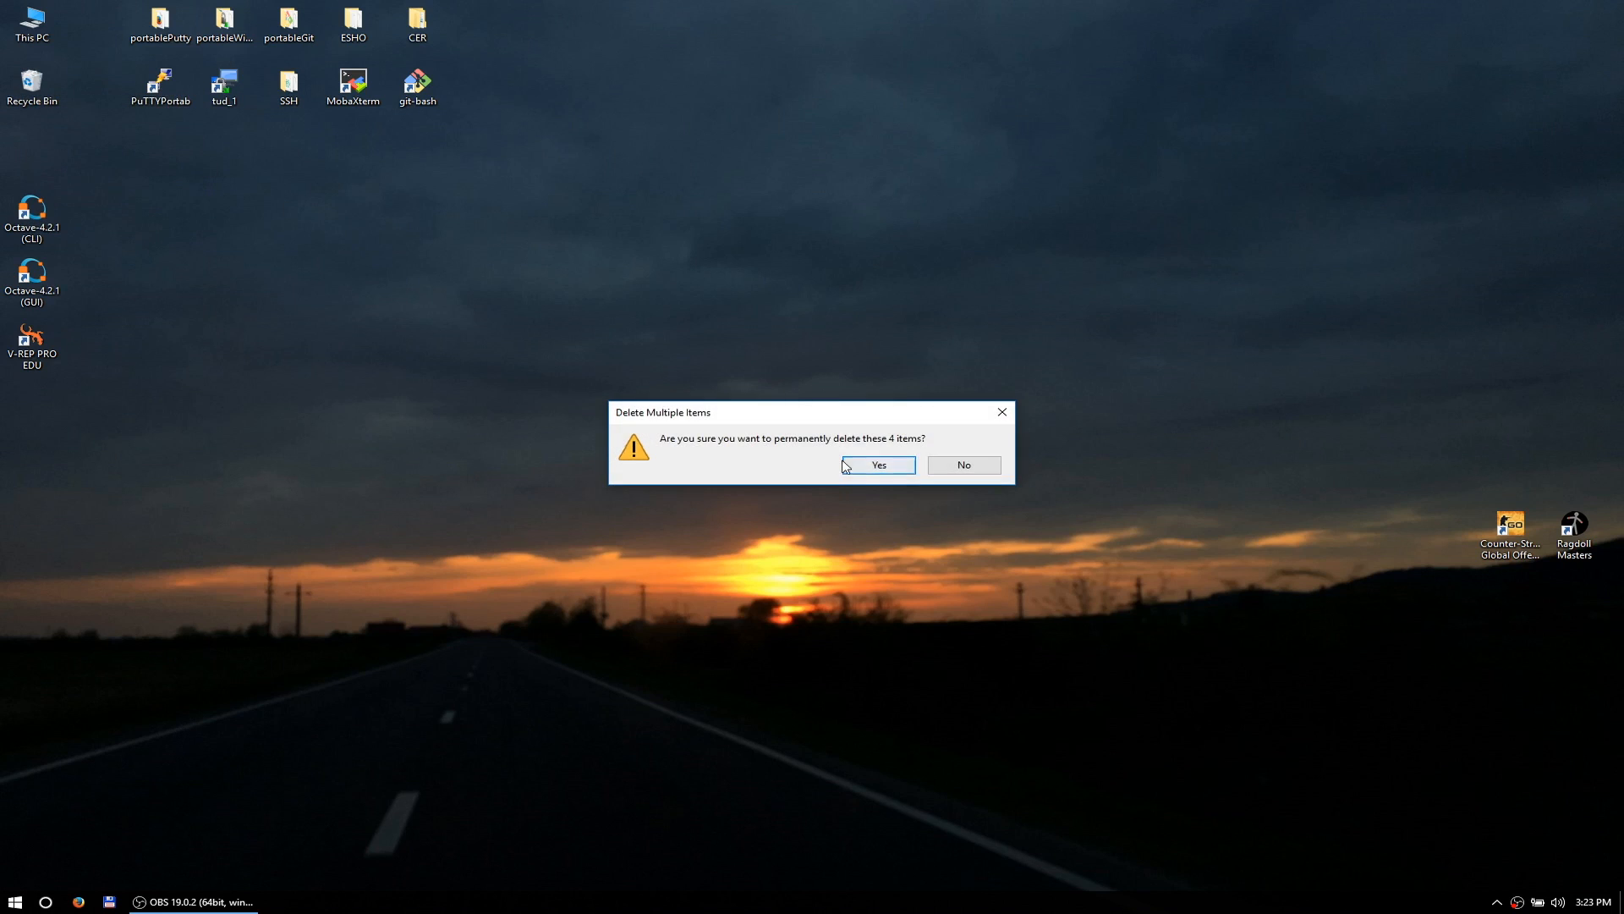
{"action": "left_click", "coordinate": [876, 464]}
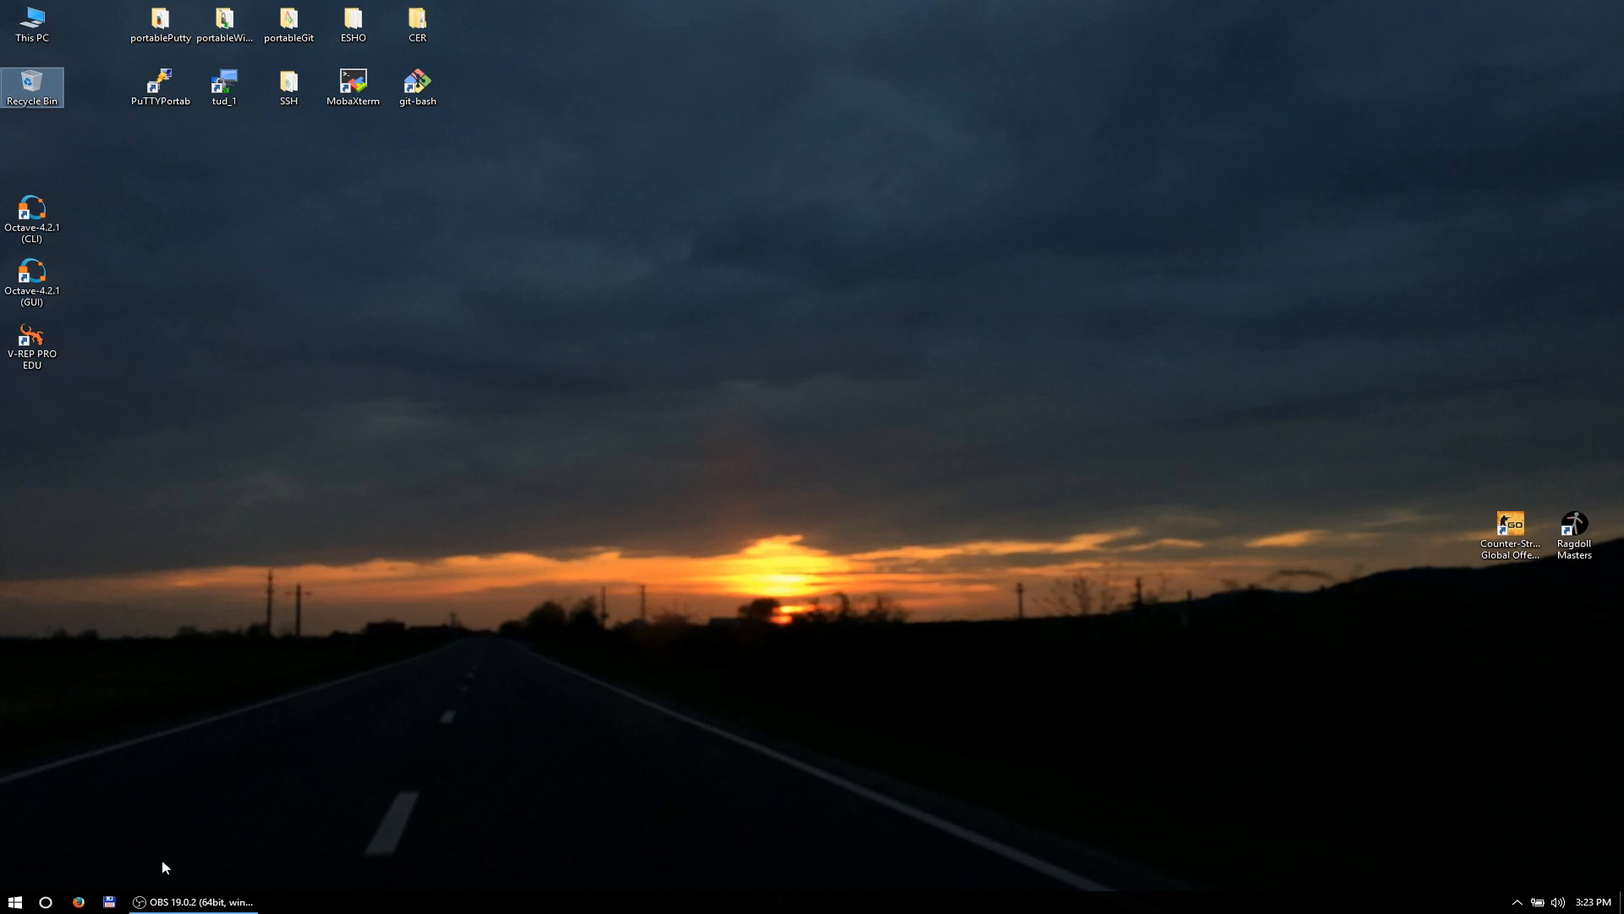
{"action": "mouse_move", "coordinate": [111, 856]}
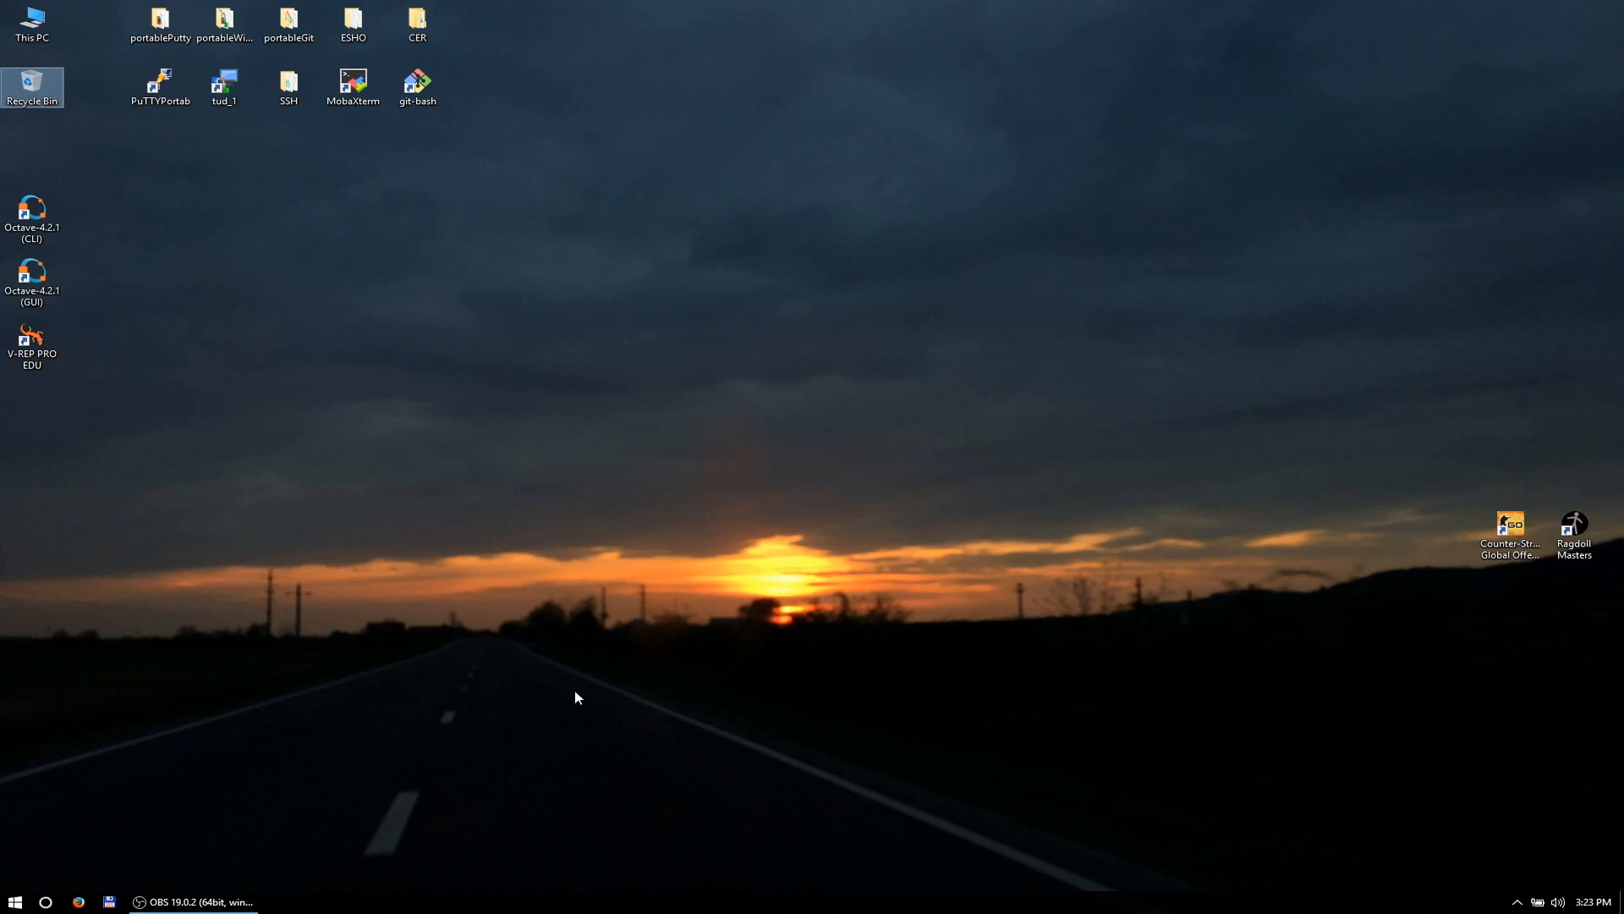
{"action": "mouse_move", "coordinate": [240, 789]}
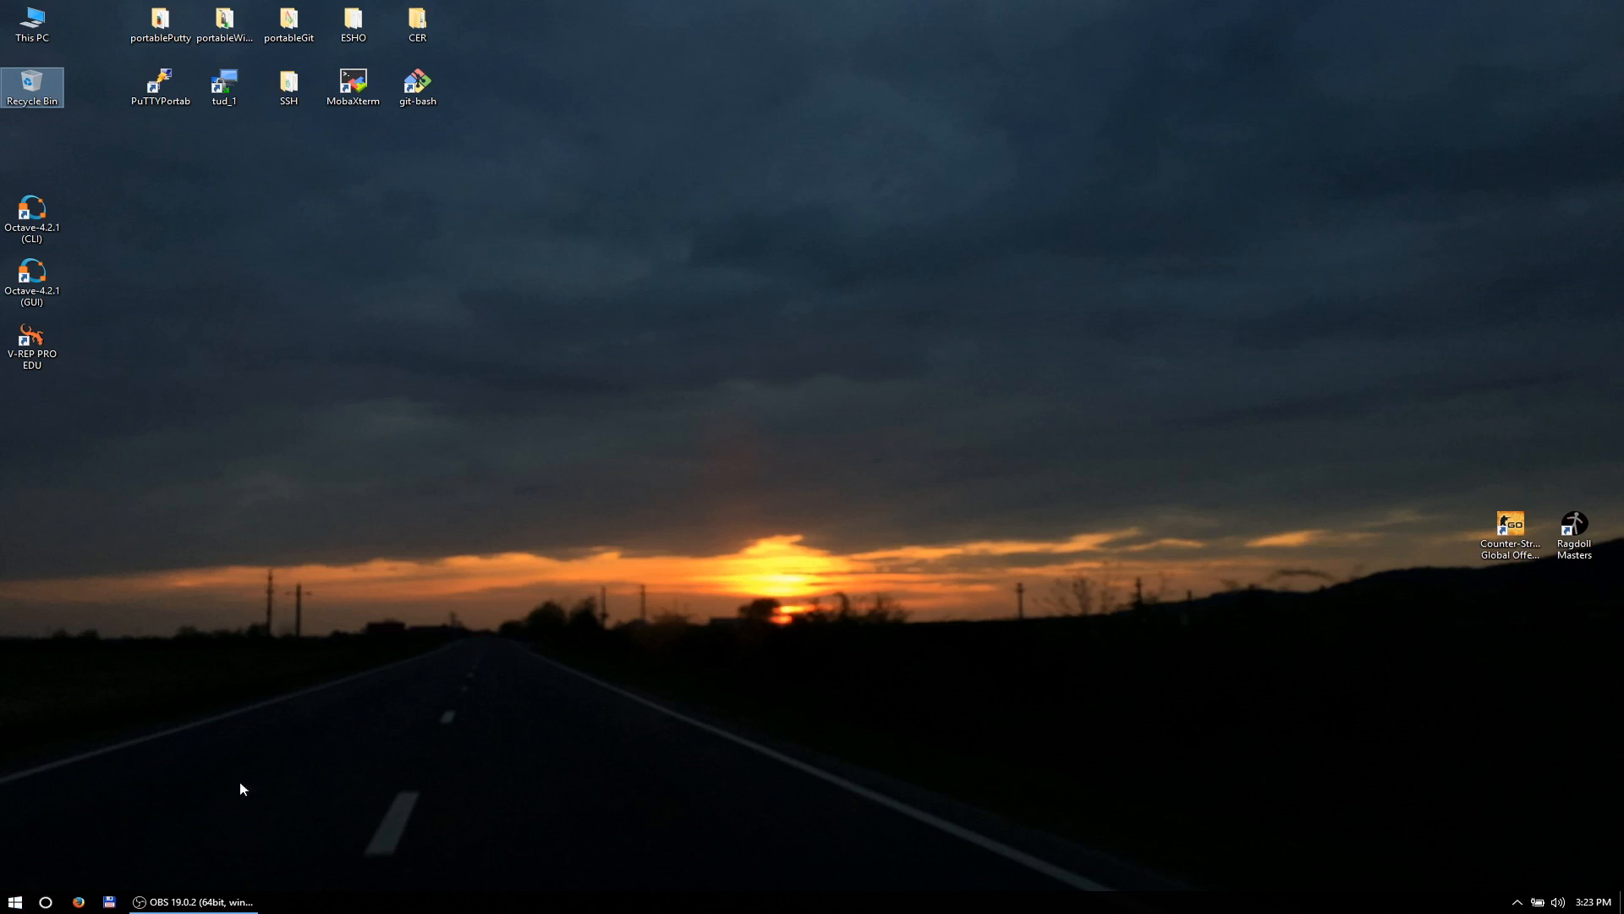
{"action": "mouse_move", "coordinate": [5, 795]}
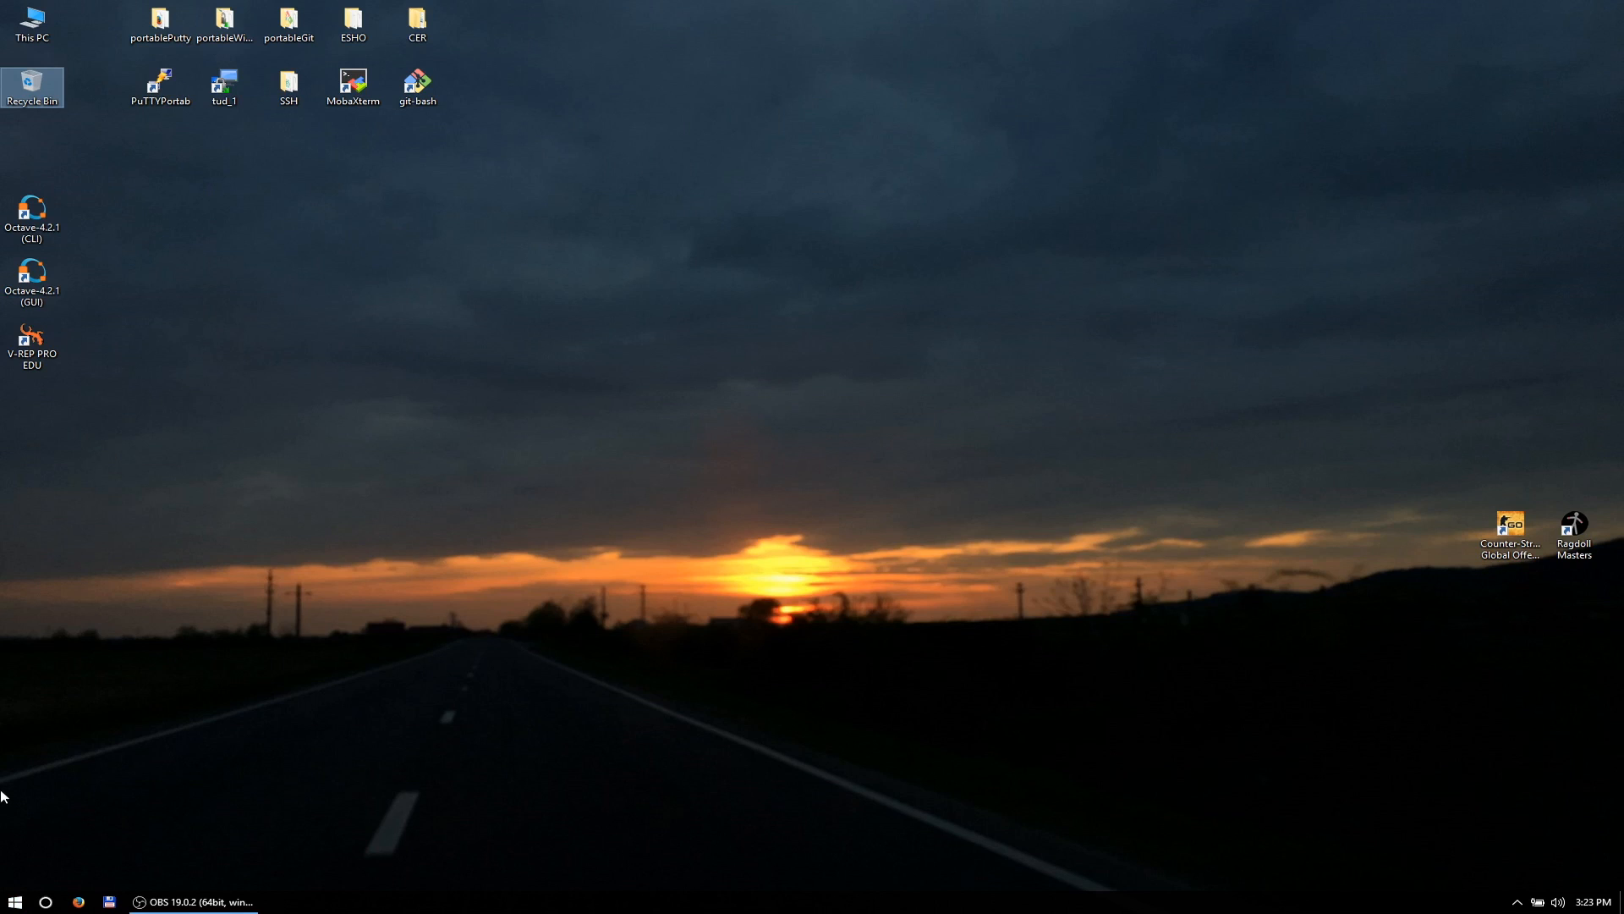
{"action": "mouse_move", "coordinate": [421, 750]}
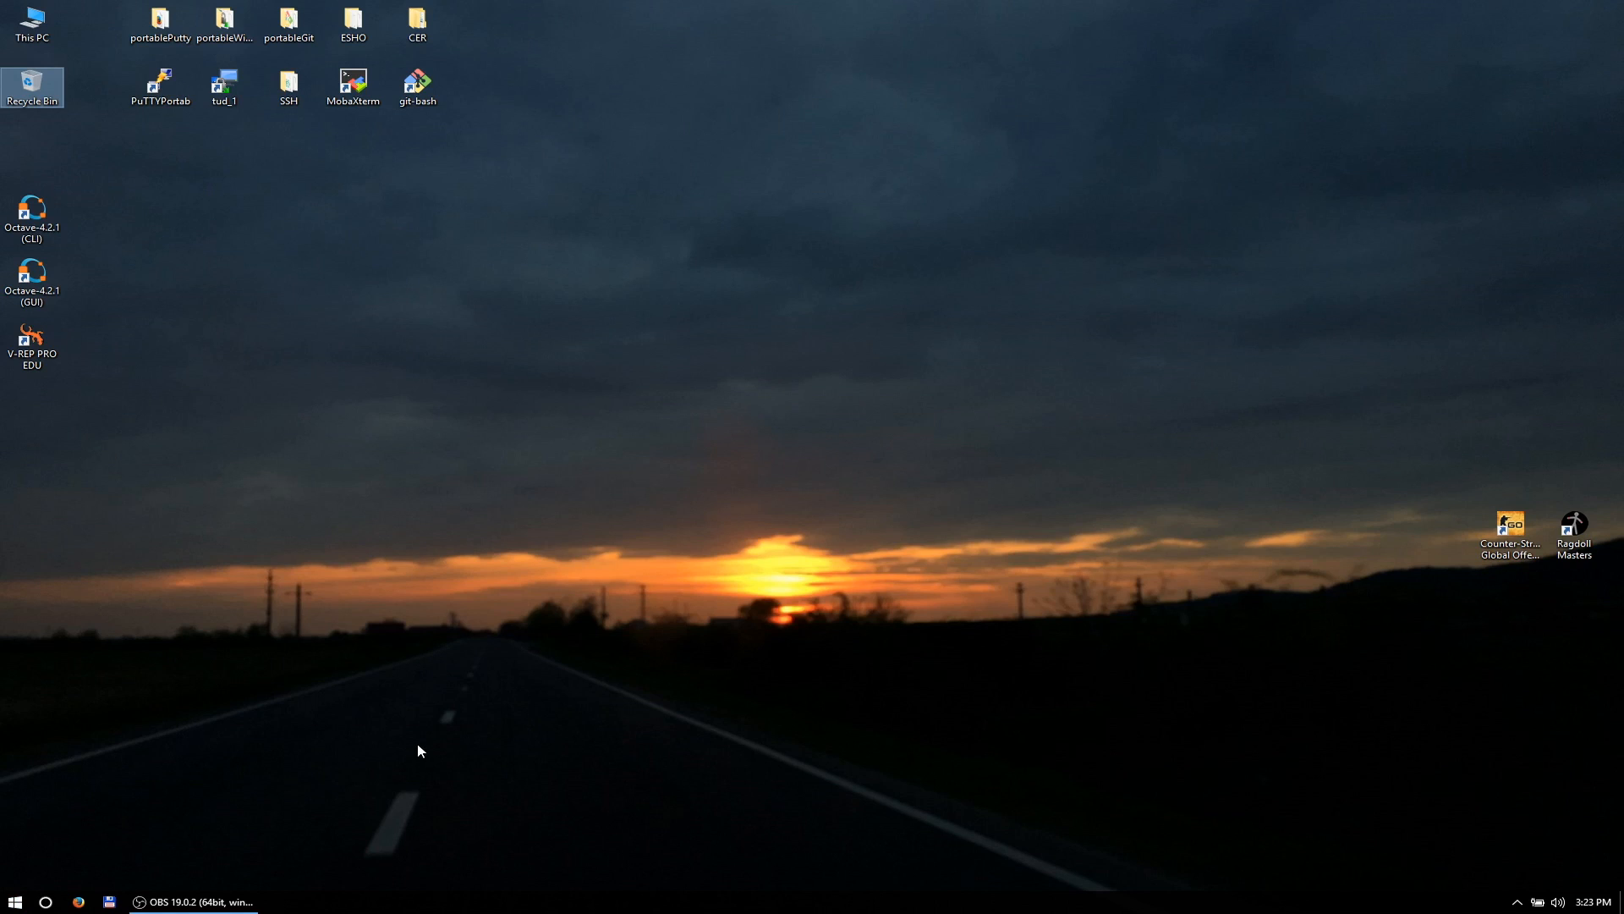
{"action": "mouse_move", "coordinate": [440, 758]}
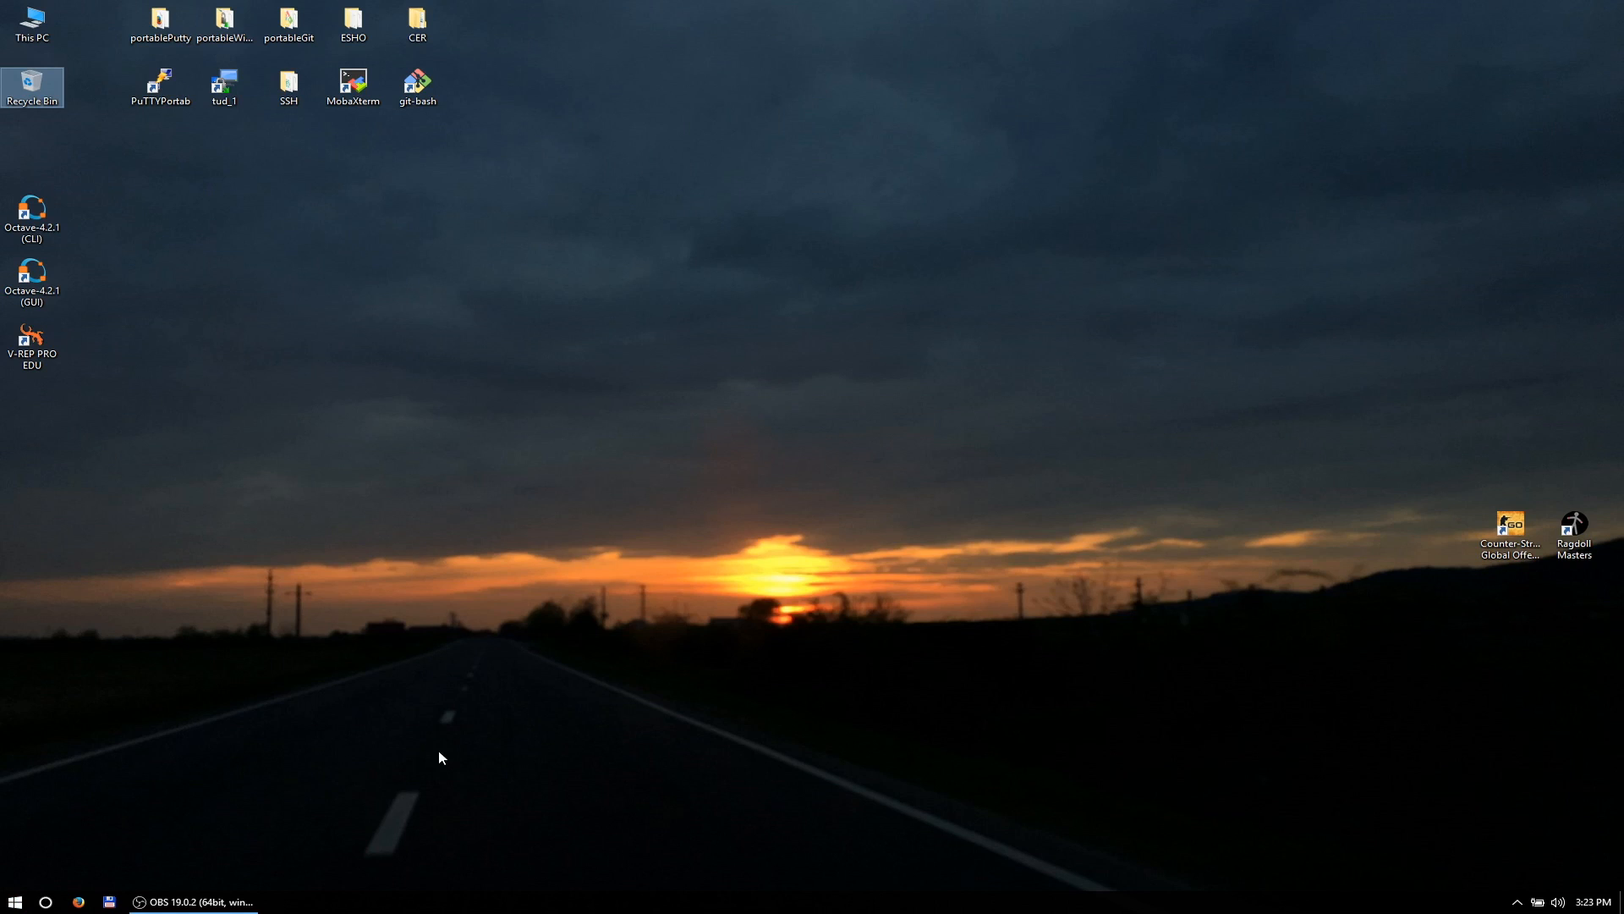
{"action": "mouse_move", "coordinate": [404, 771]}
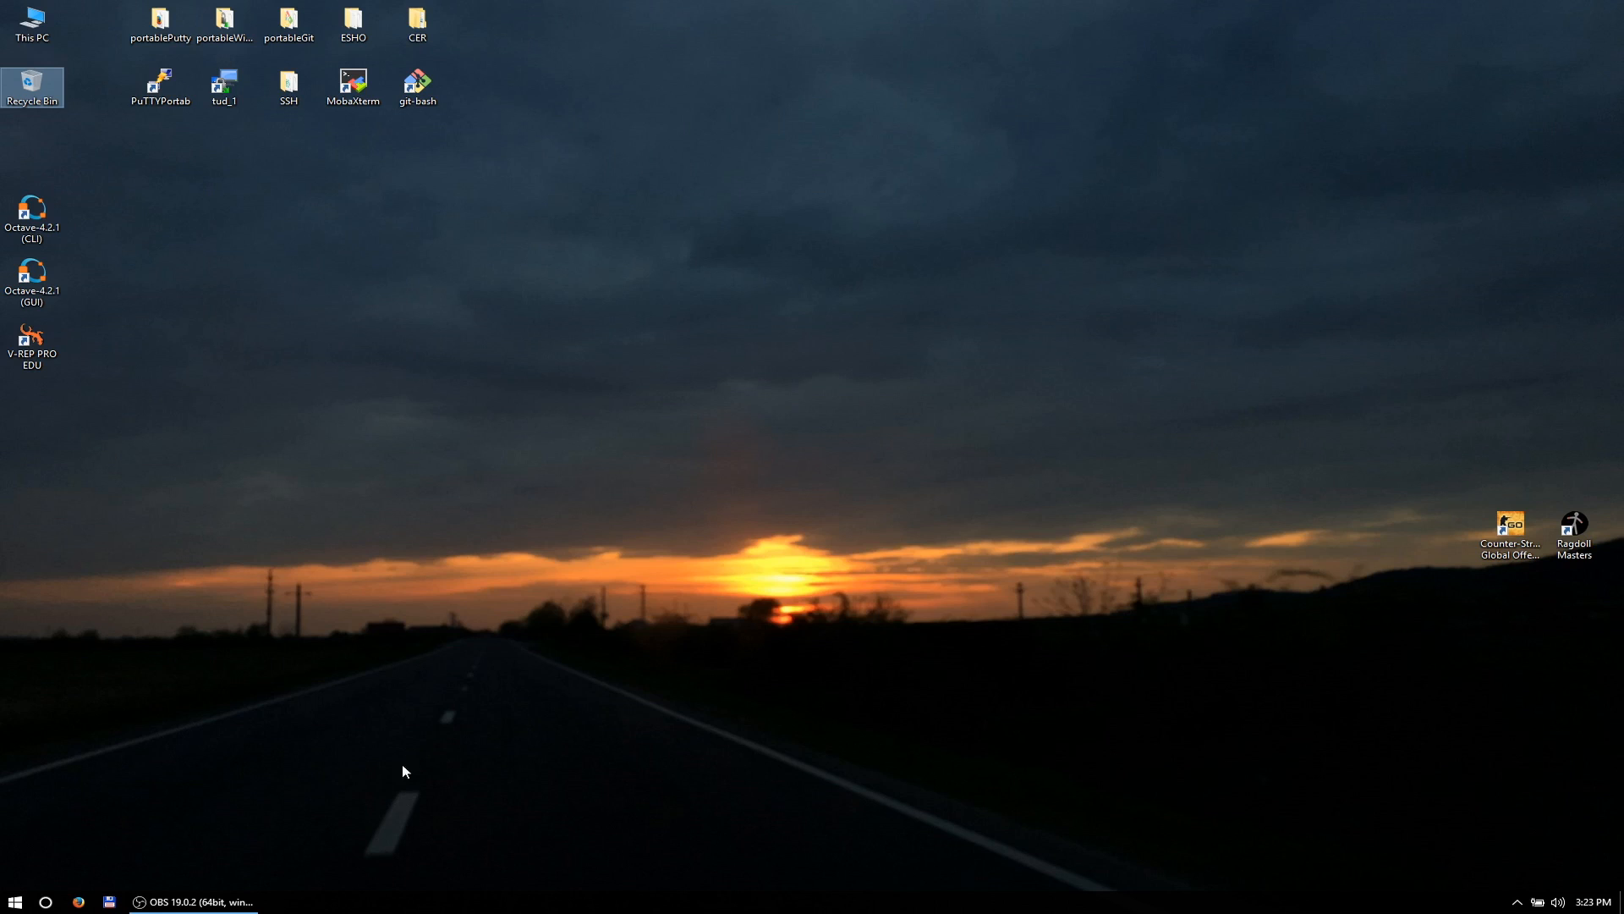
{"action": "mouse_move", "coordinate": [428, 778]}
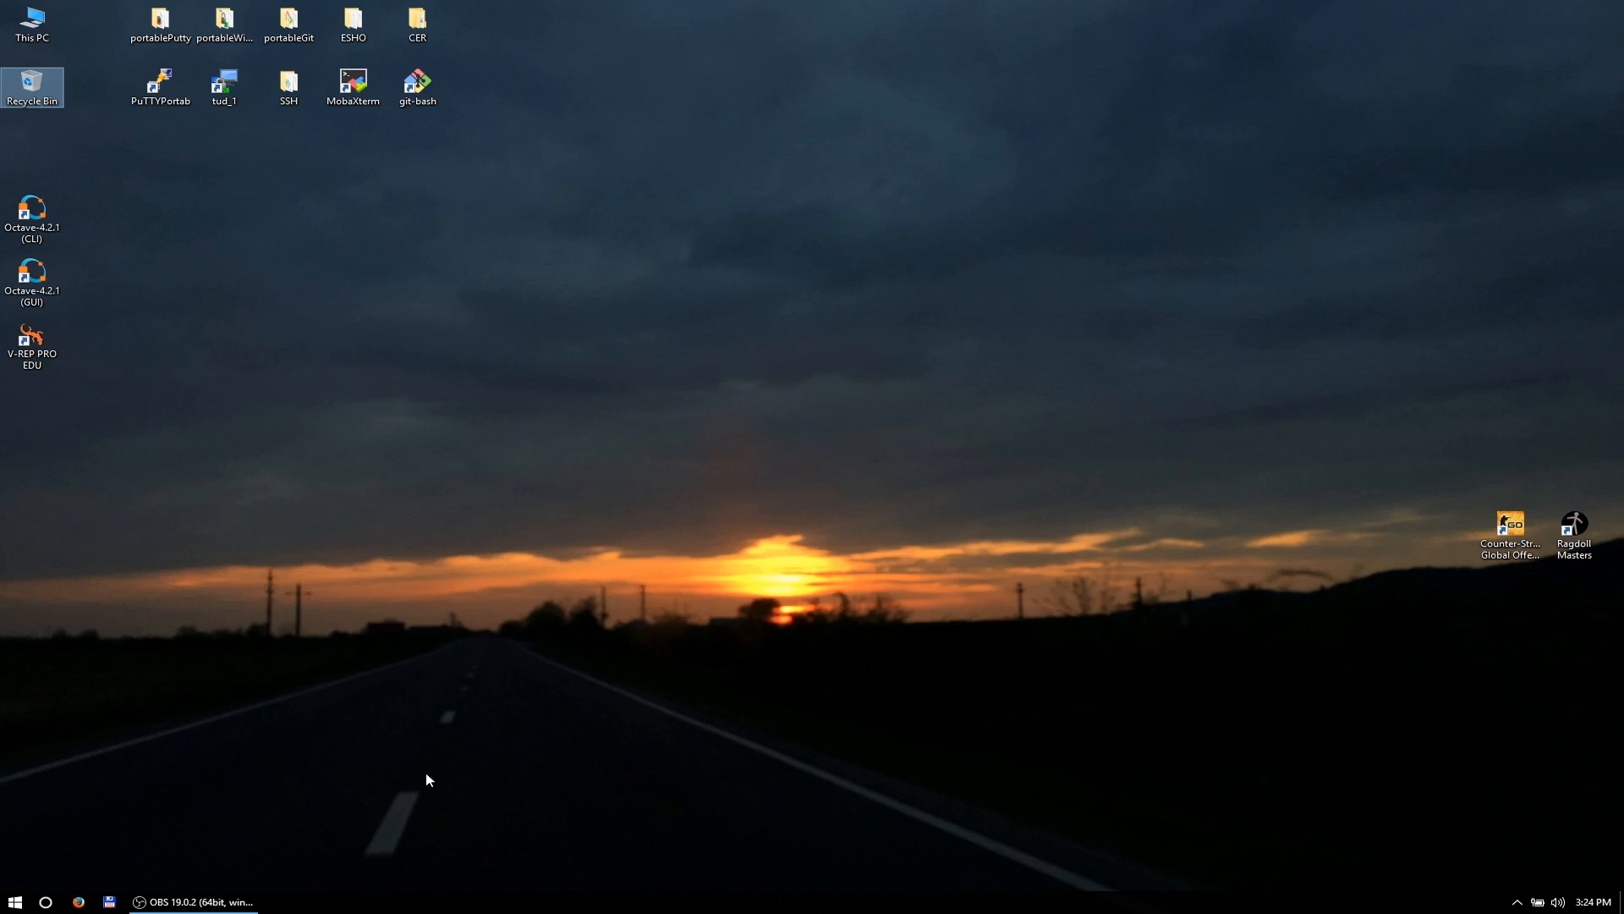
{"action": "mouse_move", "coordinate": [301, 830]}
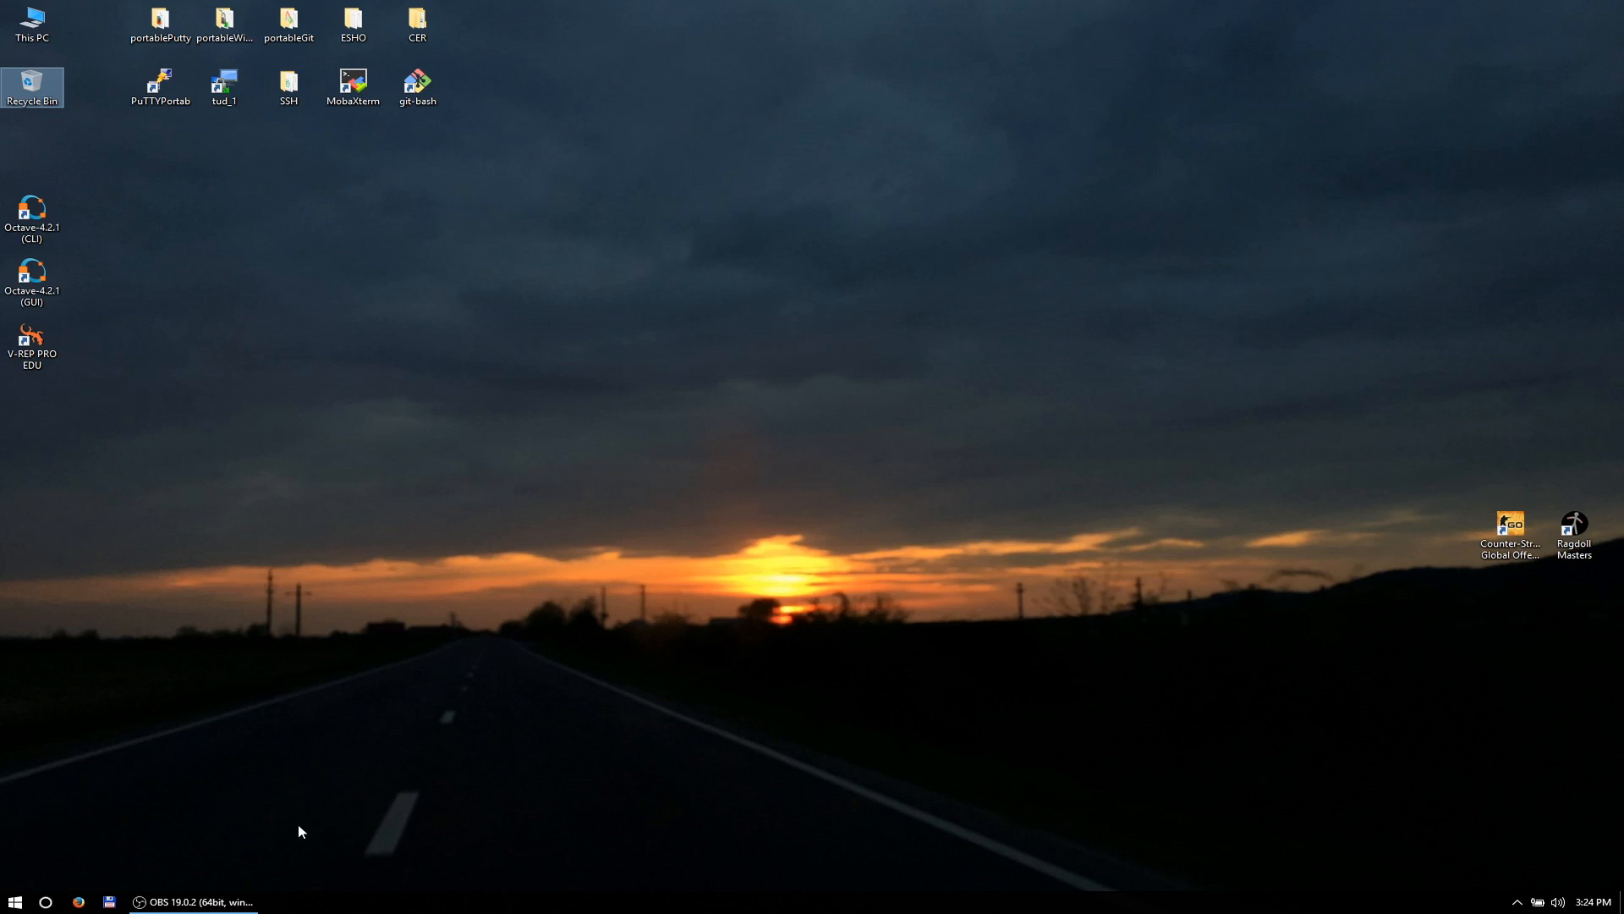
{"action": "mouse_move", "coordinate": [432, 829]}
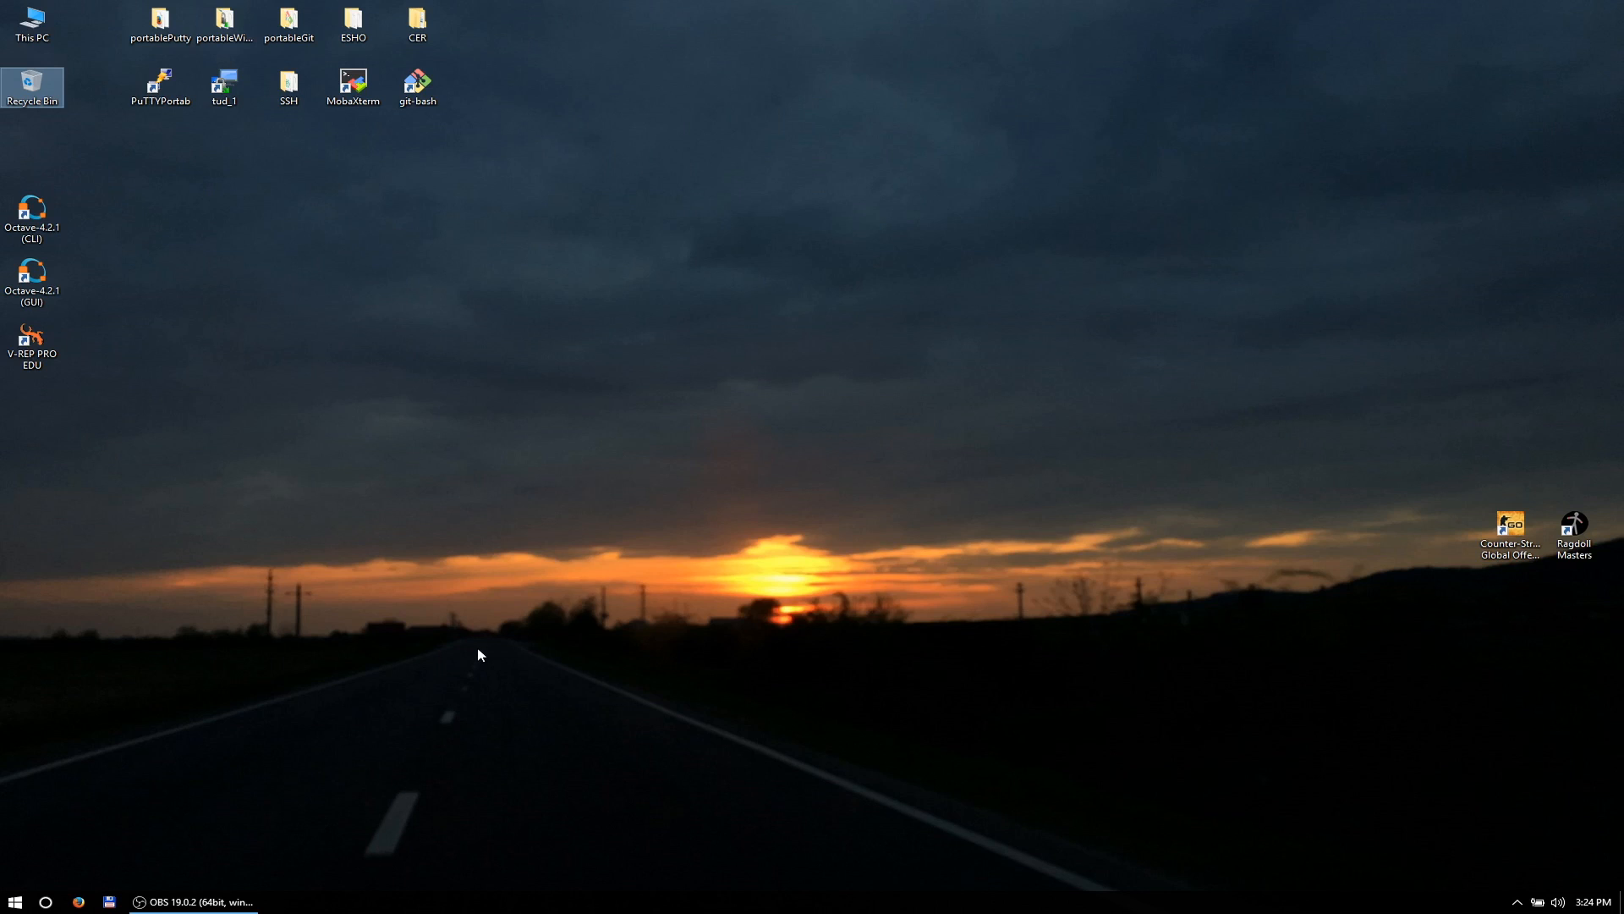
{"action": "mouse_move", "coordinate": [334, 834]}
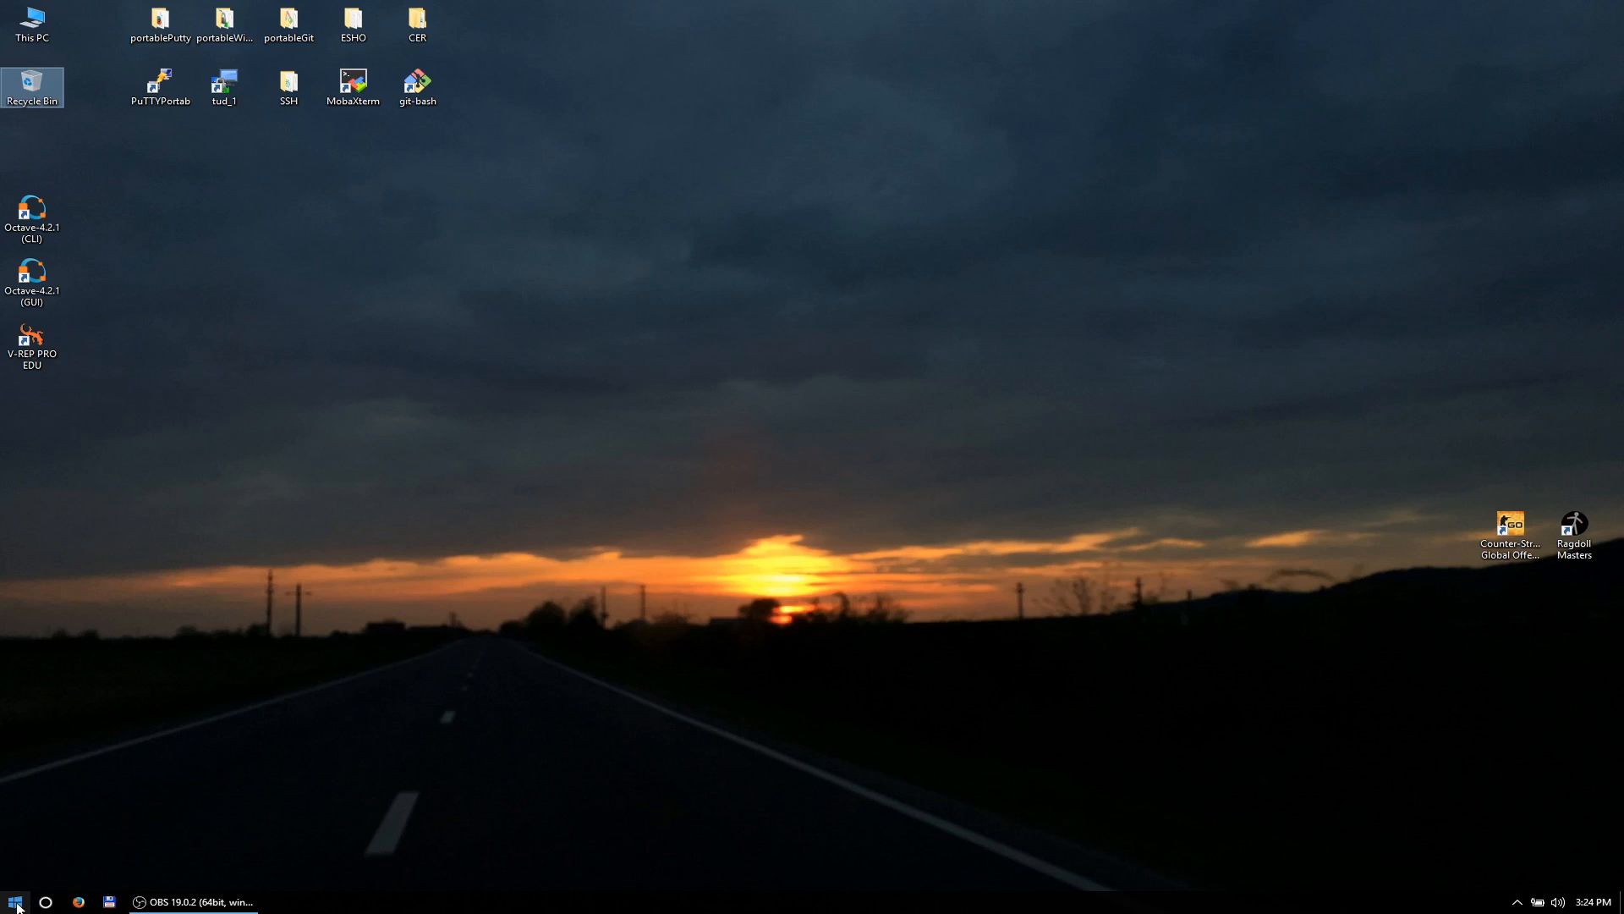
{"action": "mouse_move", "coordinate": [217, 892]}
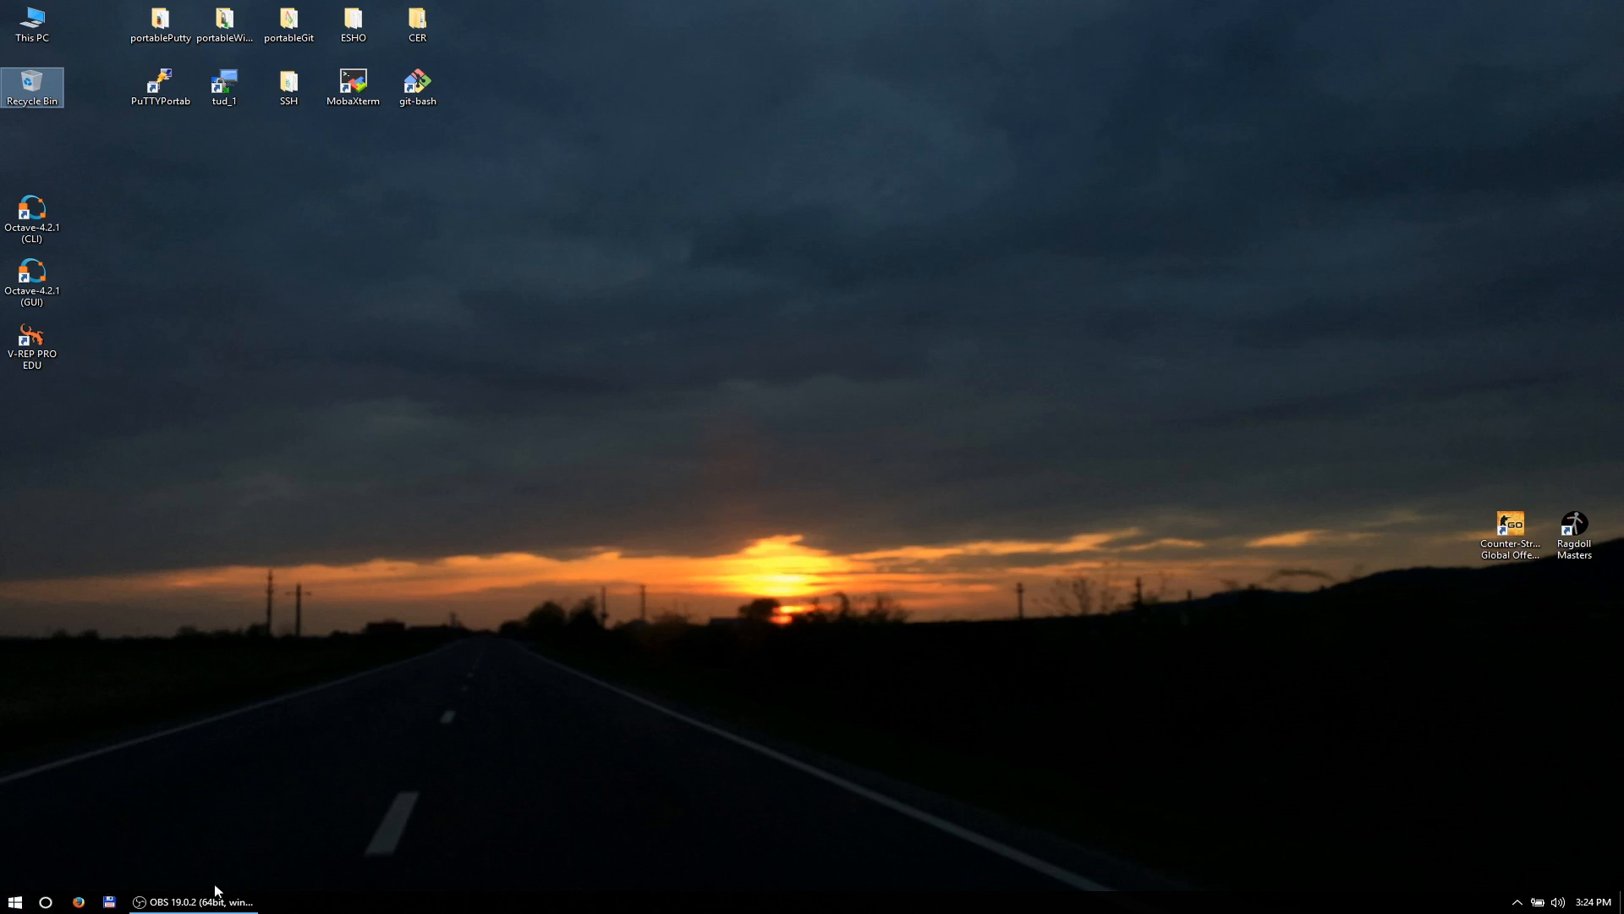
Launch VirtualBox from the programs list and open the Dropbox resources folder
{"action": "left_click", "coordinate": [15, 902]}
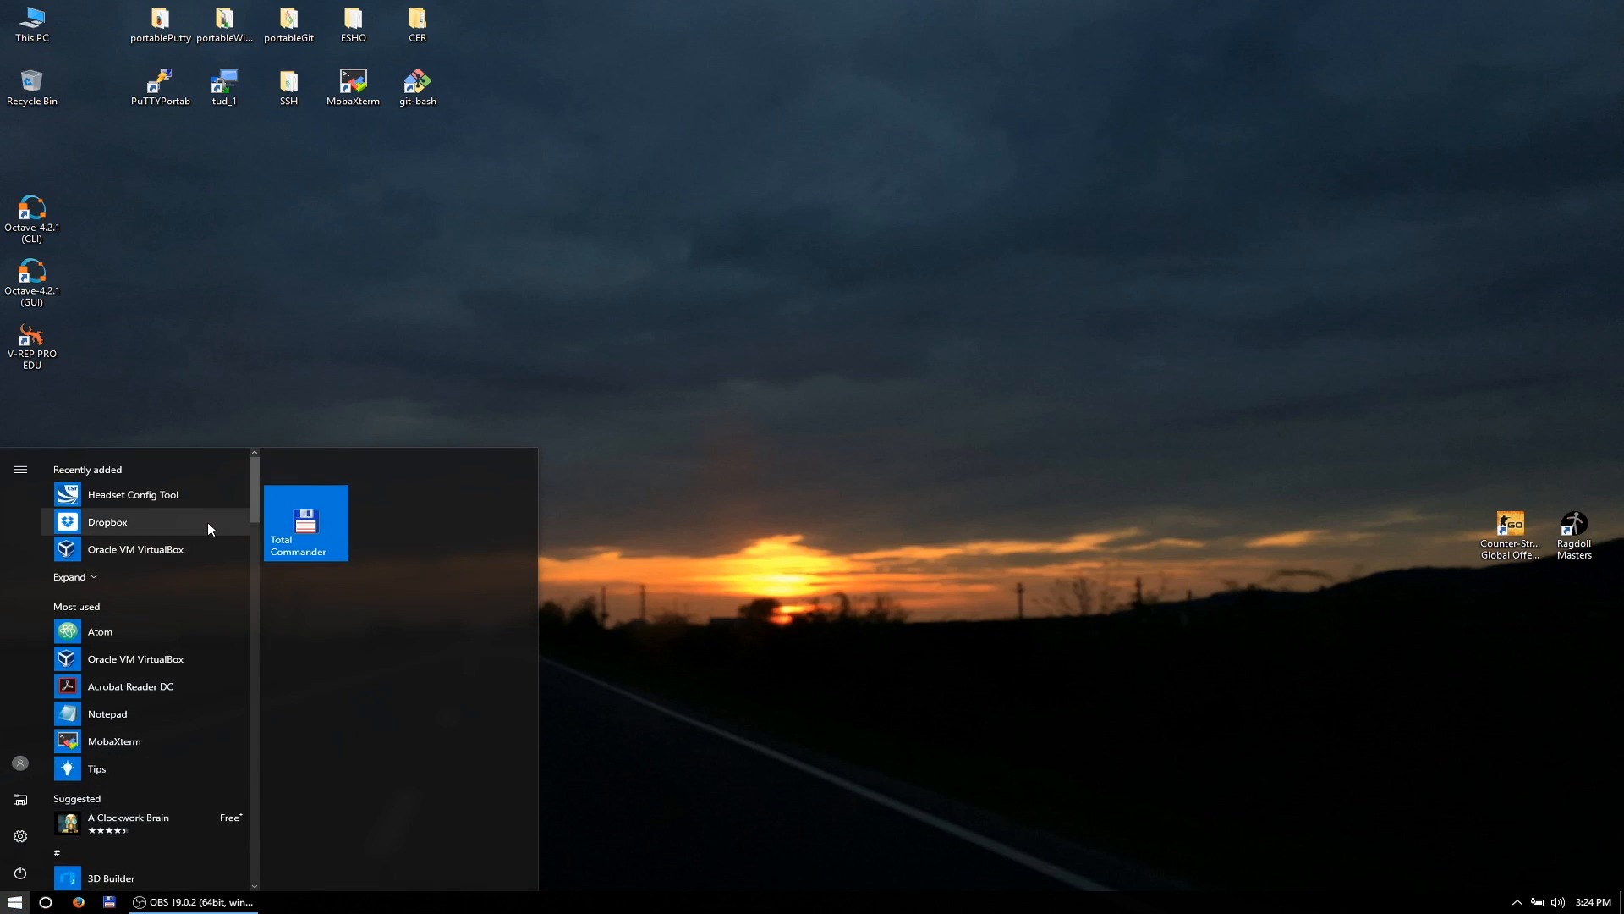
{"action": "mouse_move", "coordinate": [154, 549]}
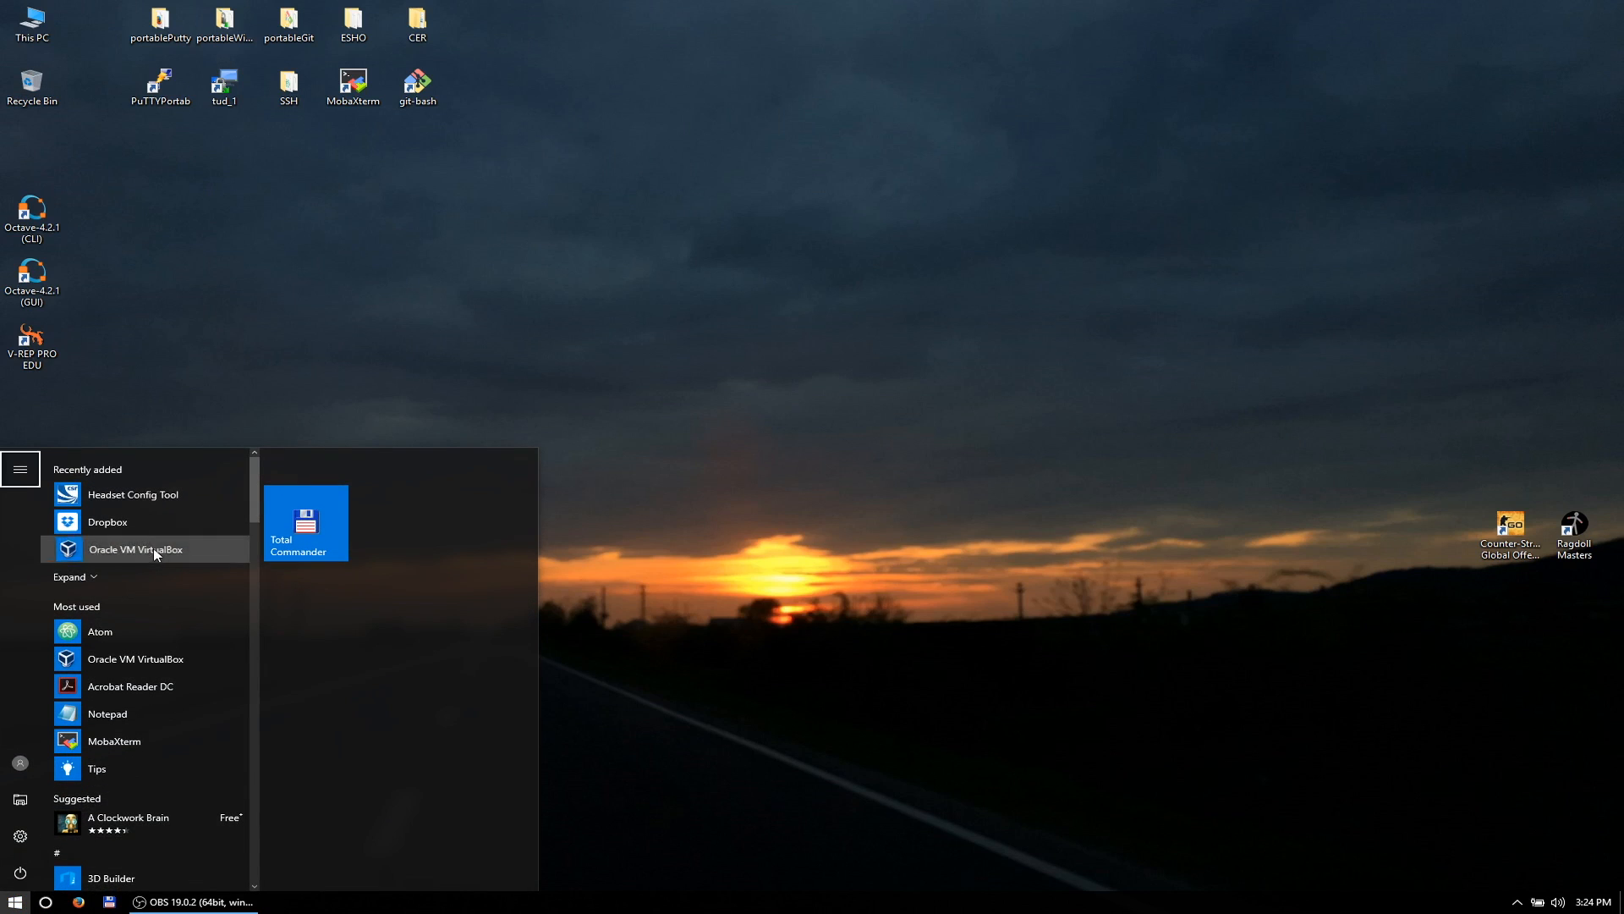
{"action": "left_click", "coordinate": [135, 548]}
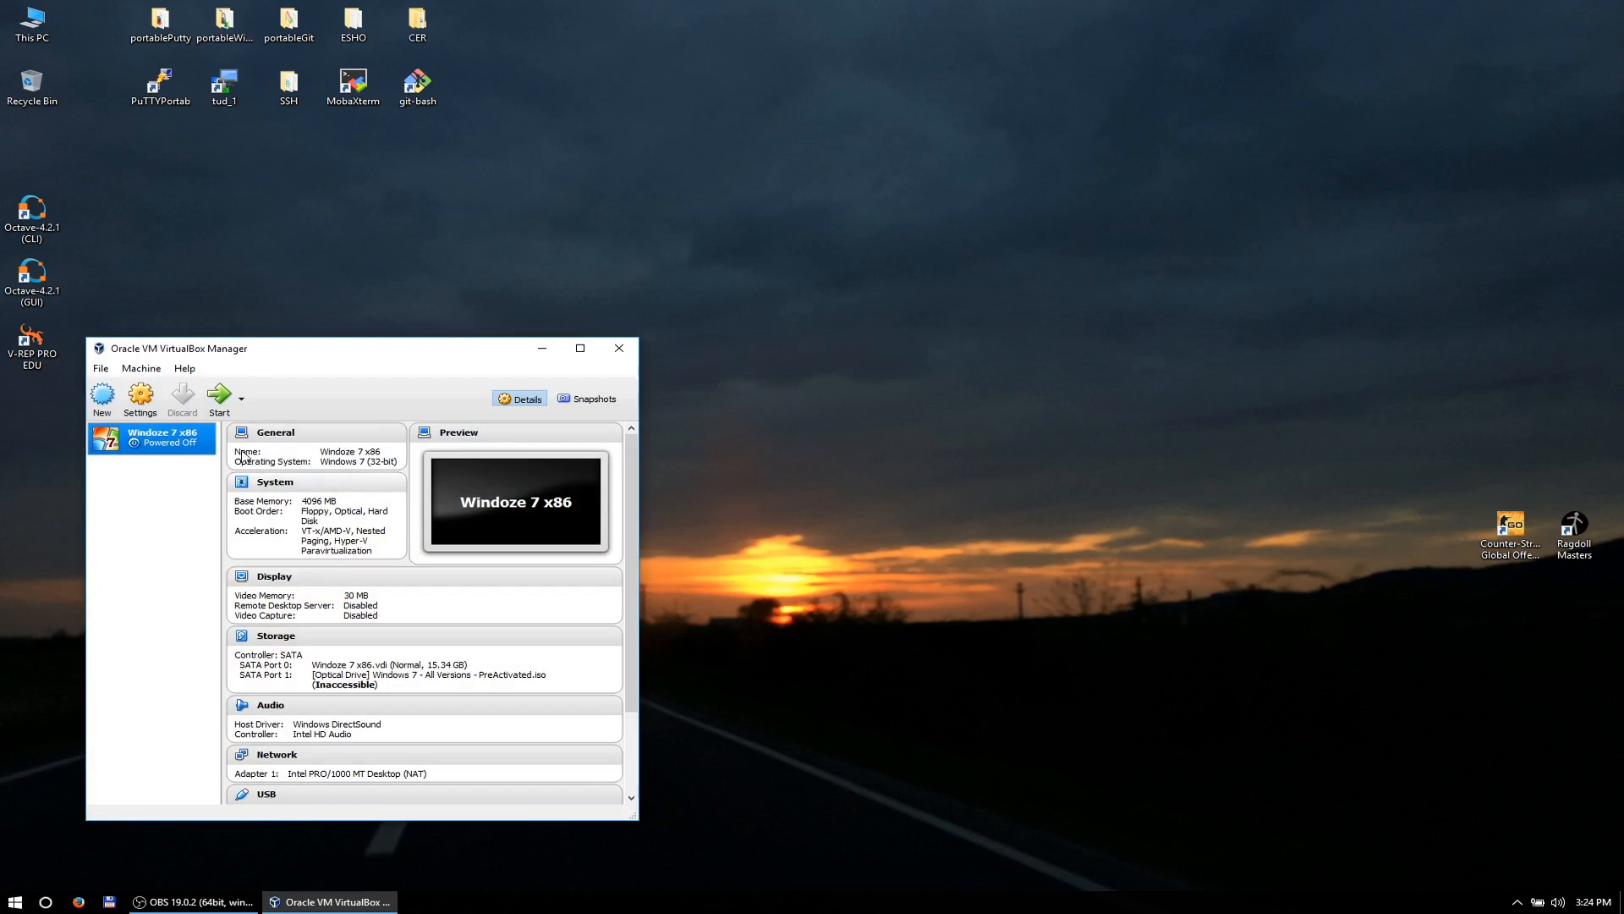
{"action": "mouse_move", "coordinate": [261, 385]}
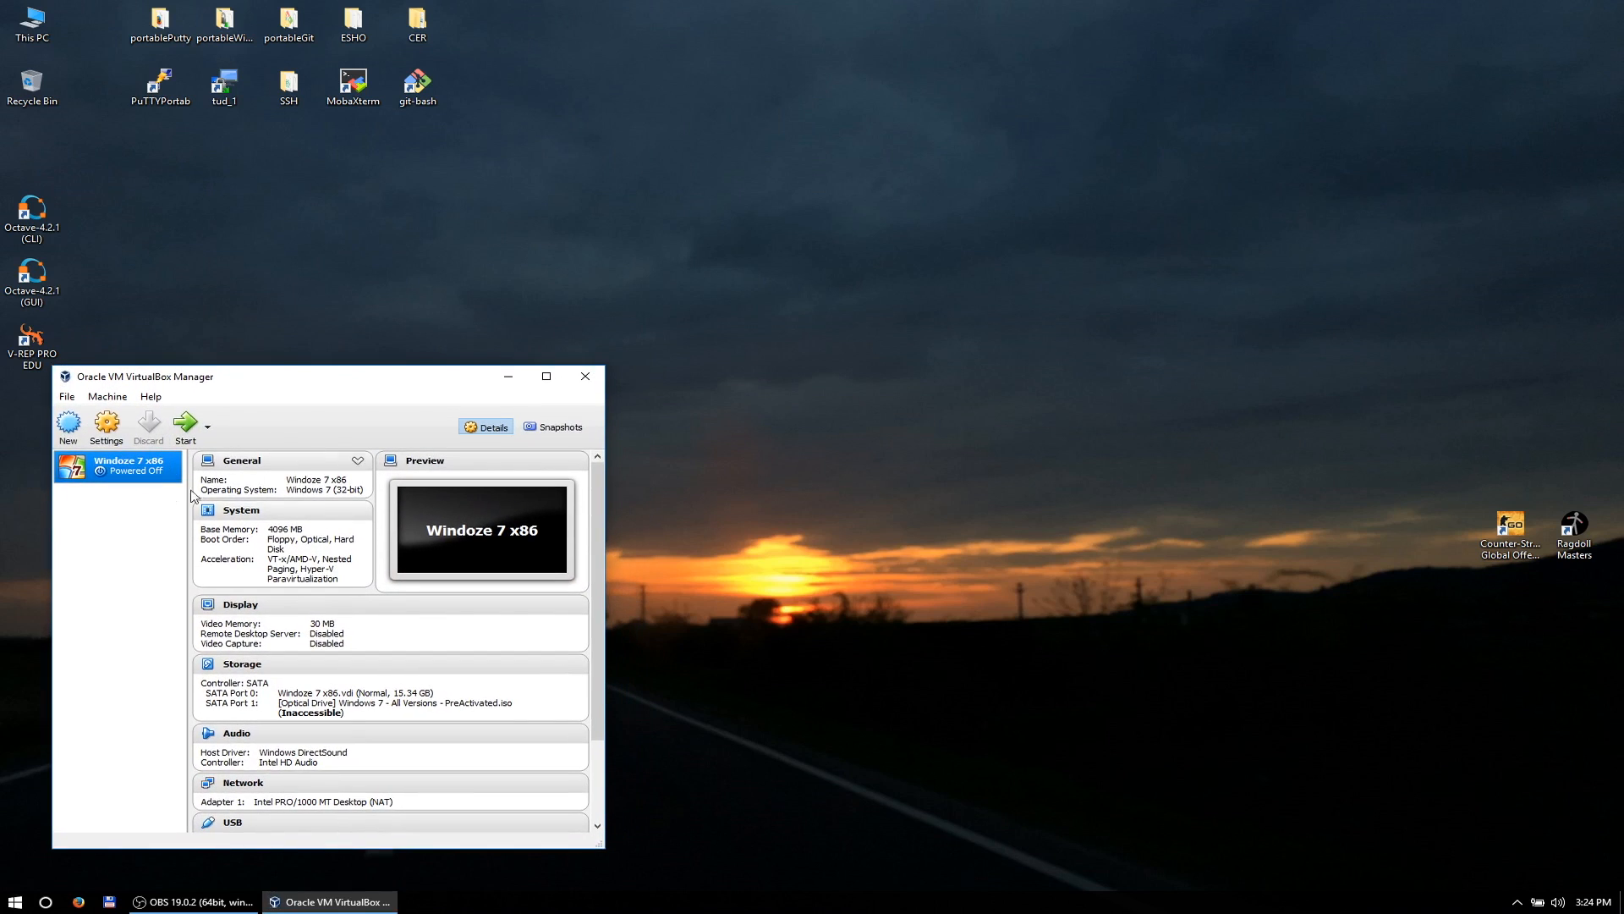
{"action": "mouse_move", "coordinate": [147, 619]}
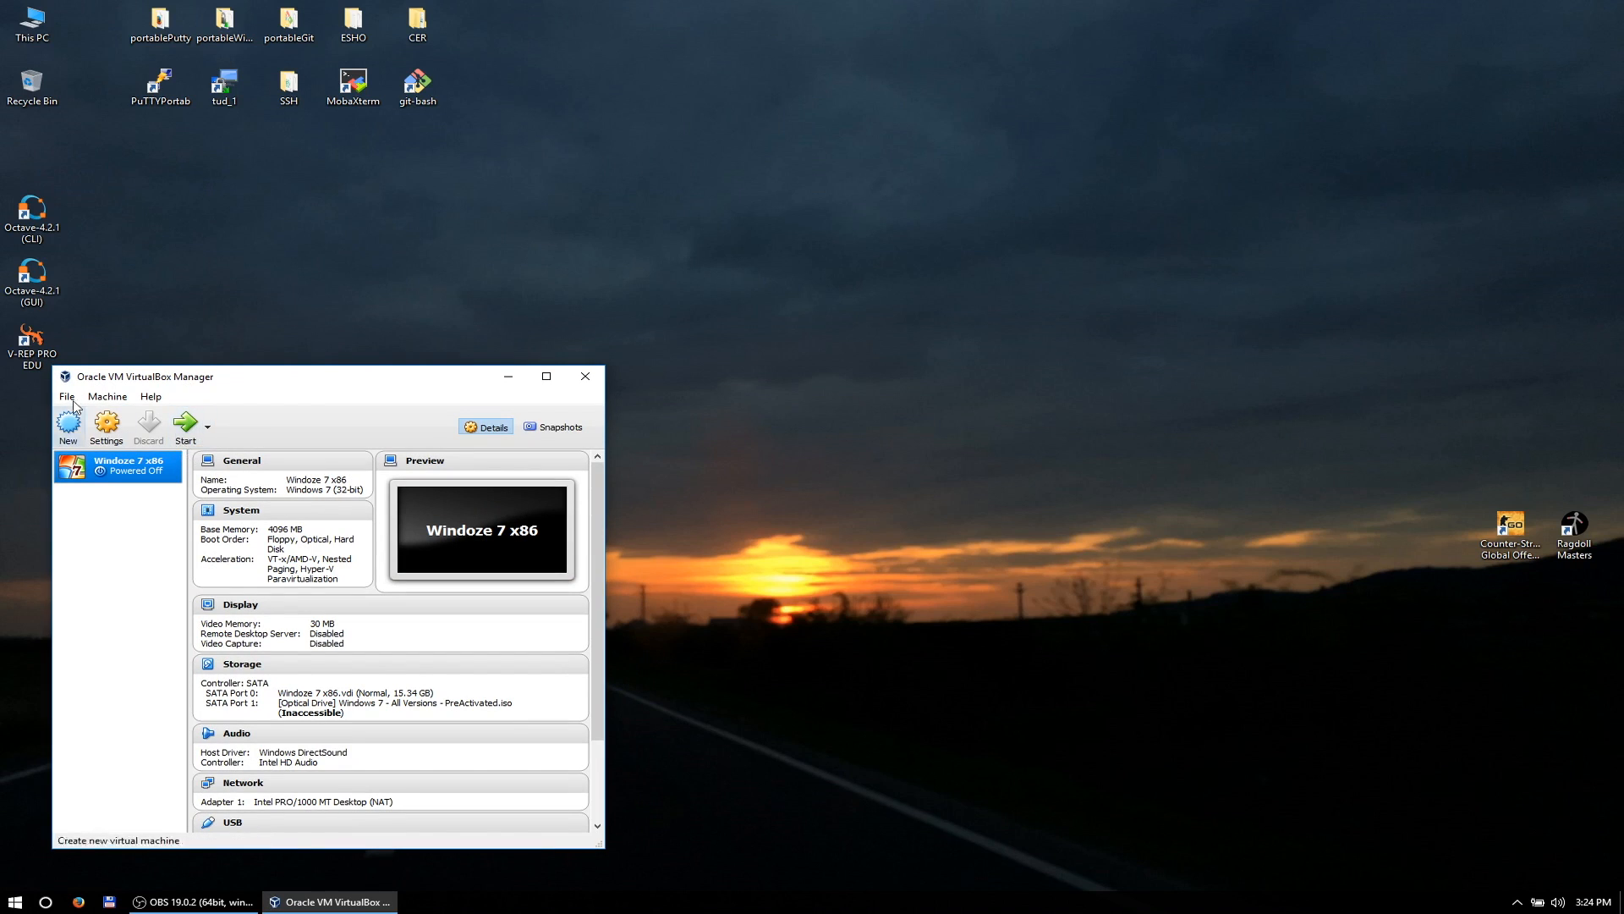
{"action": "mouse_move", "coordinate": [186, 423]}
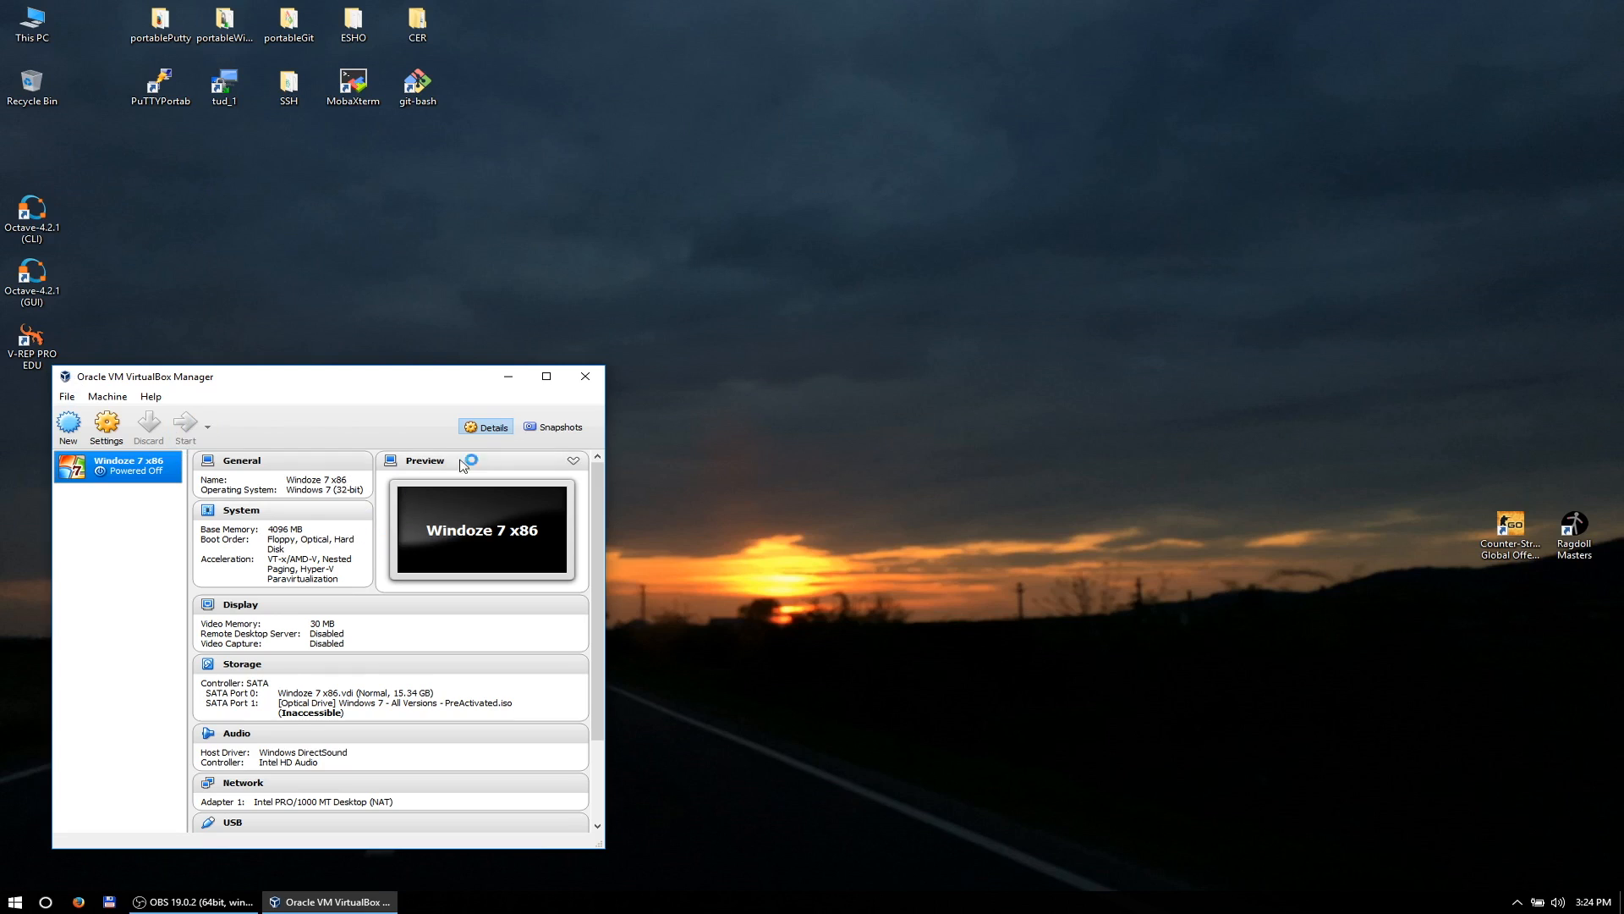
{"action": "left_click", "coordinate": [186, 425]}
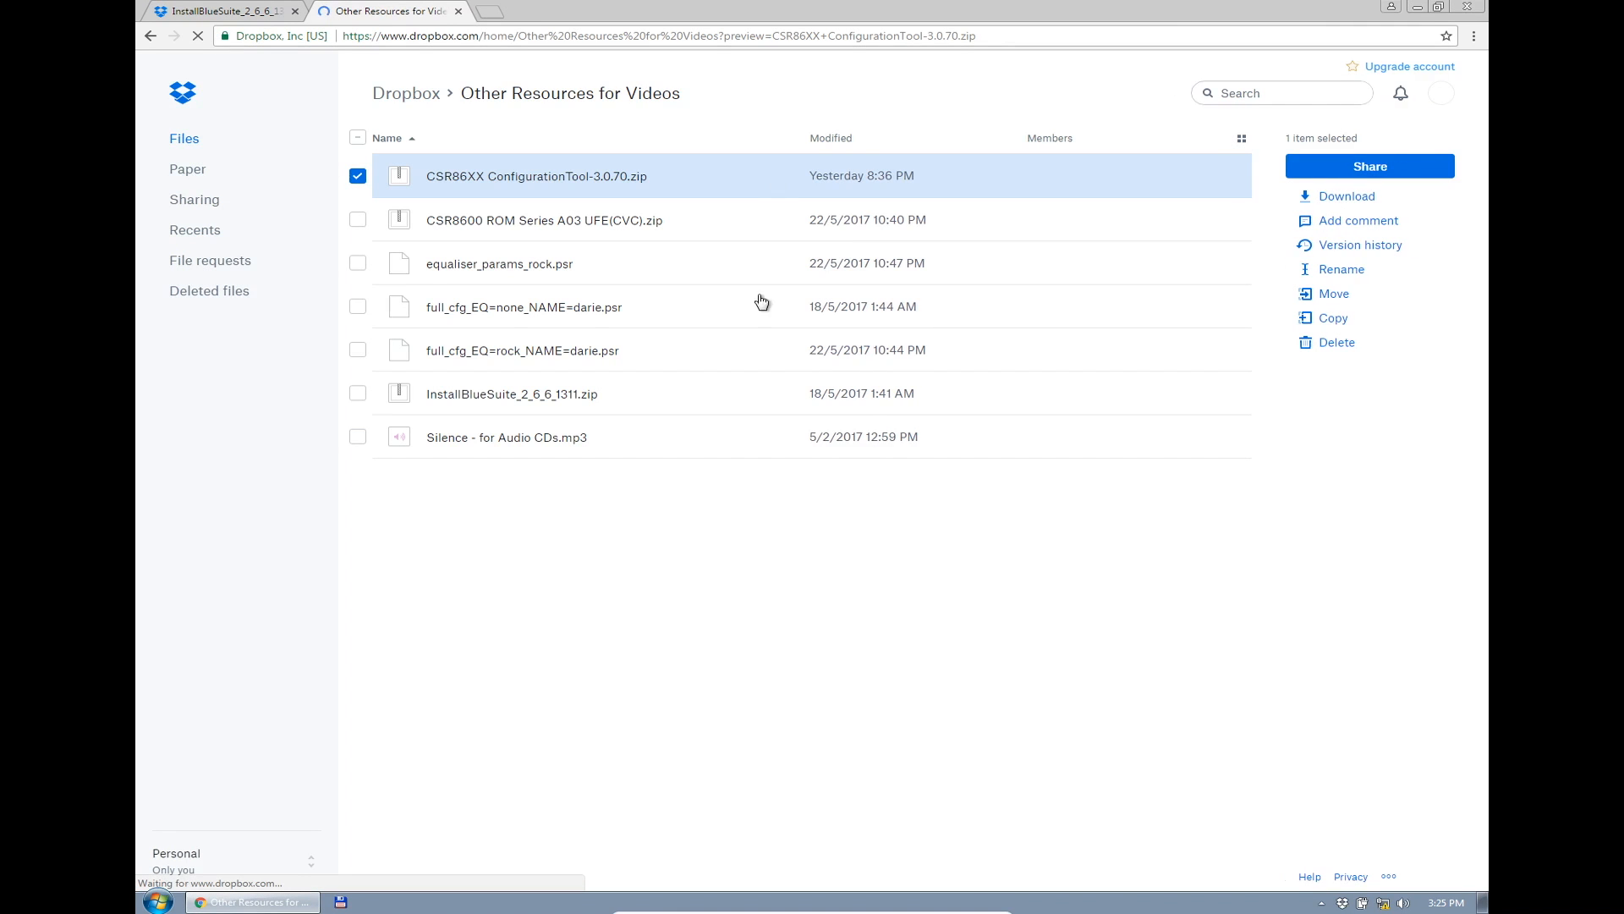
Download the CSR86XX ConfigurationTool-3.0.70.zip archive and return to the folder listing
{"action": "double_click", "coordinate": [536, 175]}
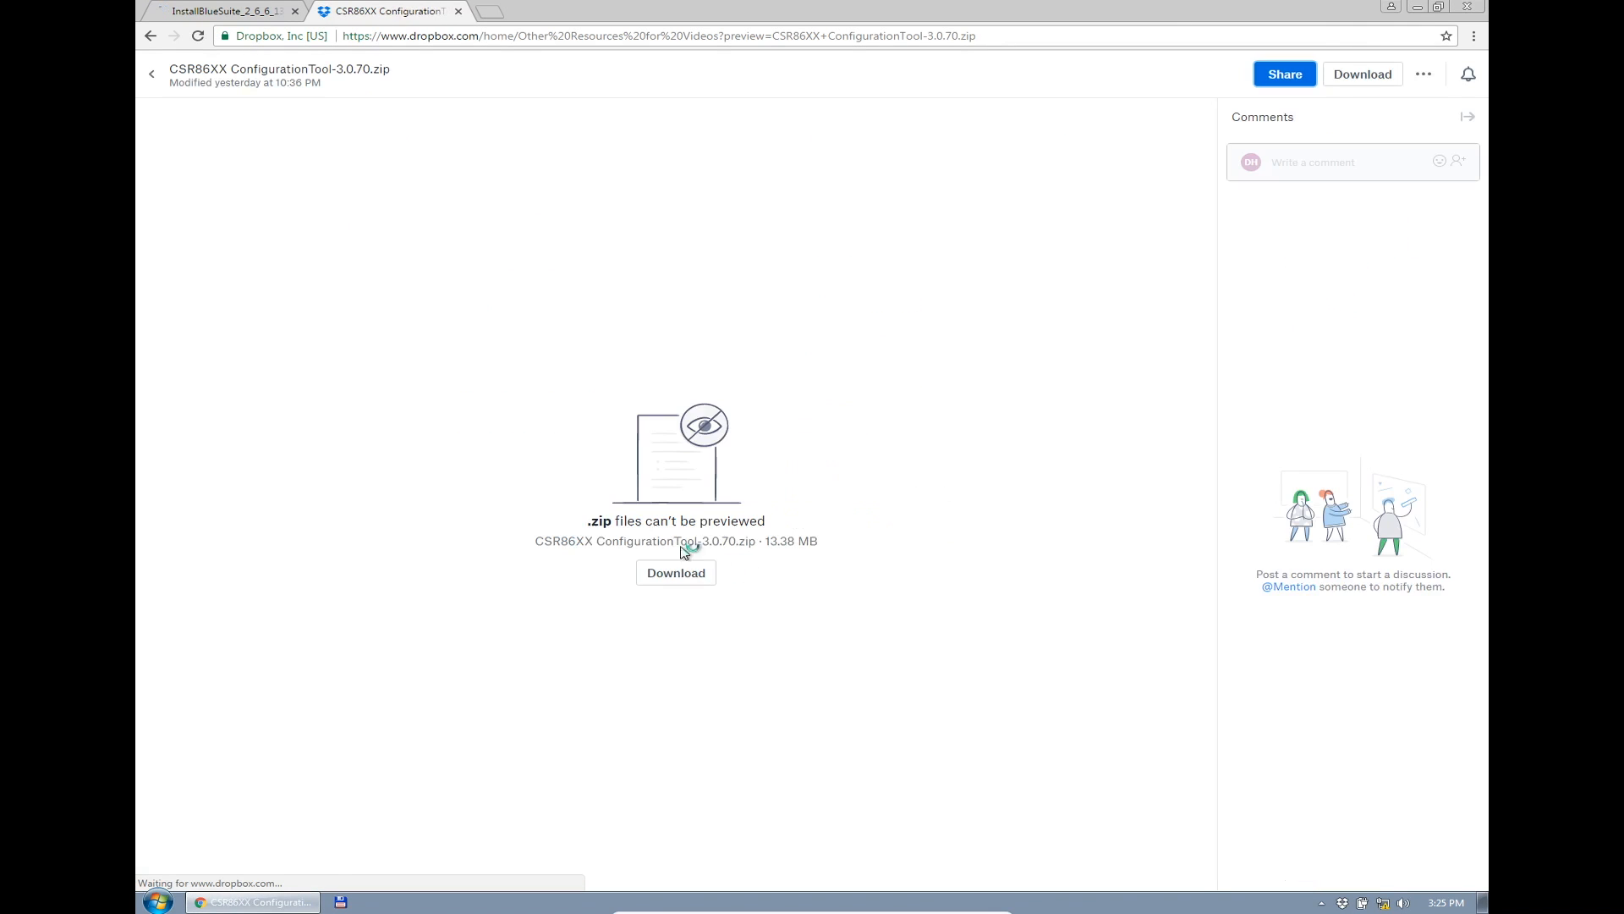
{"action": "left_click", "coordinate": [675, 574]}
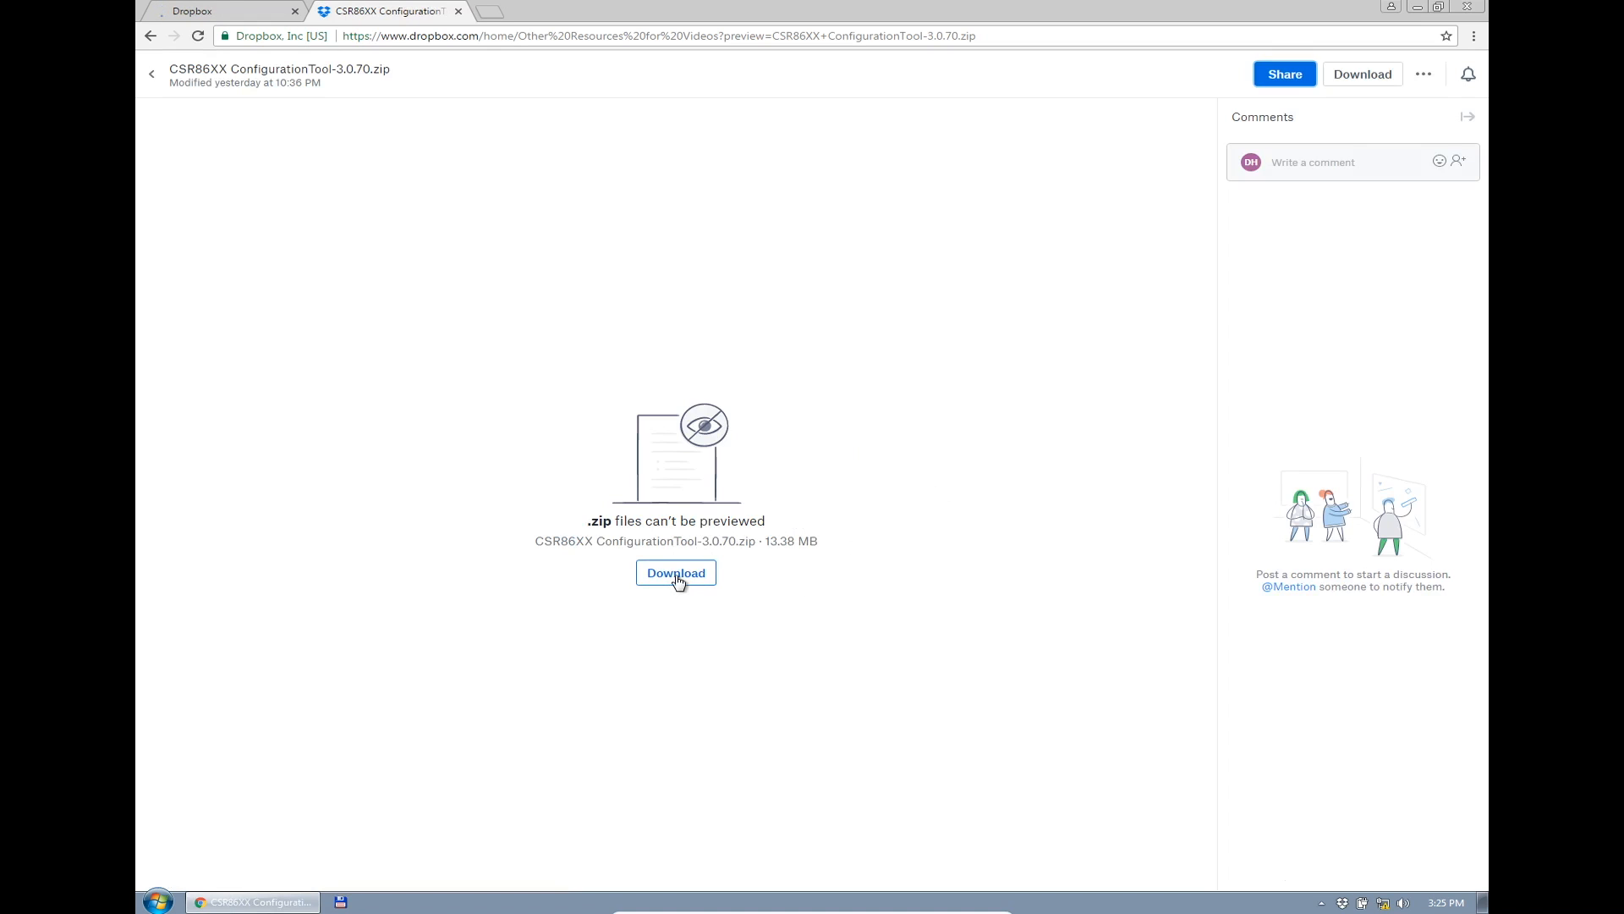
{"action": "left_click", "coordinate": [675, 572]}
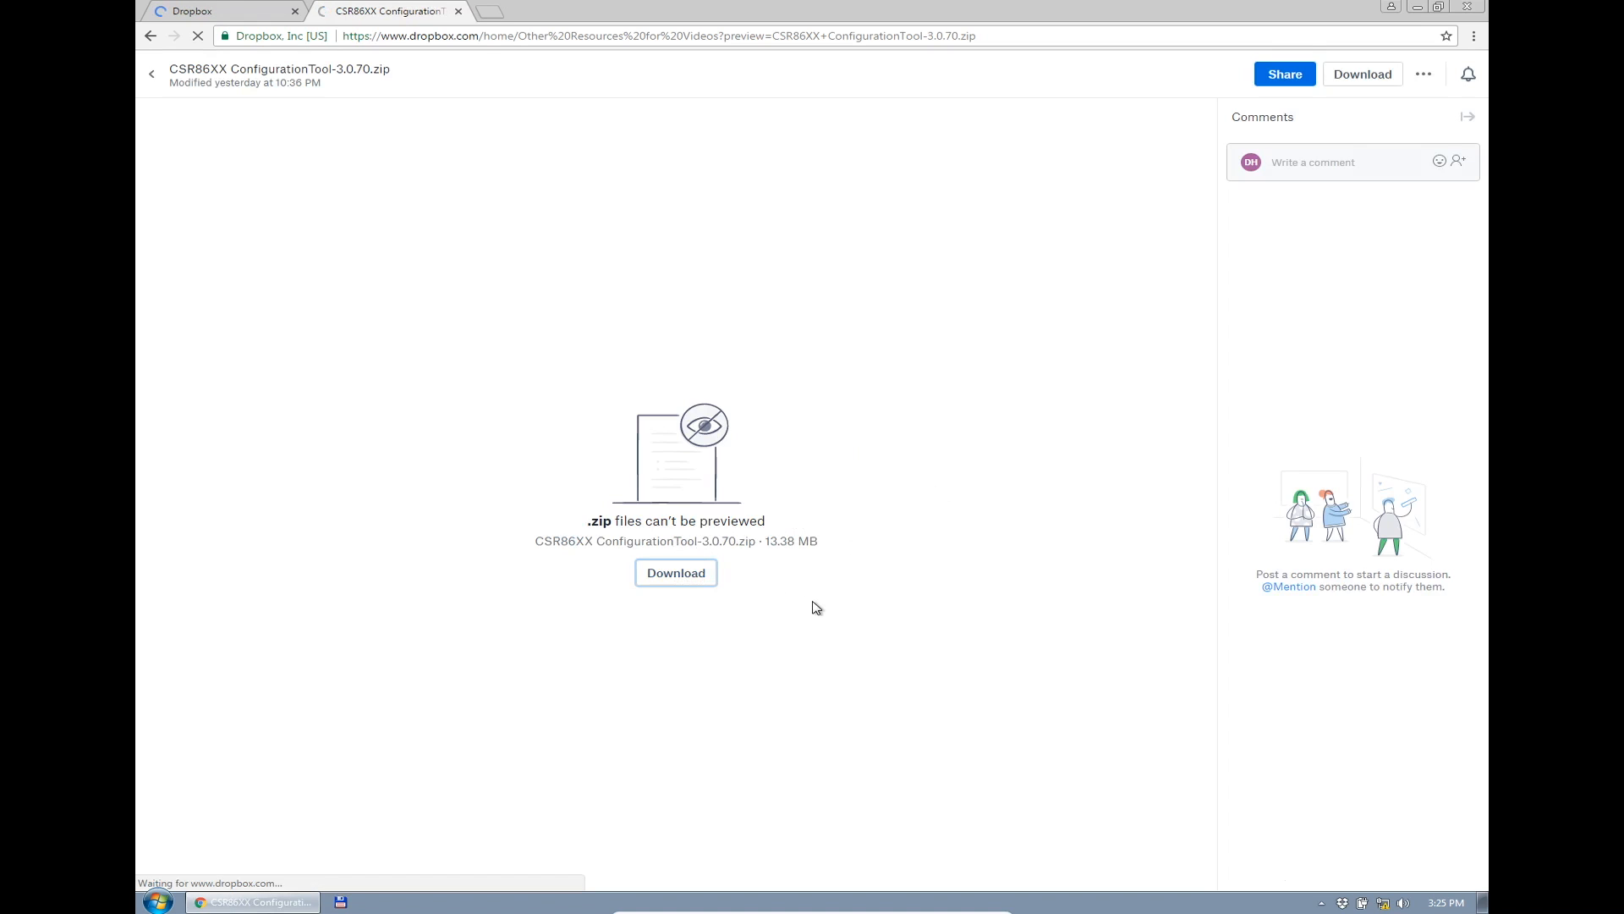
{"action": "left_click", "coordinate": [675, 572]}
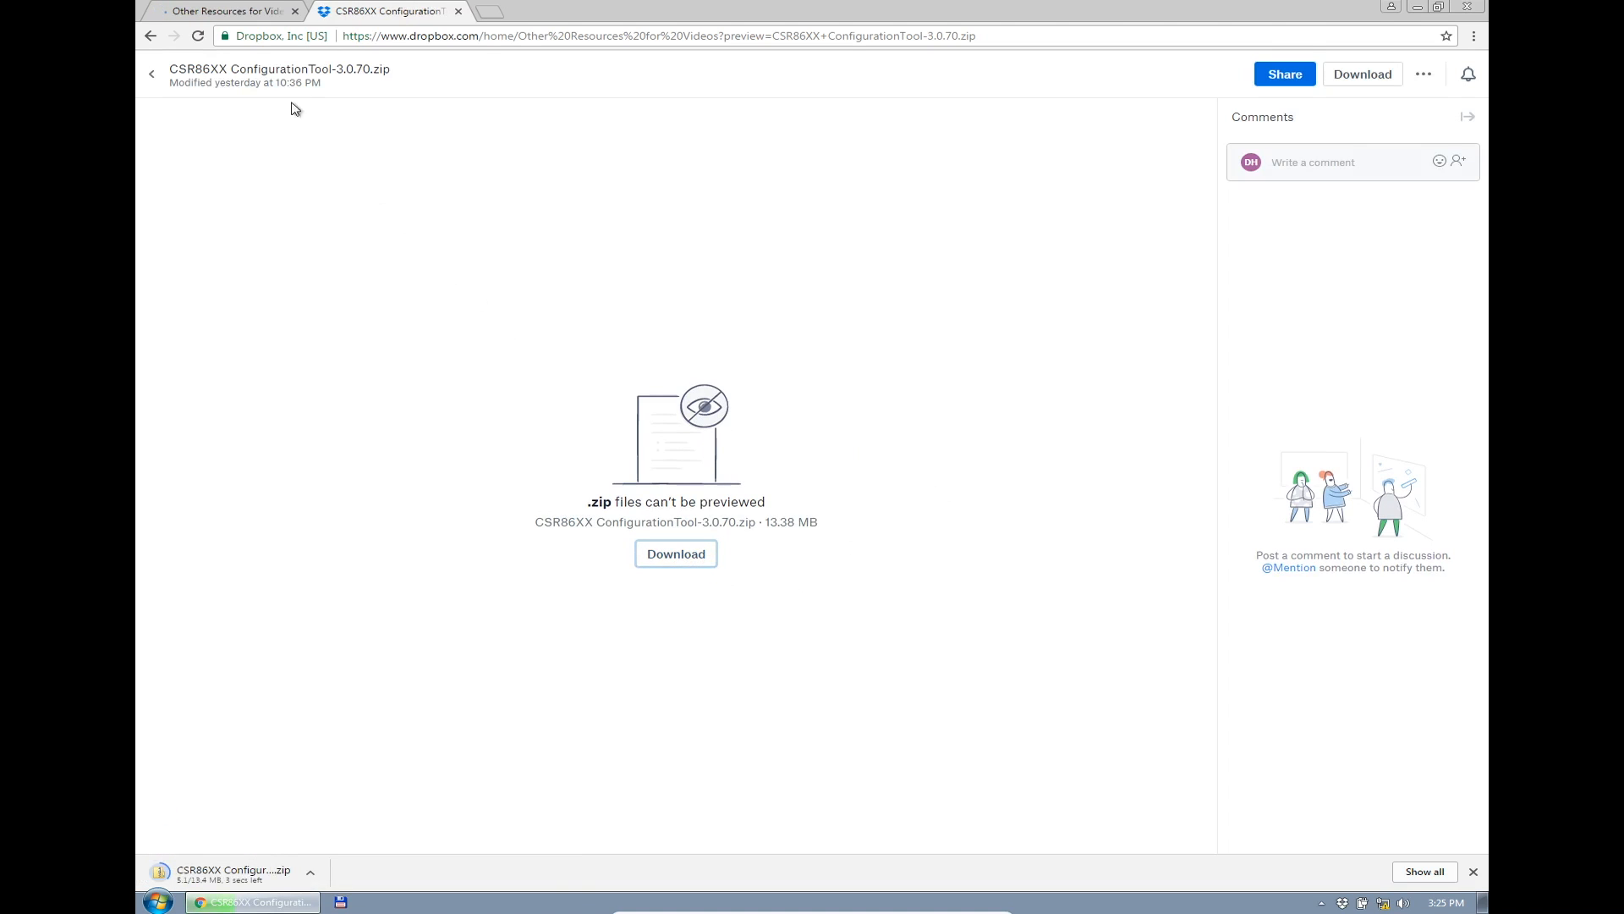
{"action": "left_click", "coordinate": [223, 12]}
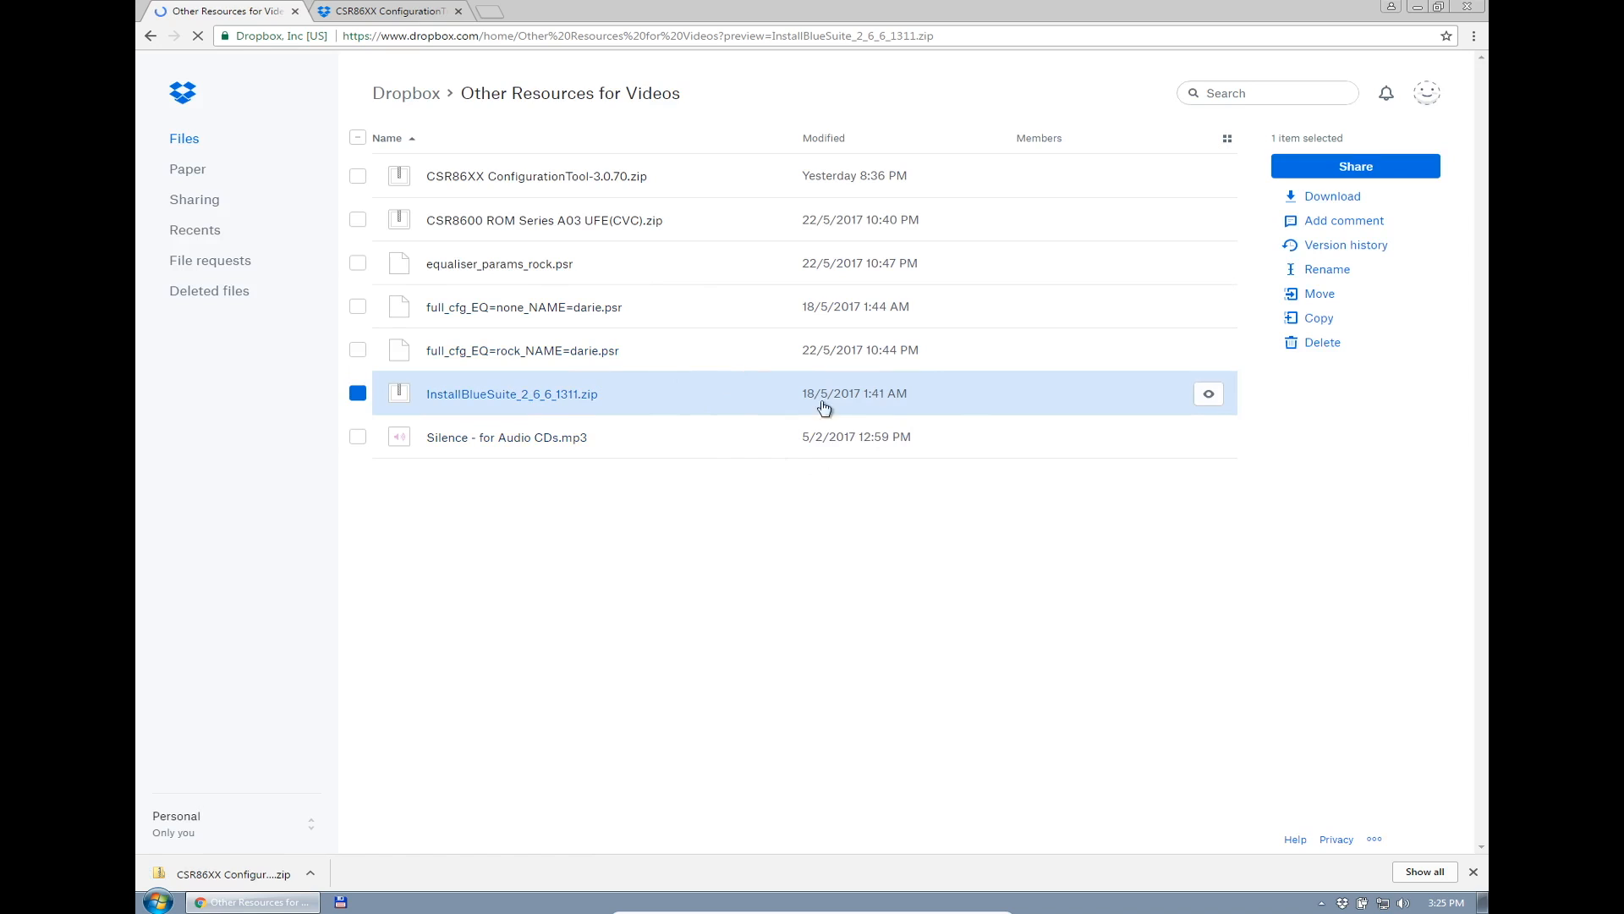
{"action": "mouse_move", "coordinate": [521, 350]}
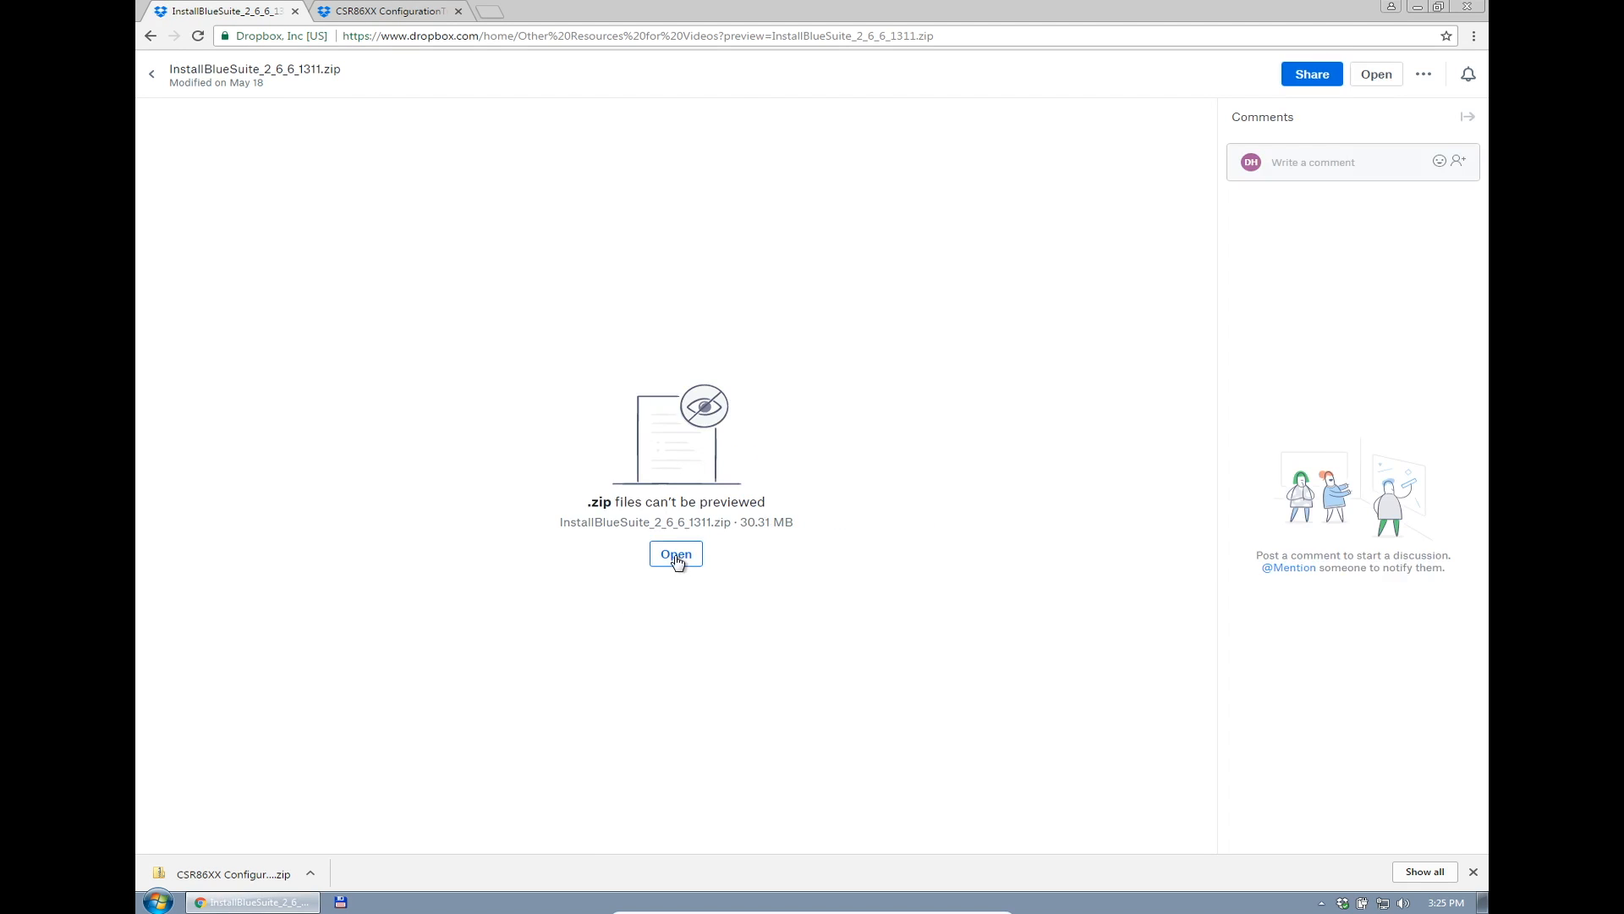
Open the downloaded InstallBlueSuite_2_6_6_1311.zip installer archive
{"action": "left_click", "coordinate": [675, 555]}
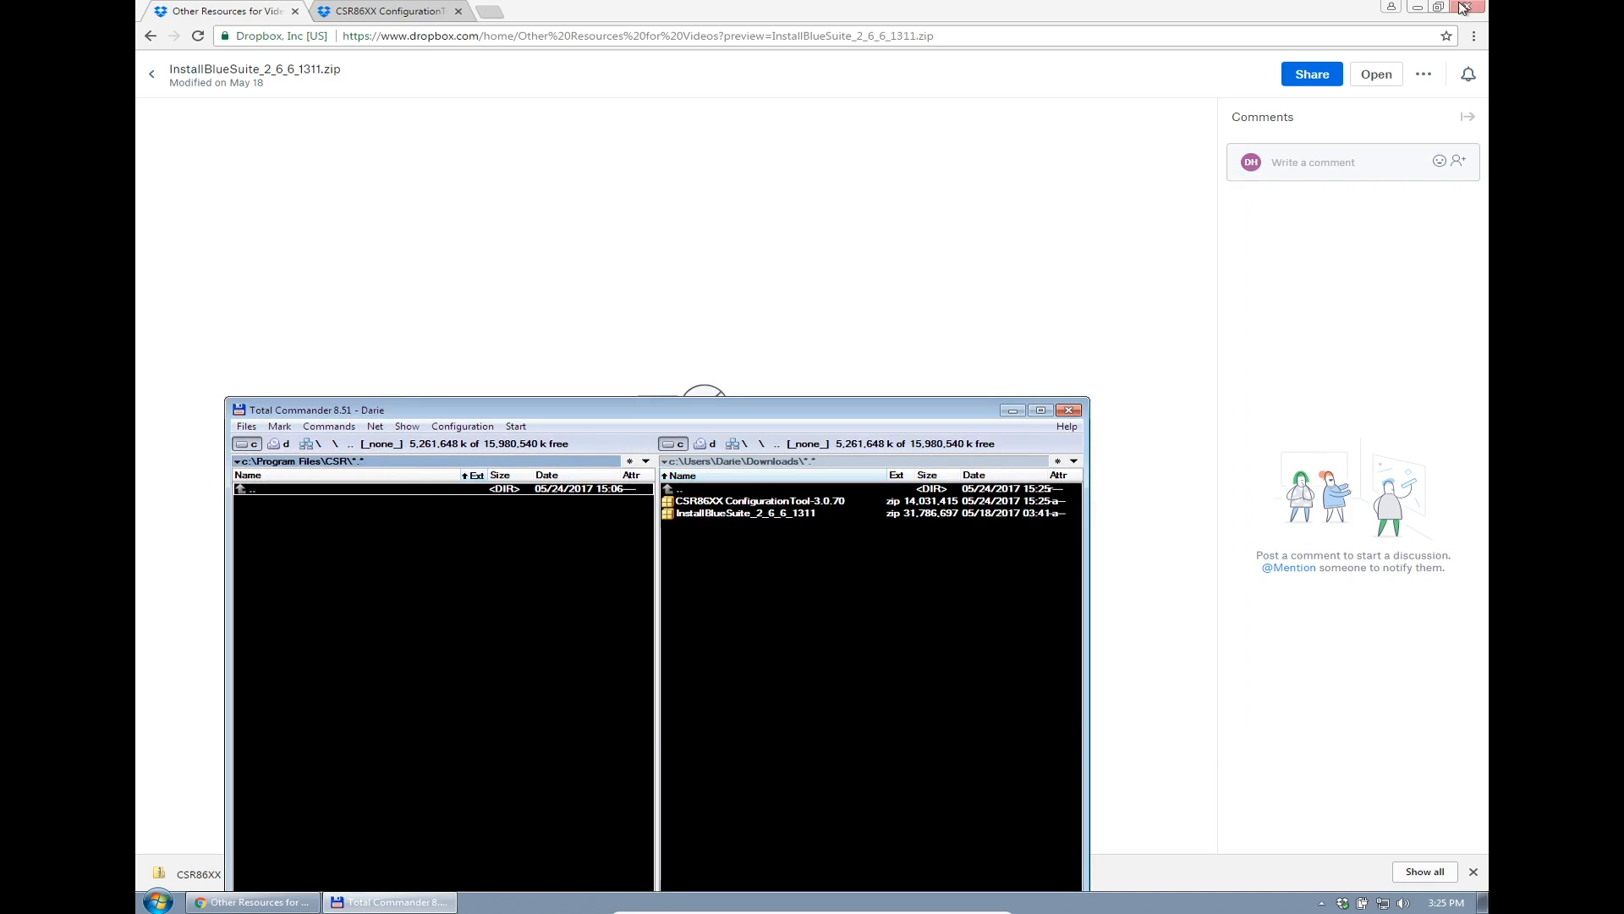
Unpack and execute the BlueSuite installer from its archive, overwriting the older copy
{"action": "left_click", "coordinate": [1465, 8]}
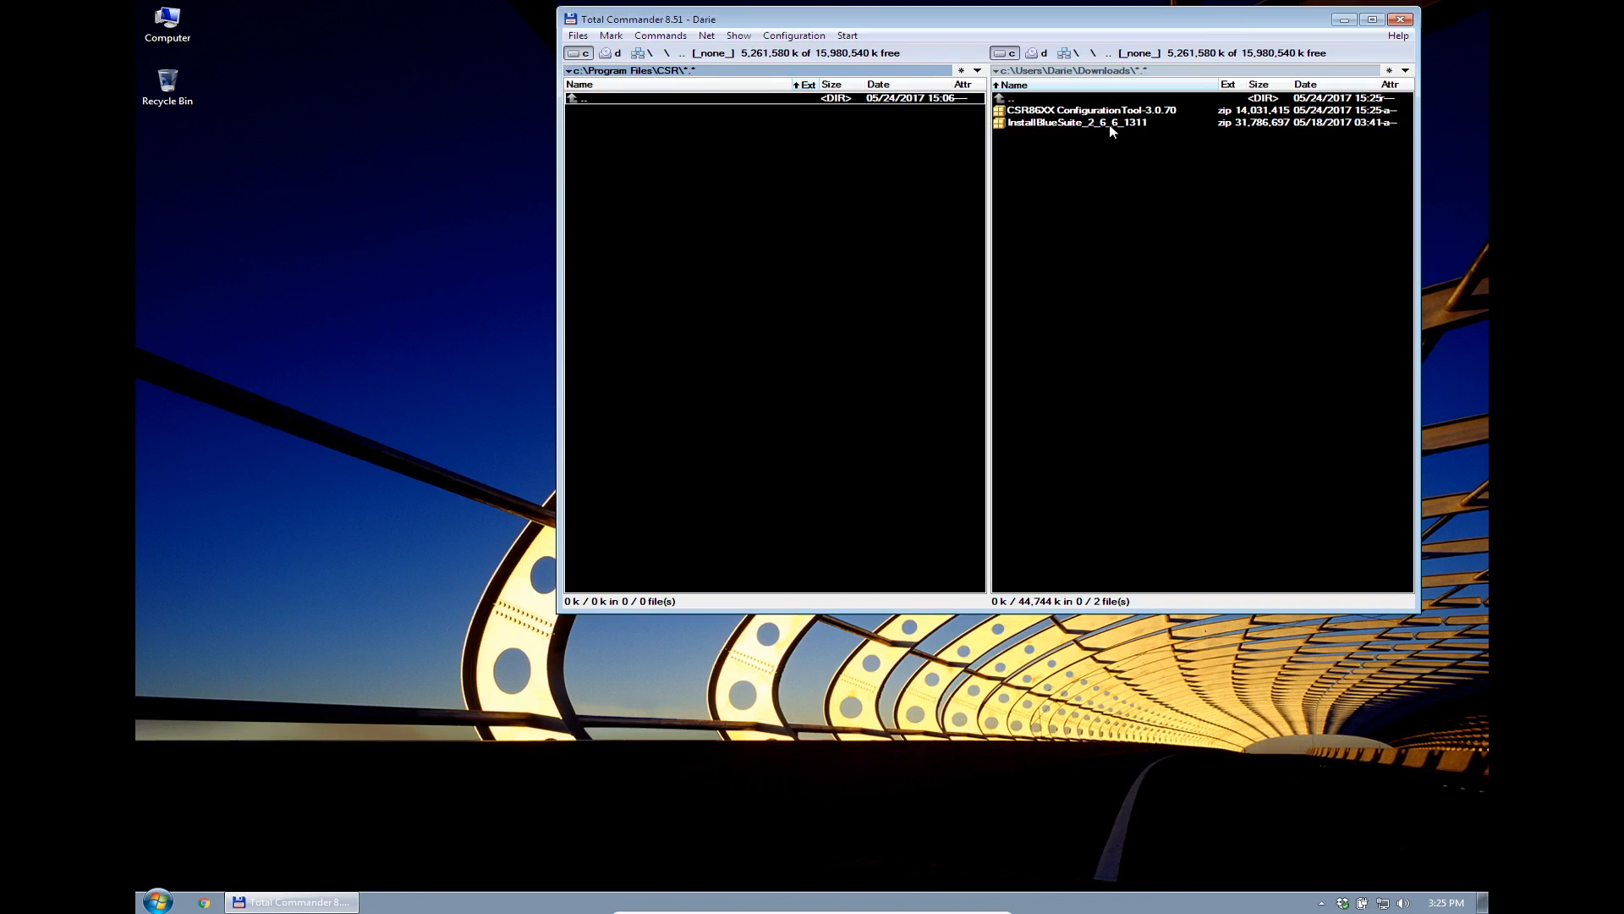
{"action": "double_click", "coordinate": [1077, 122]}
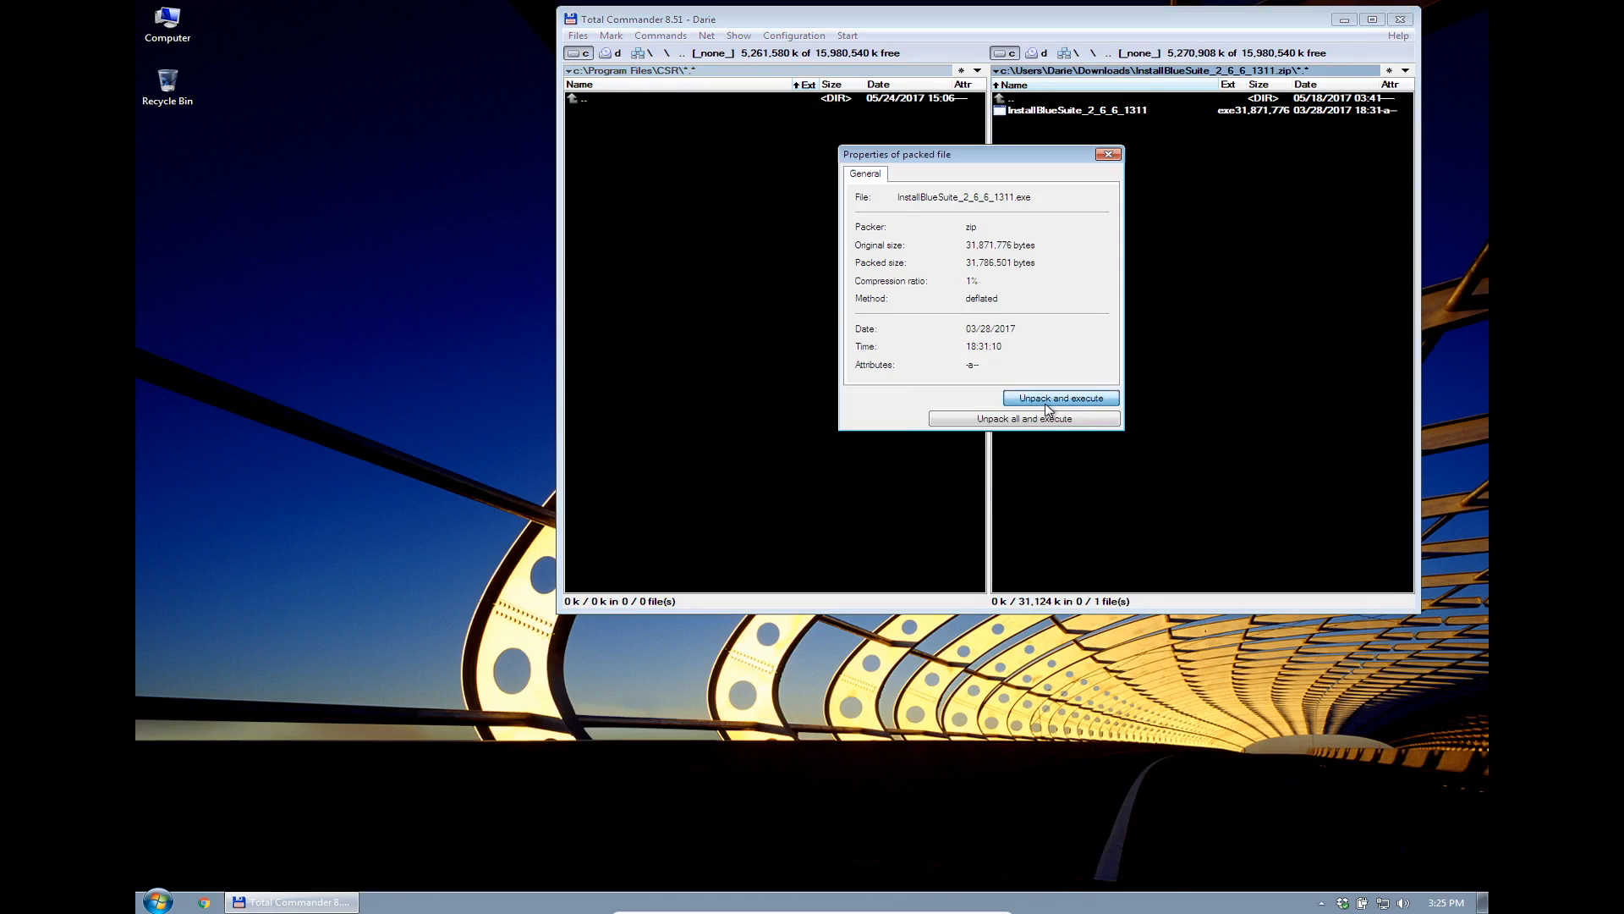
{"action": "left_click", "coordinate": [1059, 398]}
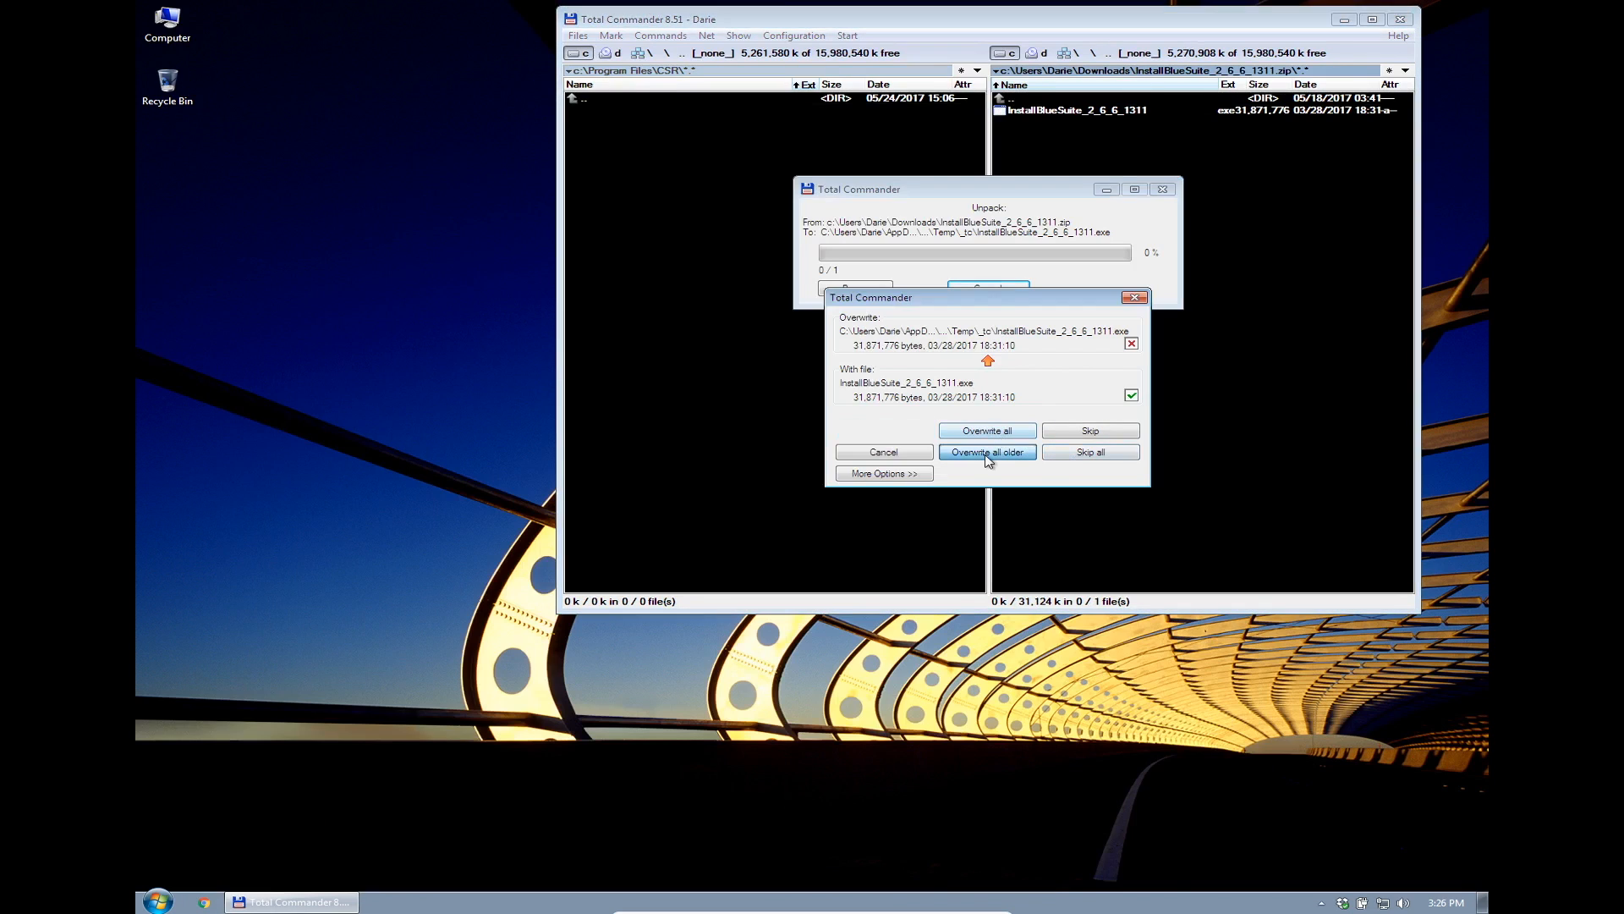
{"action": "left_click", "coordinate": [987, 452]}
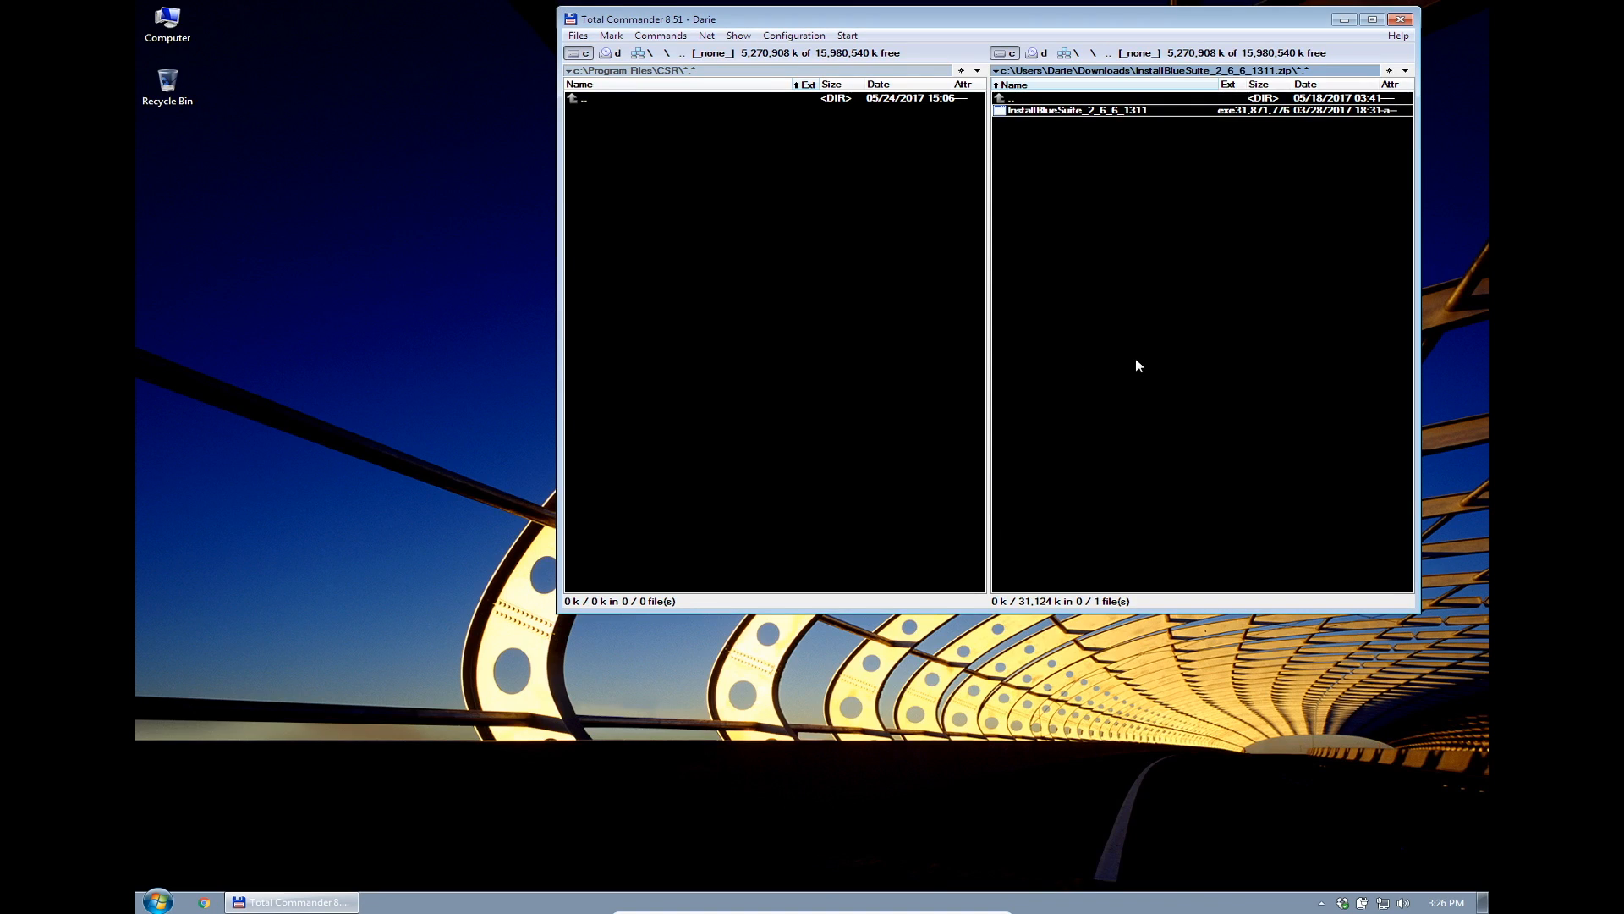
{"action": "mouse_move", "coordinate": [1088, 269]}
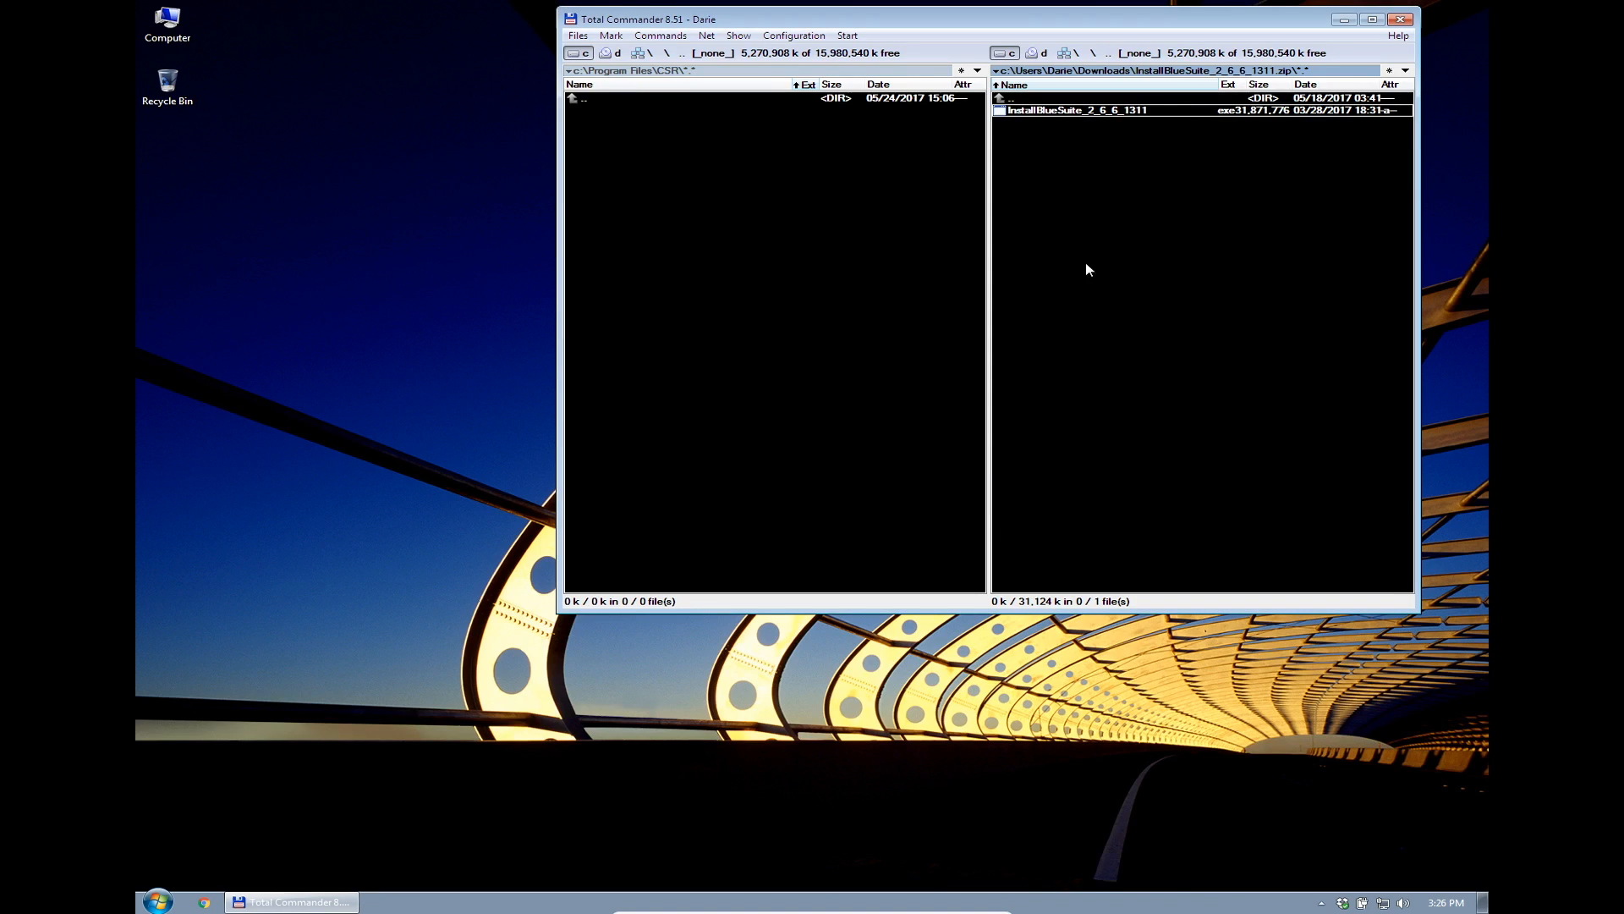
Relaunch the packed BlueSuite installer so its setup wizard starts
{"action": "left_click_drag", "start_coordinate": [643, 19], "coordinate": [626, 73]}
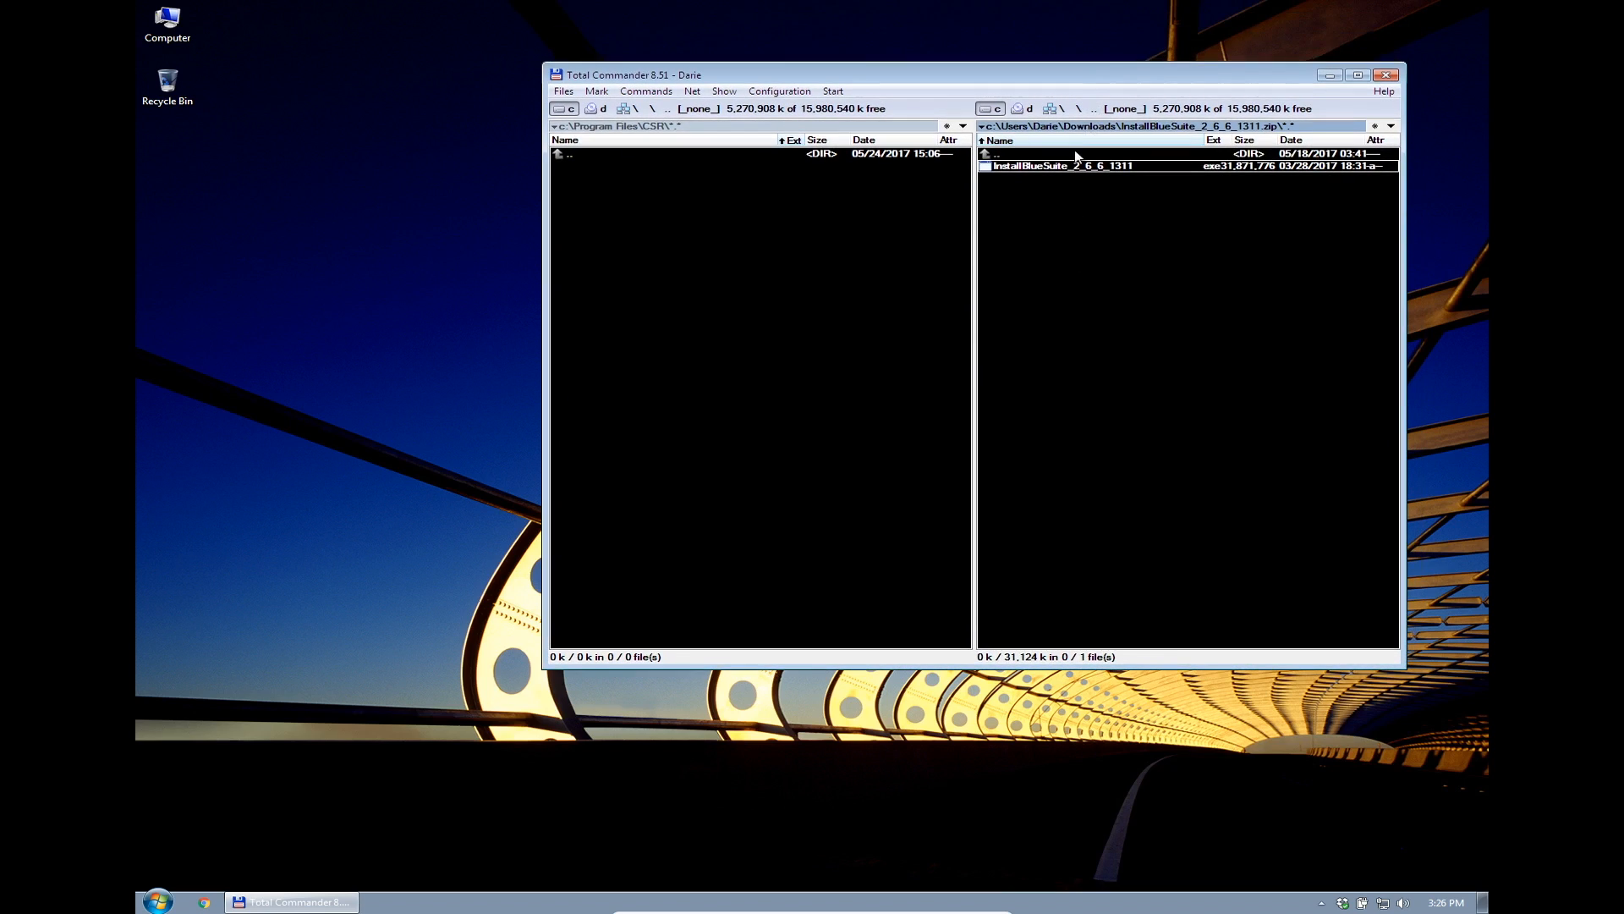
{"action": "double_click", "coordinate": [1056, 166]}
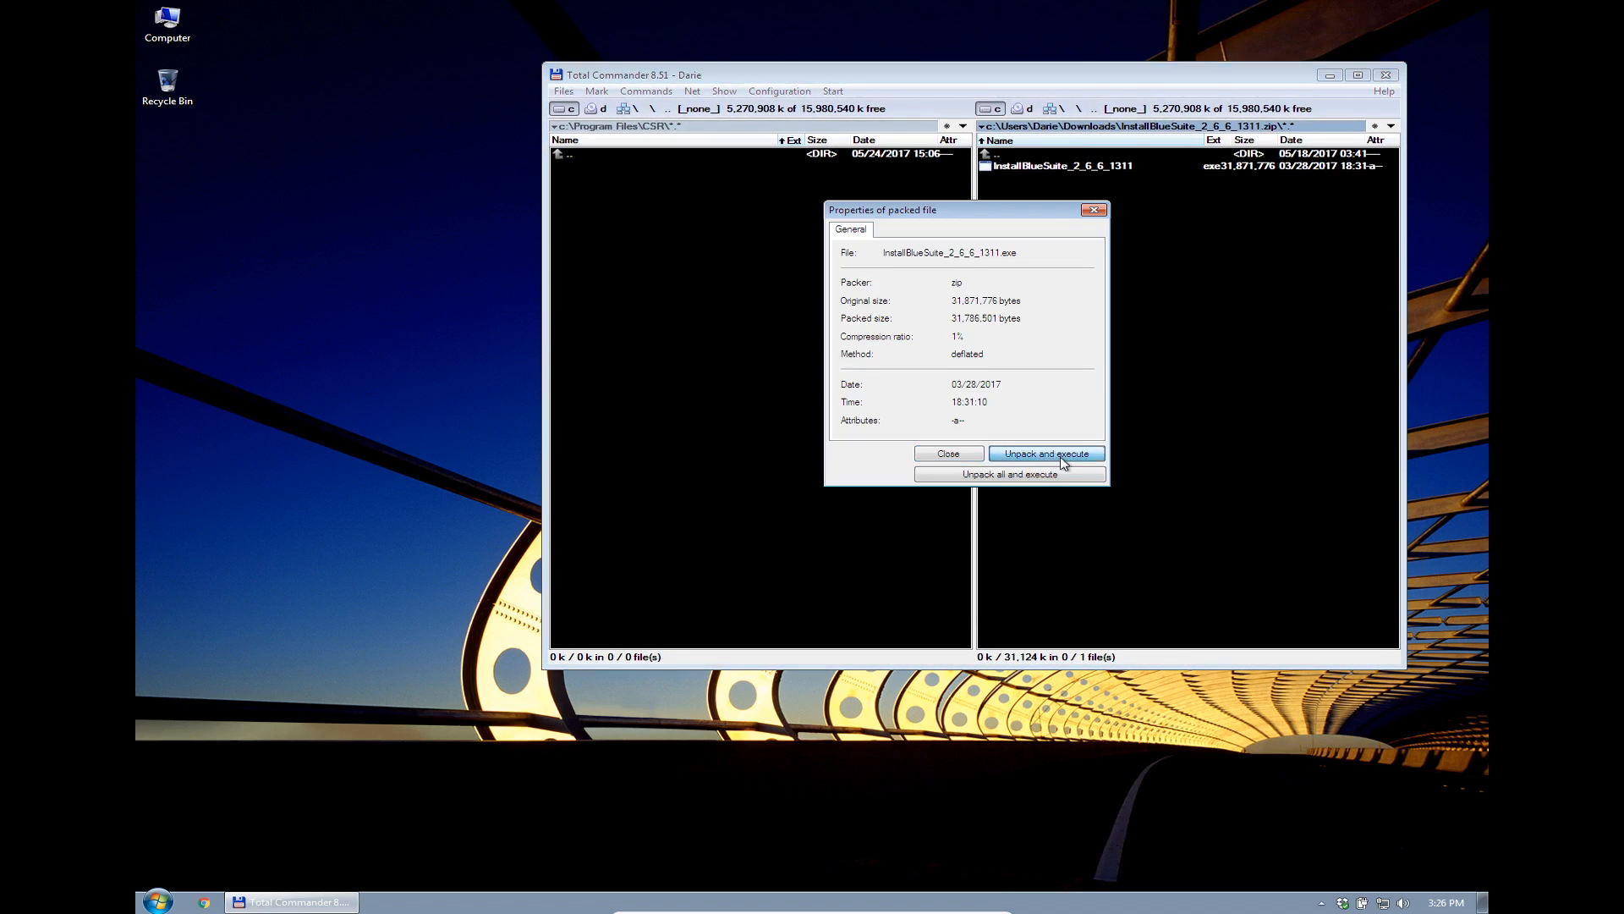
{"action": "left_click", "coordinate": [1045, 454]}
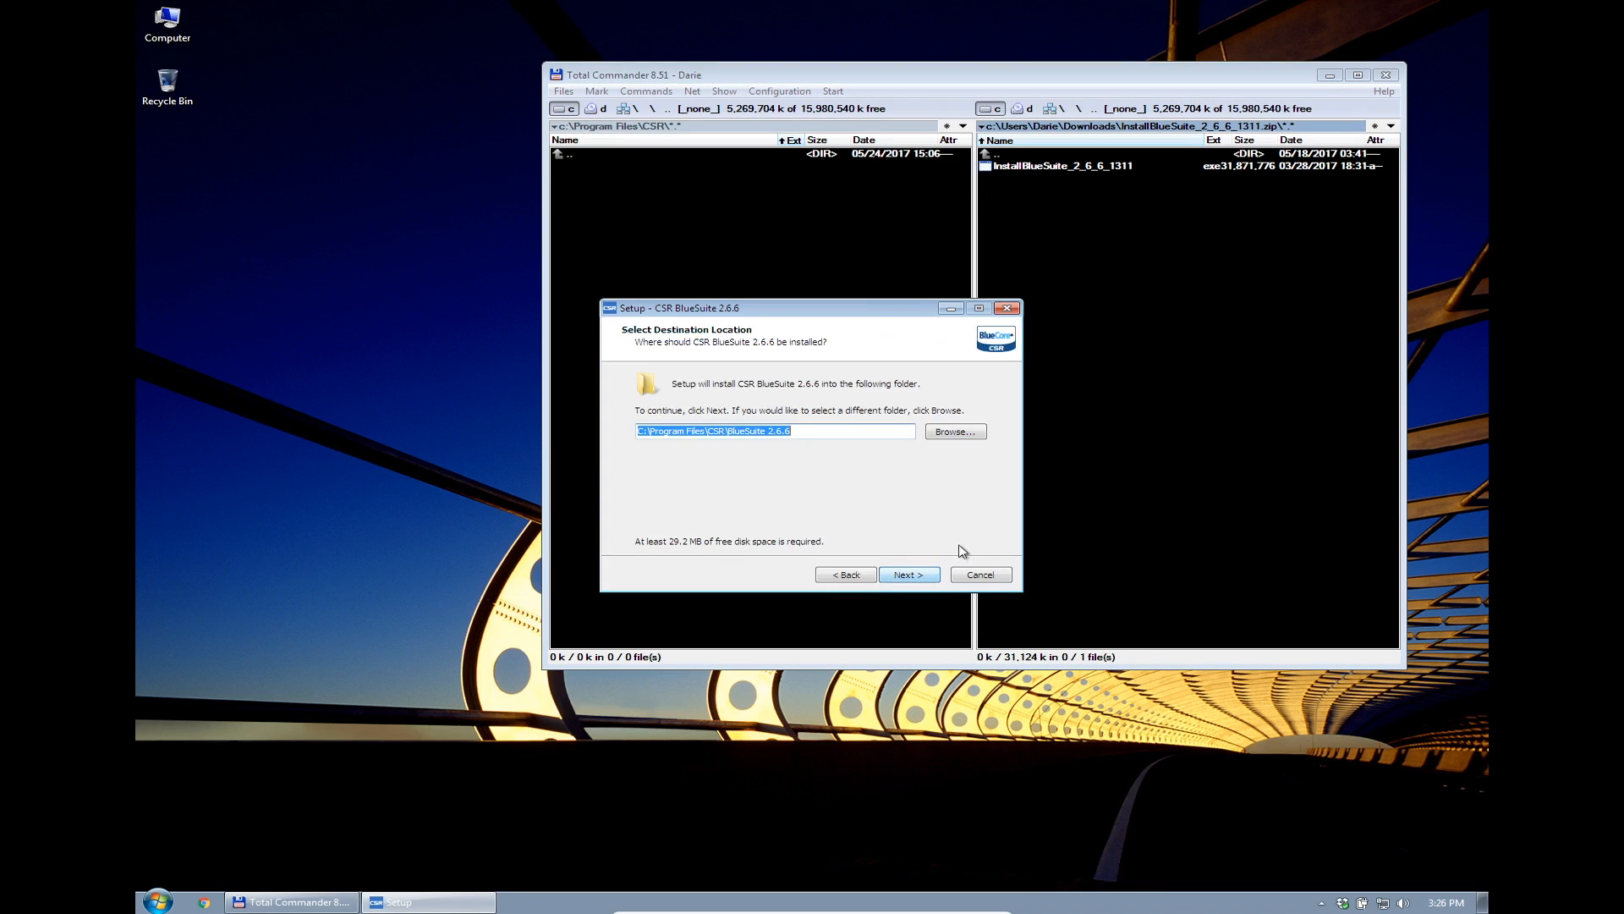
Install BlueSuite to the default folder with debug transport USB SPI, postponing the restart
{"action": "left_click", "coordinate": [906, 573]}
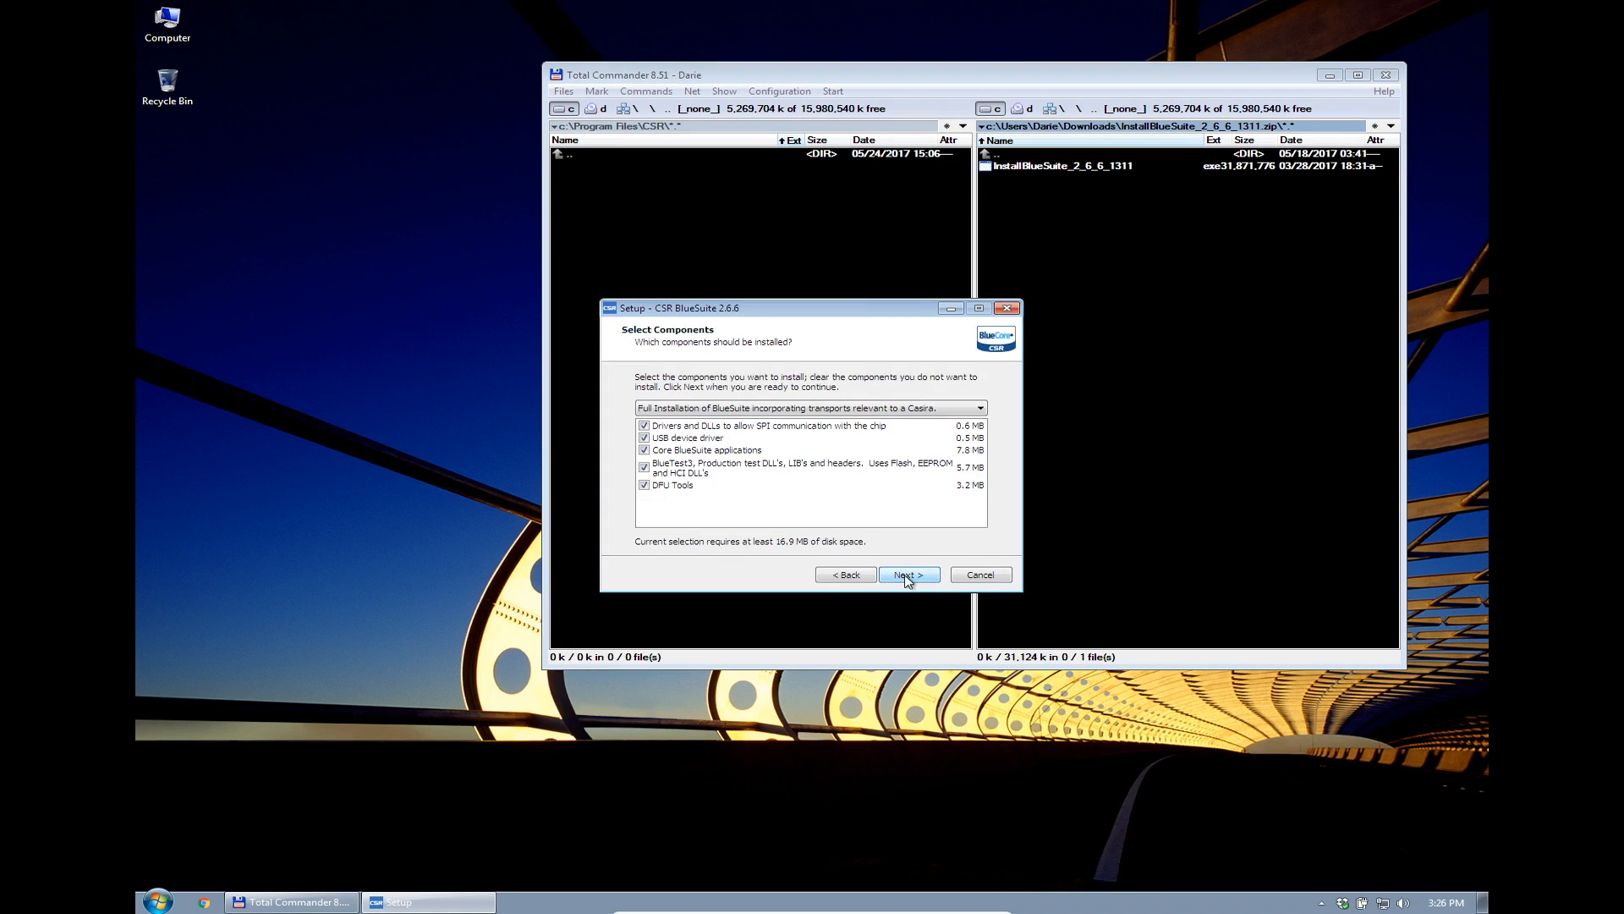
{"action": "left_click", "coordinate": [907, 576]}
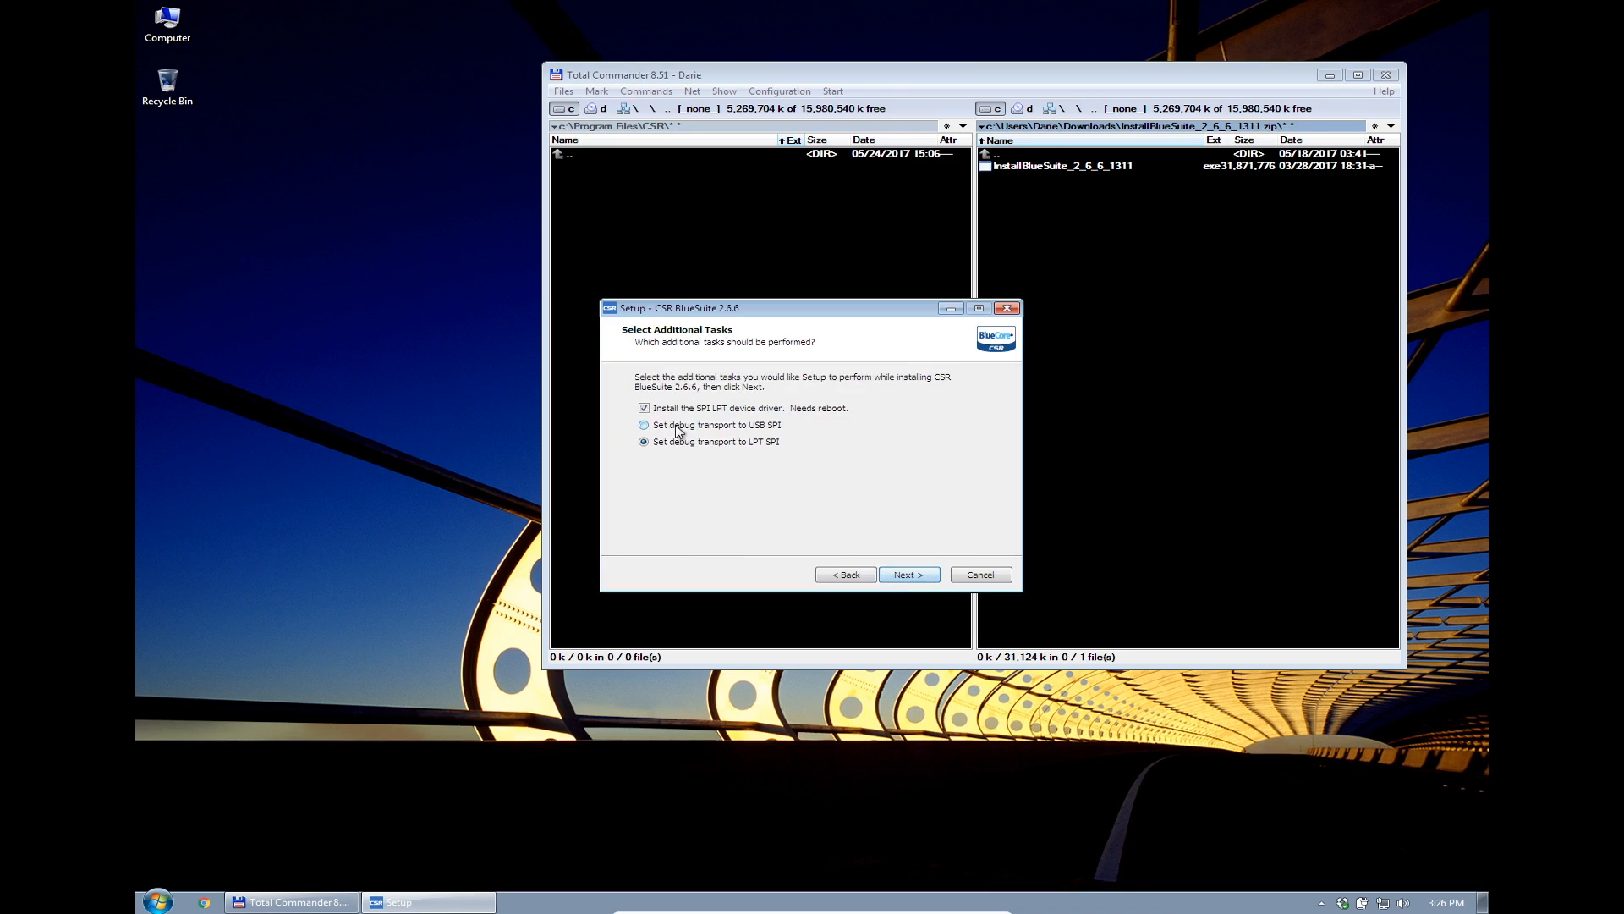
{"action": "left_click", "coordinate": [643, 425]}
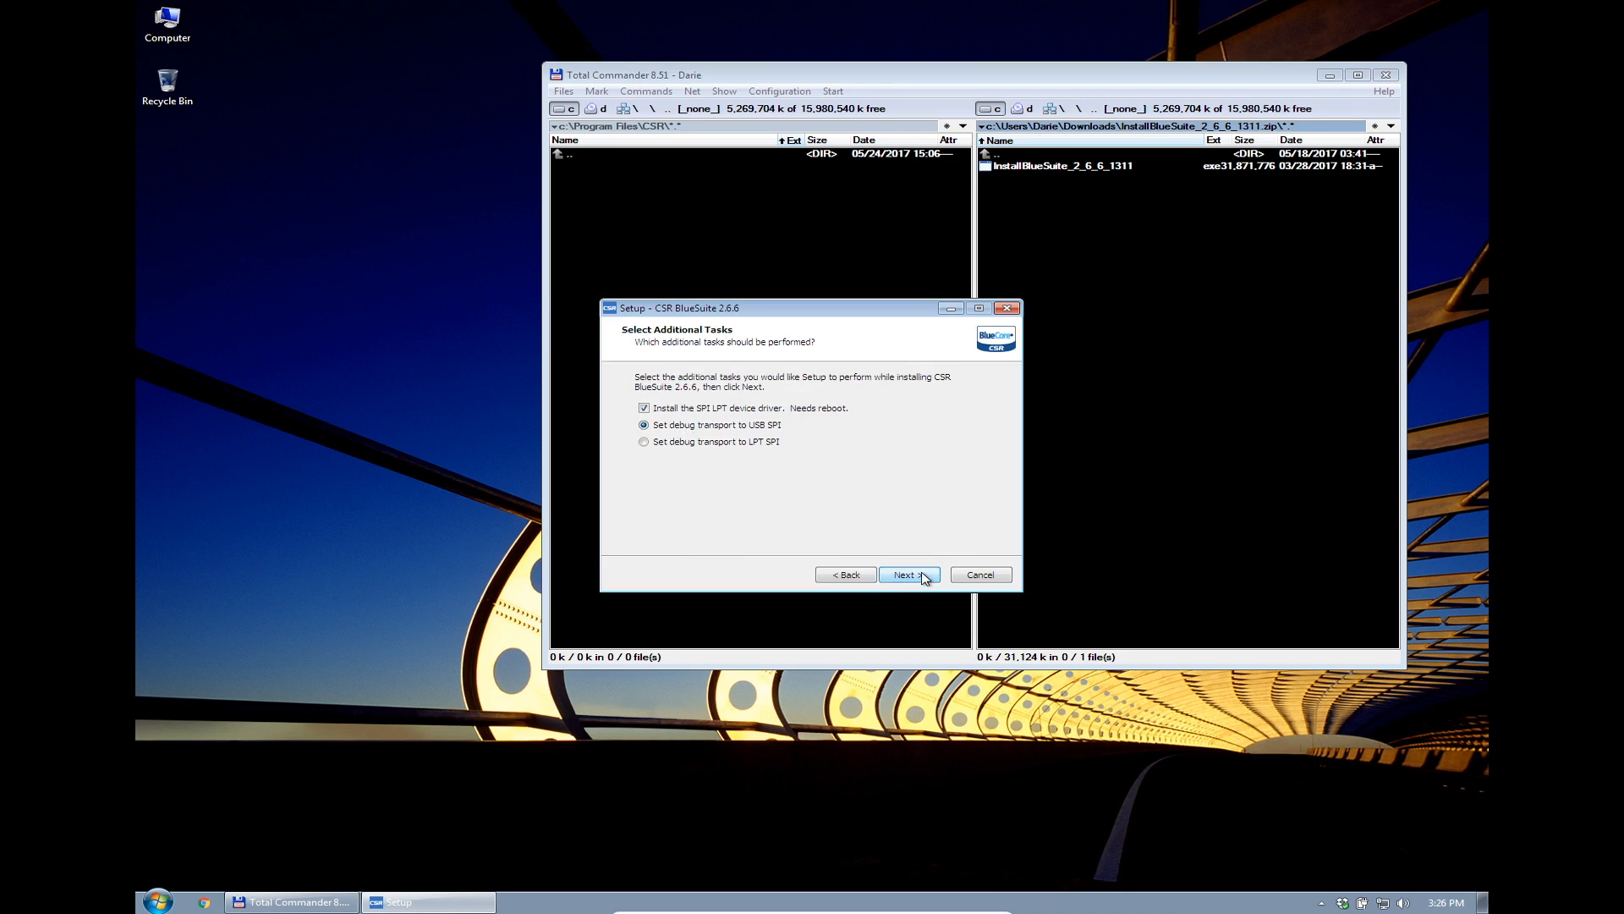
{"action": "left_click", "coordinate": [906, 573]}
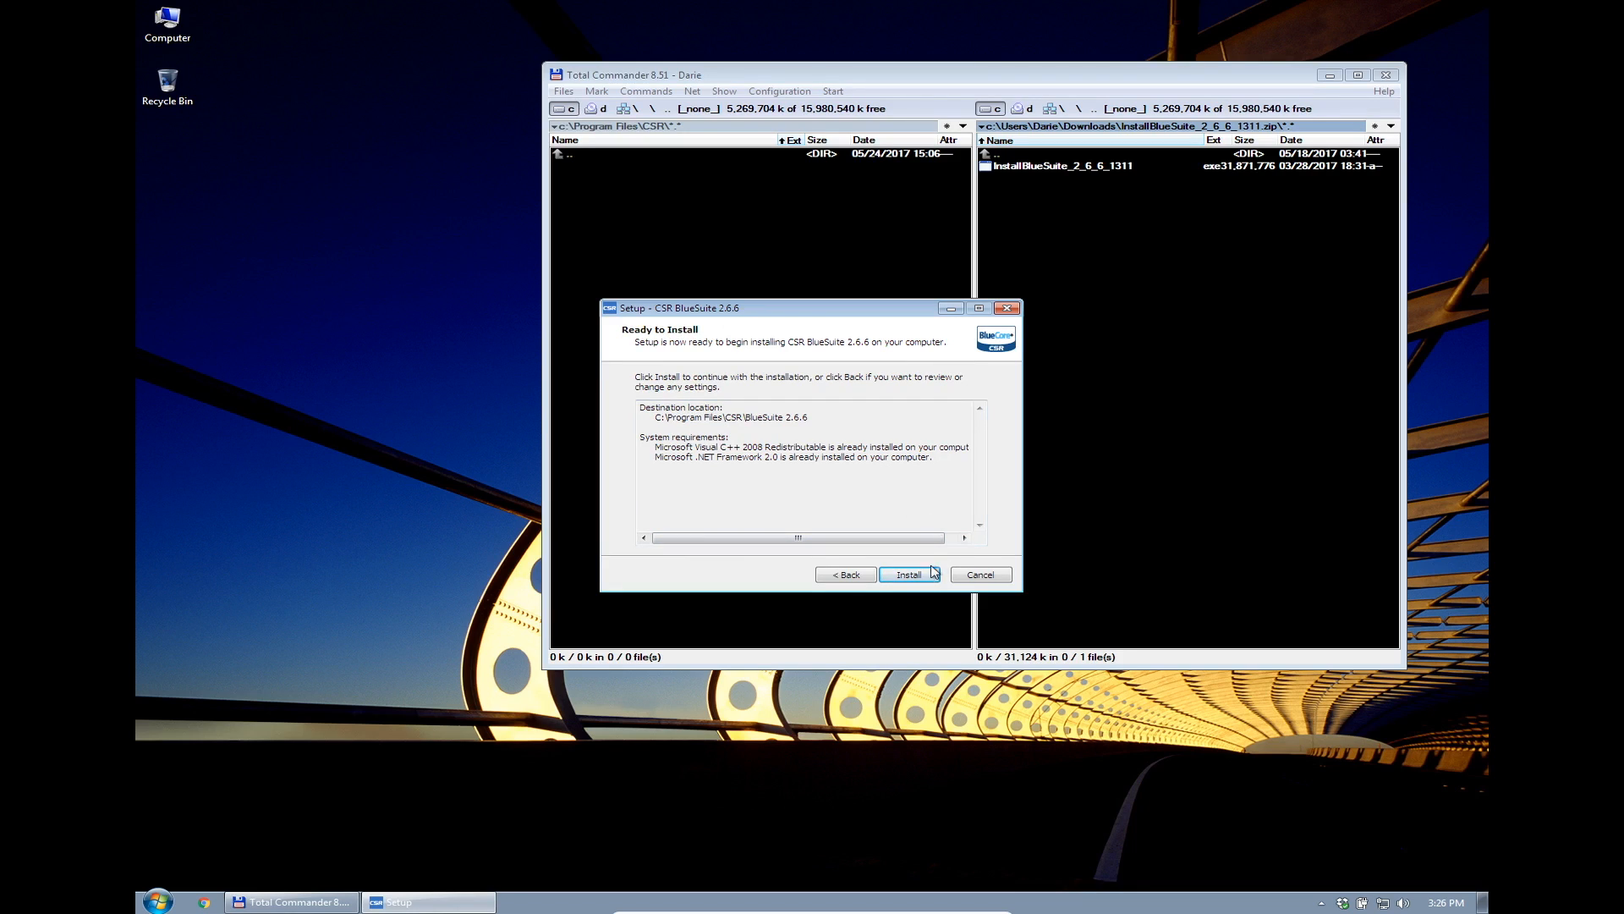
{"action": "left_click", "coordinate": [908, 573]}
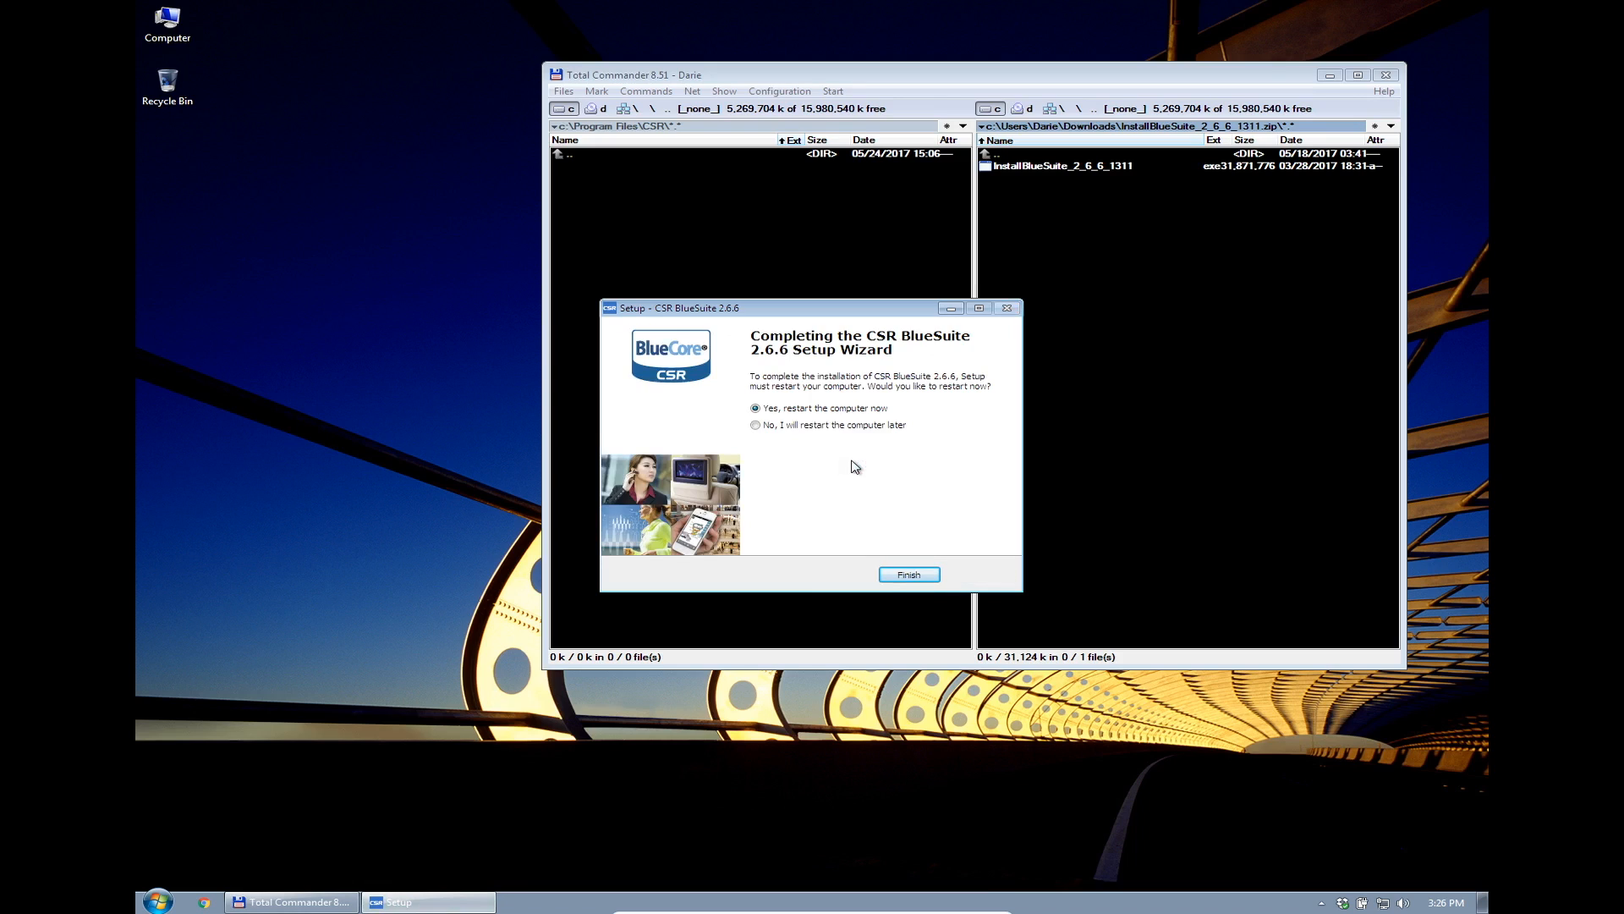
{"action": "mouse_move", "coordinate": [992, 631]}
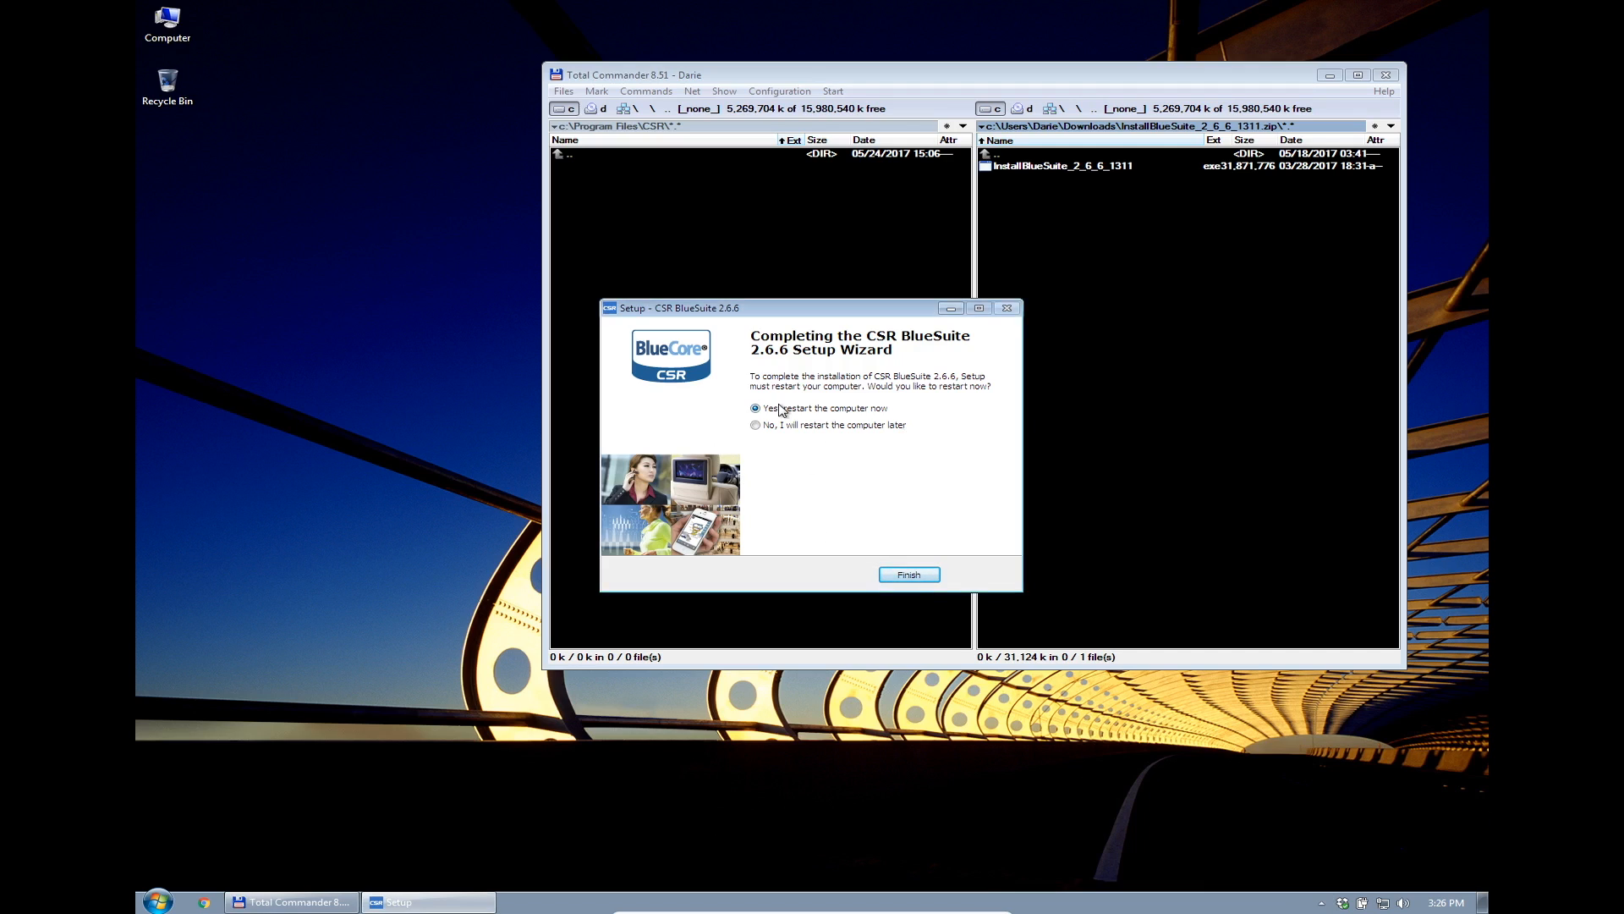
{"action": "left_click", "coordinate": [908, 574]}
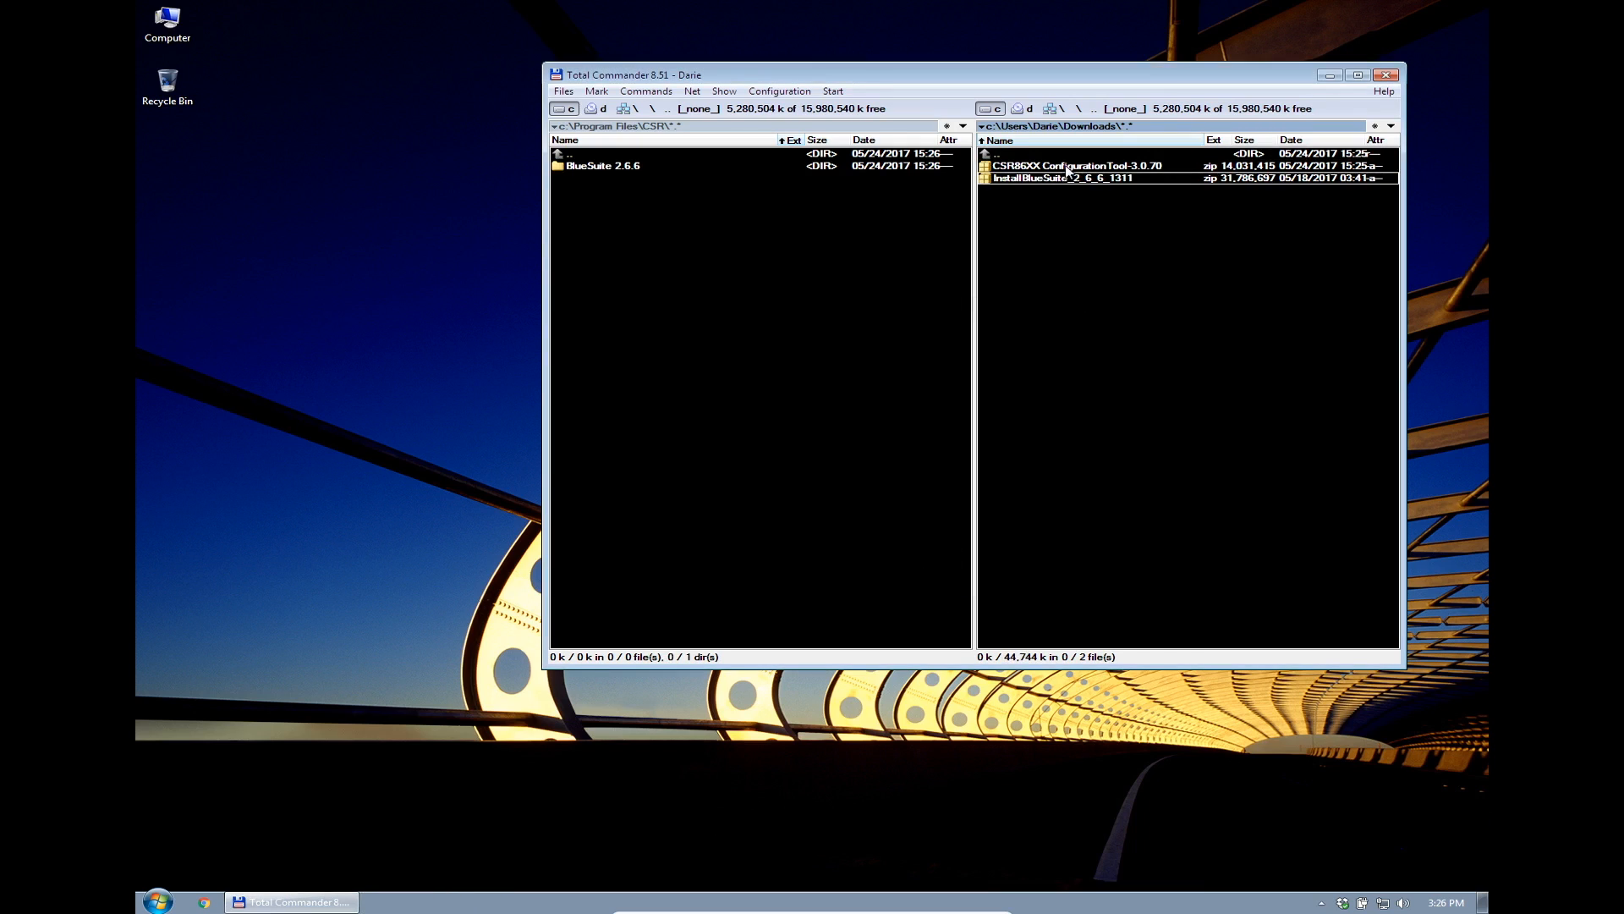
Run the CSR86XX headset configuration tool setup with its default install and shortcut folders
{"action": "double_click", "coordinate": [1072, 164]}
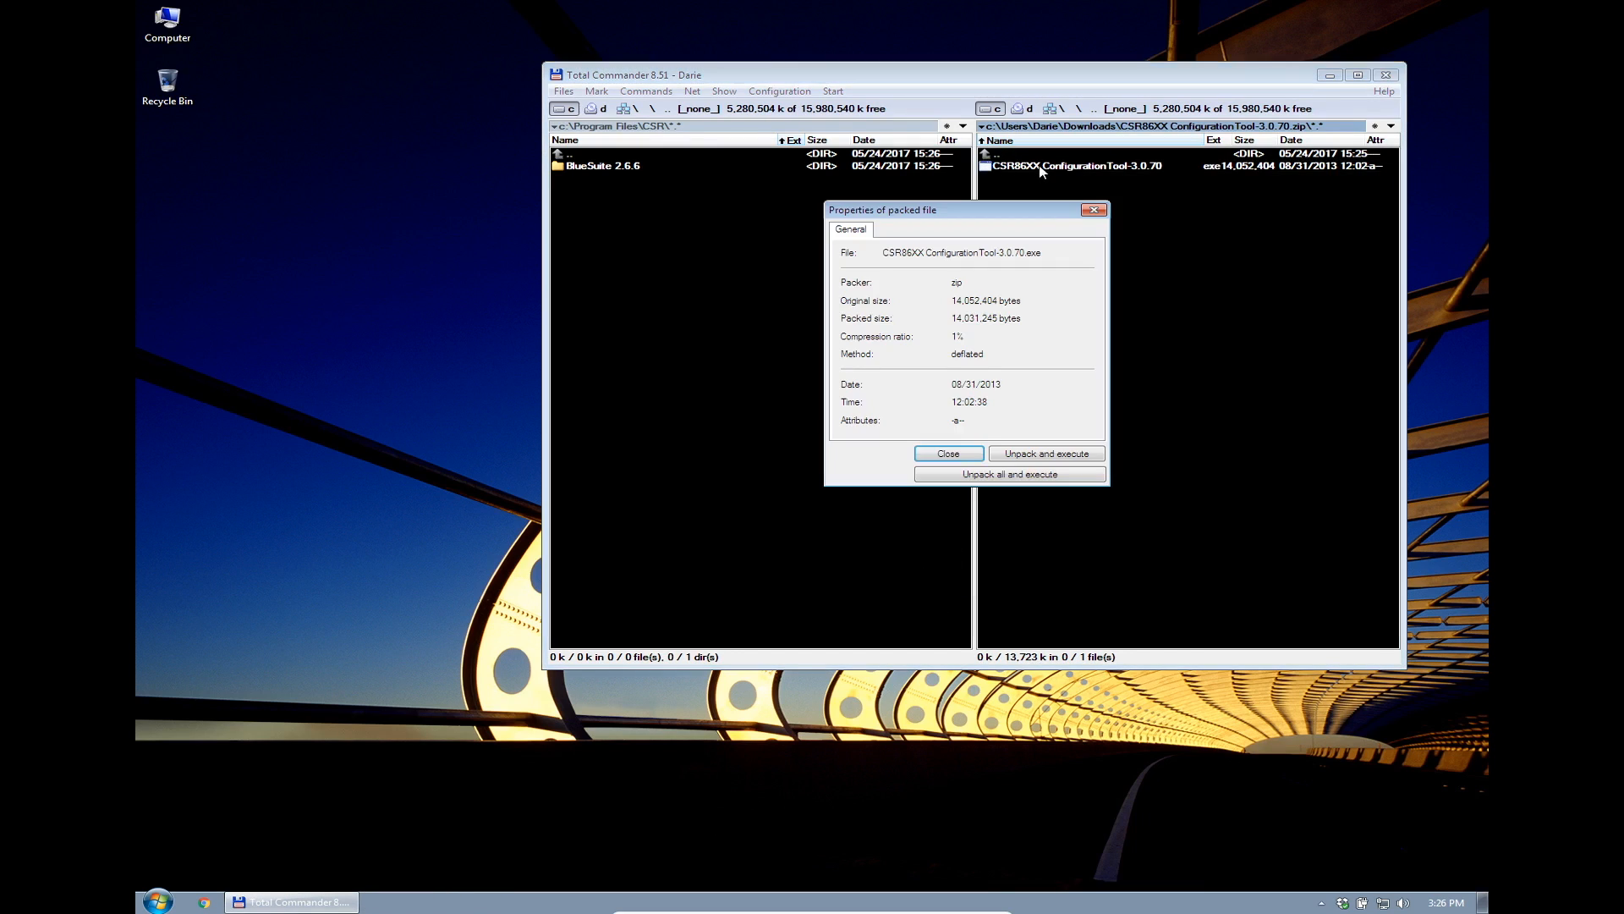
{"action": "left_click", "coordinate": [1046, 454]}
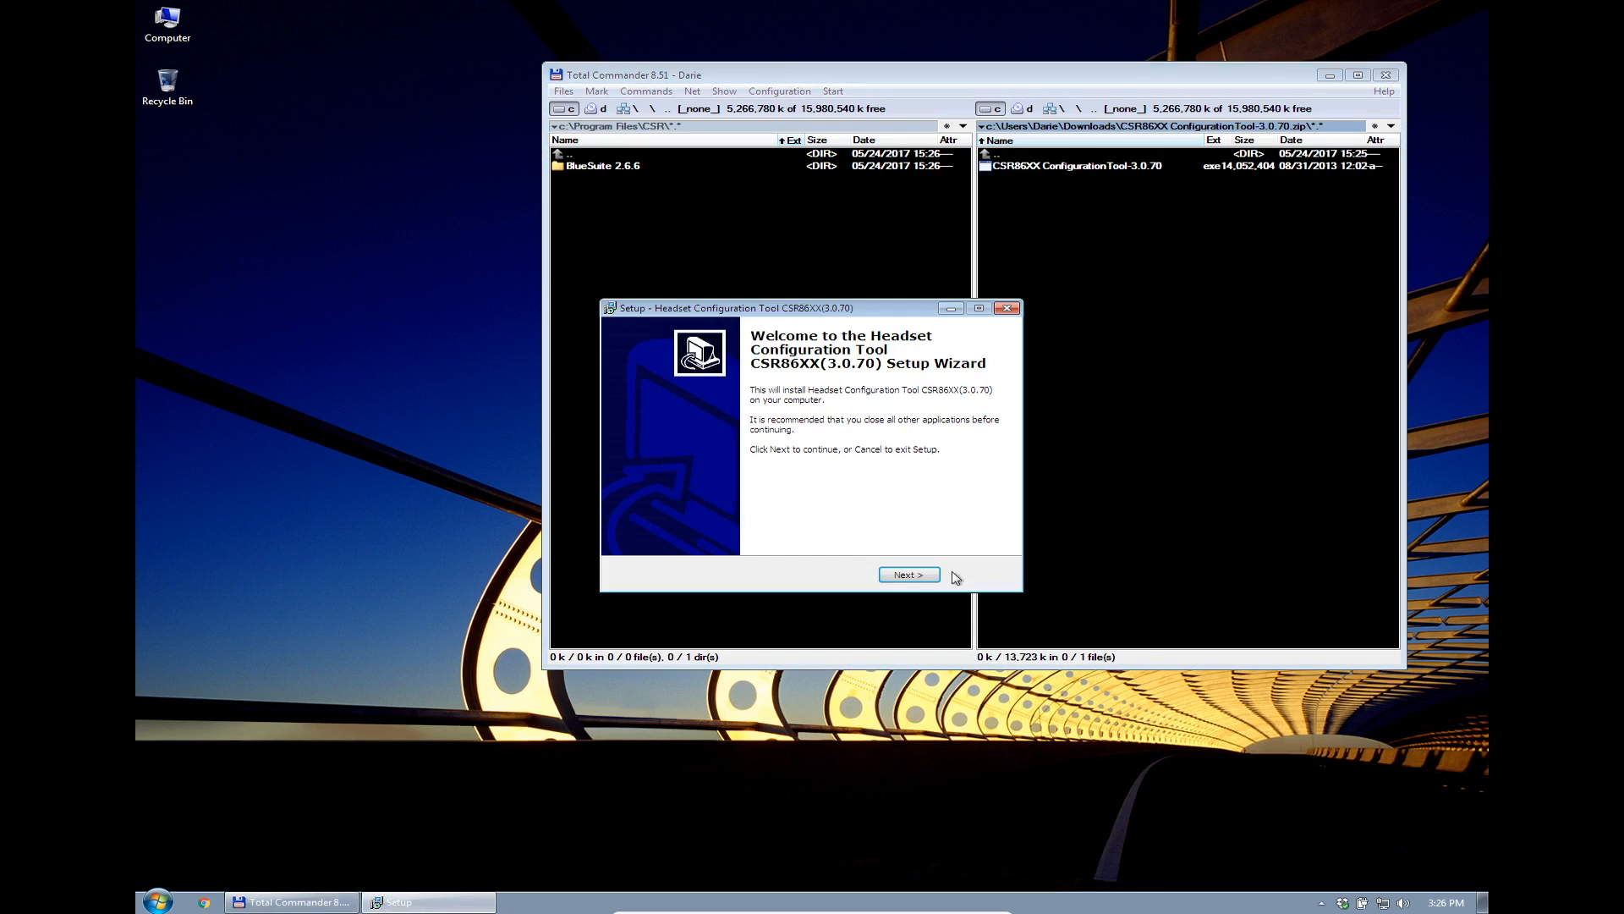
{"action": "left_click", "coordinate": [907, 576]}
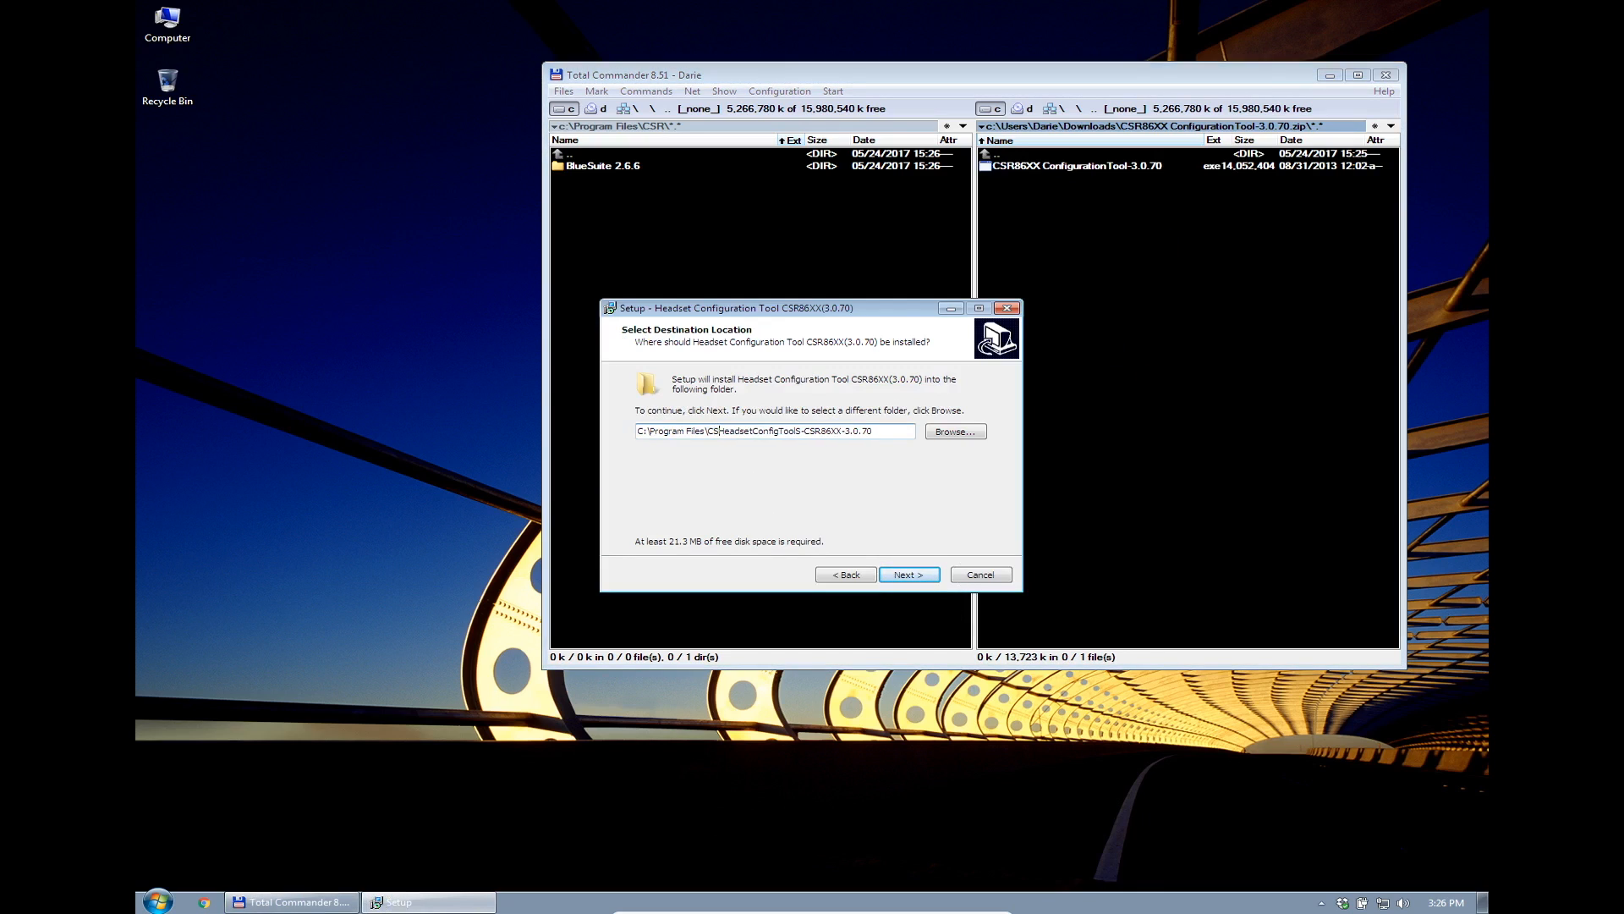
{"action": "left_click", "coordinate": [906, 573]}
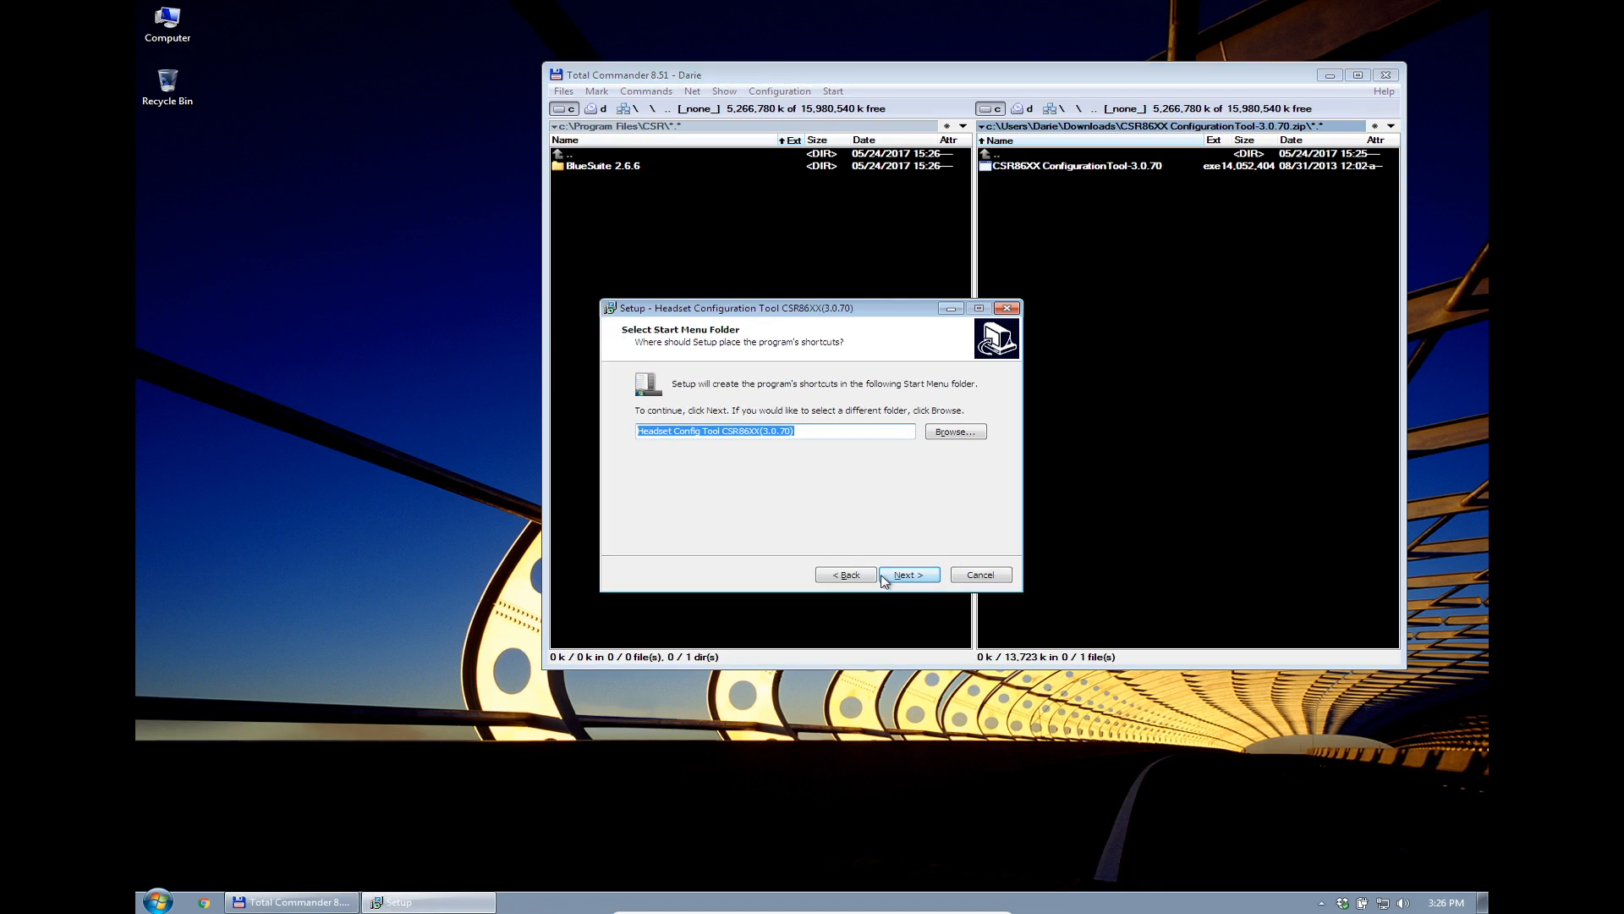
{"action": "left_click", "coordinate": [906, 574]}
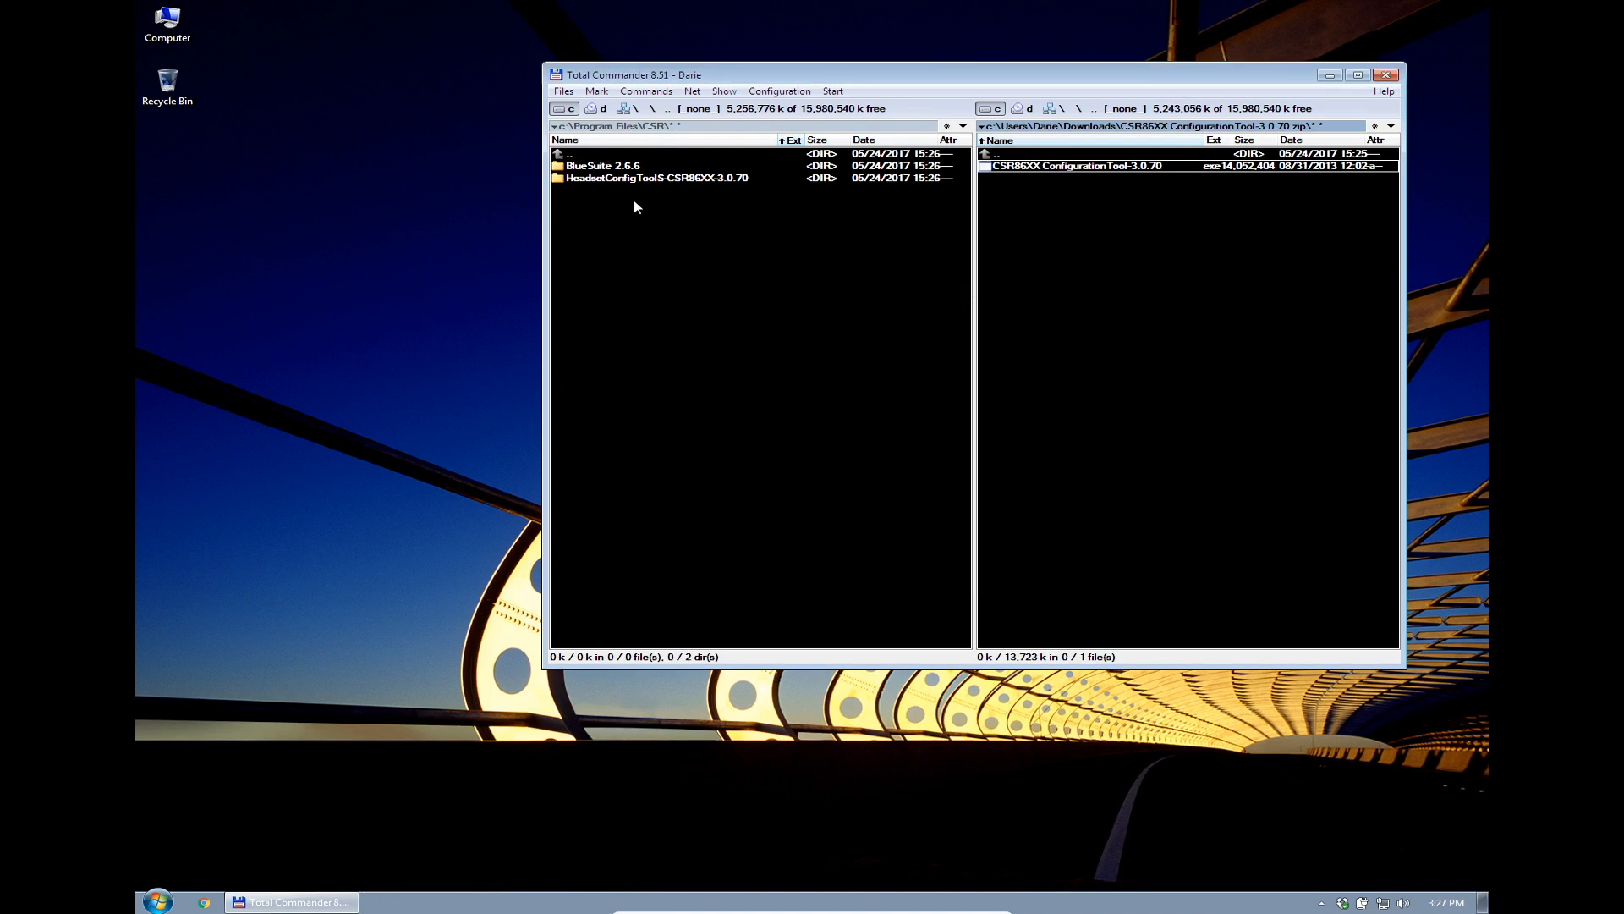
Launch PSTool.exe from the BlueSuite 2.6.6 folder and connect to the chip
{"action": "double_click", "coordinate": [597, 164]}
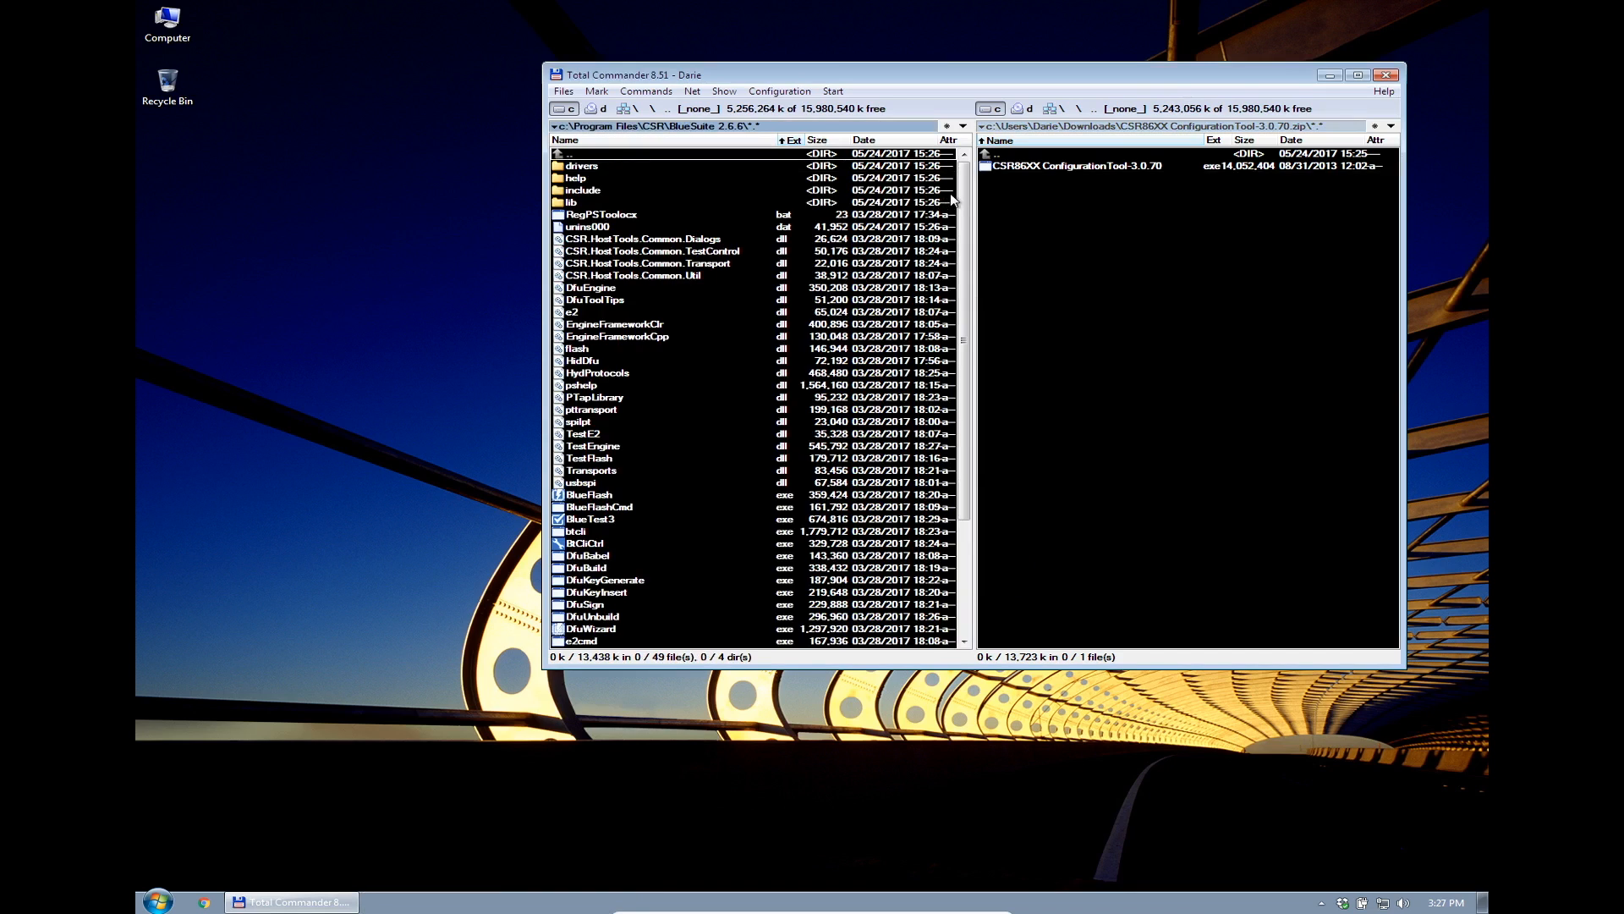
{"action": "scroll", "scroll_direction": "down", "scroll_amount": 3}
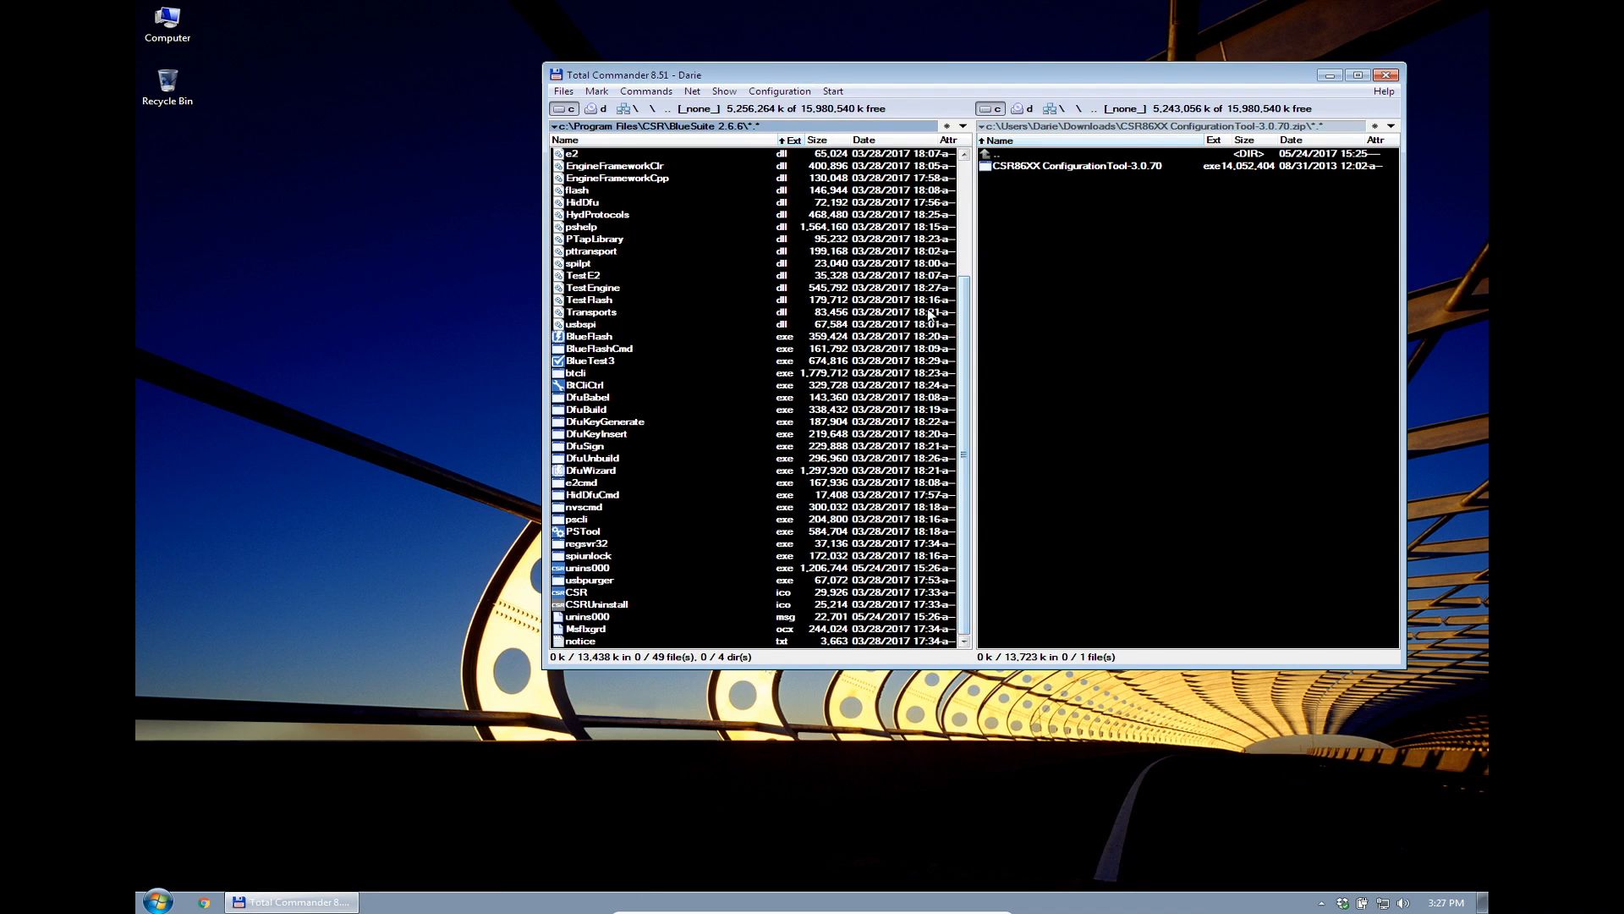
{"action": "left_click", "coordinate": [582, 530]}
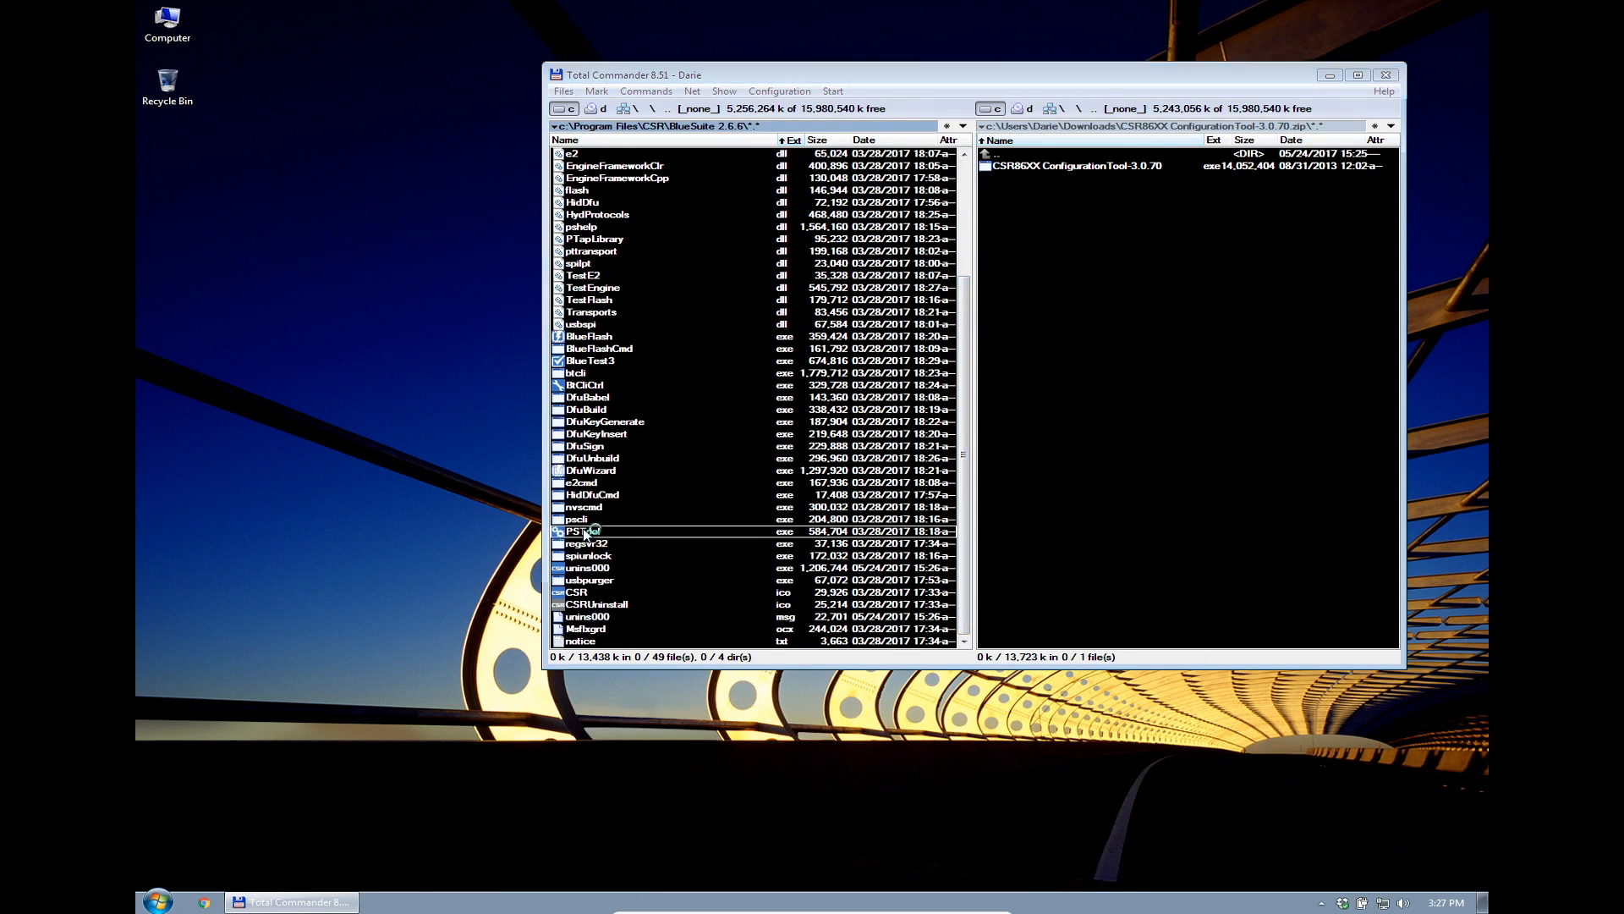
{"action": "double_click", "coordinate": [579, 530]}
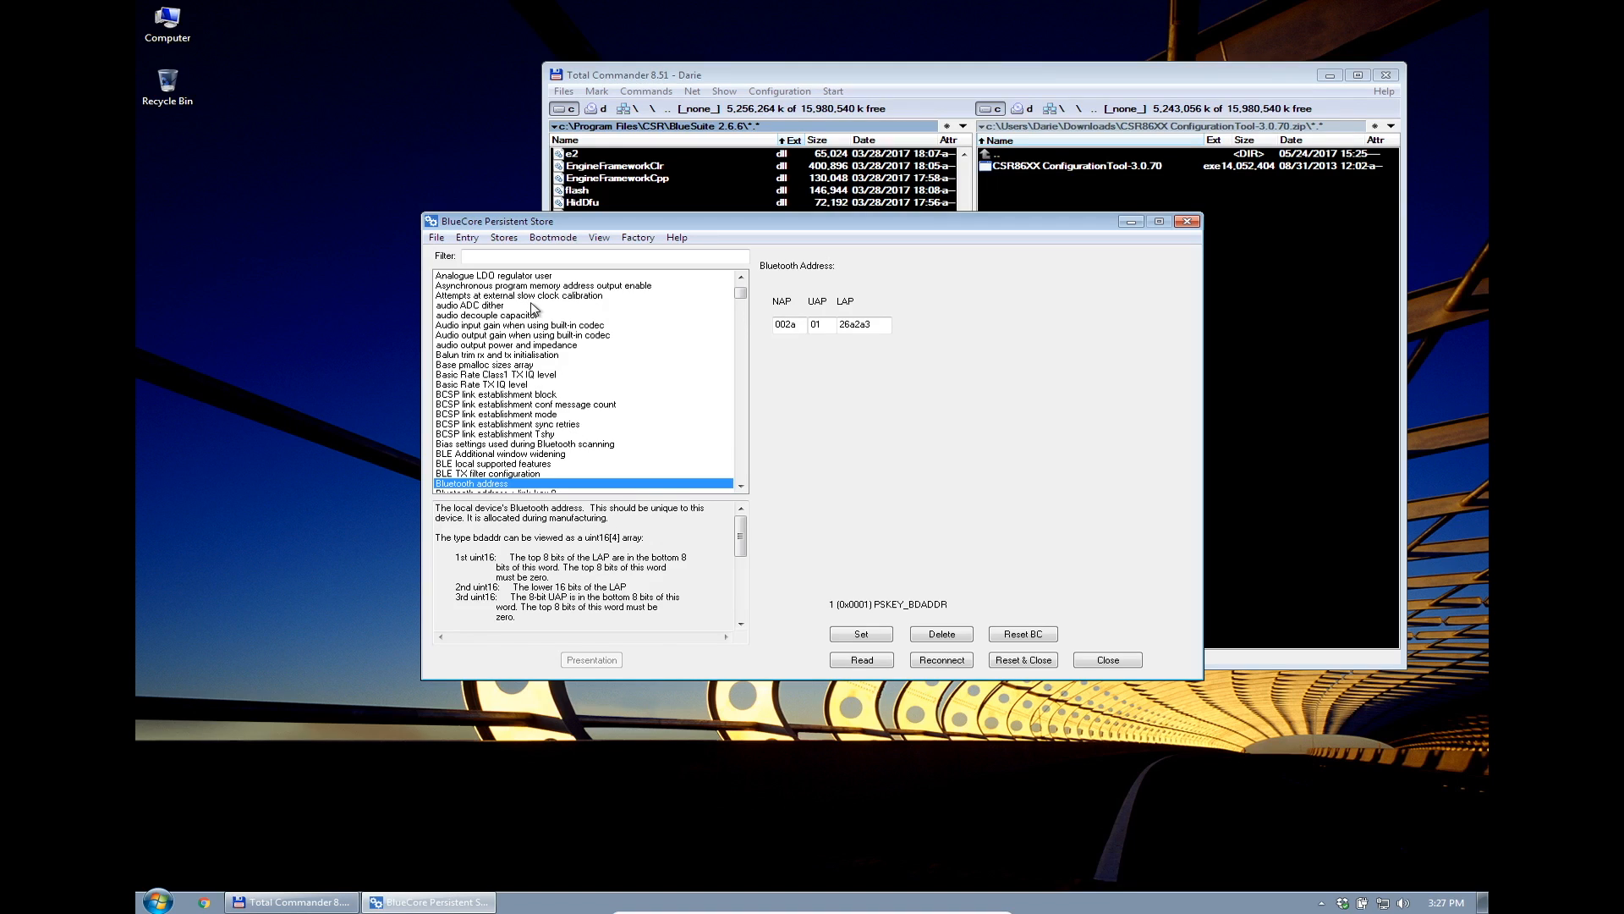
Browse PSTool's File menu to locate the Dump command
{"action": "left_click", "coordinate": [467, 237]}
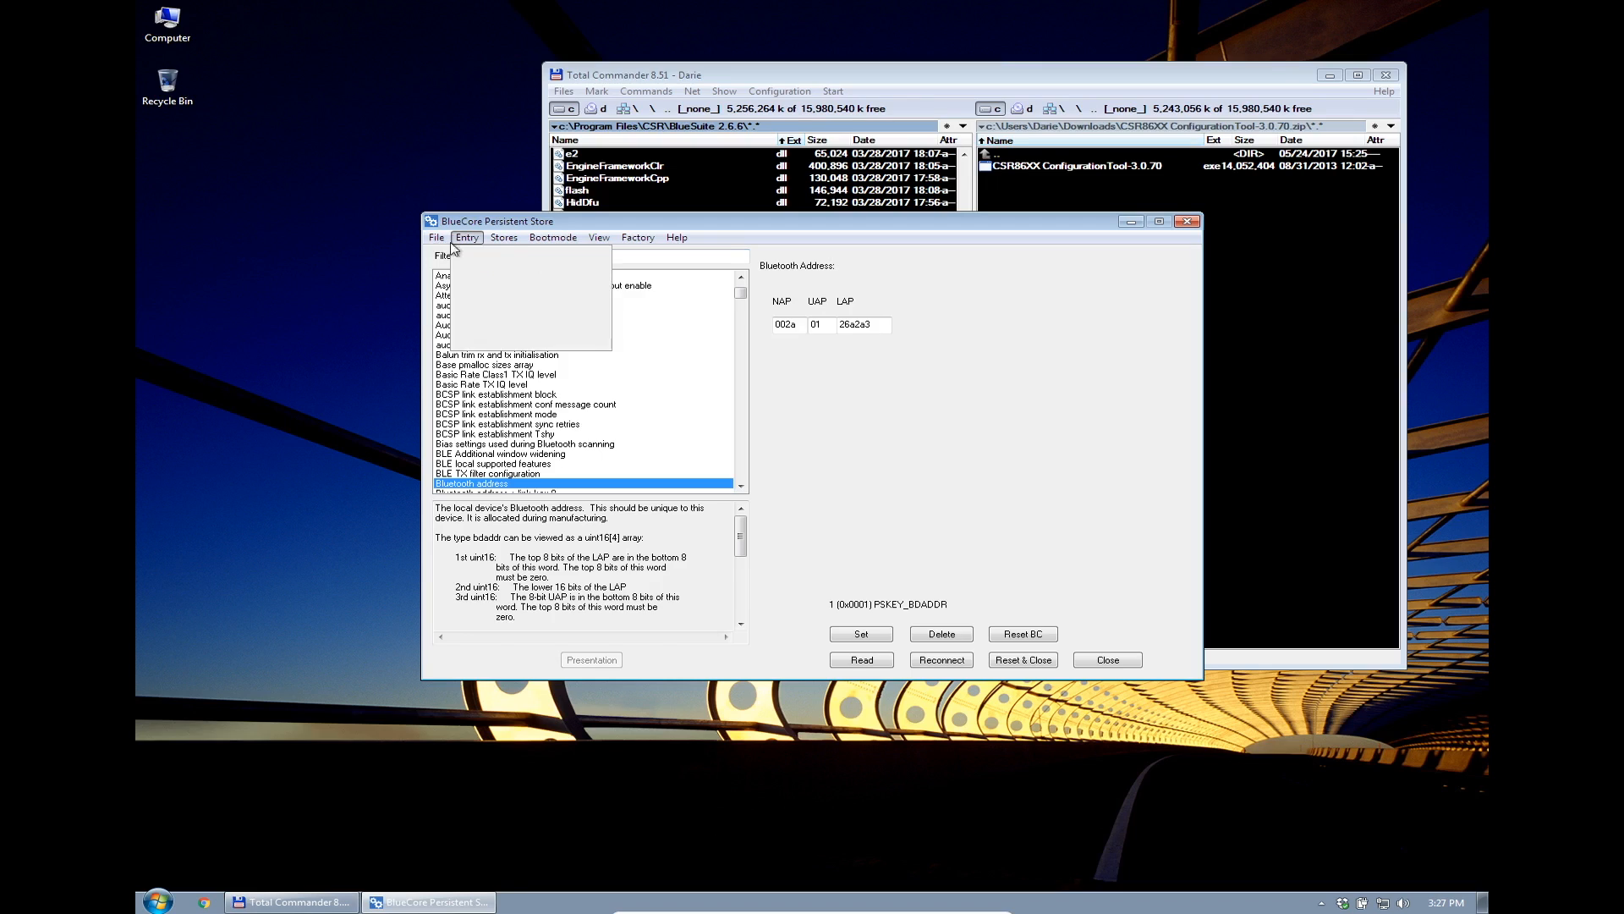
{"action": "left_click", "coordinate": [436, 237]}
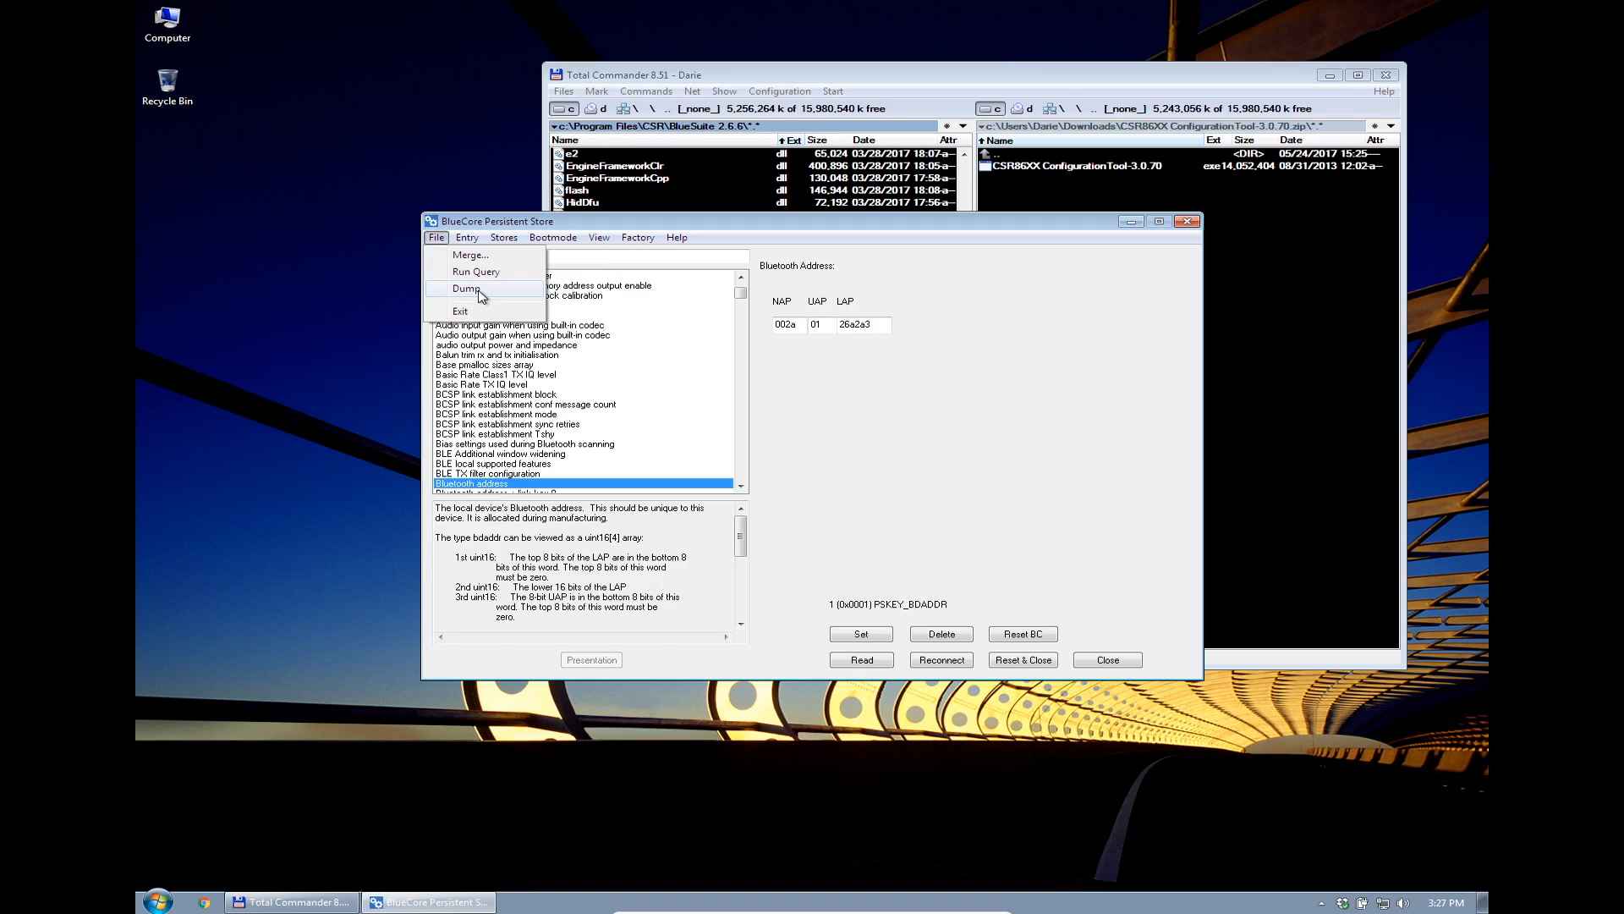
Dump the persistent store to the desktop as full_cfg_DEFAULT, then go to the config tool's folder
{"action": "left_click", "coordinate": [467, 287]}
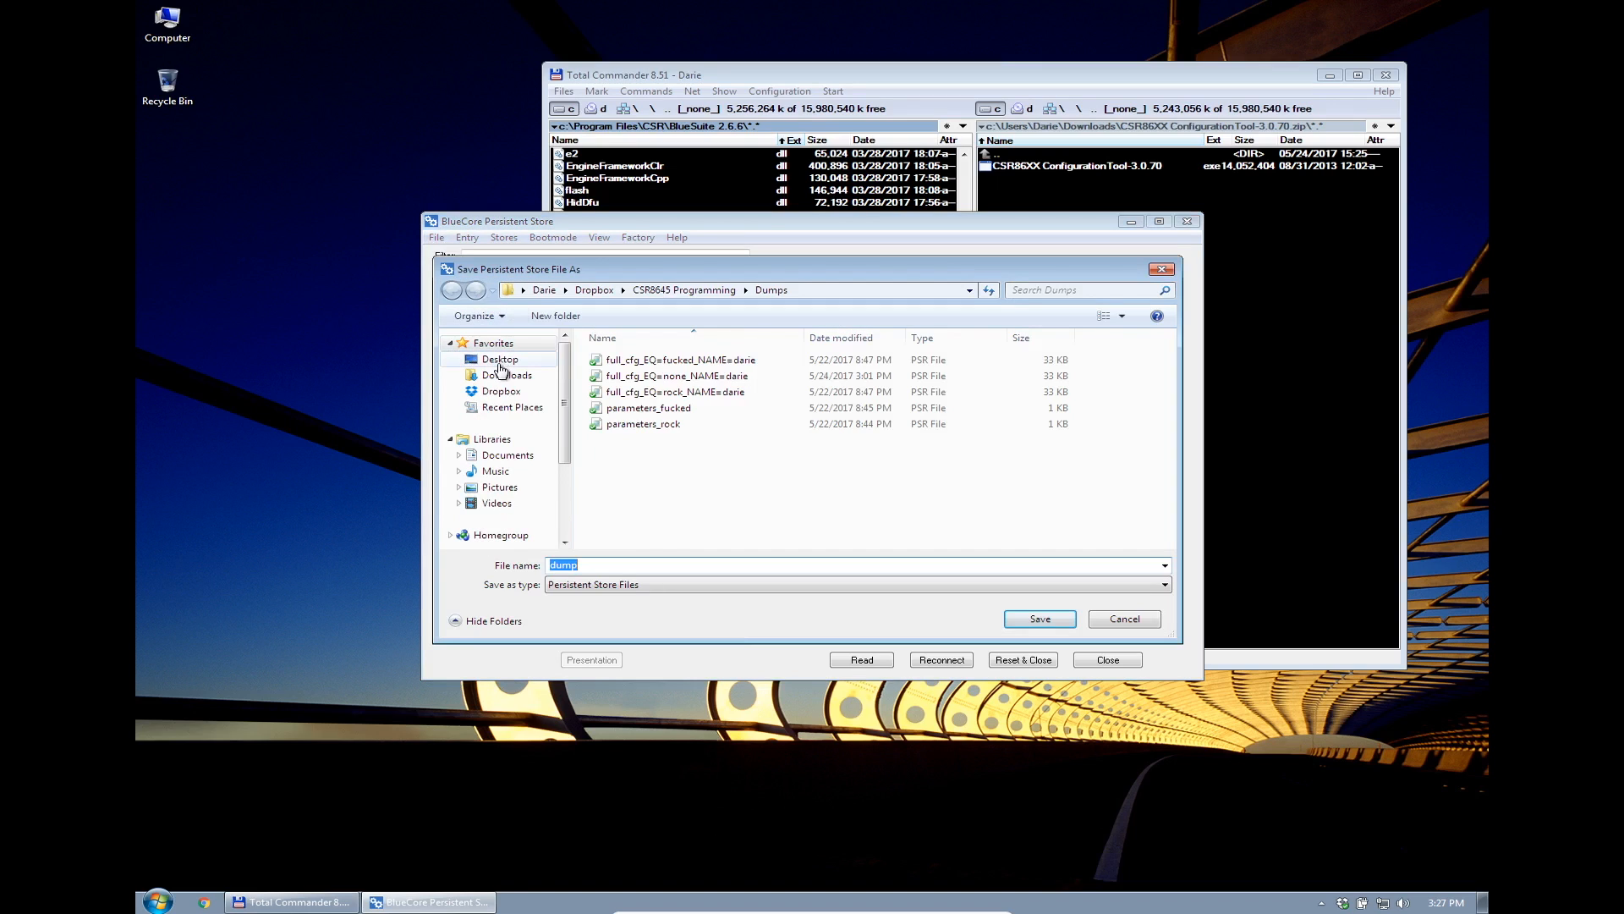
{"action": "left_click", "coordinate": [499, 358]}
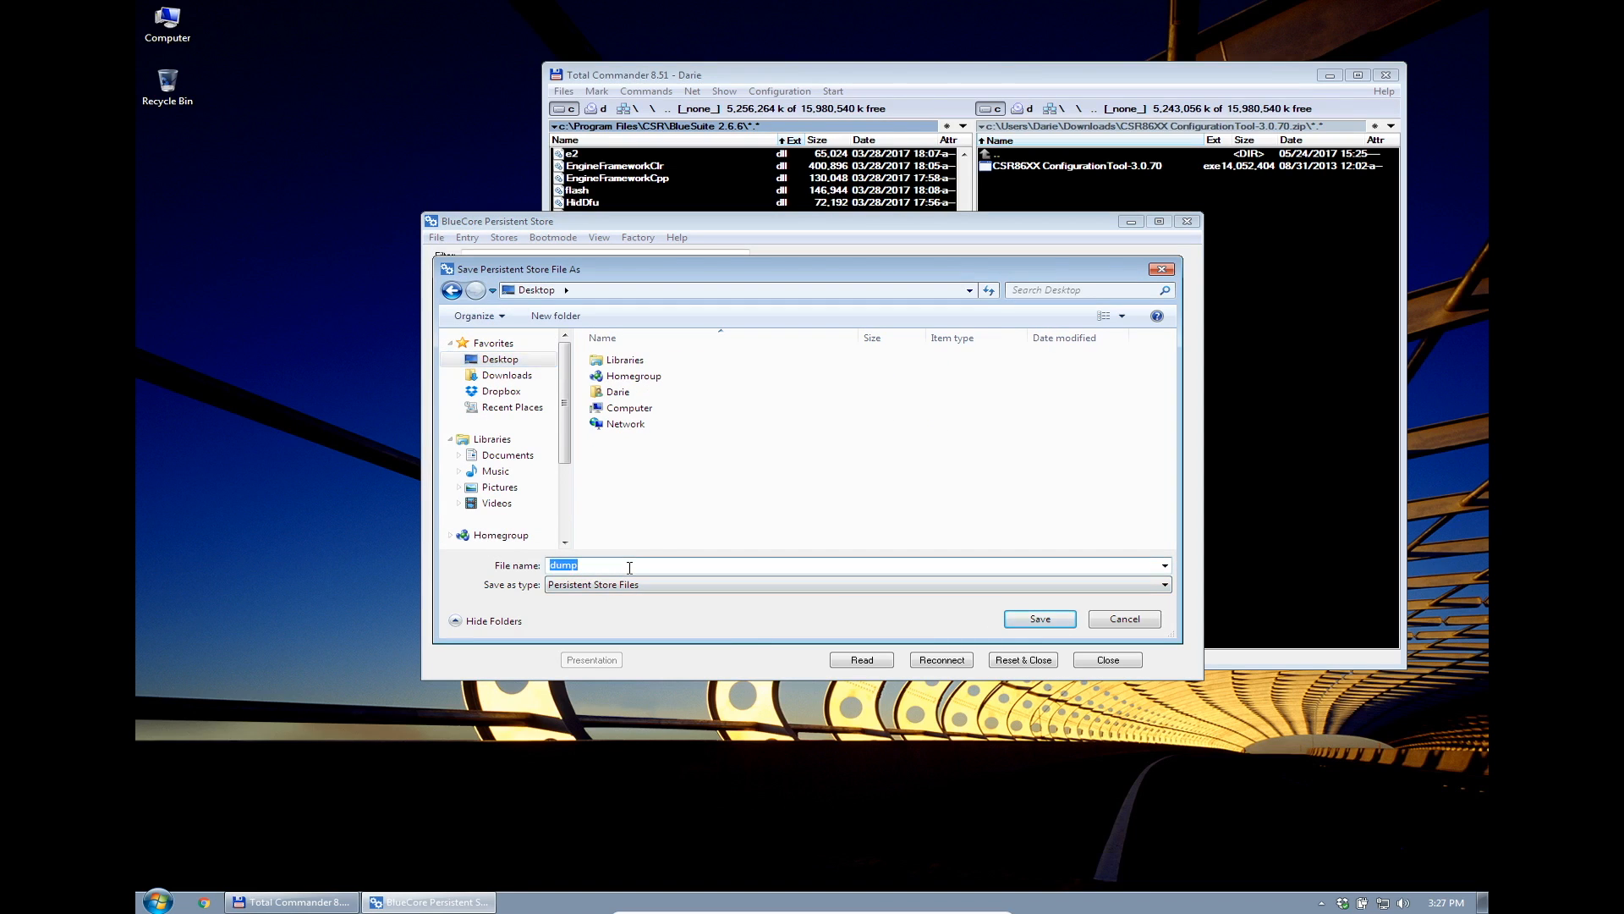
{"action": "type", "text": "full_cfg"}
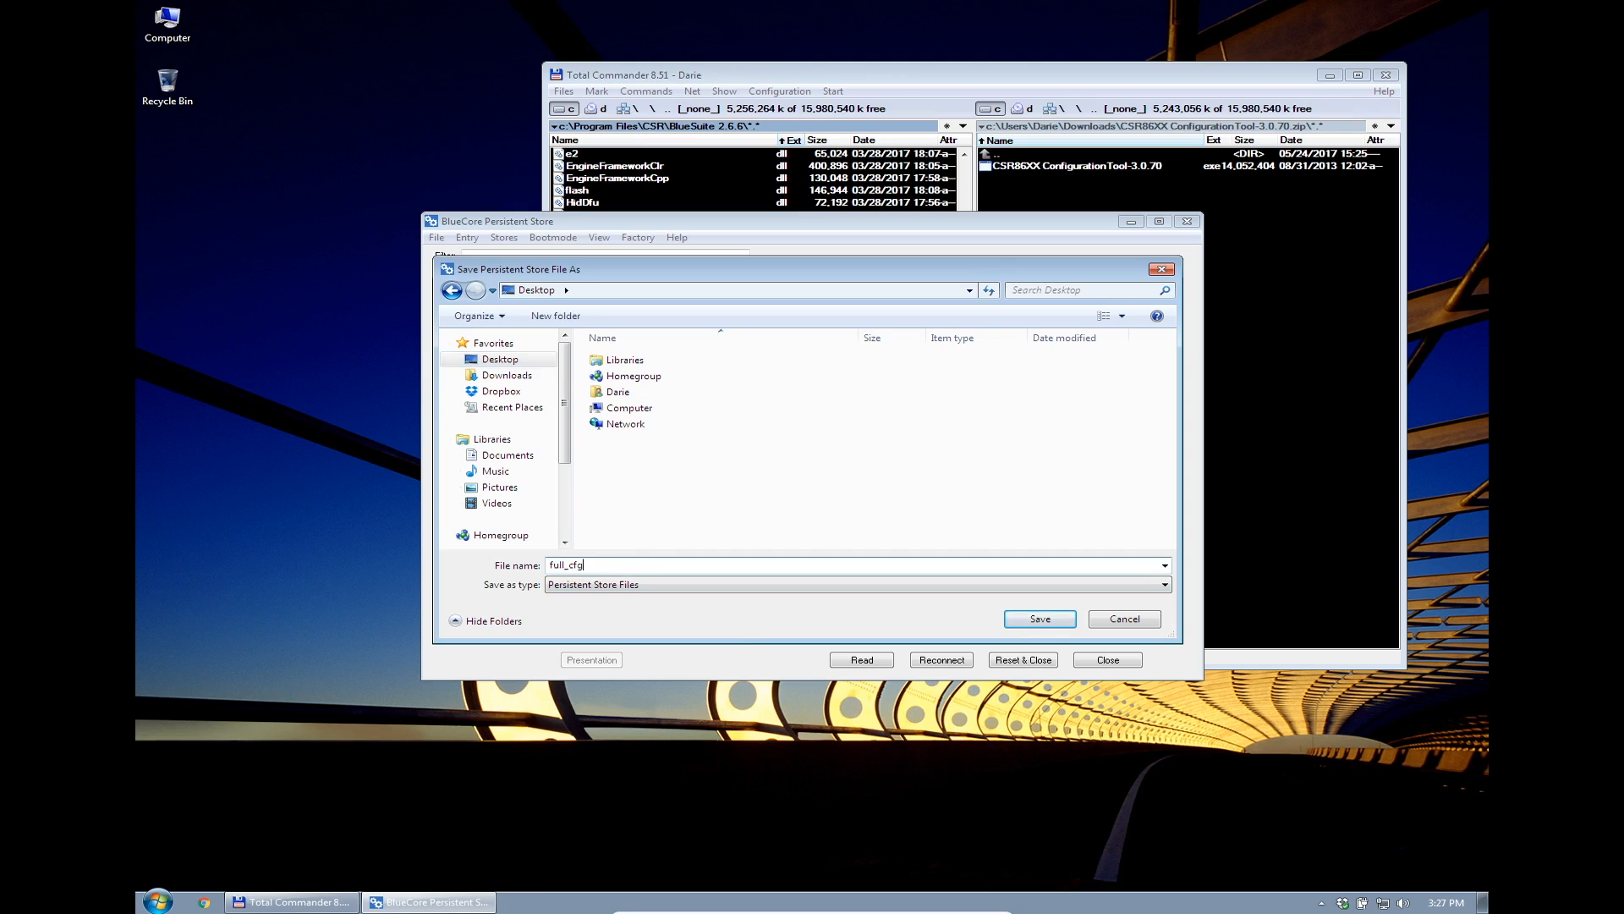
{"action": "type", "text": "_DEFAULT"}
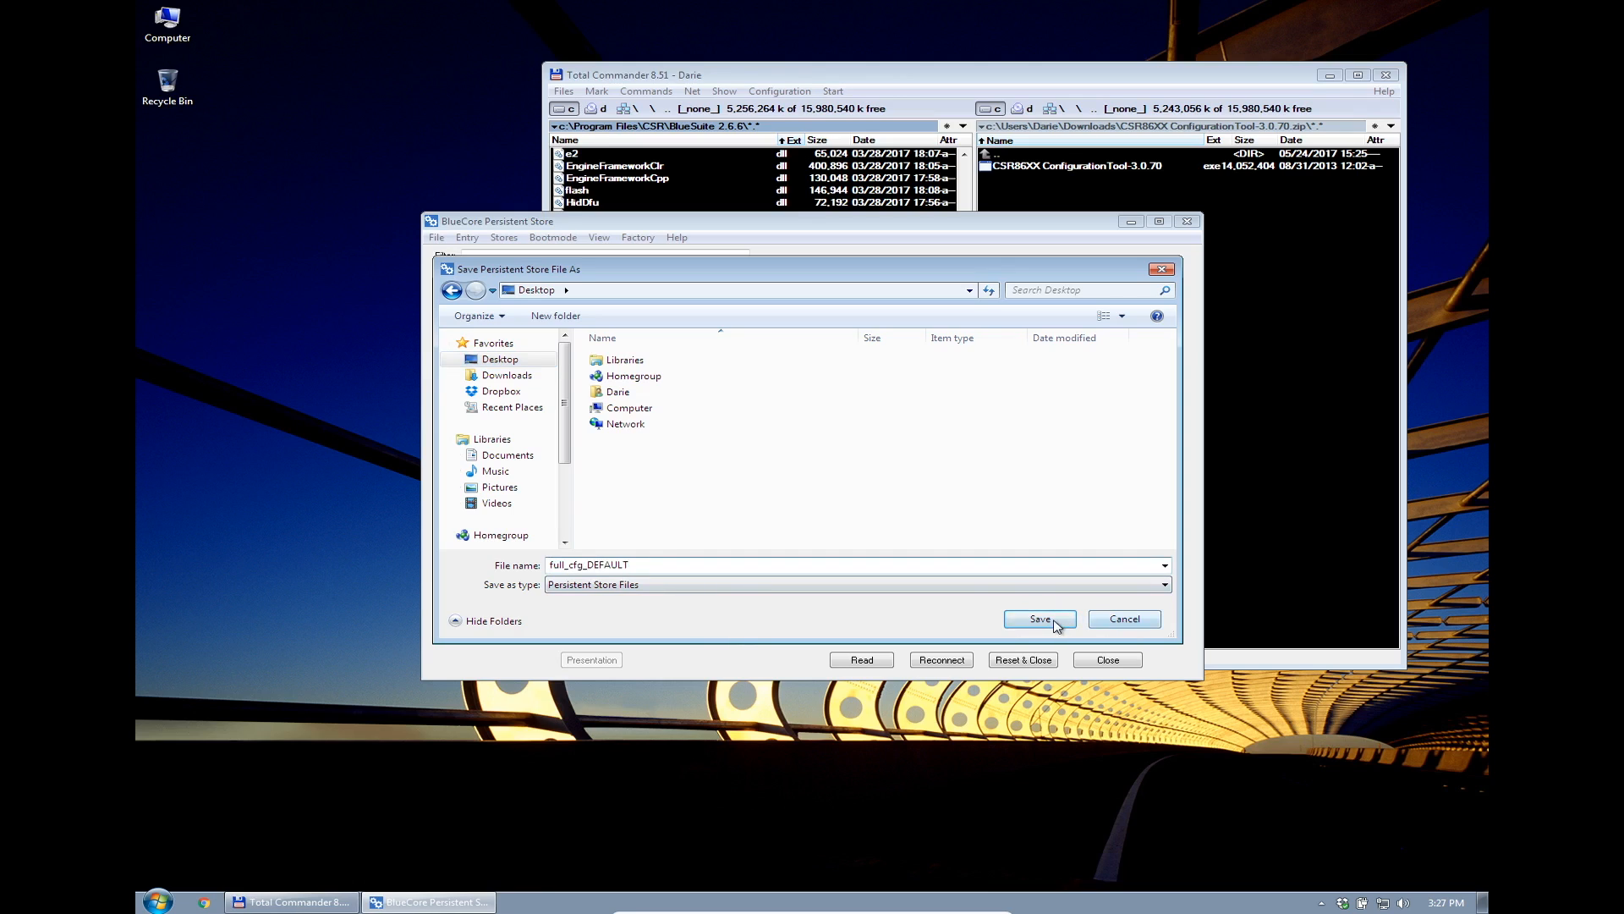
{"action": "left_click", "coordinate": [1039, 619]}
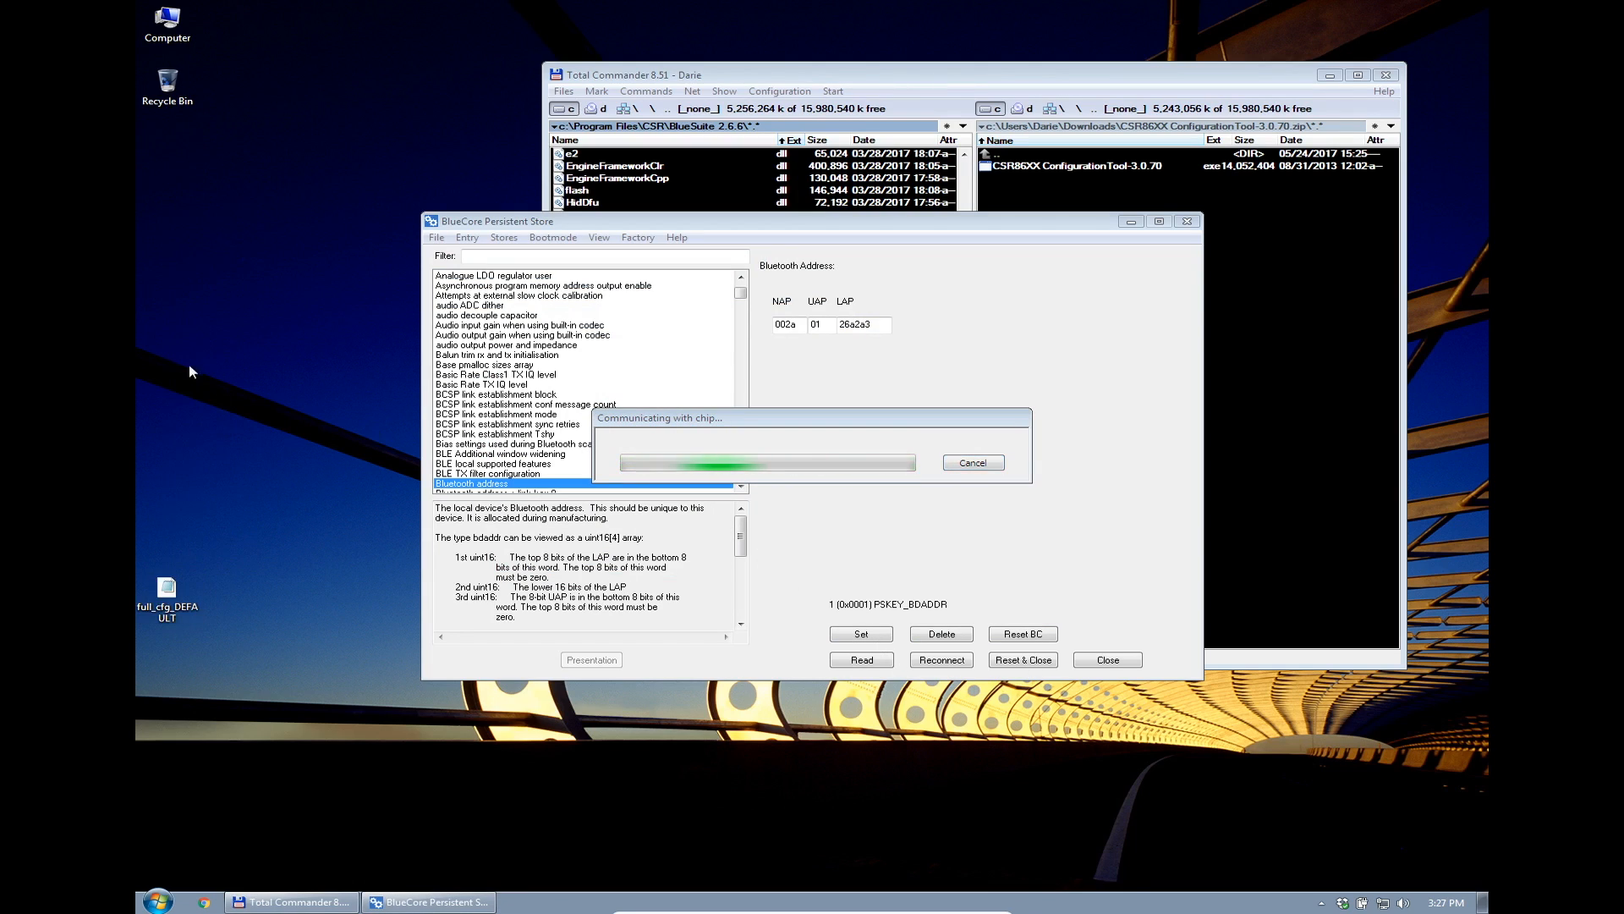
{"action": "mouse_move", "coordinate": [782, 574]}
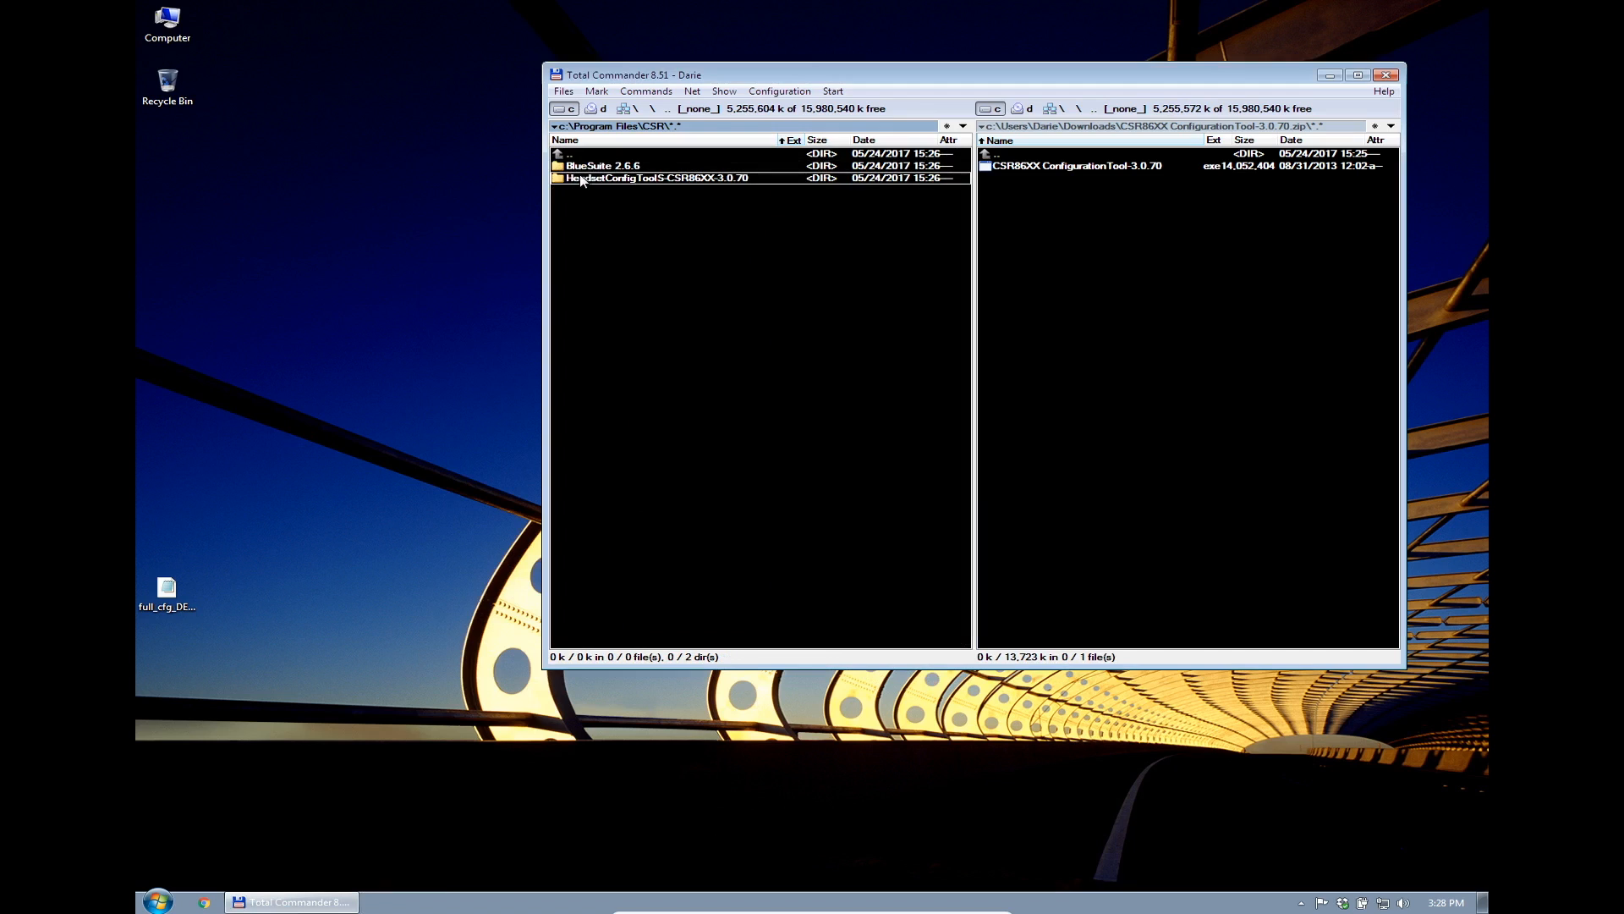
{"action": "double_click", "coordinate": [655, 178]}
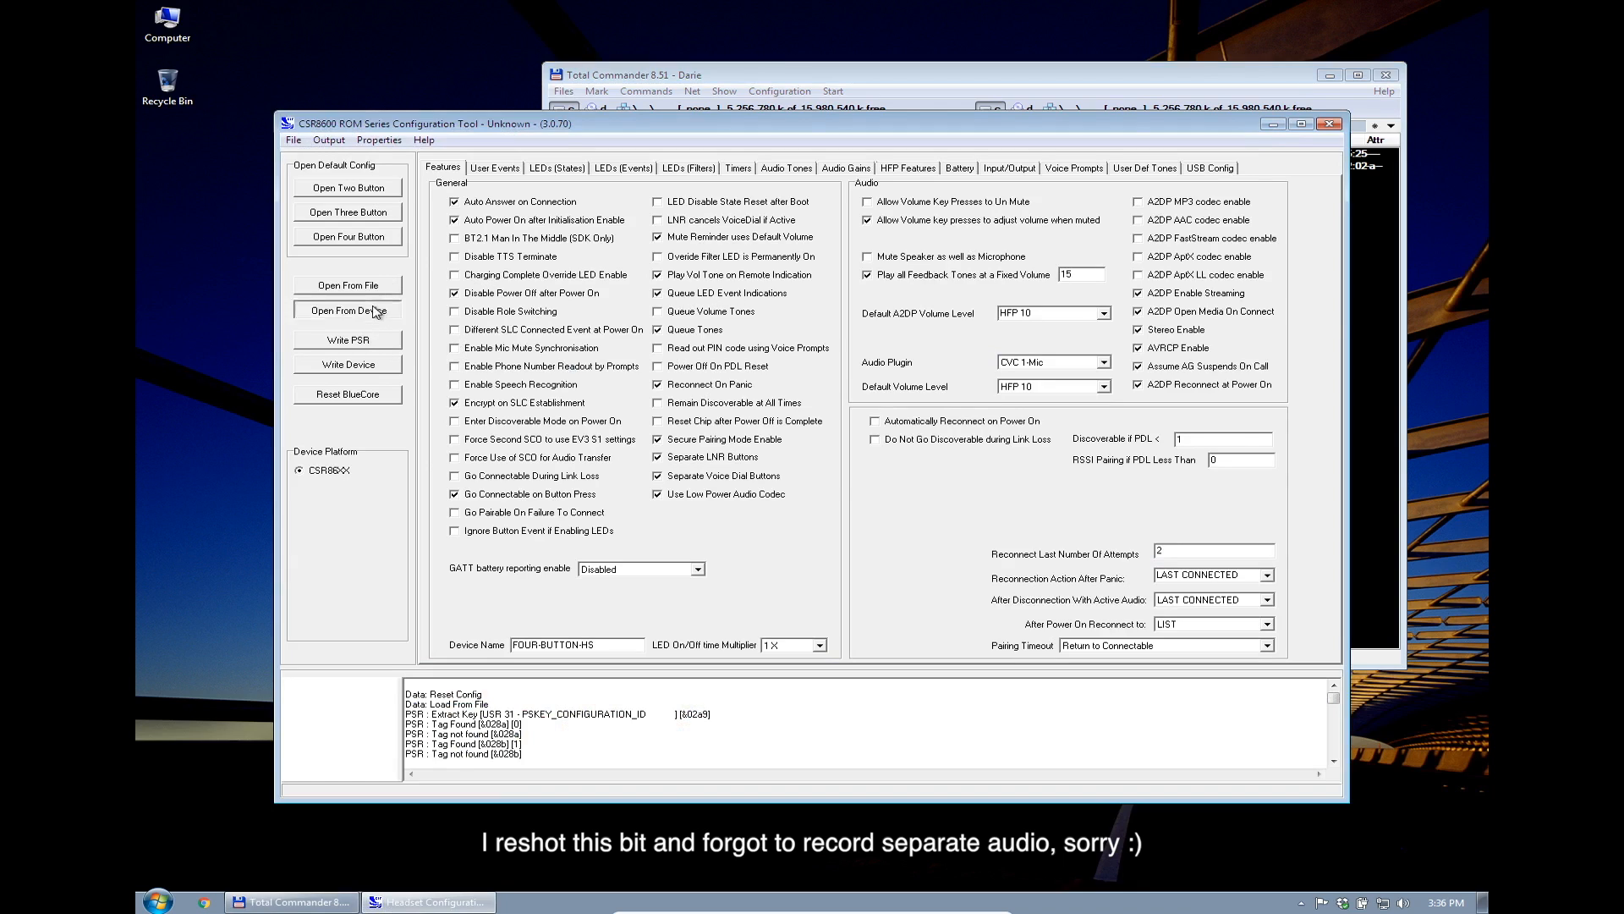
Read the CSR8645 device configuration and set the fixed feedback-tone volume to 12
{"action": "left_click", "coordinate": [346, 308]}
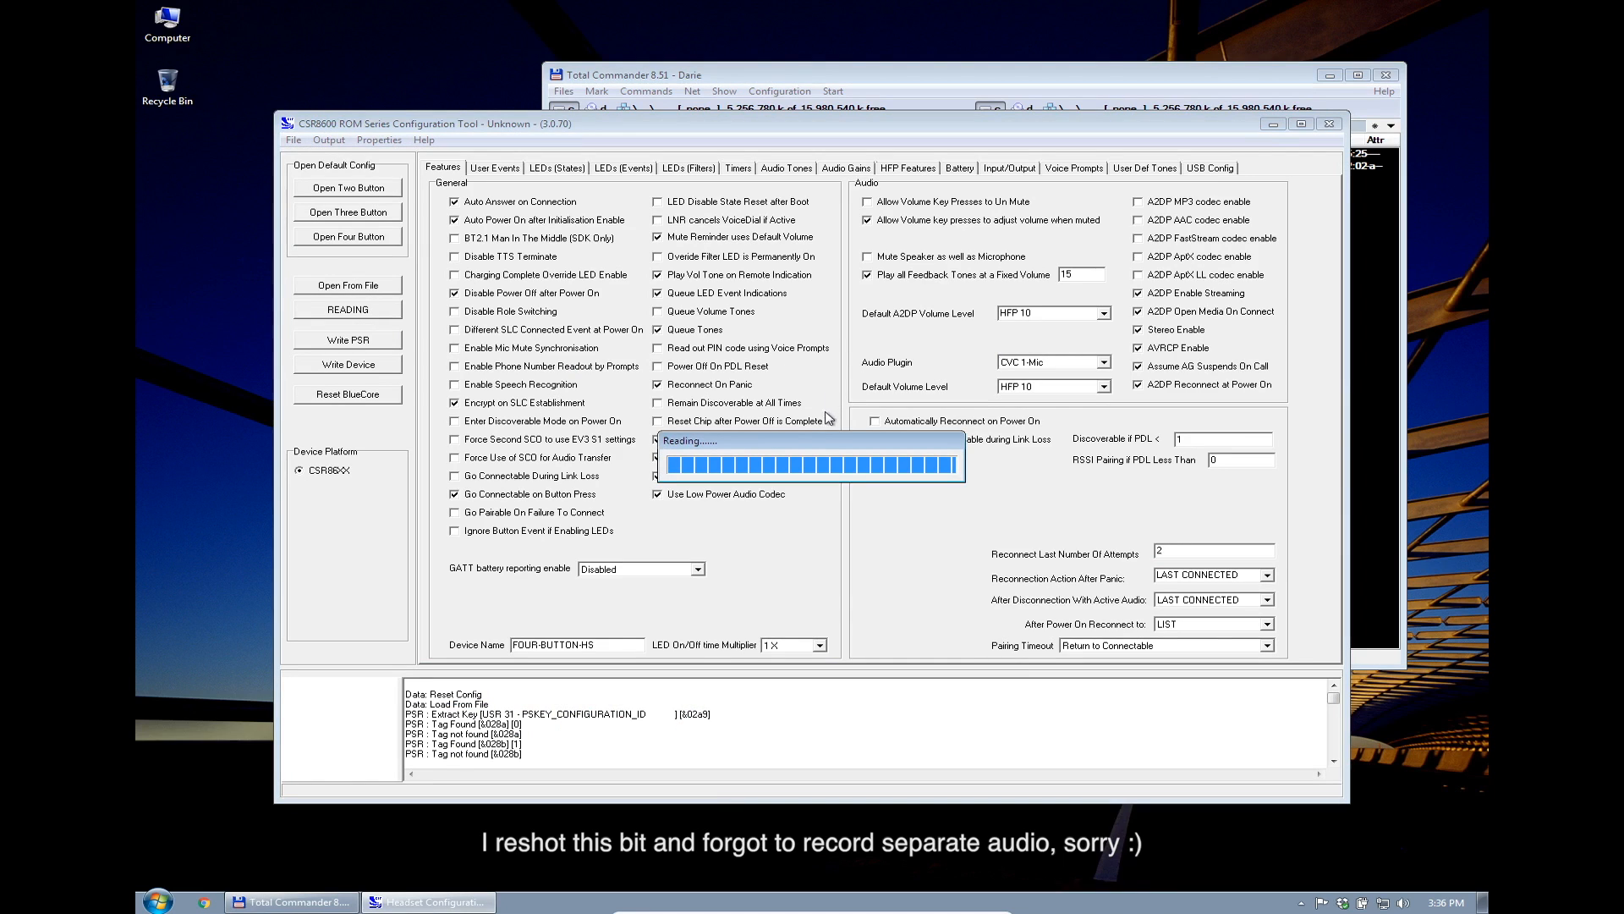
{"action": "mouse_move", "coordinate": [820, 440]}
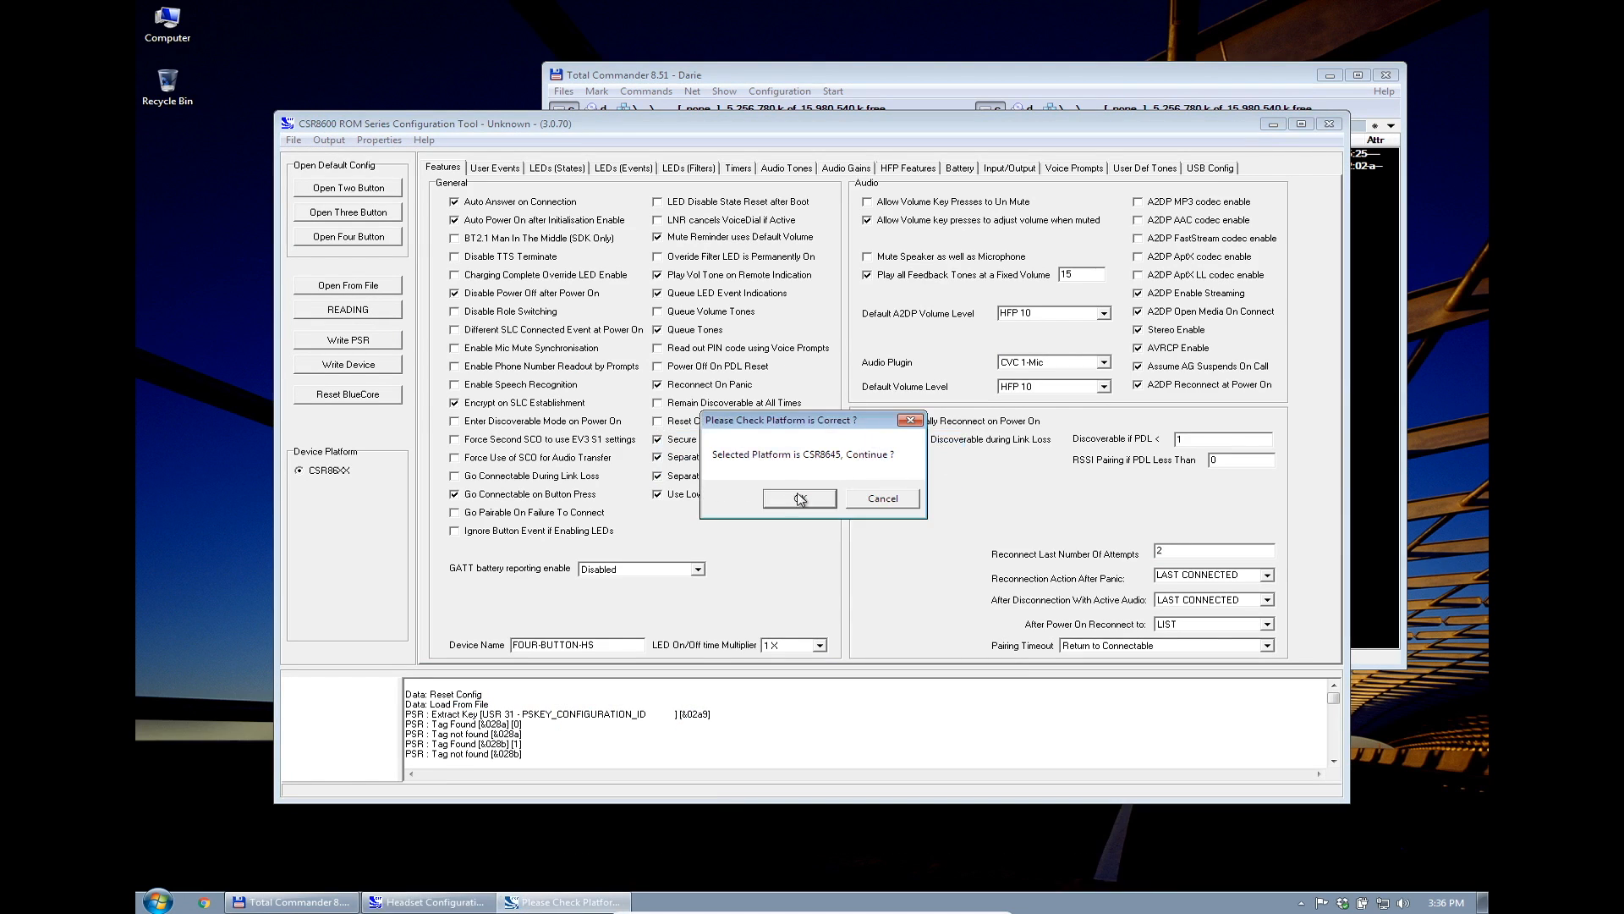
{"action": "left_click", "coordinate": [796, 498]}
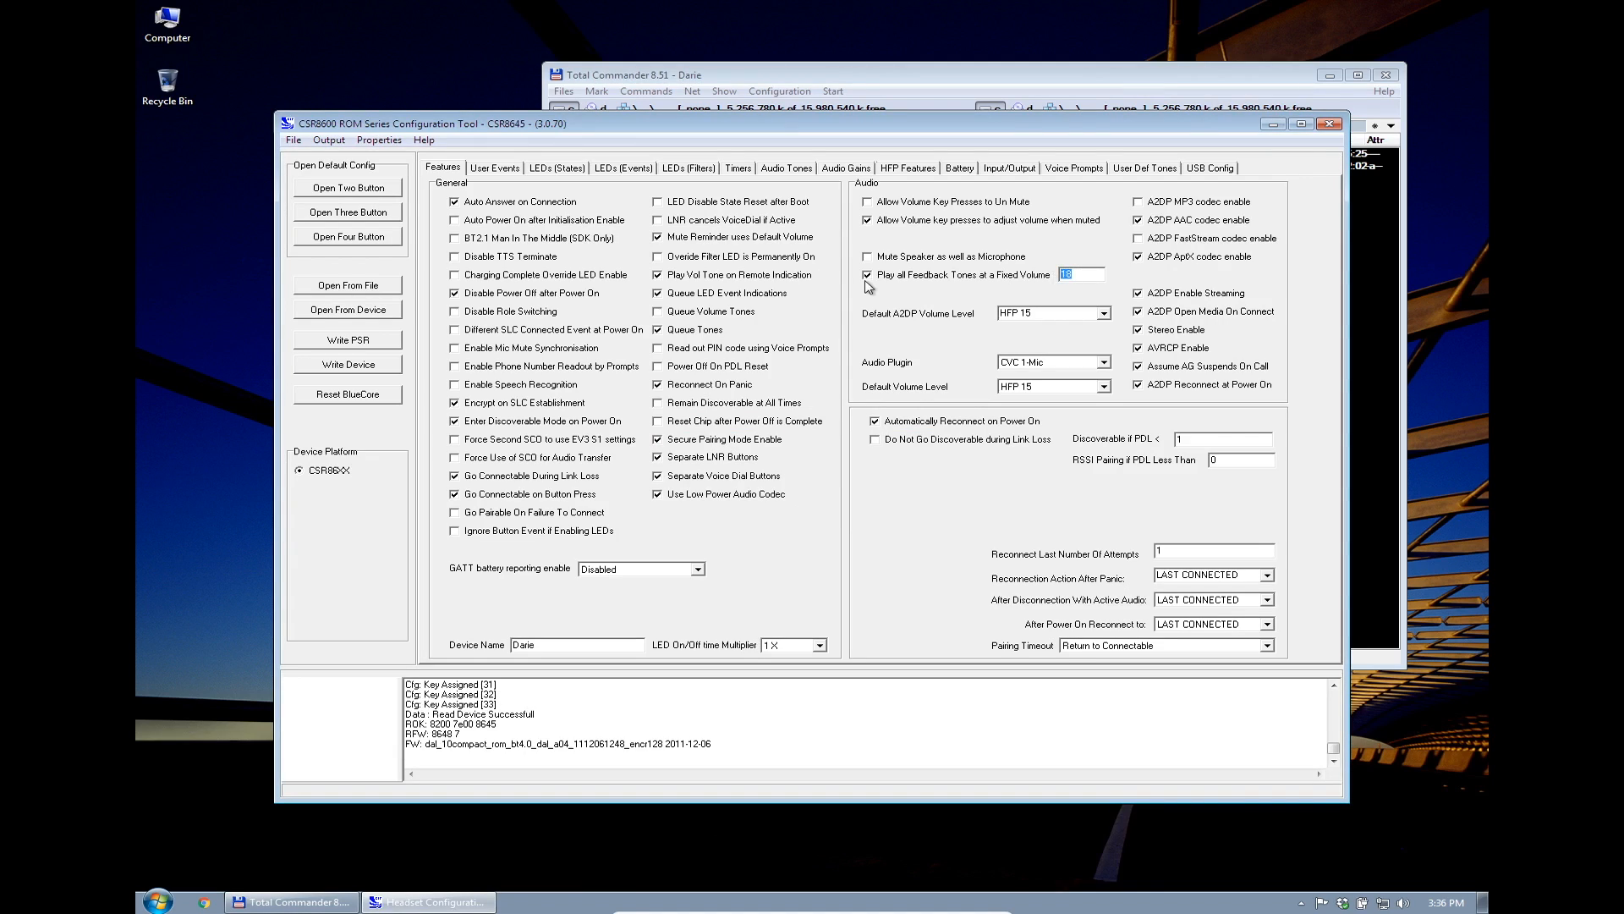
{"action": "mouse_move", "coordinate": [902, 314]}
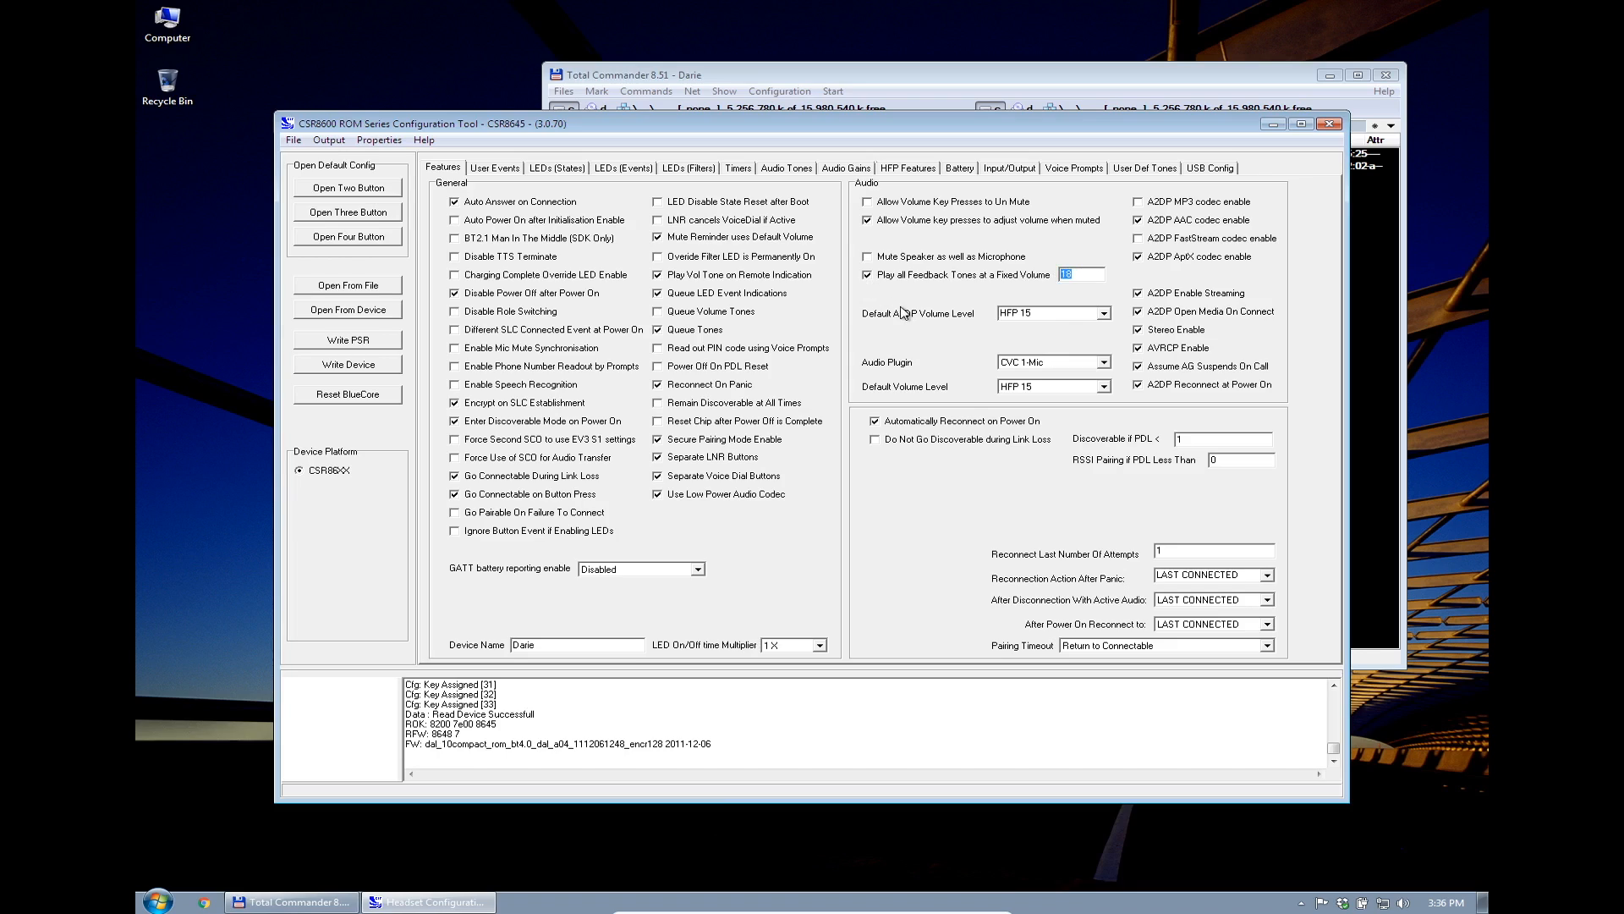
{"action": "type", "text": "12"}
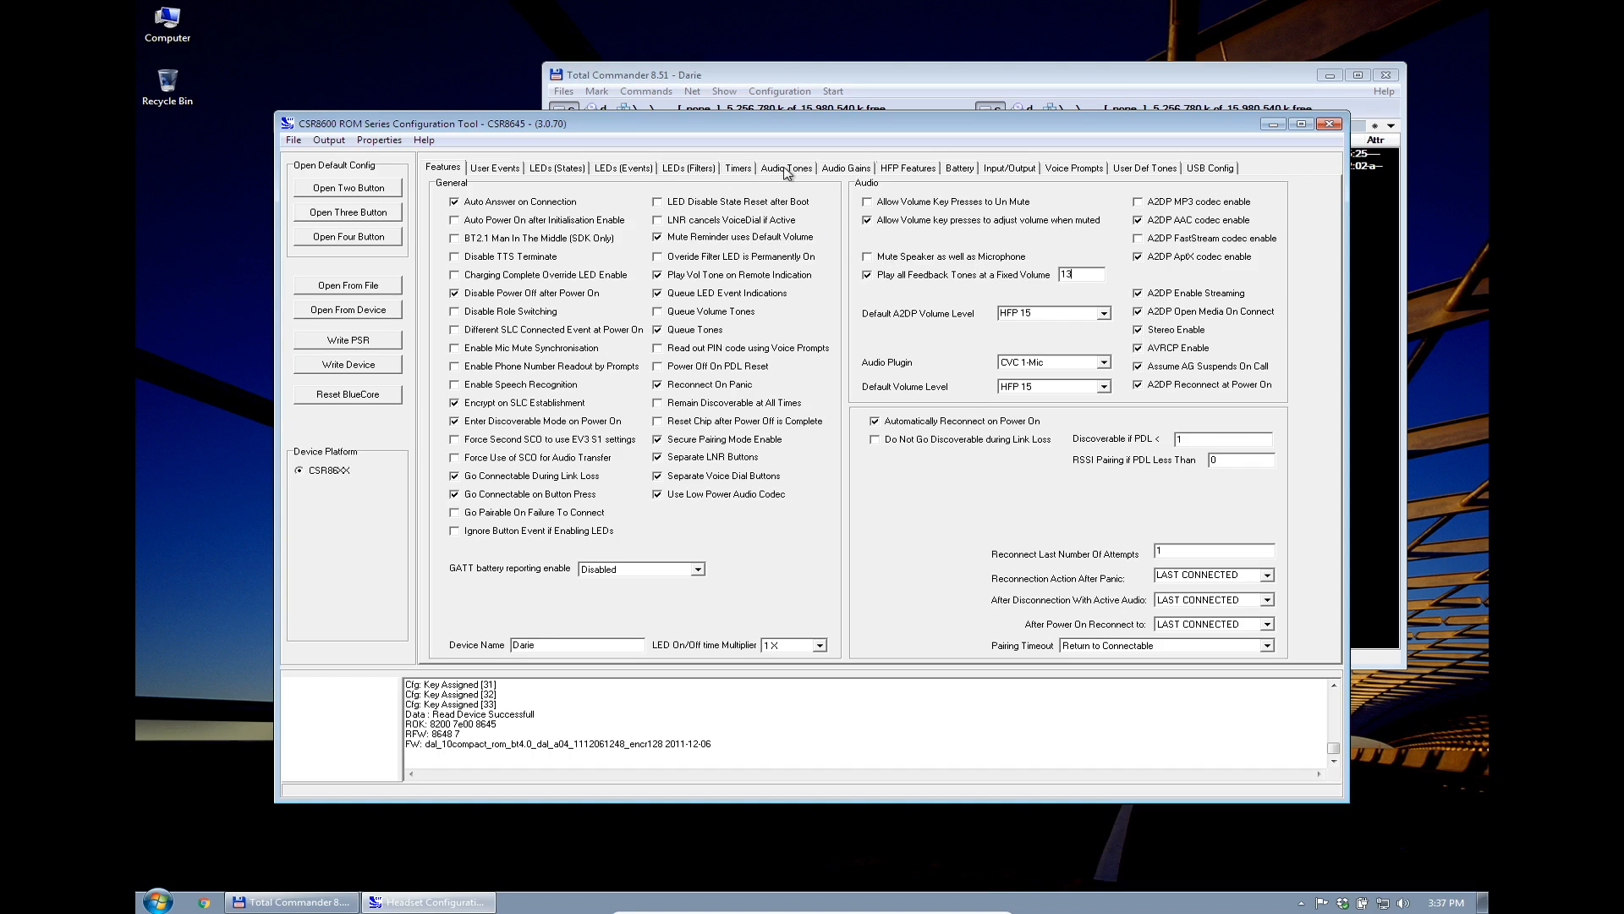
Remove the Low Battery event with its battery_low_tone from the Audio Tones list
{"action": "left_click", "coordinate": [785, 167]}
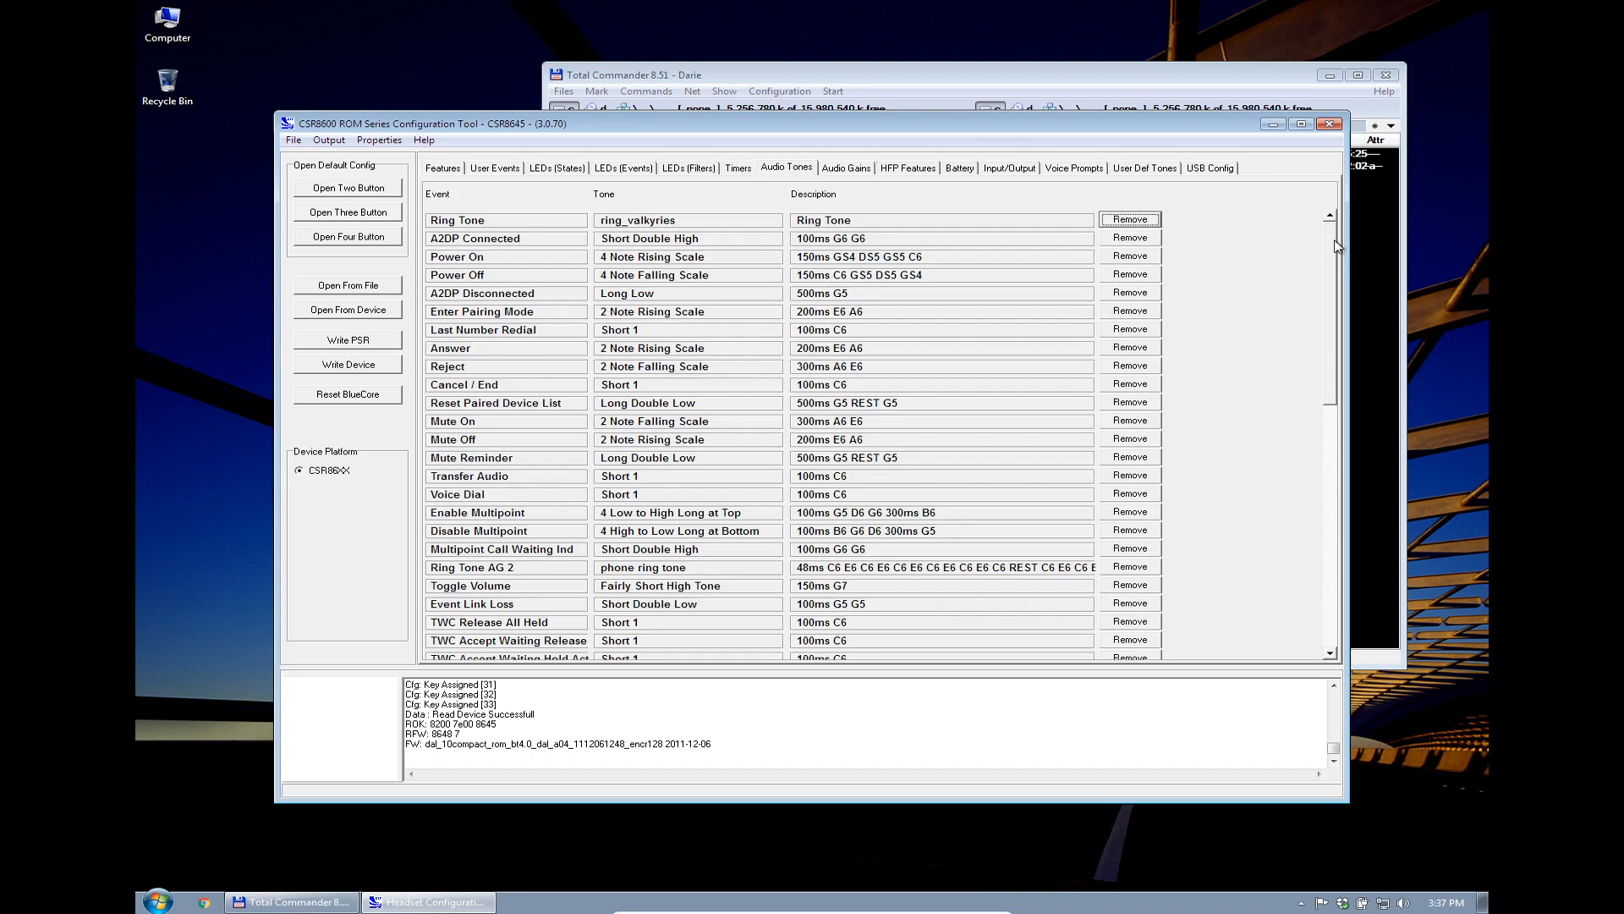
{"action": "scroll", "scroll_direction": "down", "scroll_amount": 3}
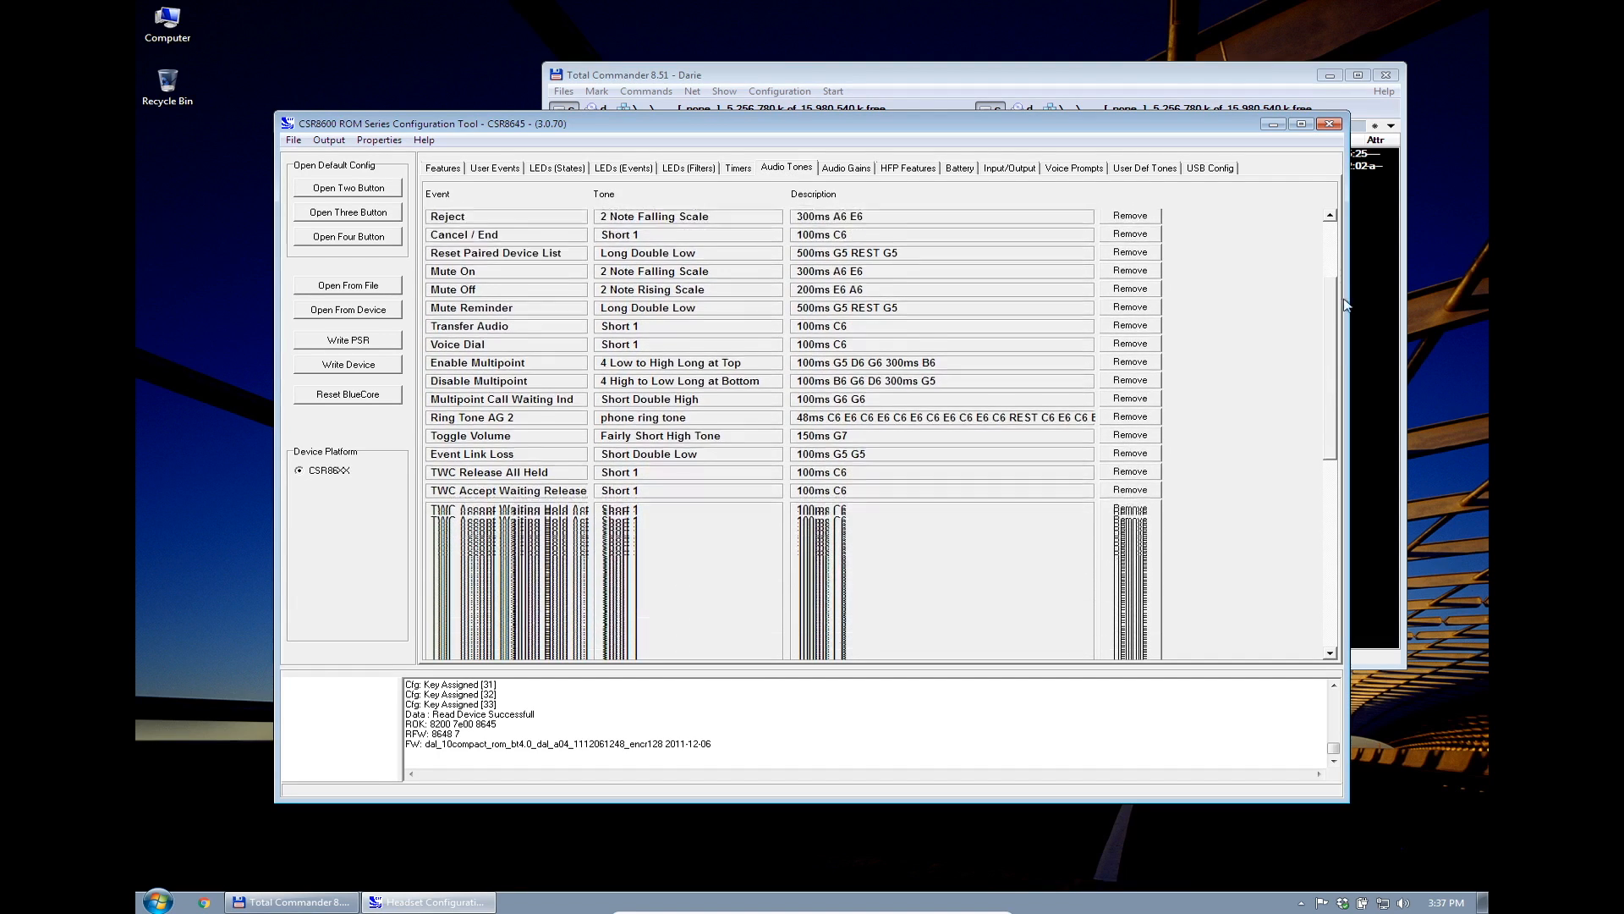
{"action": "scroll", "scroll_direction": "down", "scroll_amount": 3}
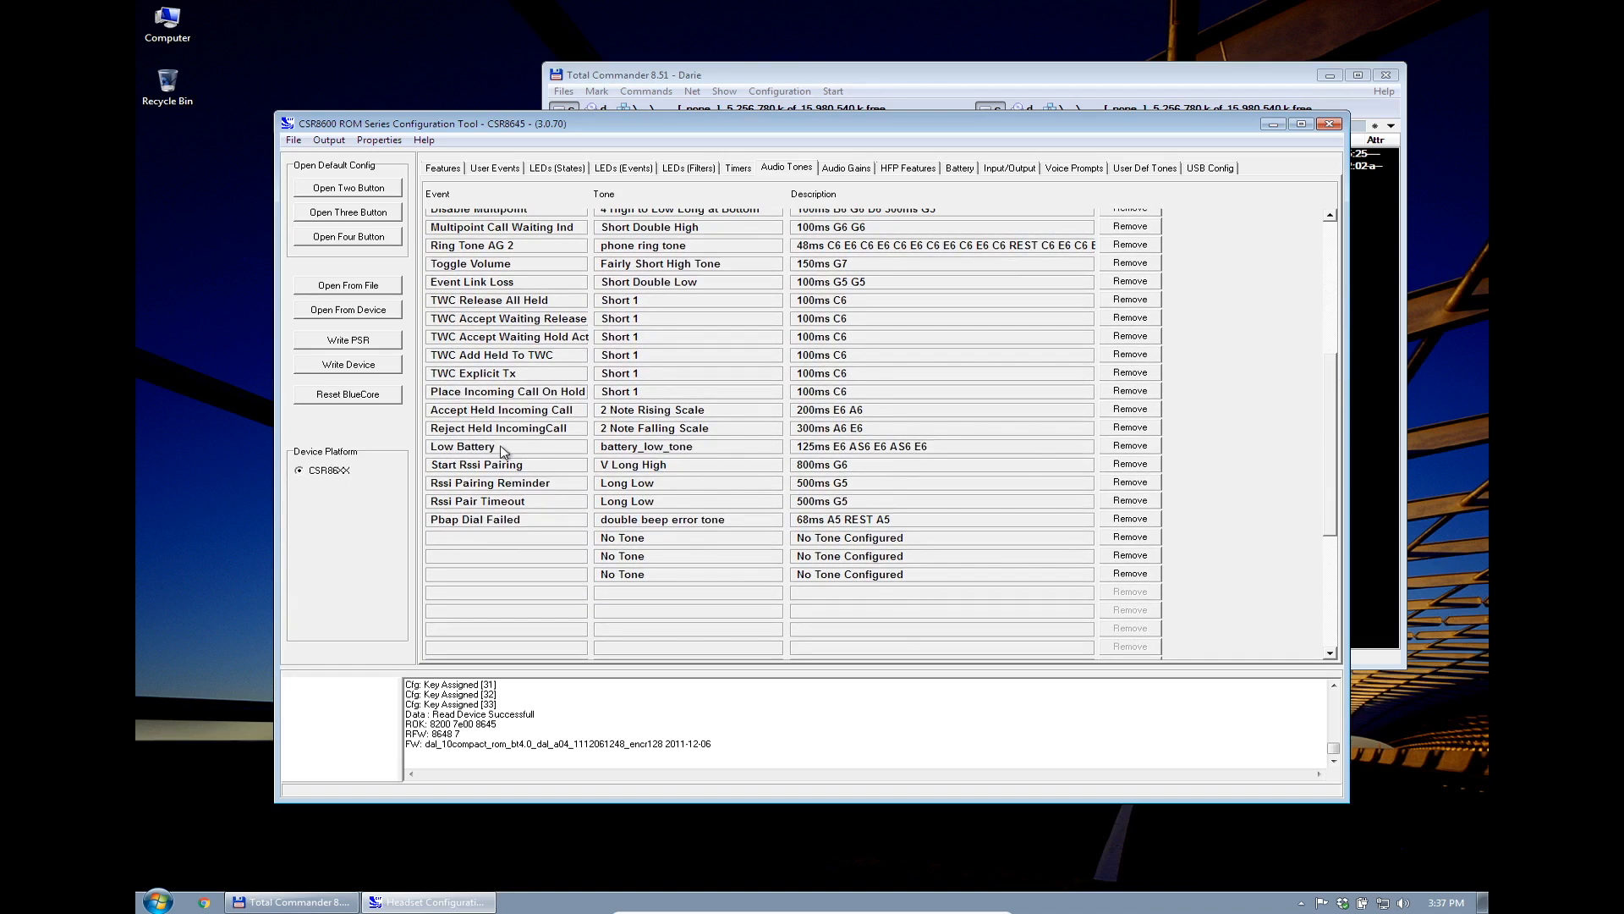
{"action": "mouse_move", "coordinate": [1067, 450]}
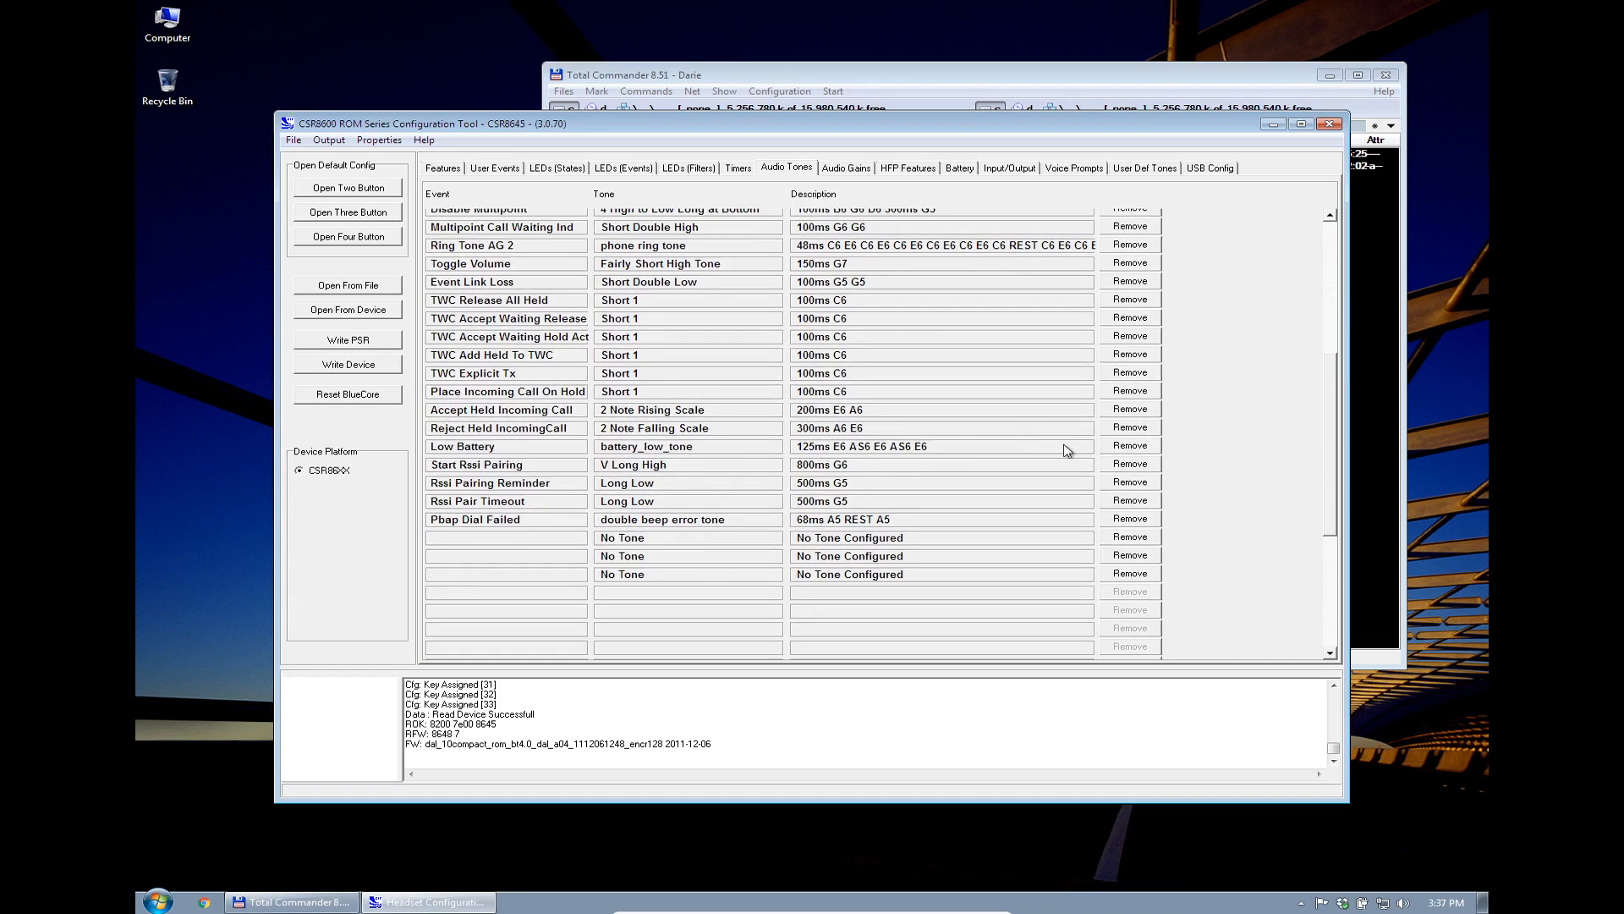
{"action": "mouse_move", "coordinate": [1122, 455]}
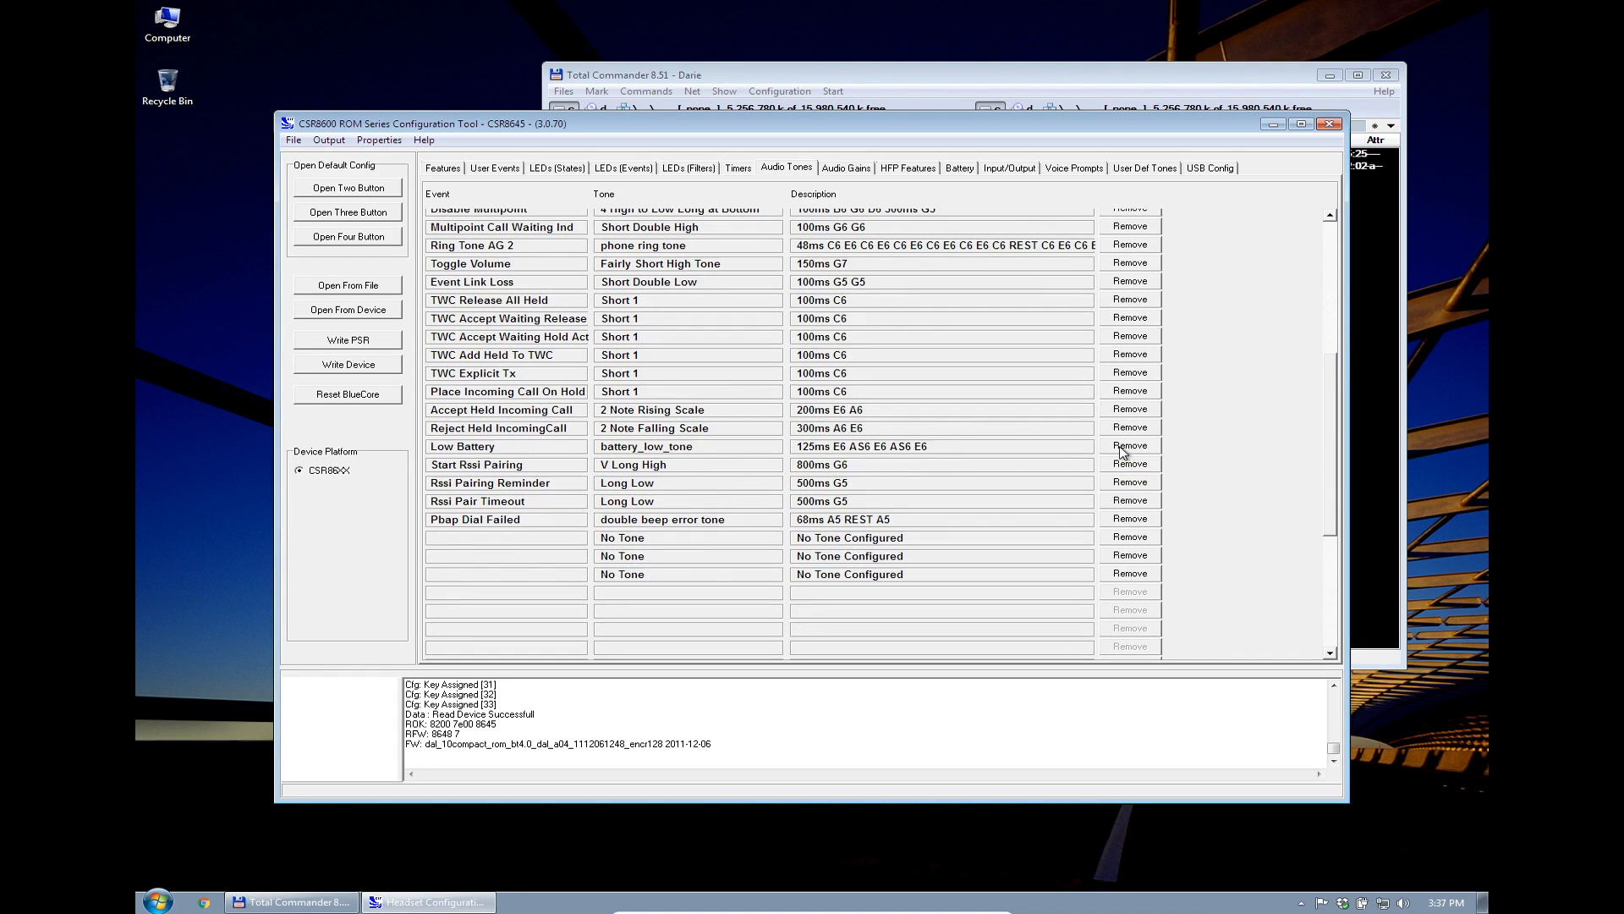
{"action": "left_click", "coordinate": [1128, 445]}
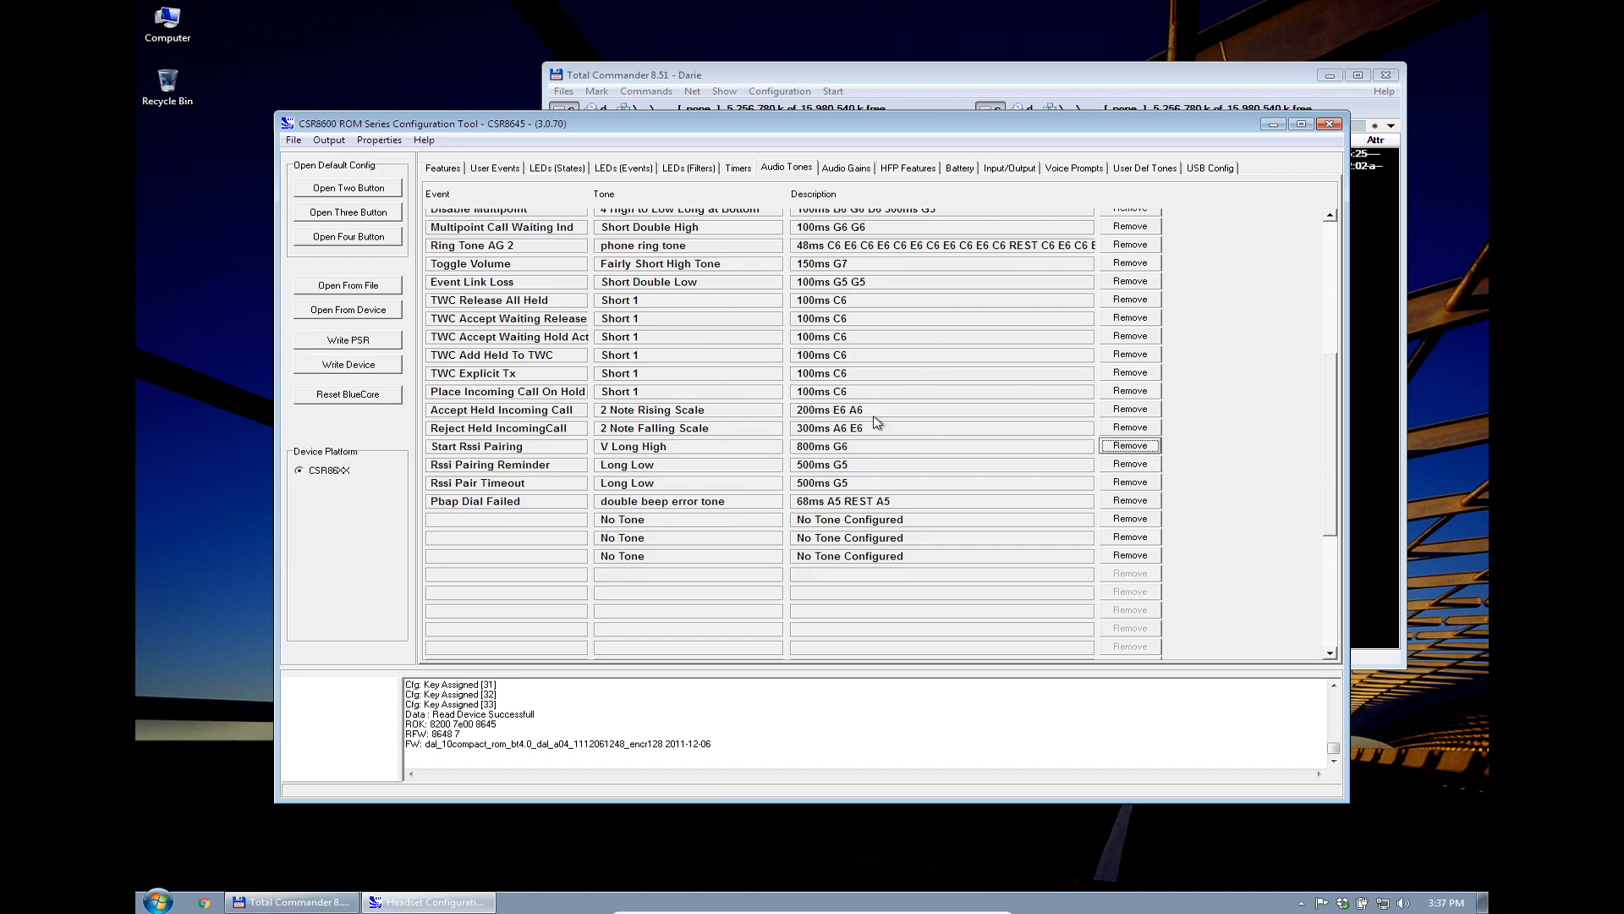
{"action": "mouse_move", "coordinate": [1307, 446]}
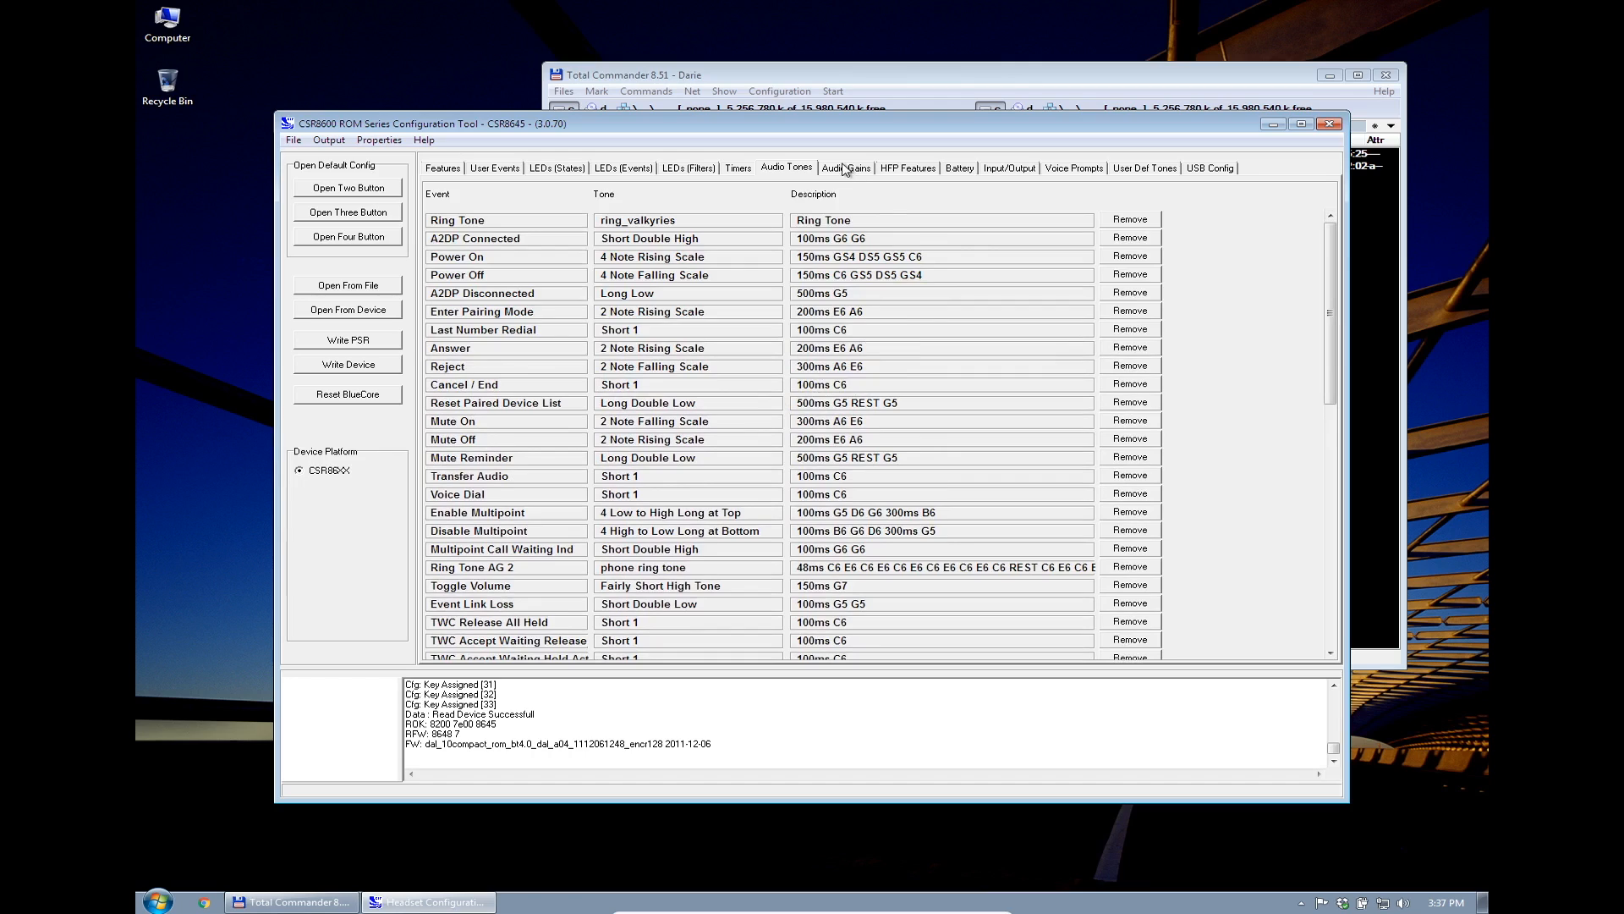
Review HFP Features and Input/Output pages, keep Battery Level enabled, then uncheck HFP under Supported Profiles
{"action": "left_click", "coordinate": [906, 168]}
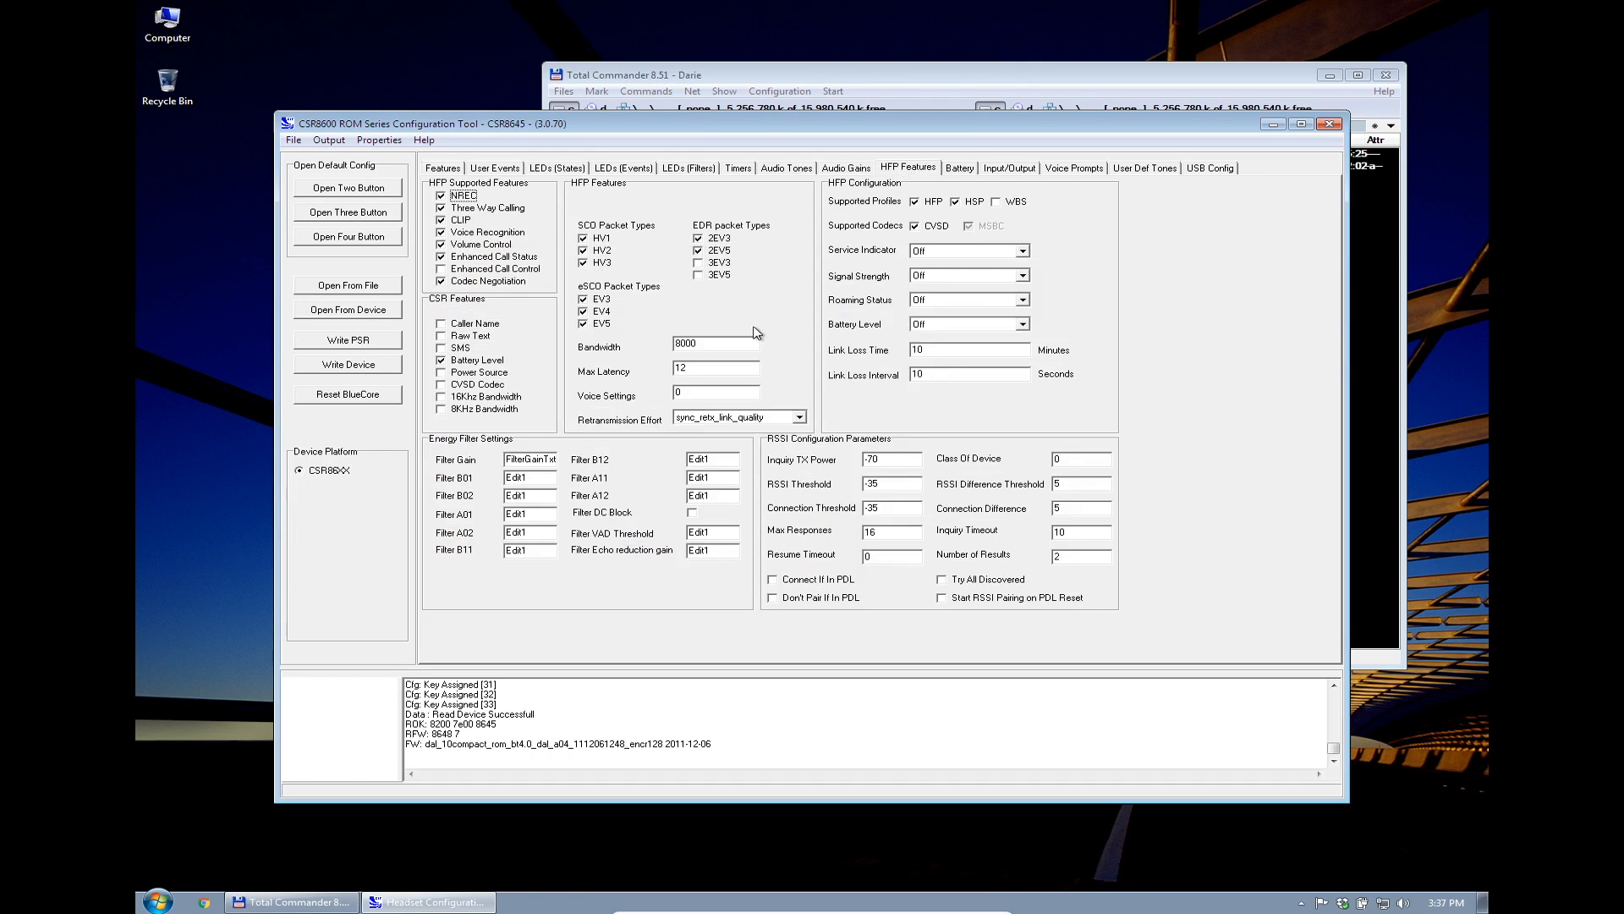
{"action": "mouse_move", "coordinate": [894, 176]}
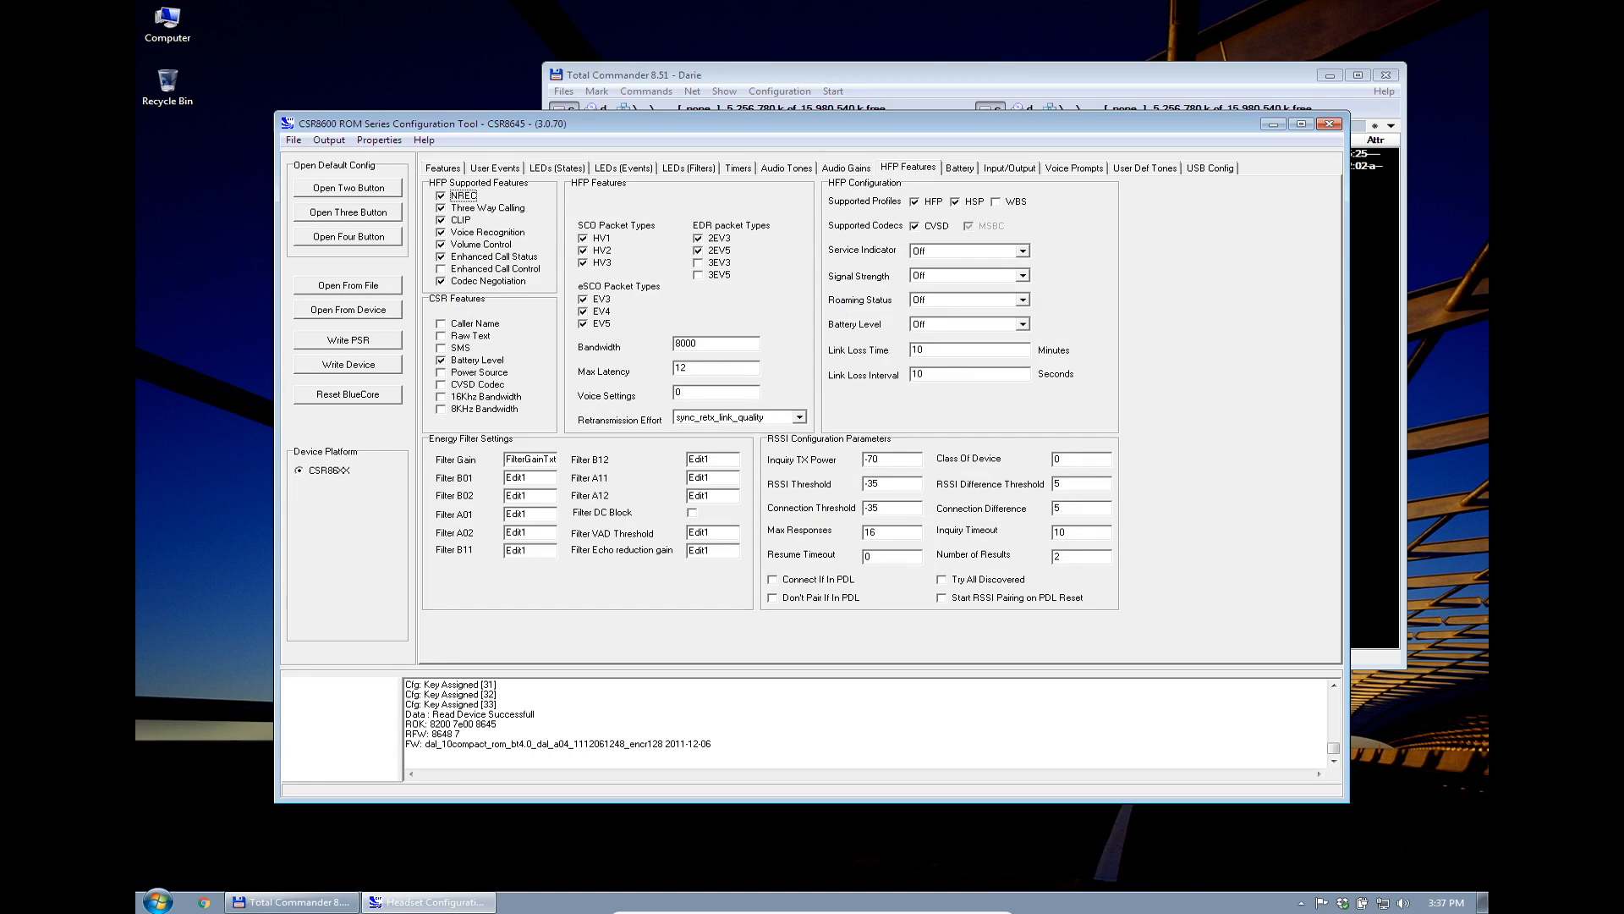
{"action": "mouse_move", "coordinate": [677, 433]}
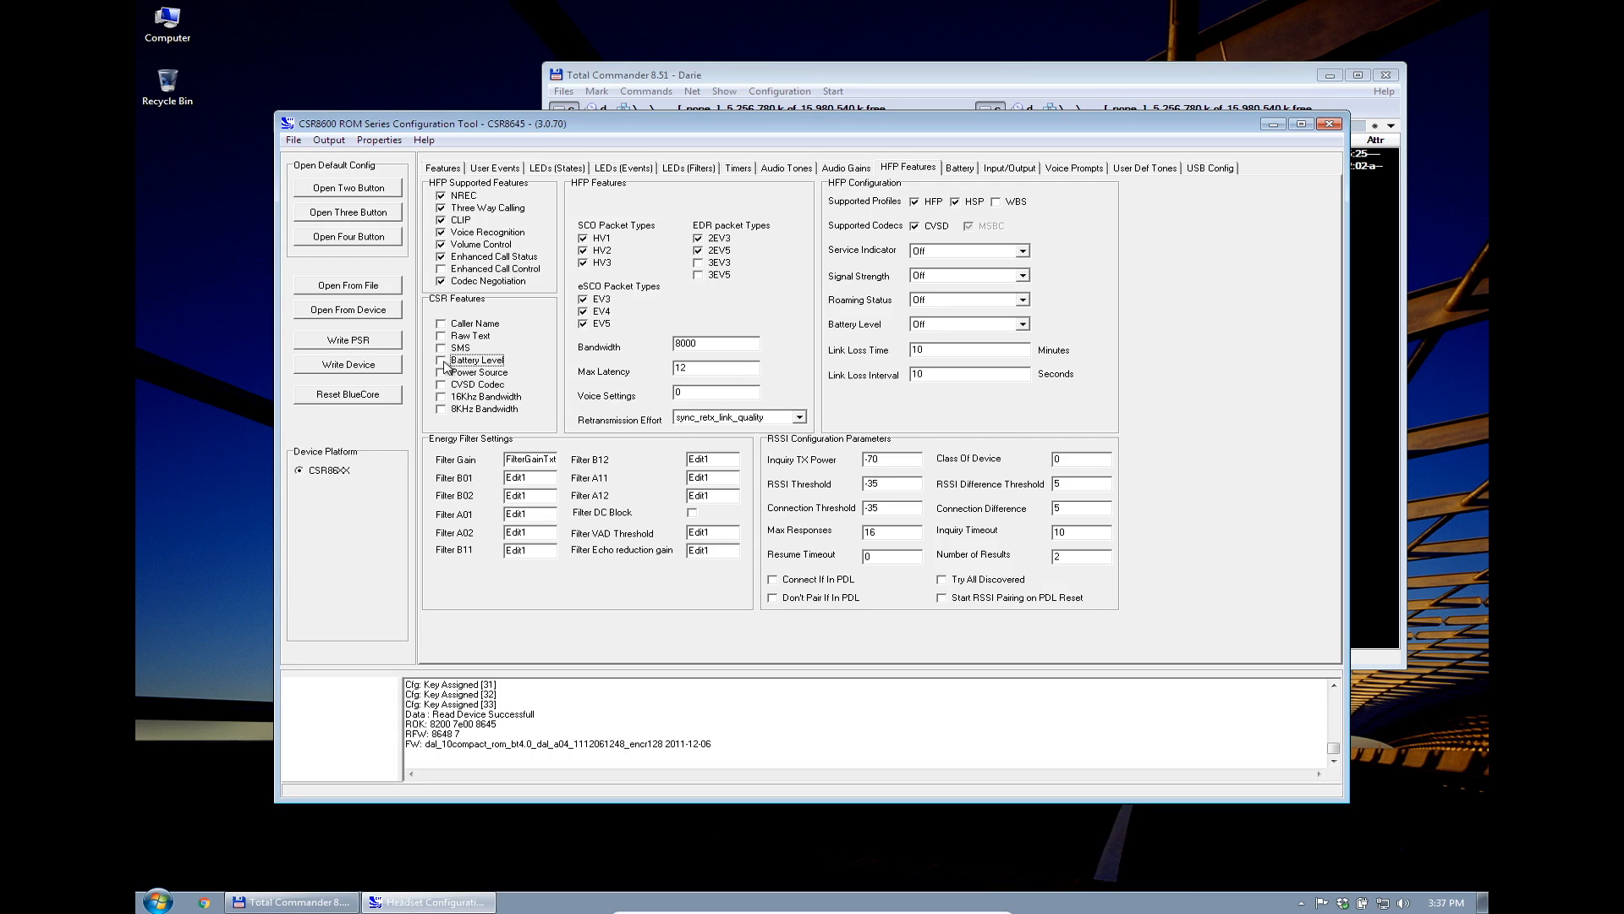
{"action": "left_click", "coordinate": [441, 359]}
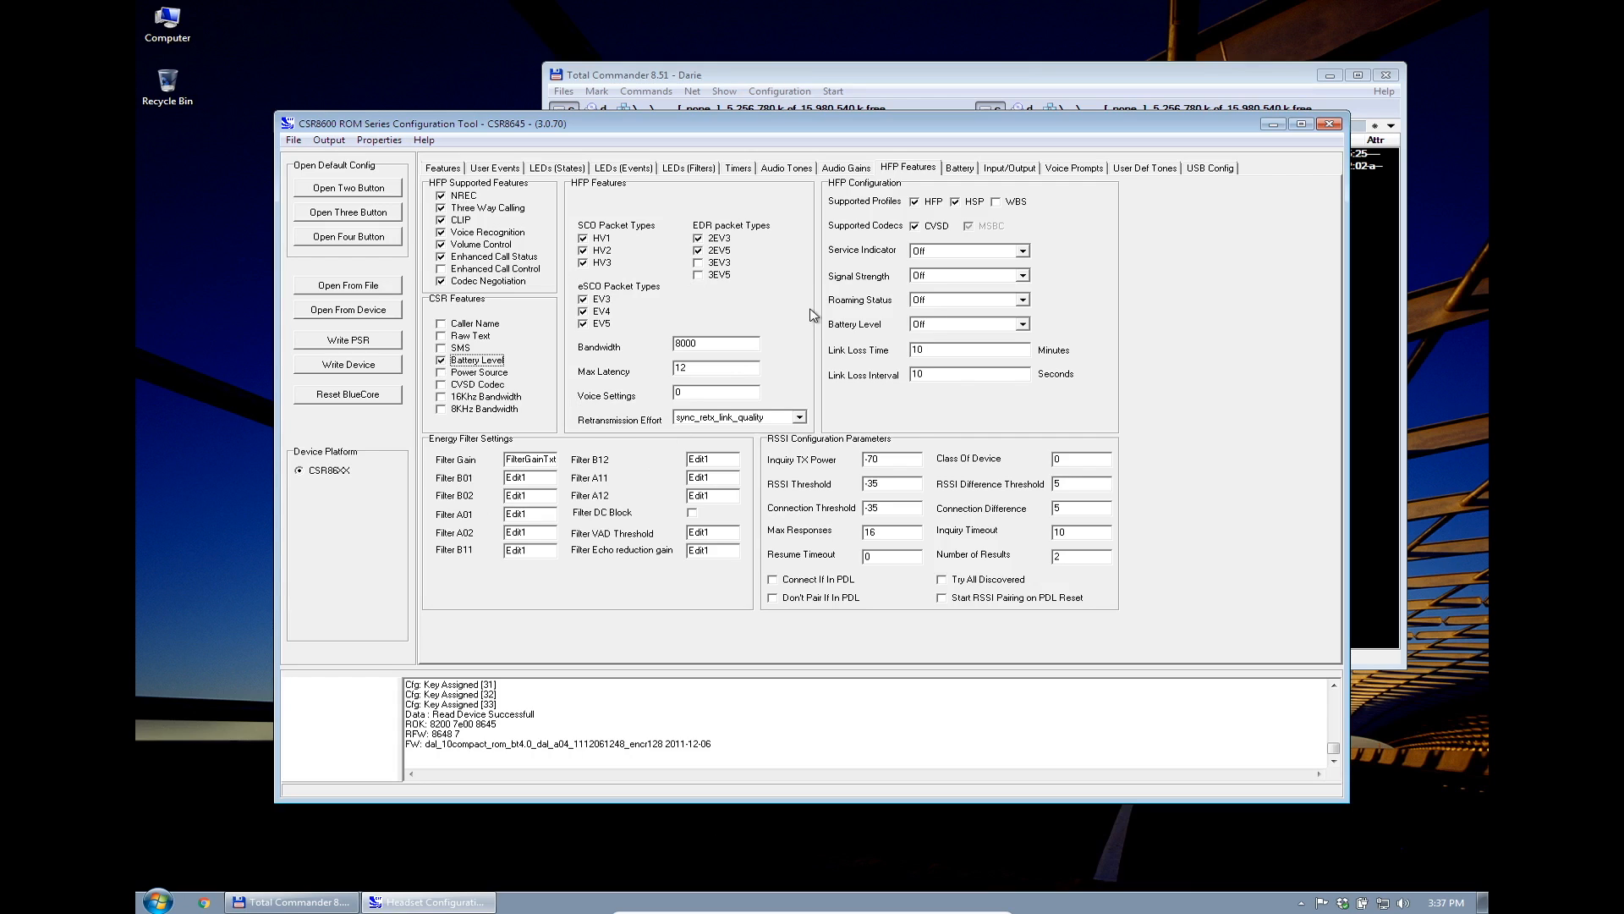
{"action": "left_click", "coordinate": [1007, 168]}
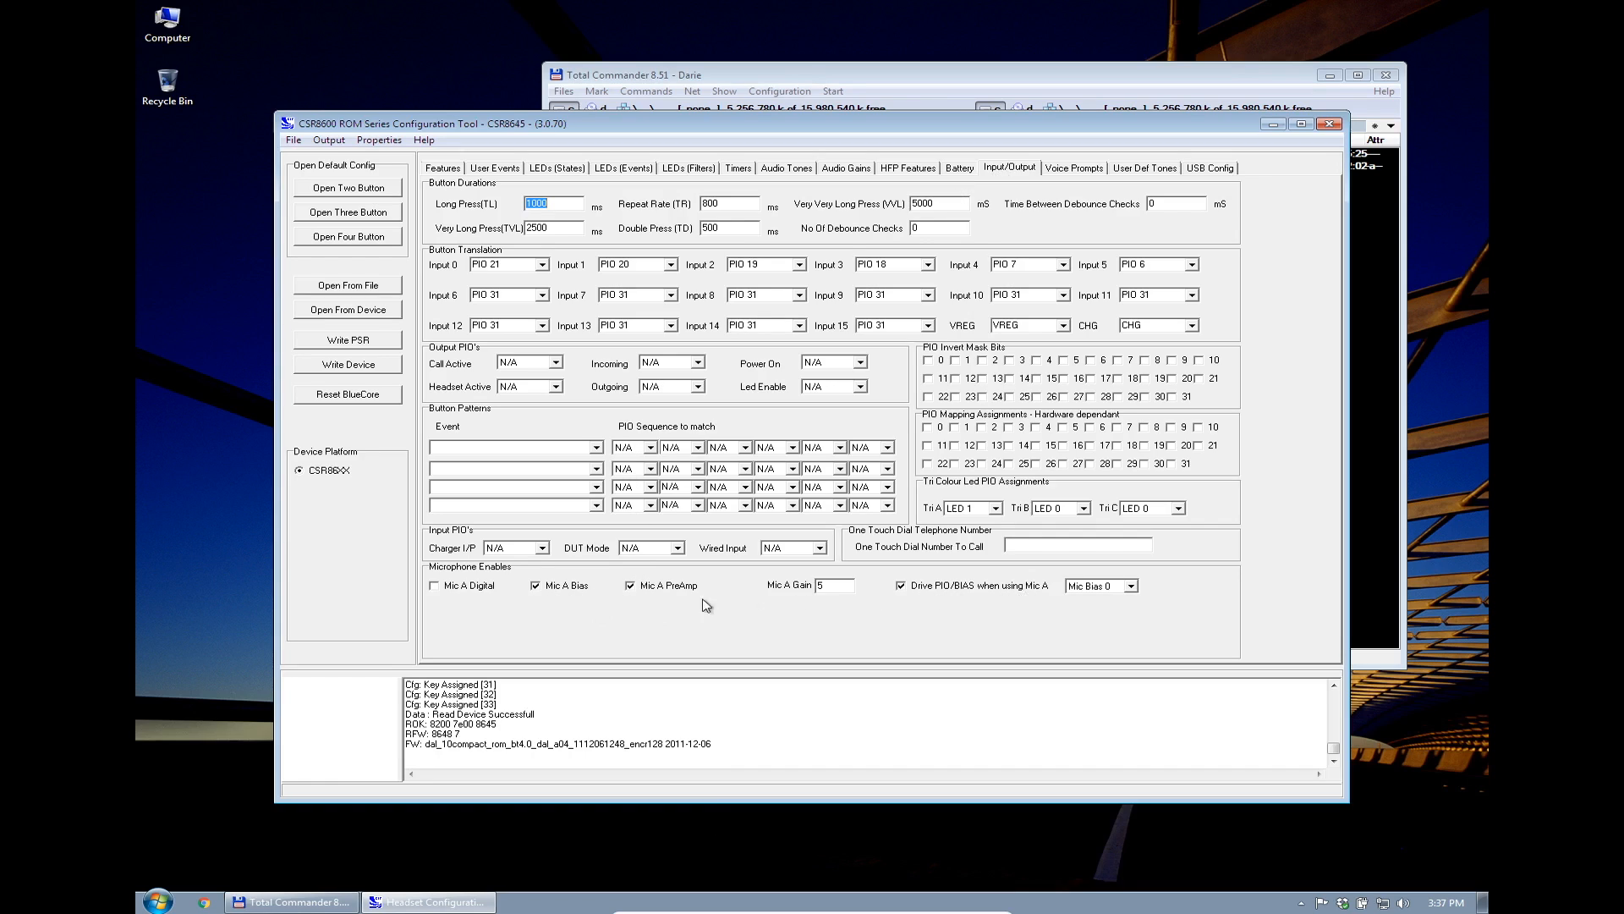
{"action": "mouse_move", "coordinate": [939, 607]}
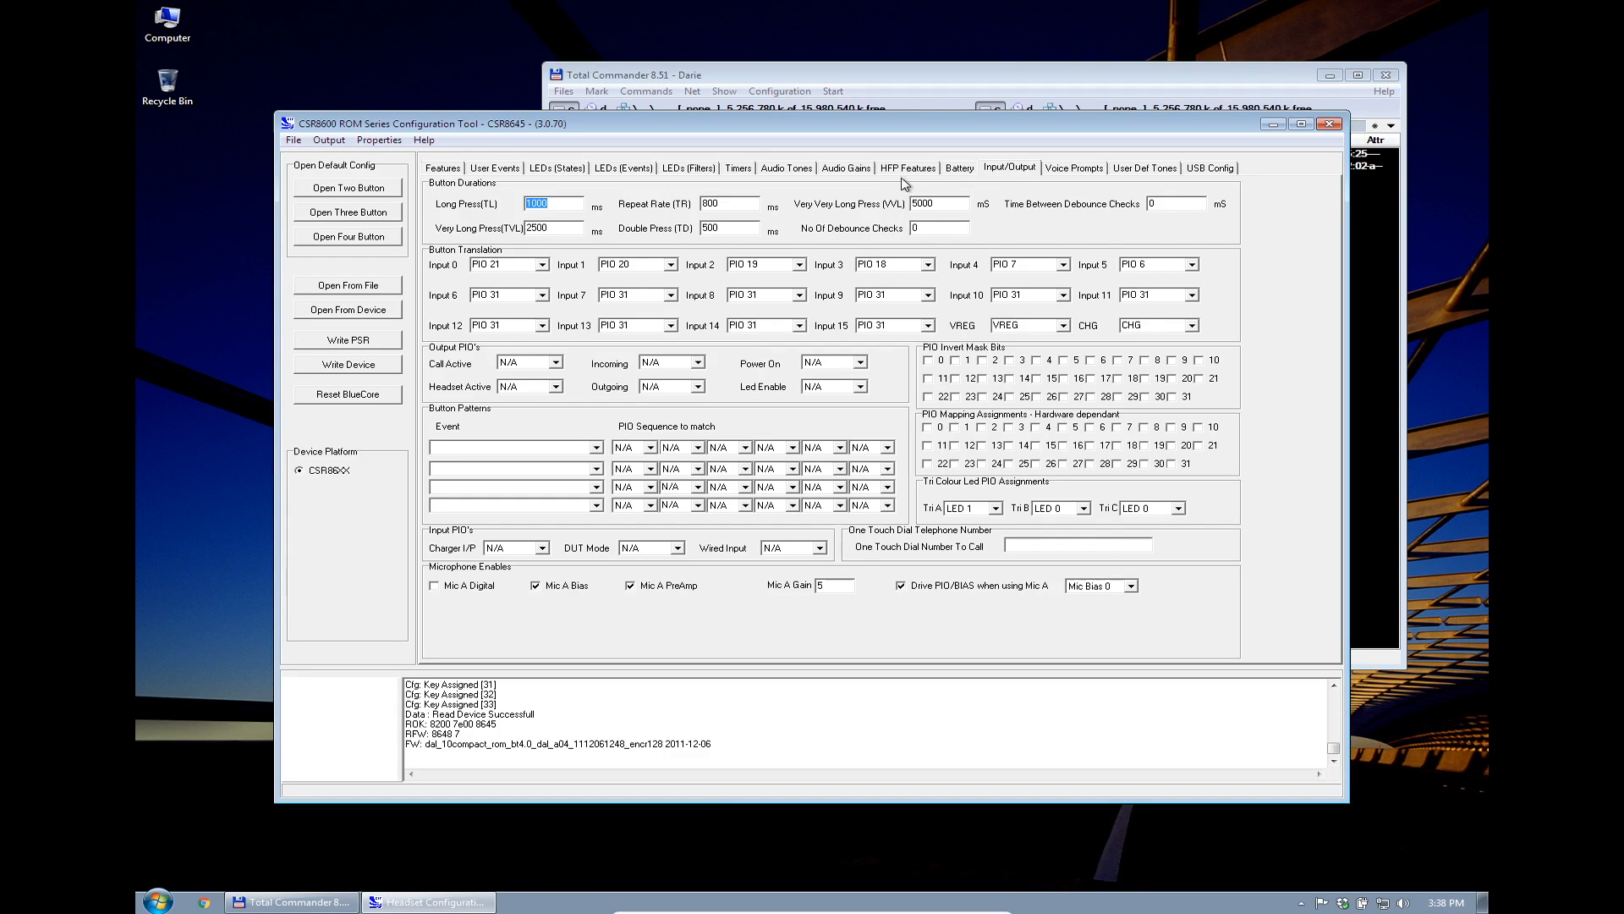
{"action": "left_click", "coordinate": [907, 167]}
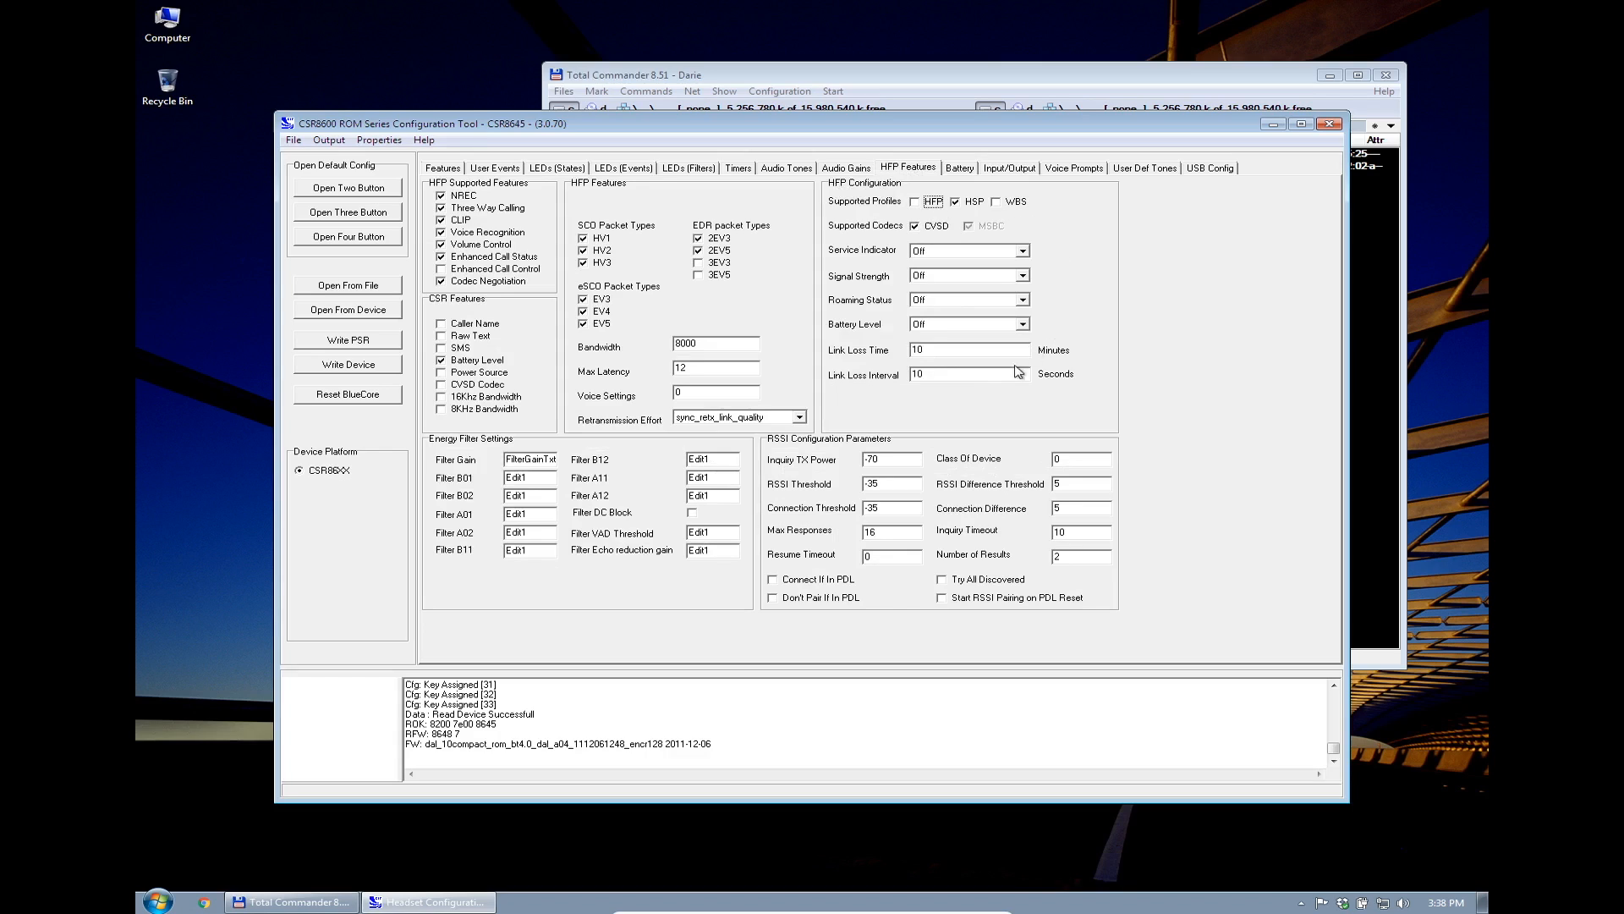
{"action": "left_click", "coordinate": [913, 201]}
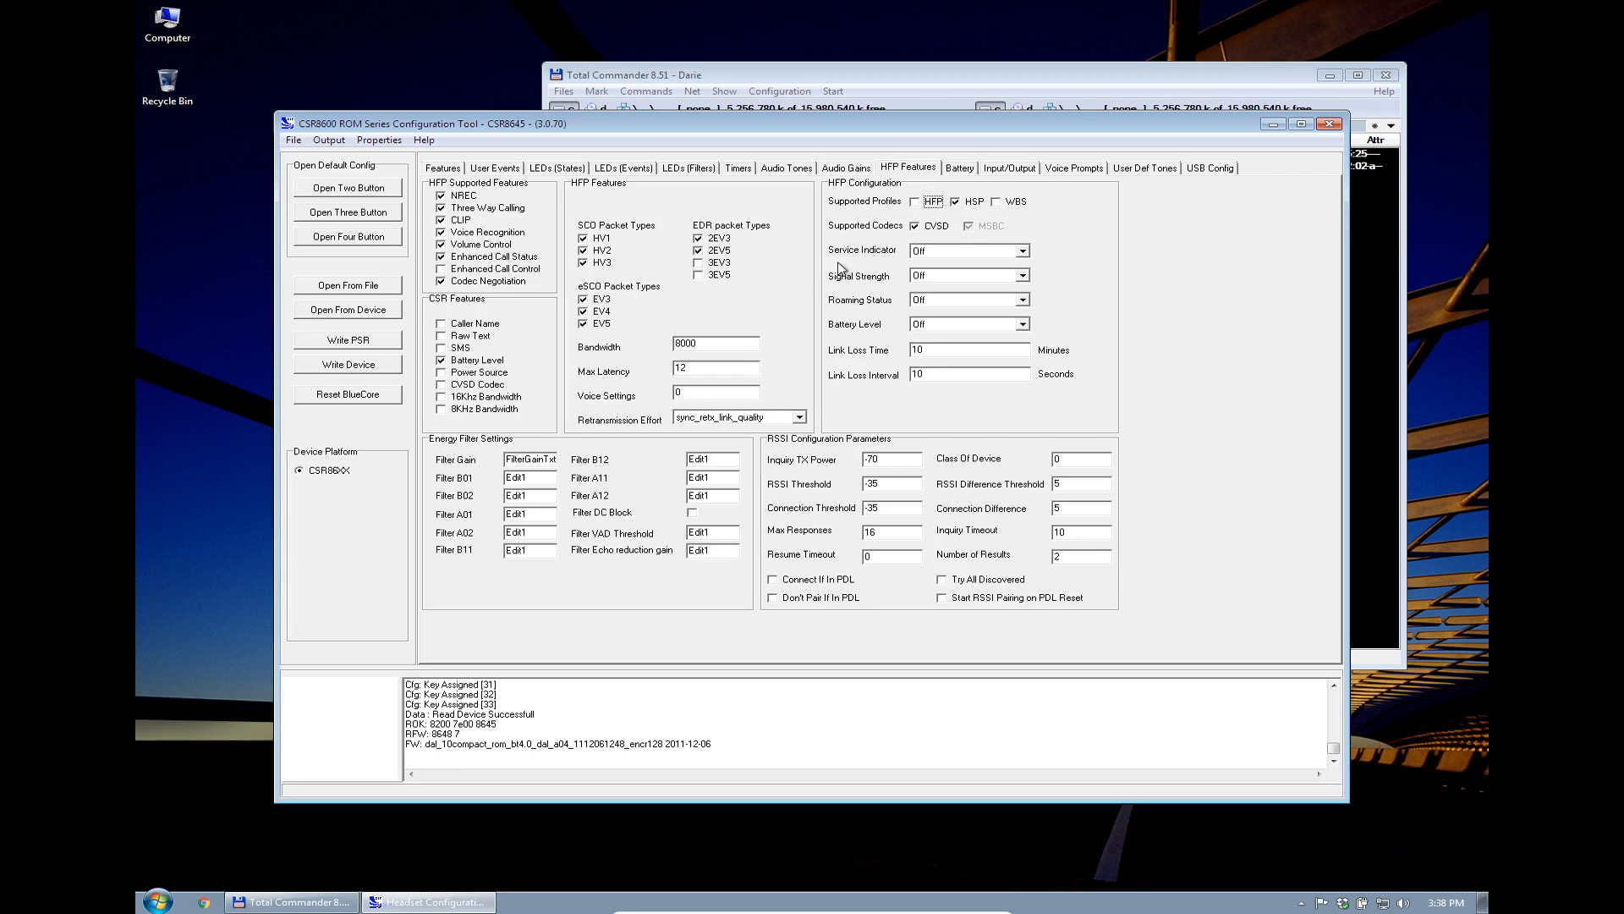
{"action": "mouse_move", "coordinate": [779, 414]}
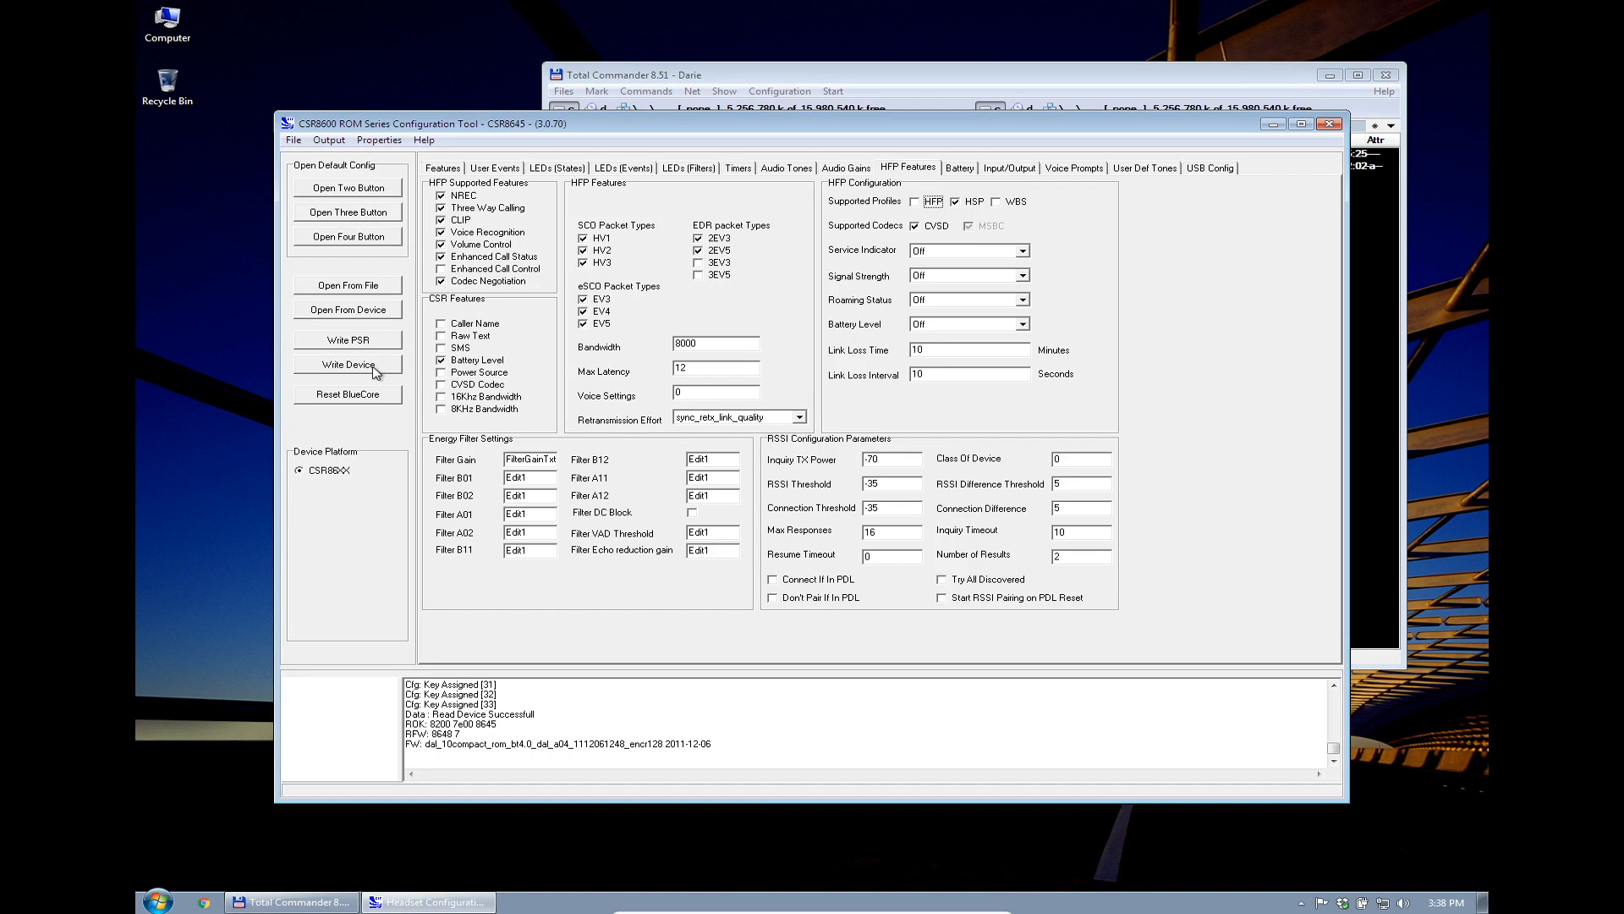
Write the configuration to the module and save the PSR as full_cfg_NO_MIC_NO_BATT on the desktop
{"action": "left_click", "coordinate": [347, 364]}
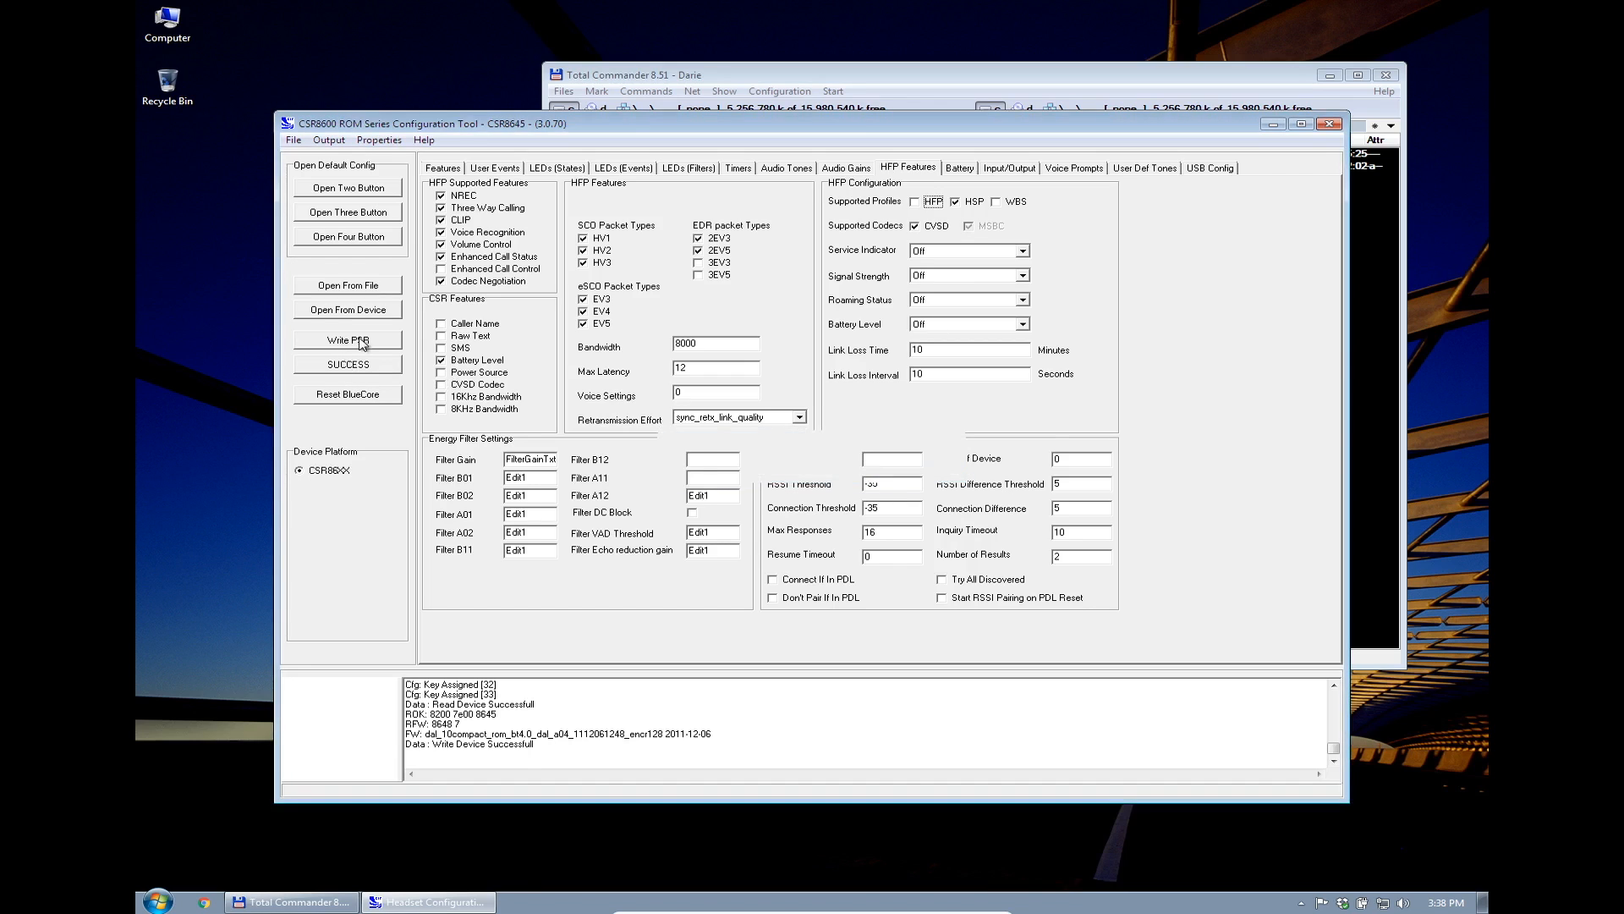
{"action": "left_click", "coordinate": [347, 340]}
{"action": "type", "text": "full_cfg_"}
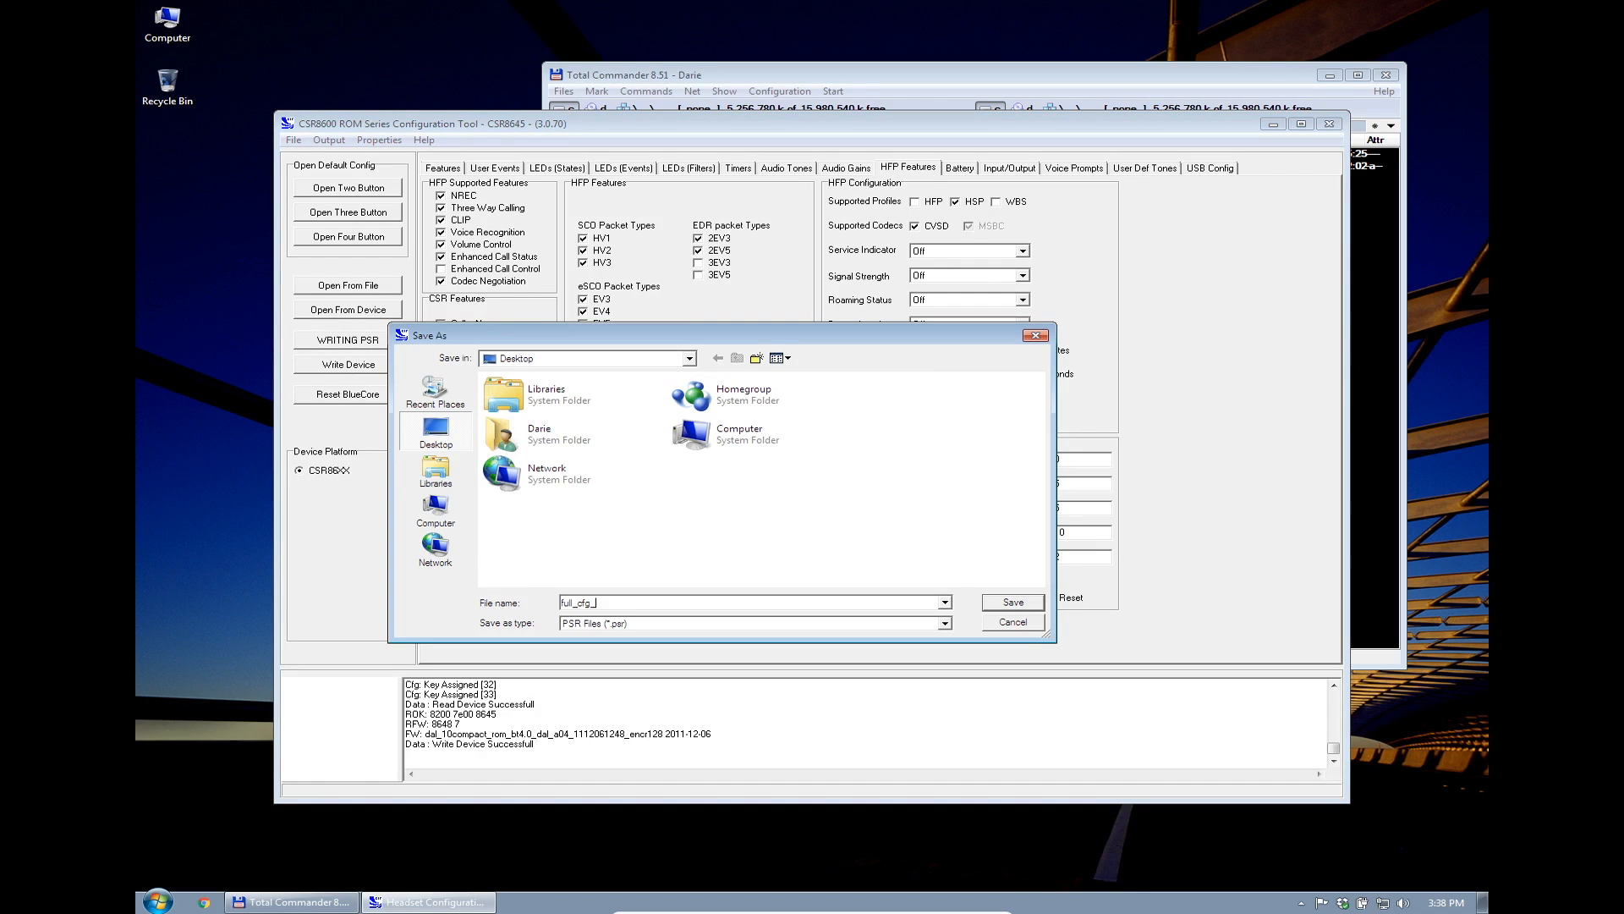
{"action": "type", "text": "NO"}
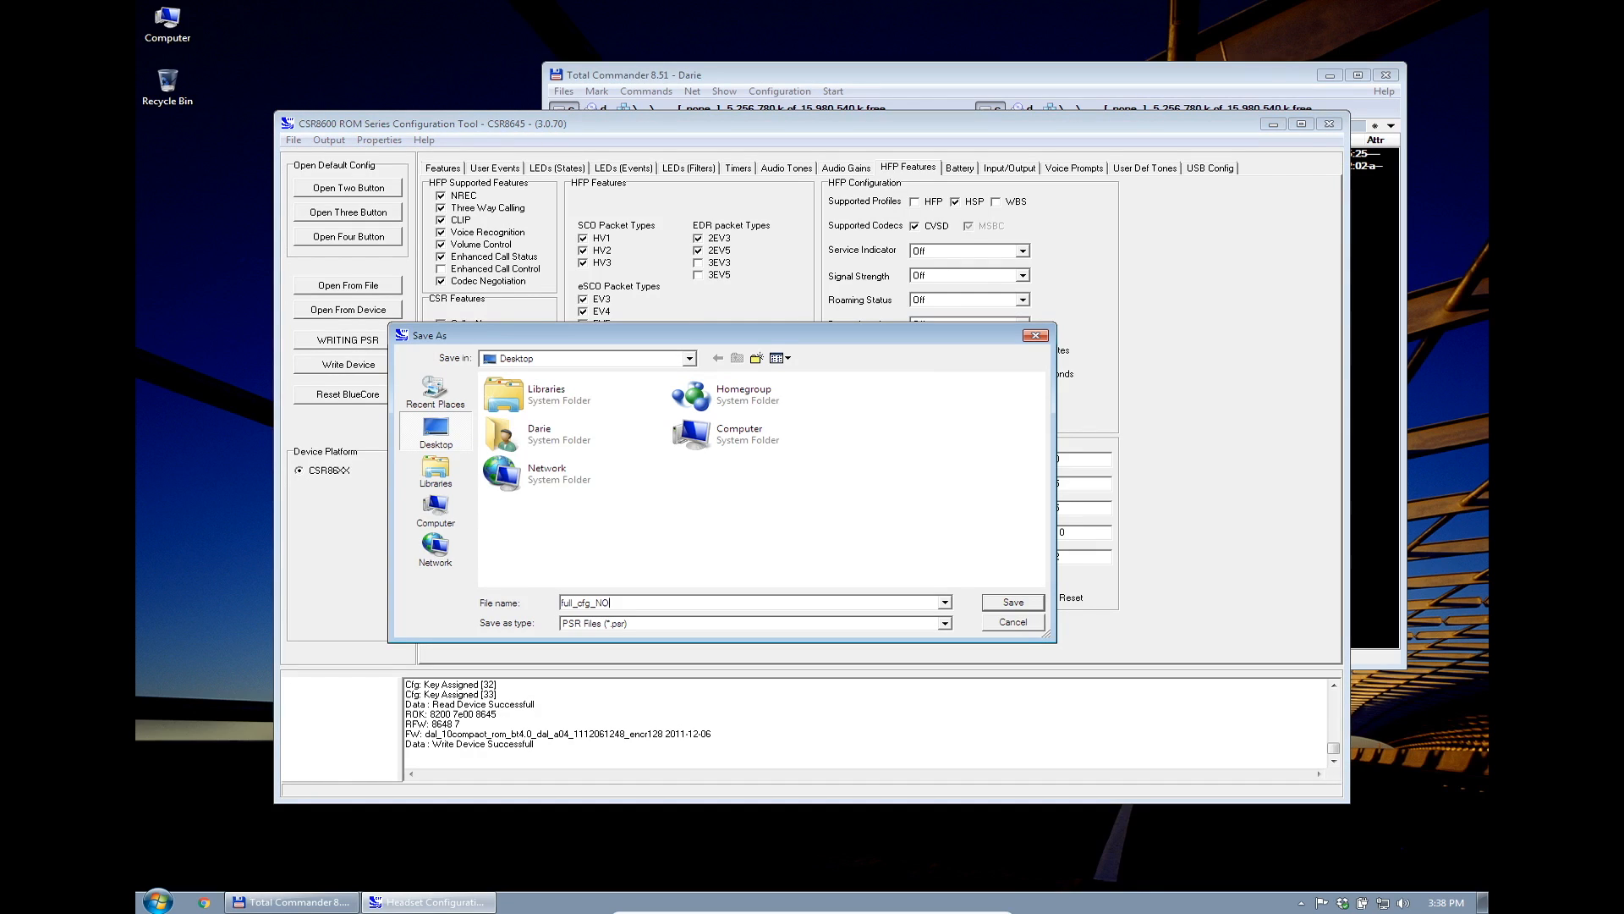
{"action": "type", "text": "_MIC_NO_BATT"}
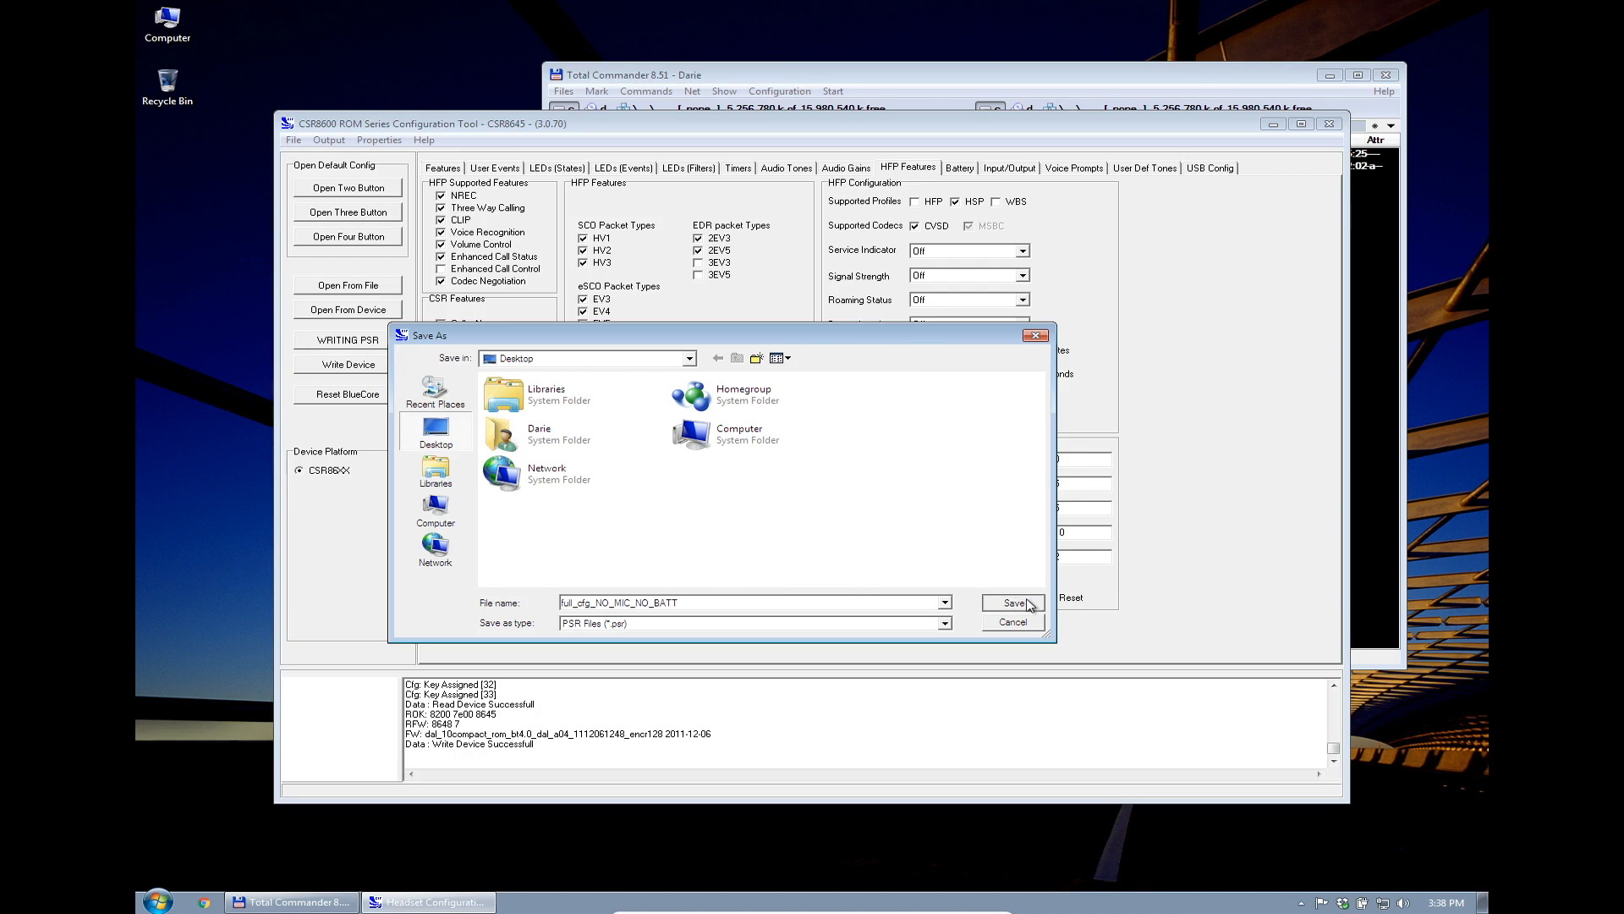
{"action": "left_click", "coordinate": [1009, 602]}
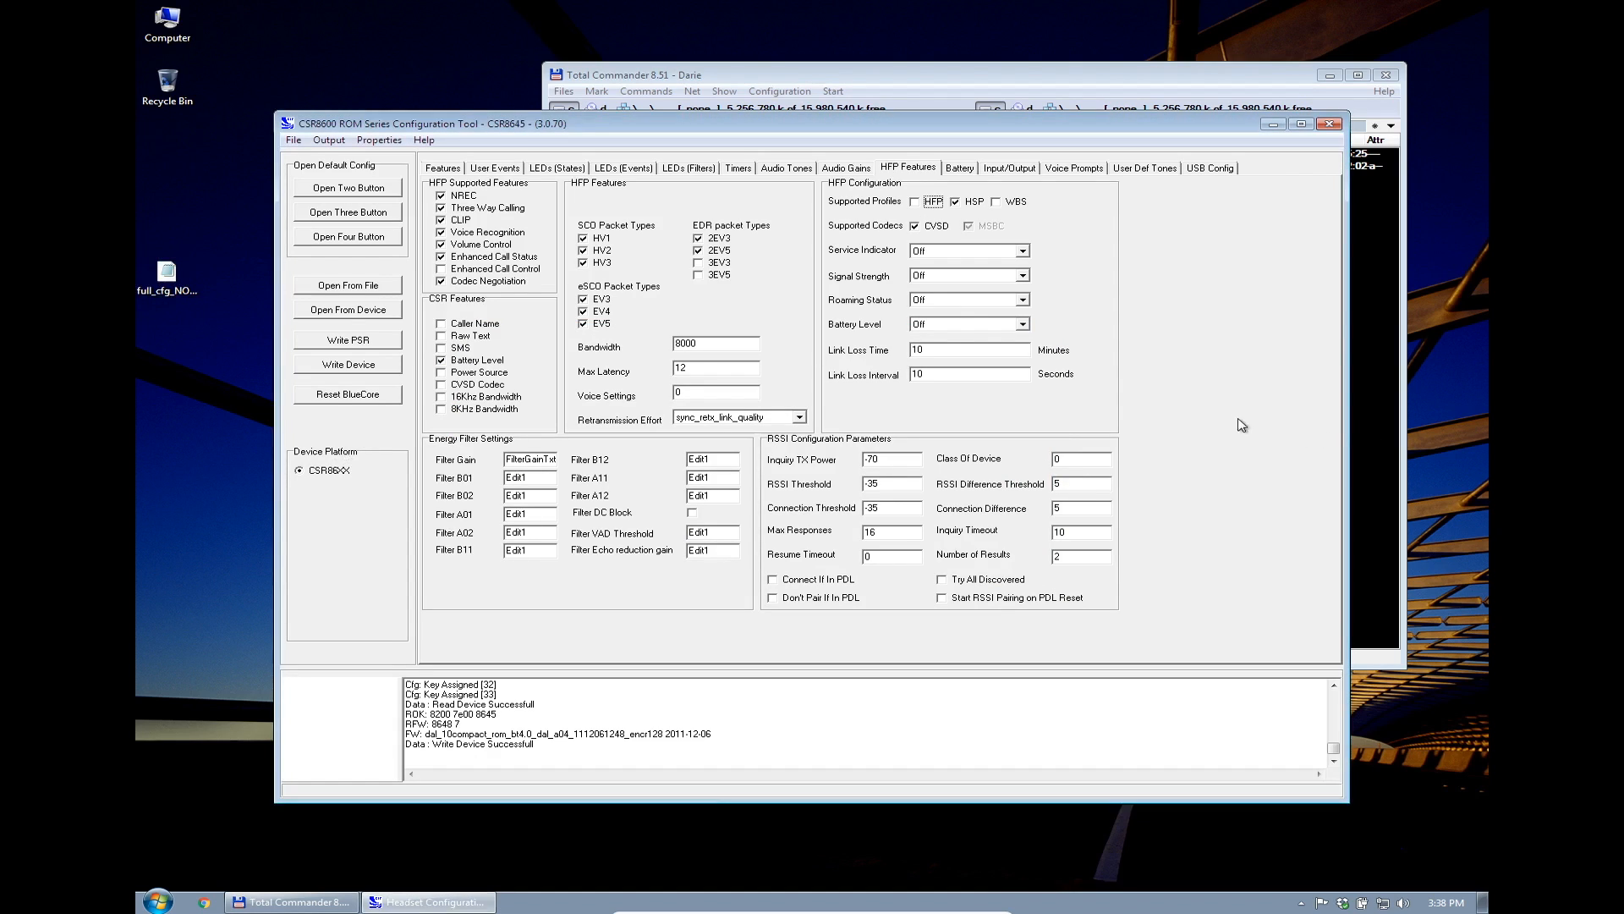
{"action": "mouse_move", "coordinate": [1220, 496]}
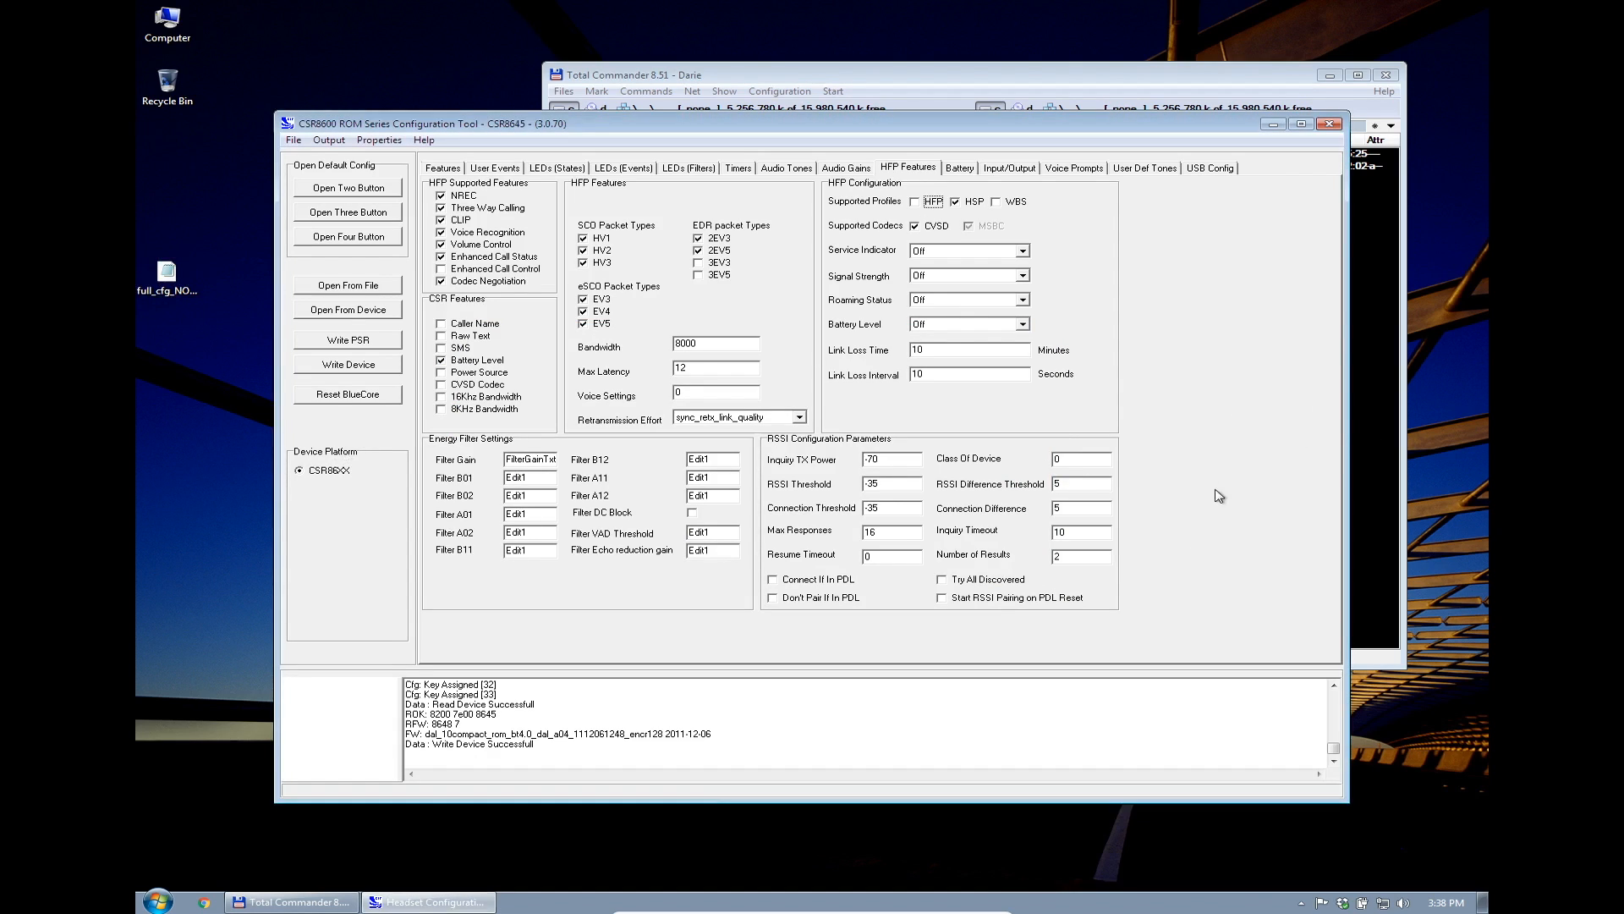
{"action": "mouse_move", "coordinate": [1187, 580]}
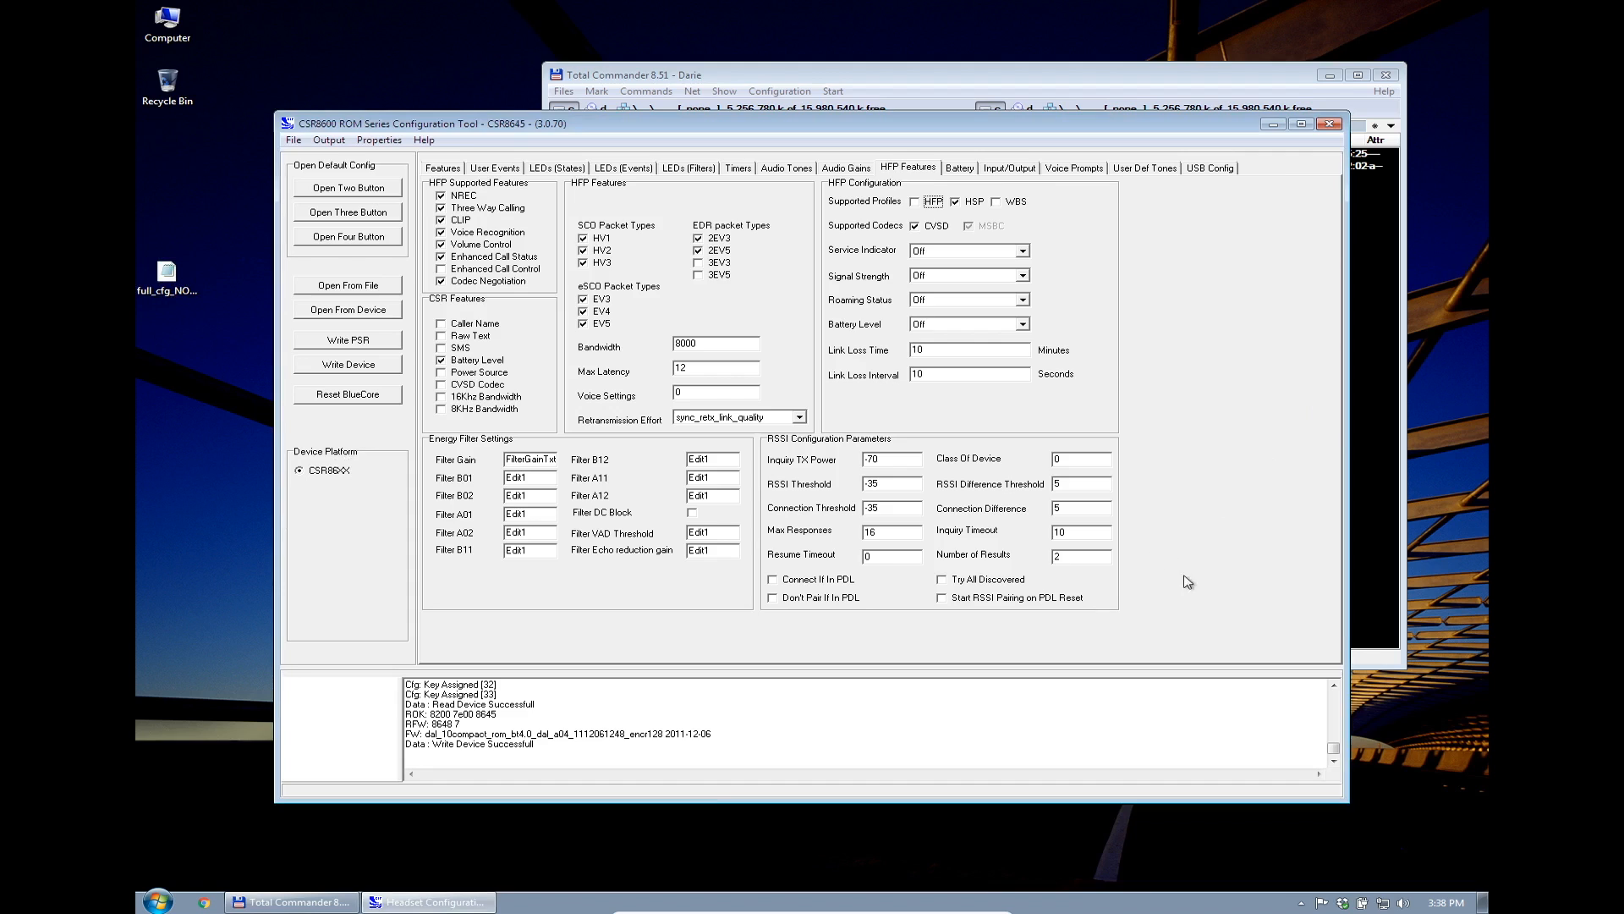
{"action": "mouse_move", "coordinate": [1223, 565]}
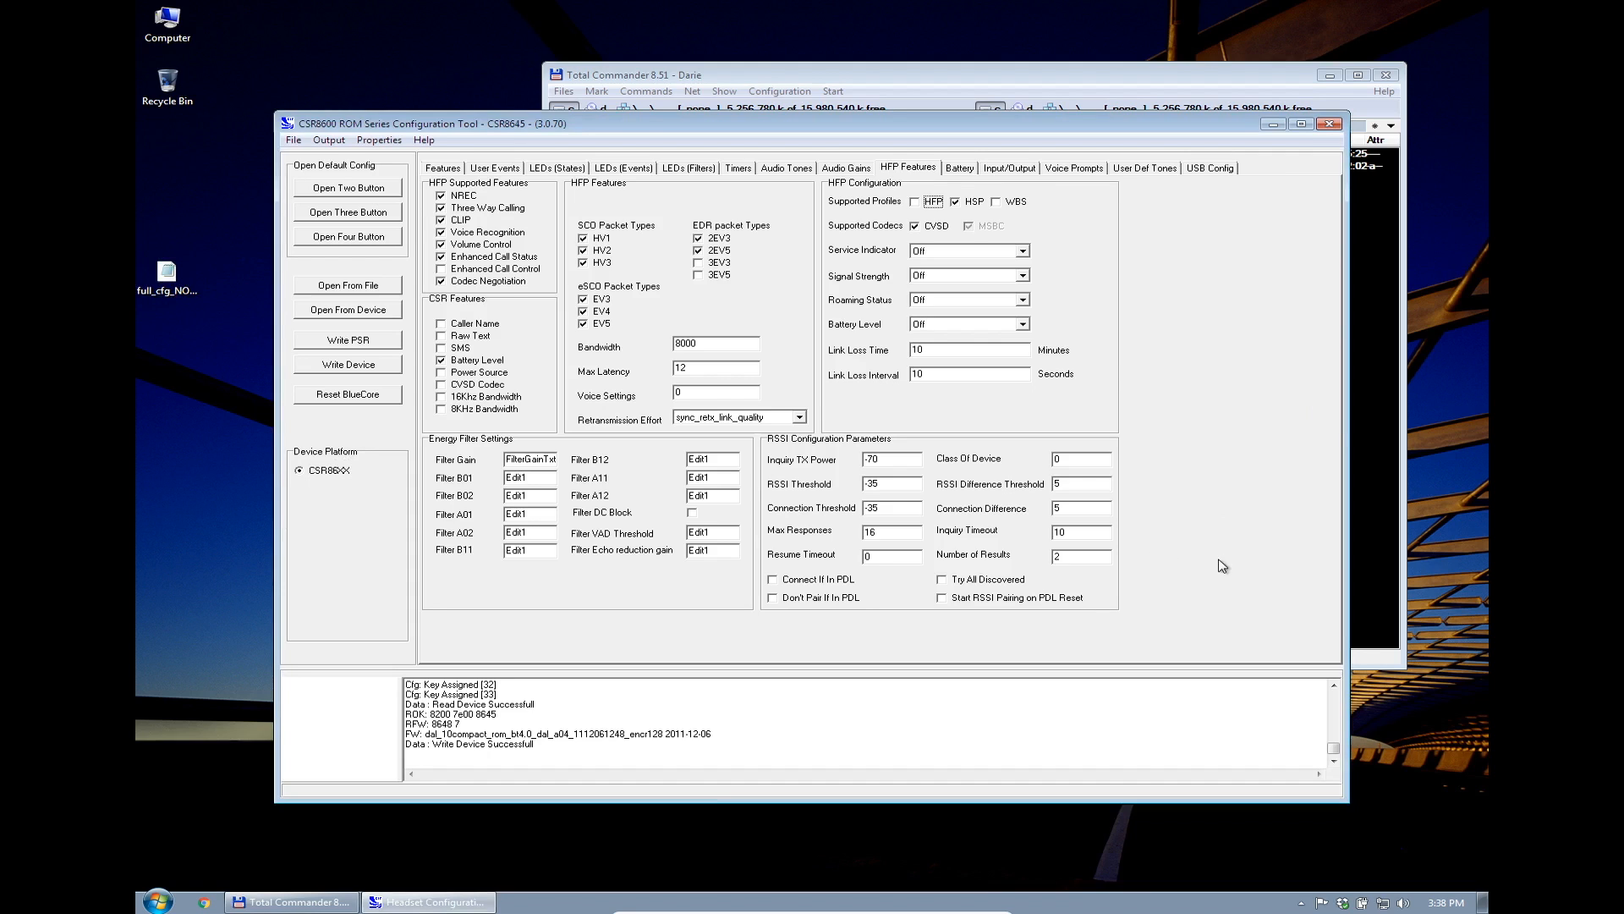
{"action": "mouse_move", "coordinate": [1238, 548]}
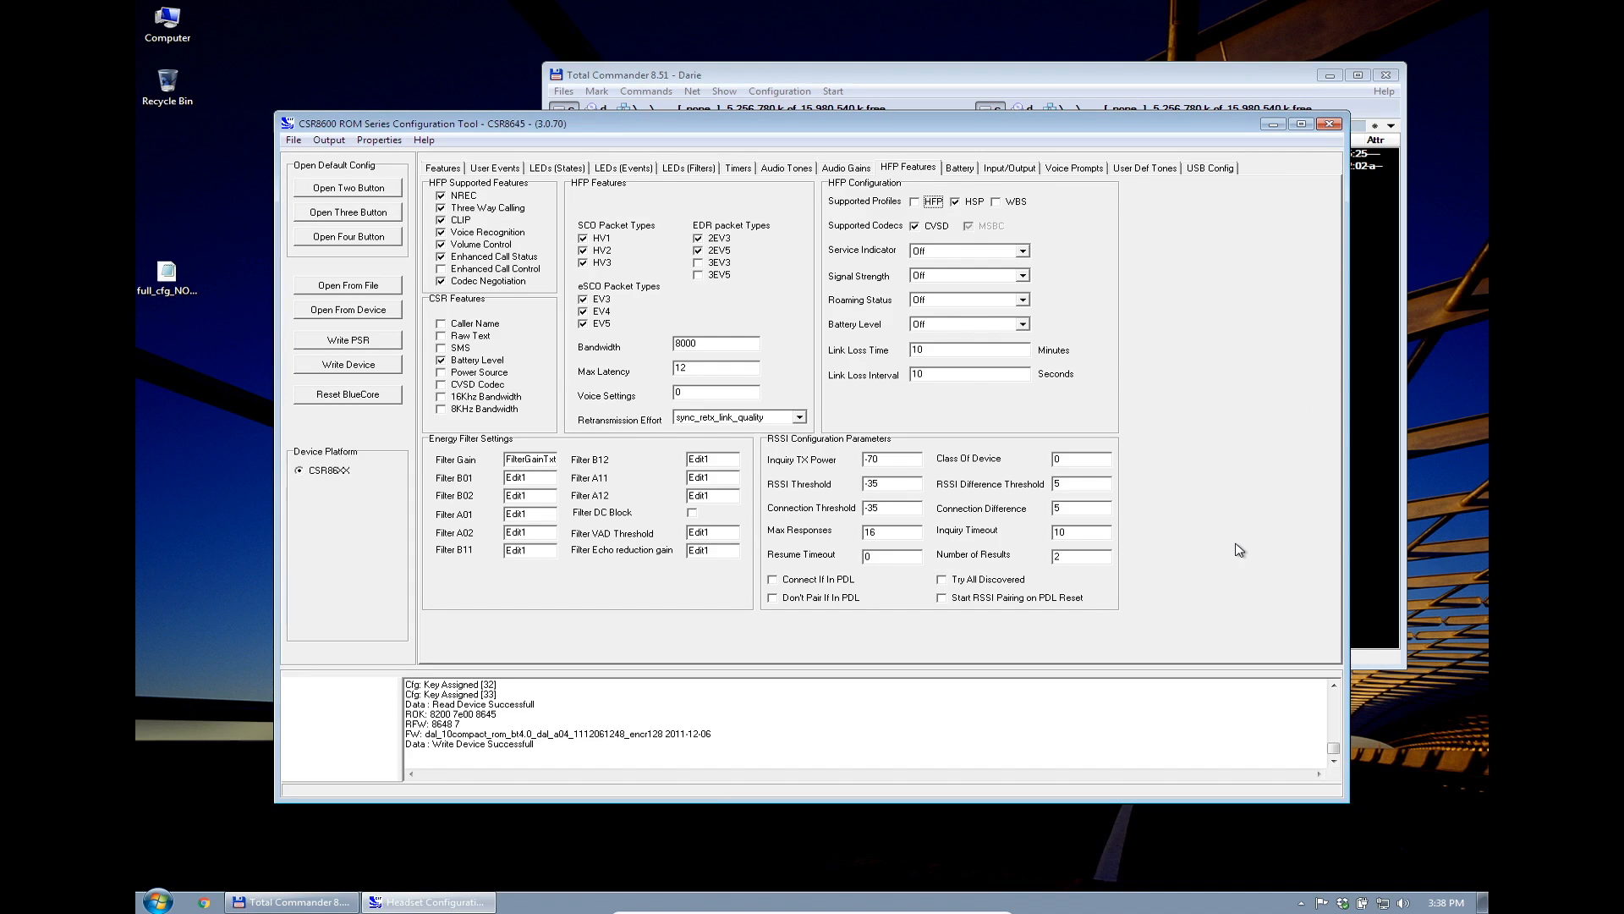